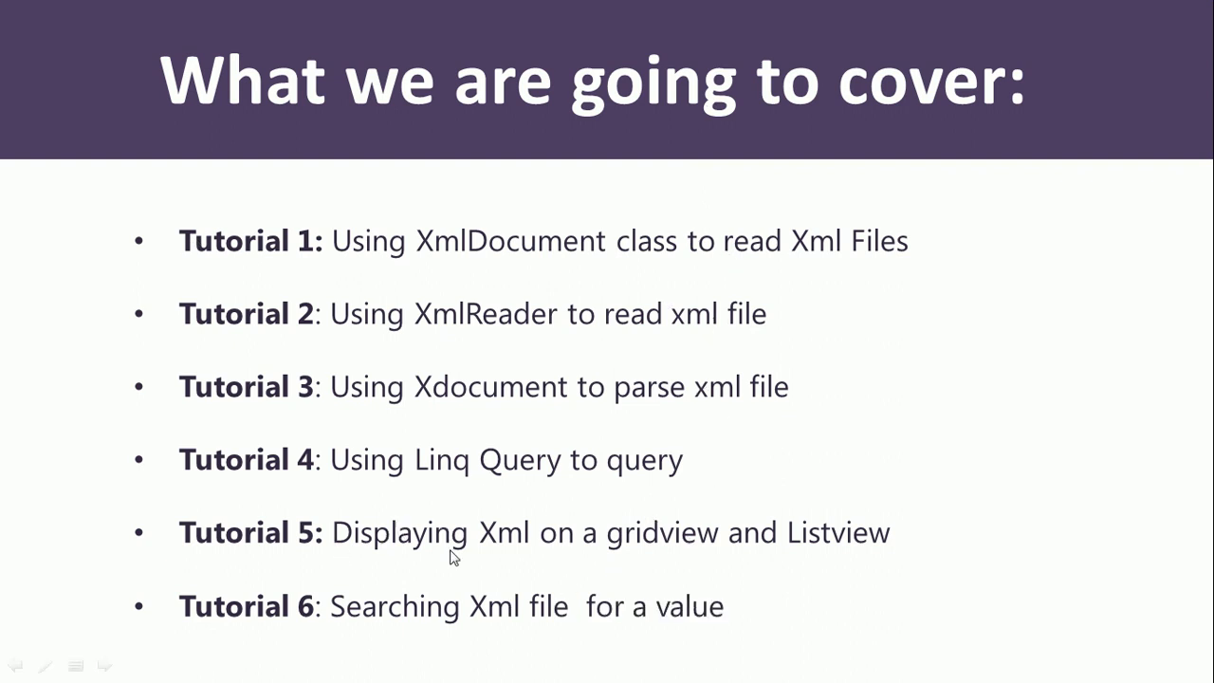
{"action": "mouse_move", "coordinate": [764, 561]}
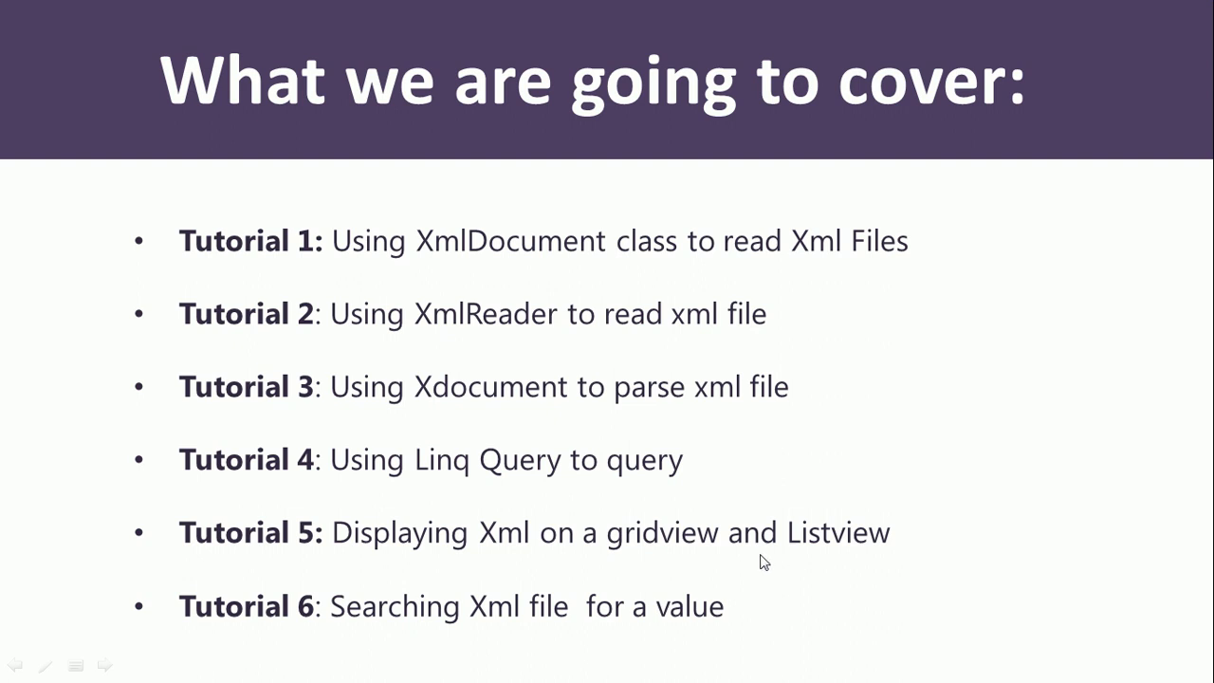
{"action": "mouse_move", "coordinate": [453, 661]}
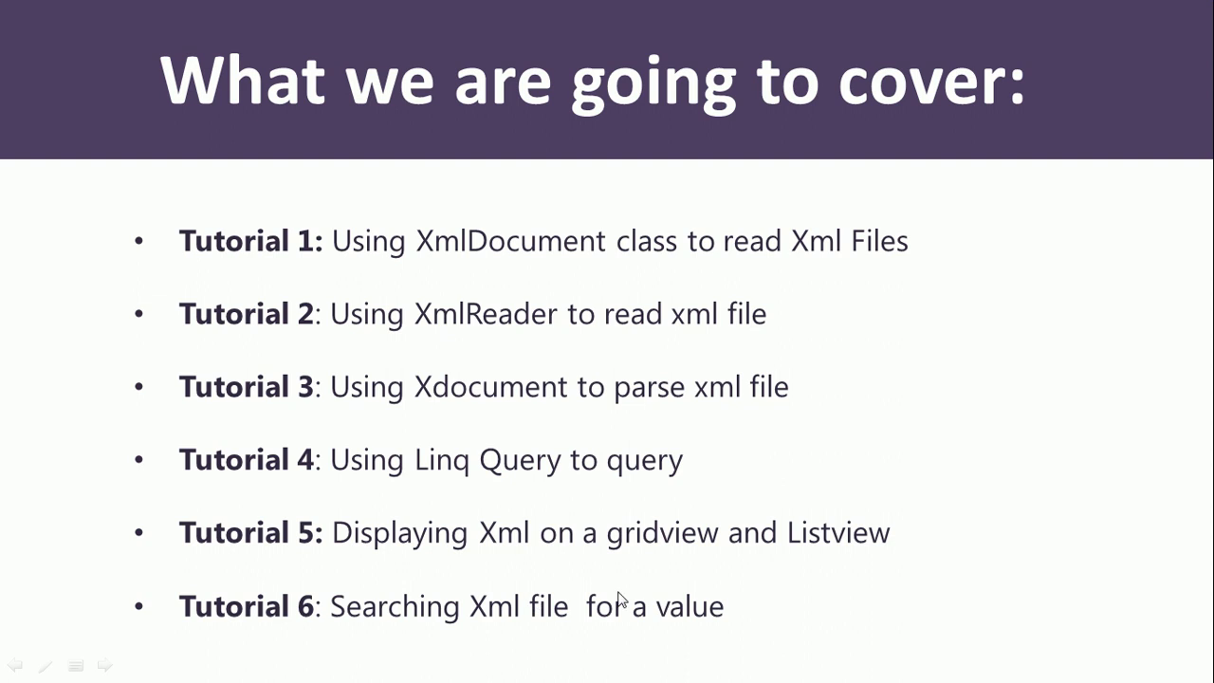
{"action": "mouse_move", "coordinate": [677, 569]}
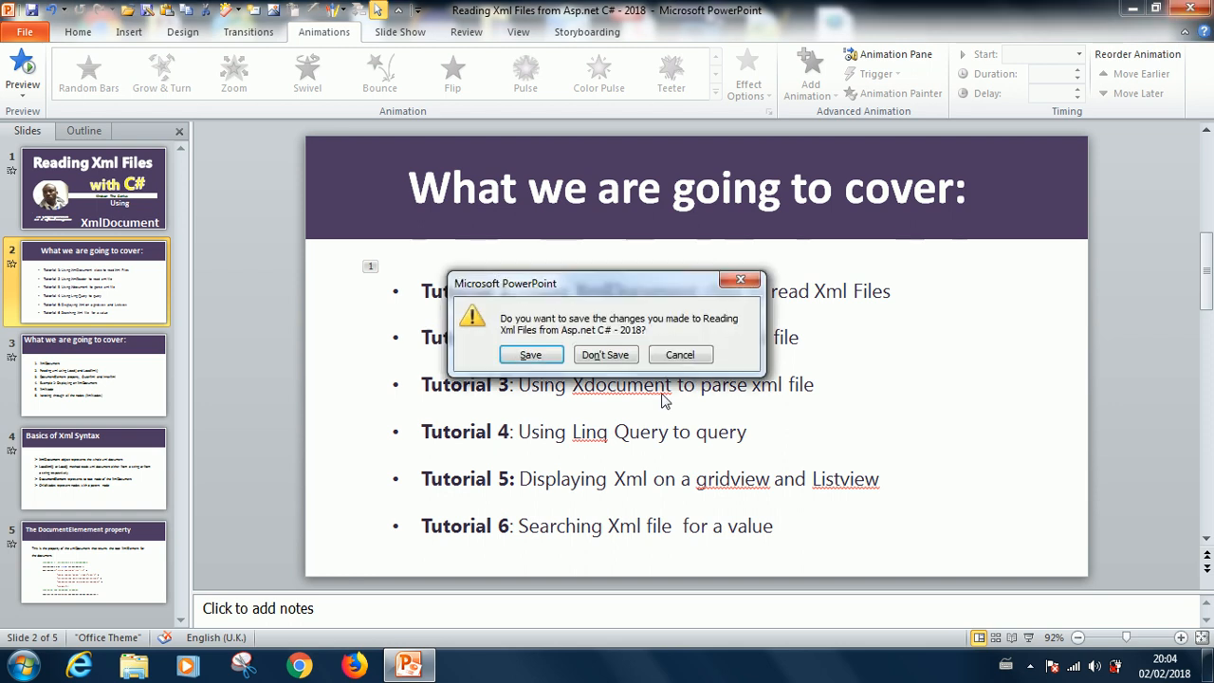
- Close PowerPoint without saving and launch Visual Studio 2013 from the Start menu
{"action": "left_click", "coordinate": [605, 354]}
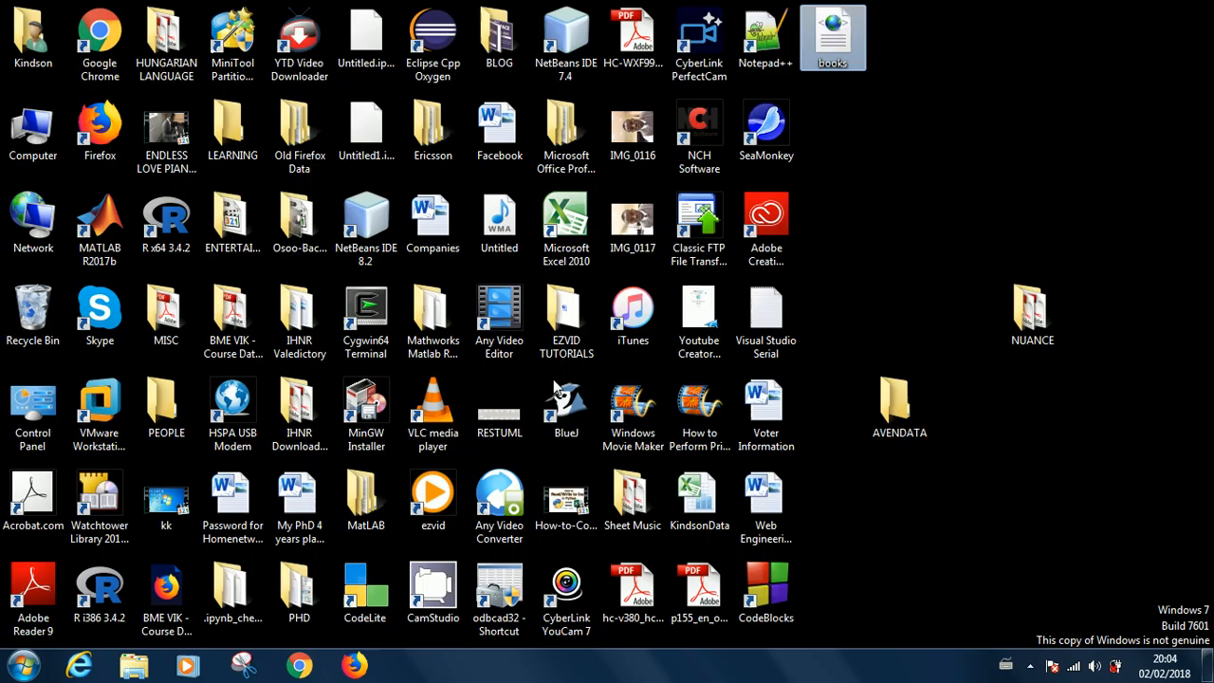
{"action": "left_click", "coordinate": [23, 663]}
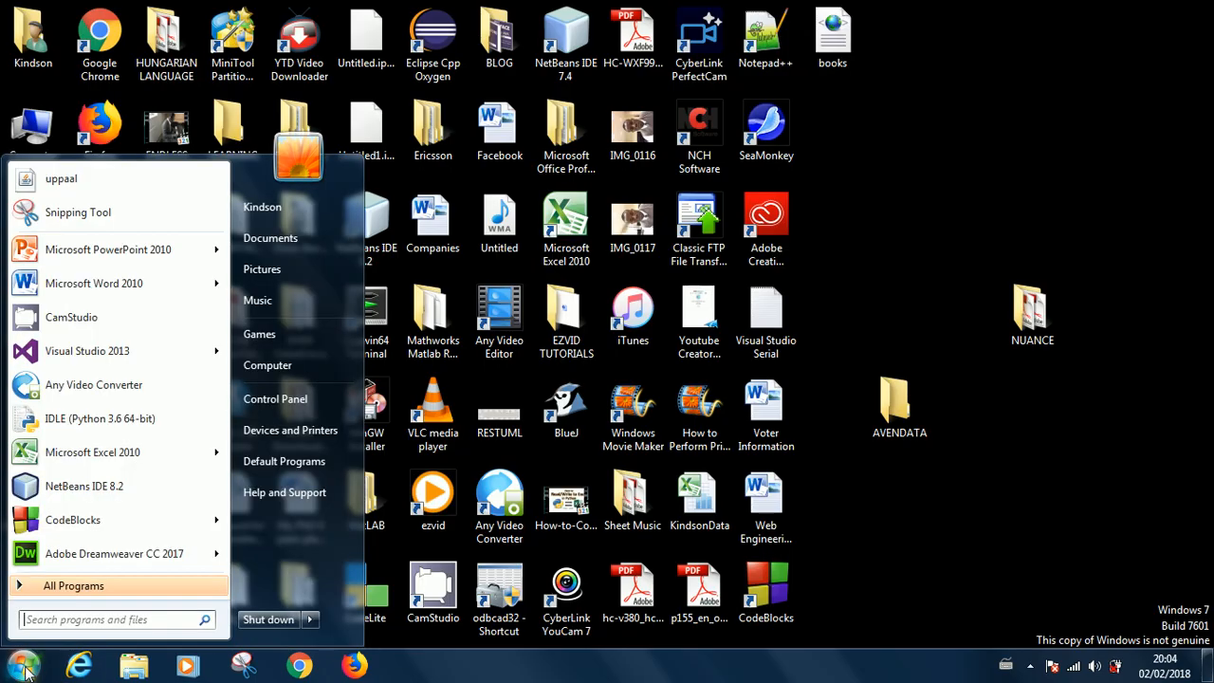
{"action": "mouse_move", "coordinate": [268, 366]}
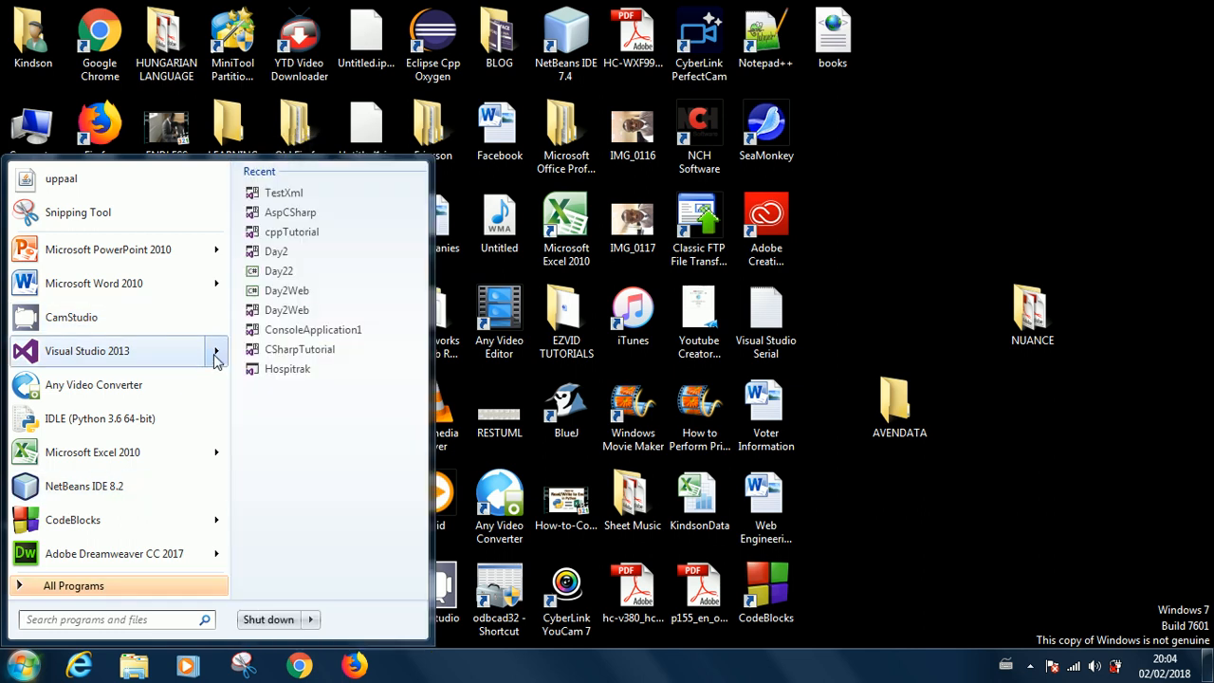
{"action": "mouse_move", "coordinate": [314, 257]}
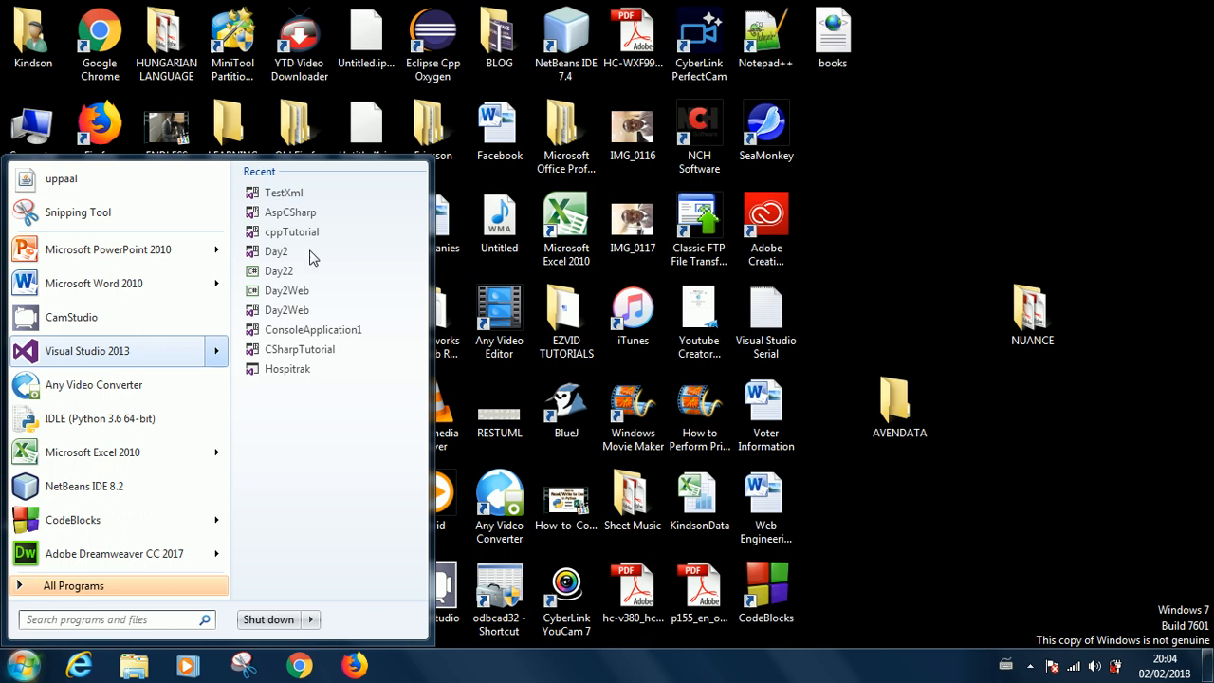
{"action": "left_click", "coordinate": [87, 350]}
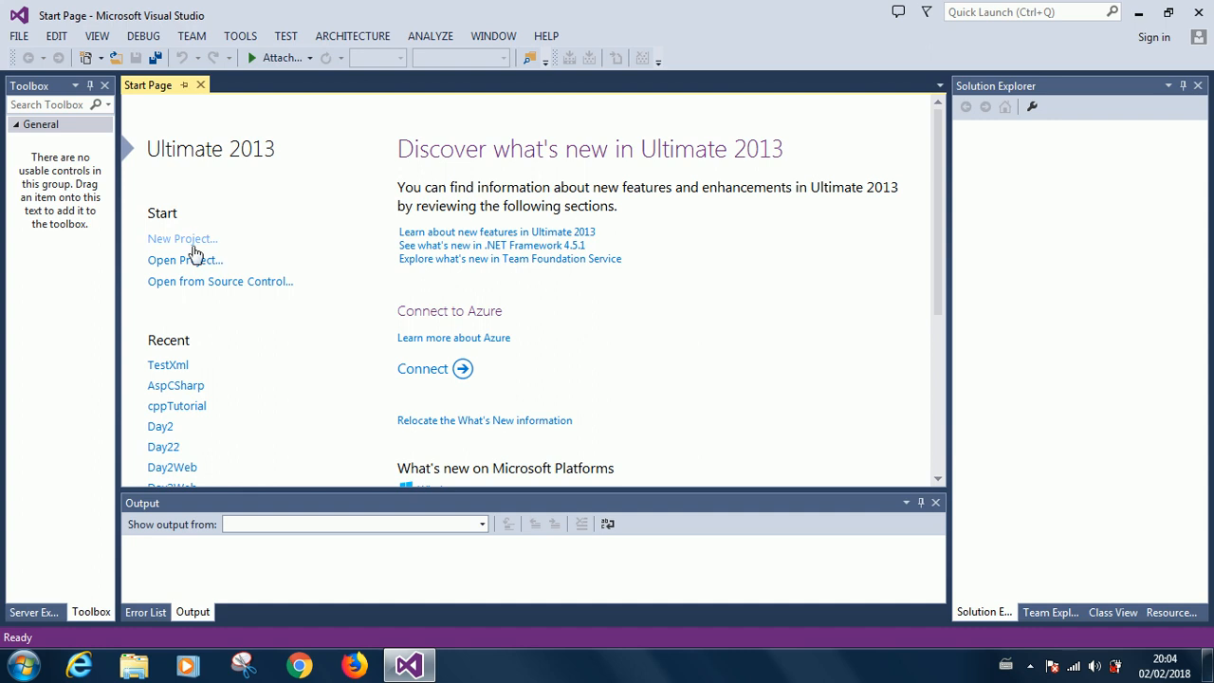
- Create a new Visual C# Console Application project named XmlTutorial
{"action": "left_click", "coordinate": [181, 238]}
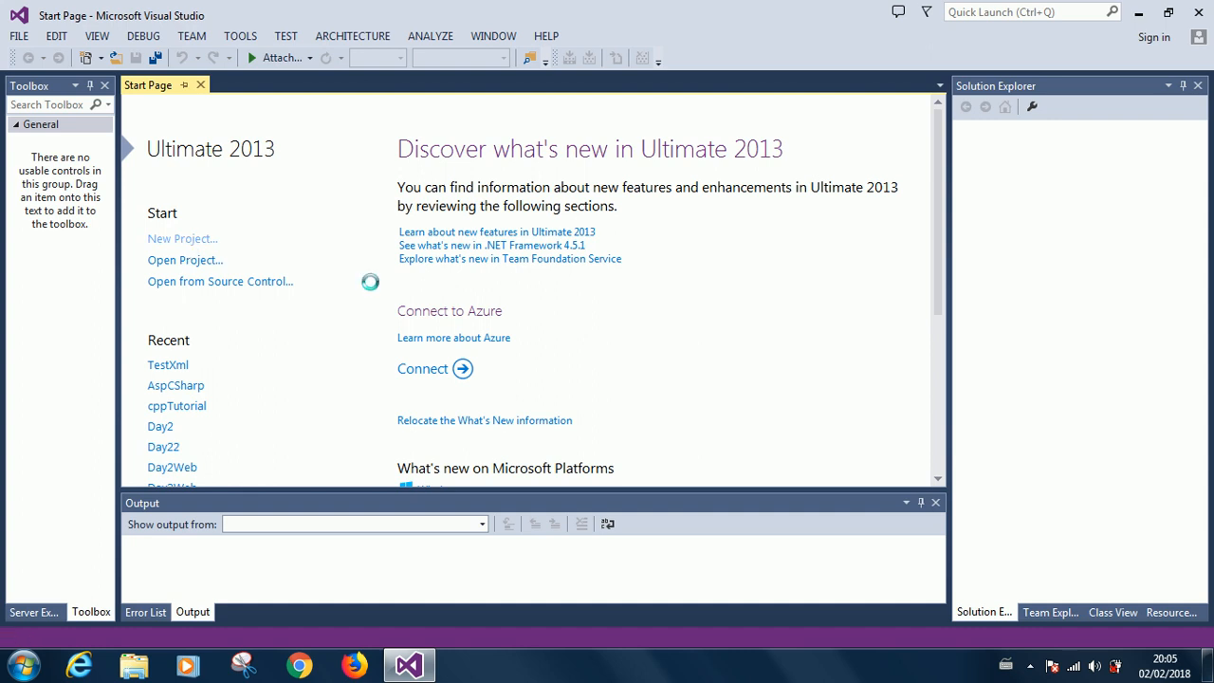
{"action": "left_click", "coordinate": [182, 238]}
{"action": "type", "text": "S"}
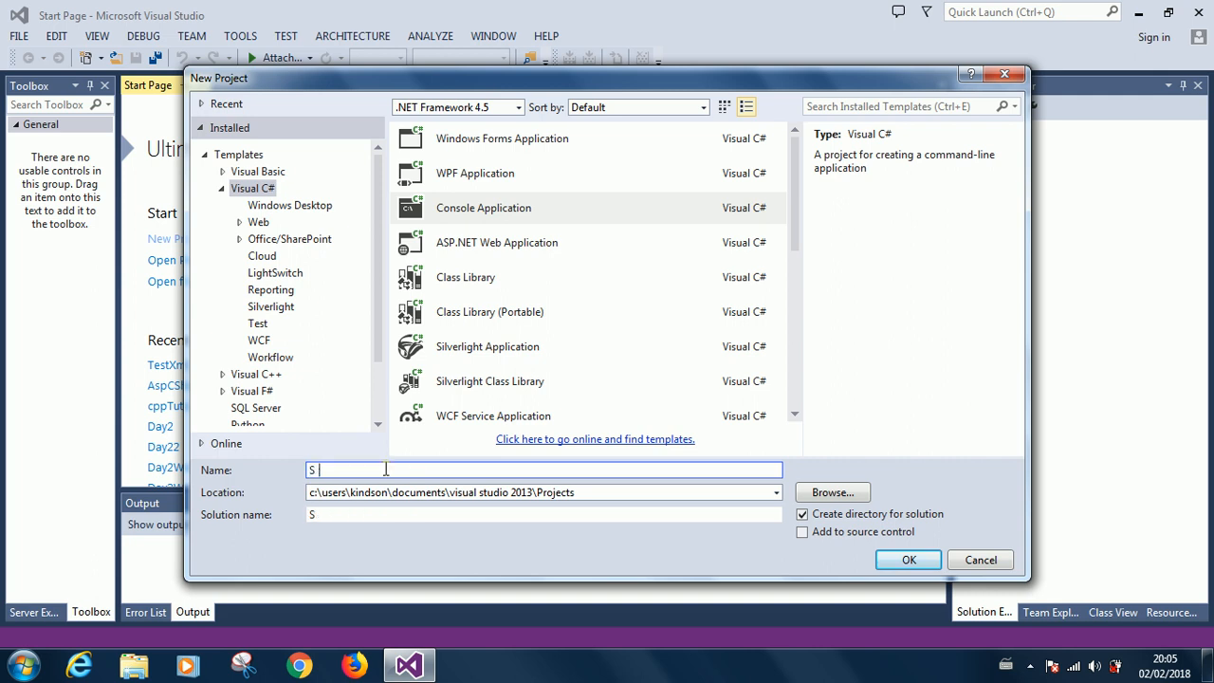
{"action": "type", "text": "XmlTt"}
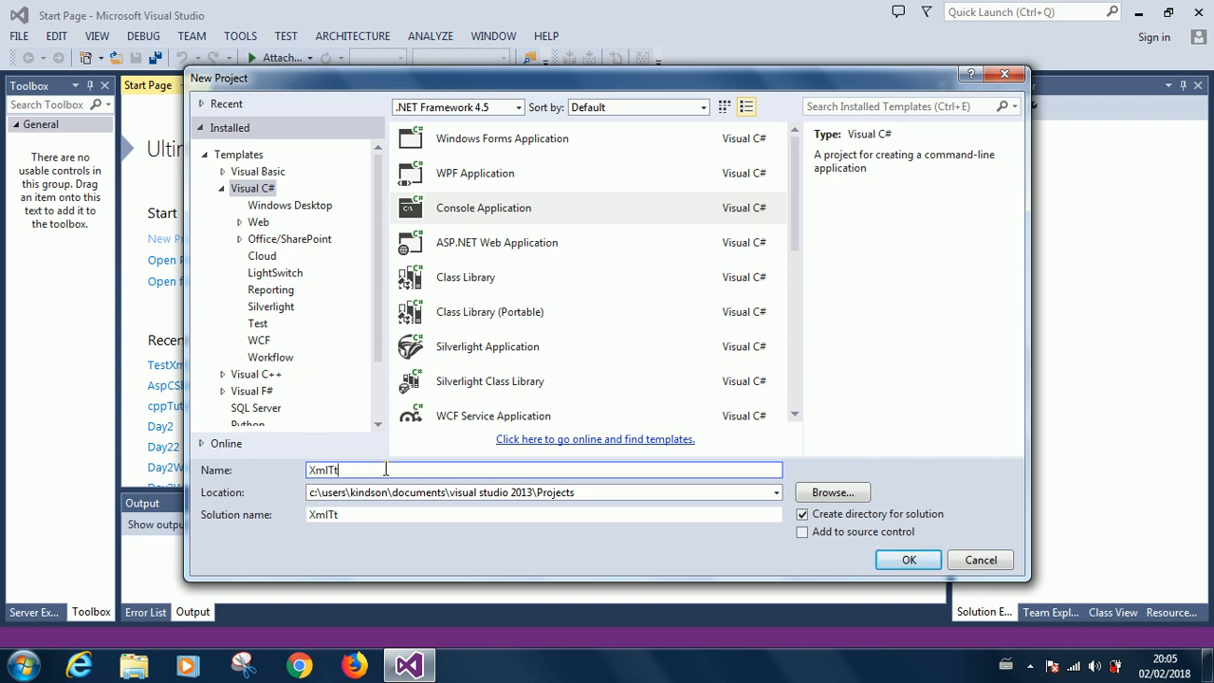
{"action": "type", "text": "utorial"}
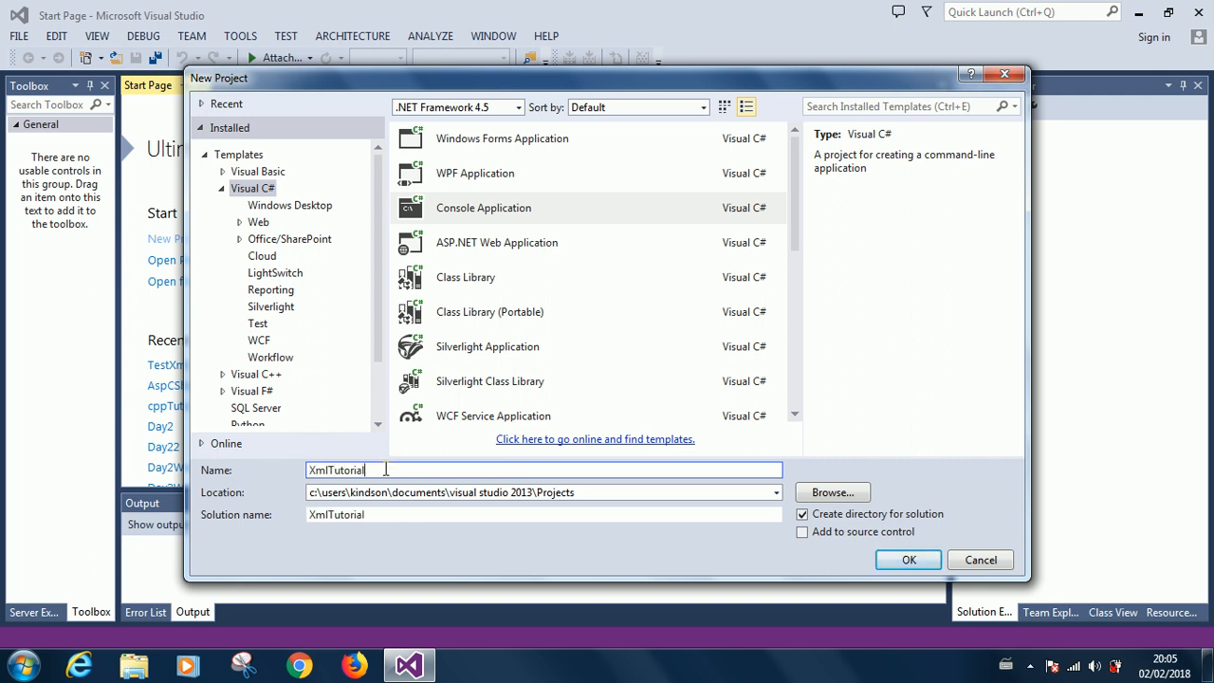
{"action": "left_click", "coordinate": [503, 207]}
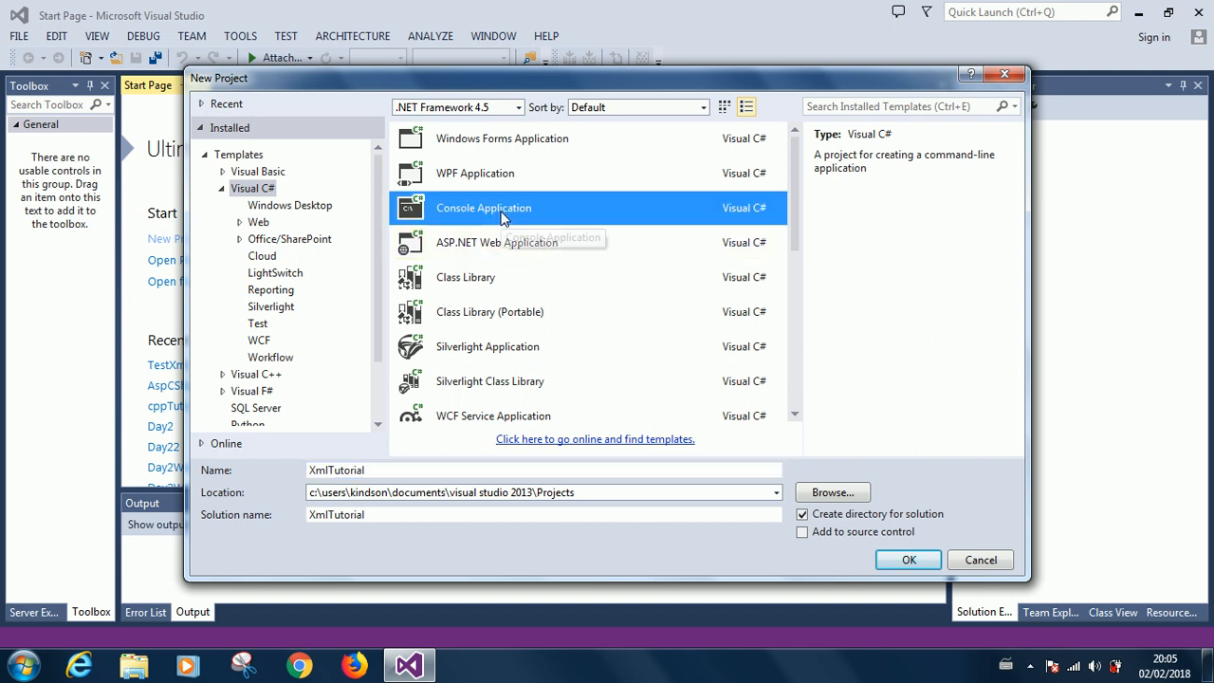
{"action": "mouse_move", "coordinate": [792, 576]}
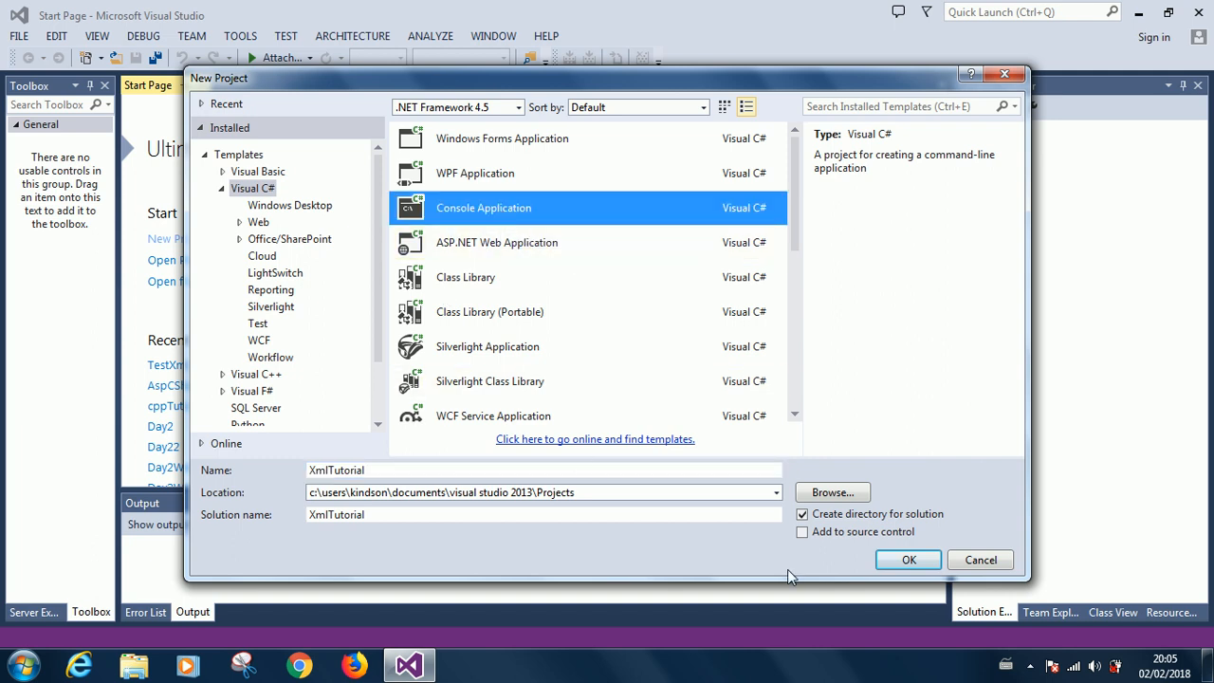
{"action": "left_click", "coordinate": [907, 559]}
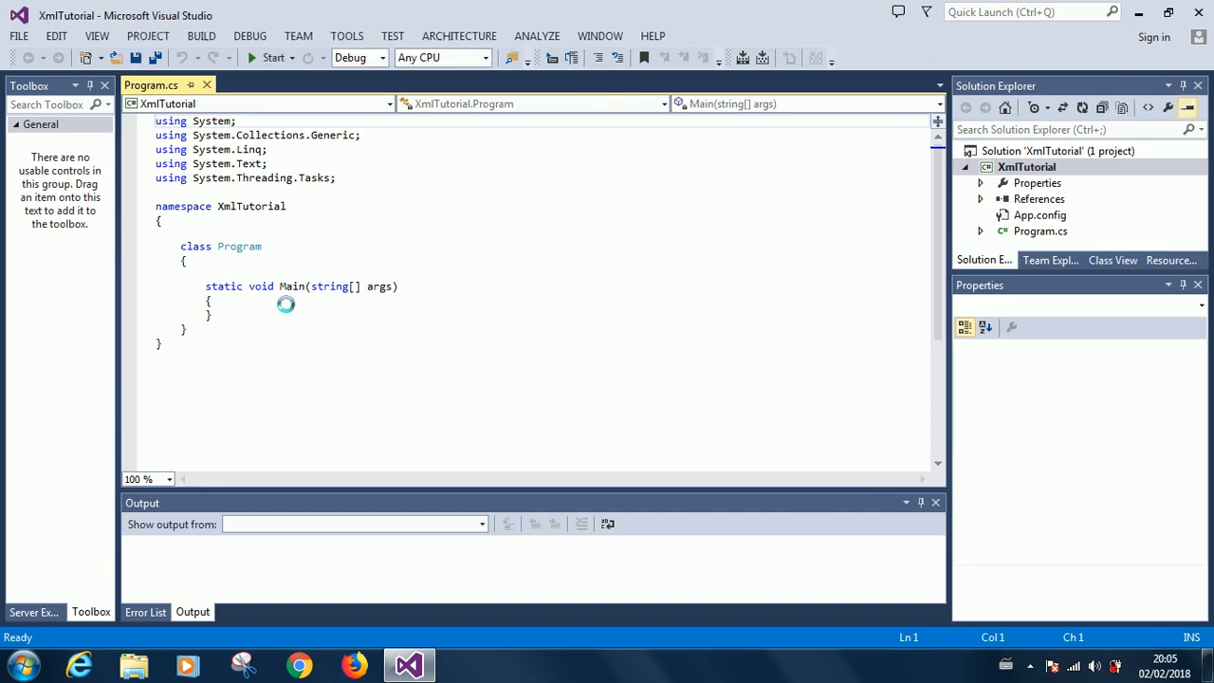
- Add 'using System.Xml;' to the usings at the top of Program.cs
{"action": "left_click", "coordinate": [287, 303]}
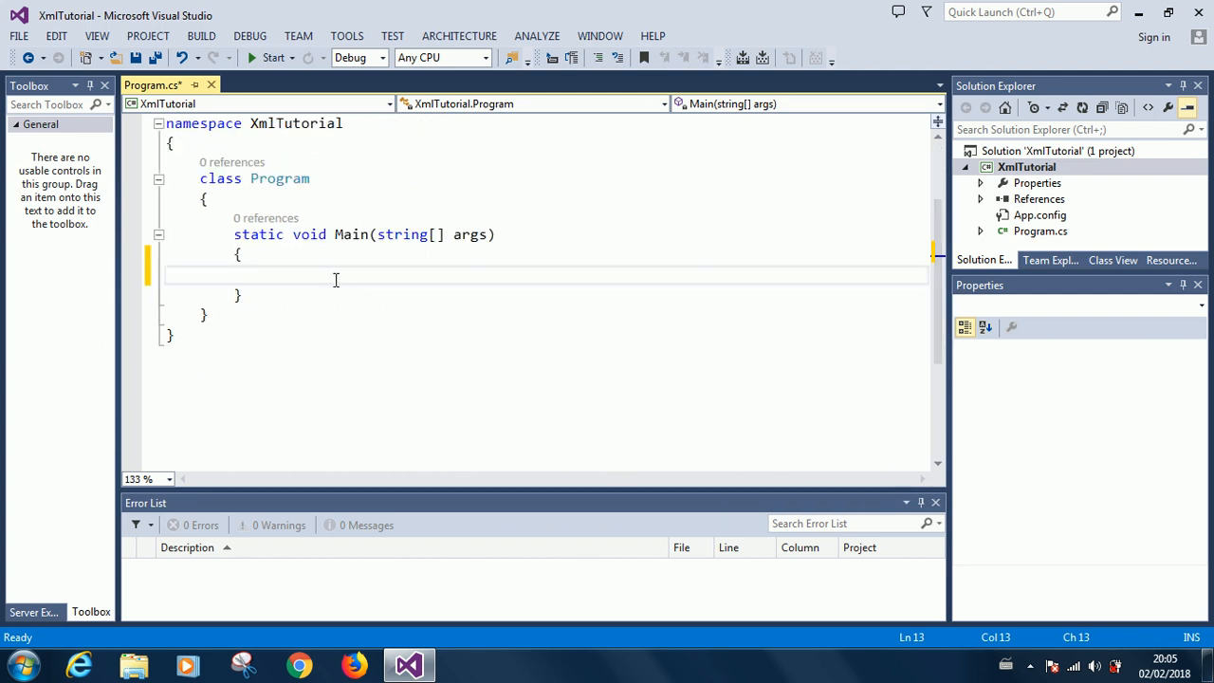
{"action": "type", "text": "X"}
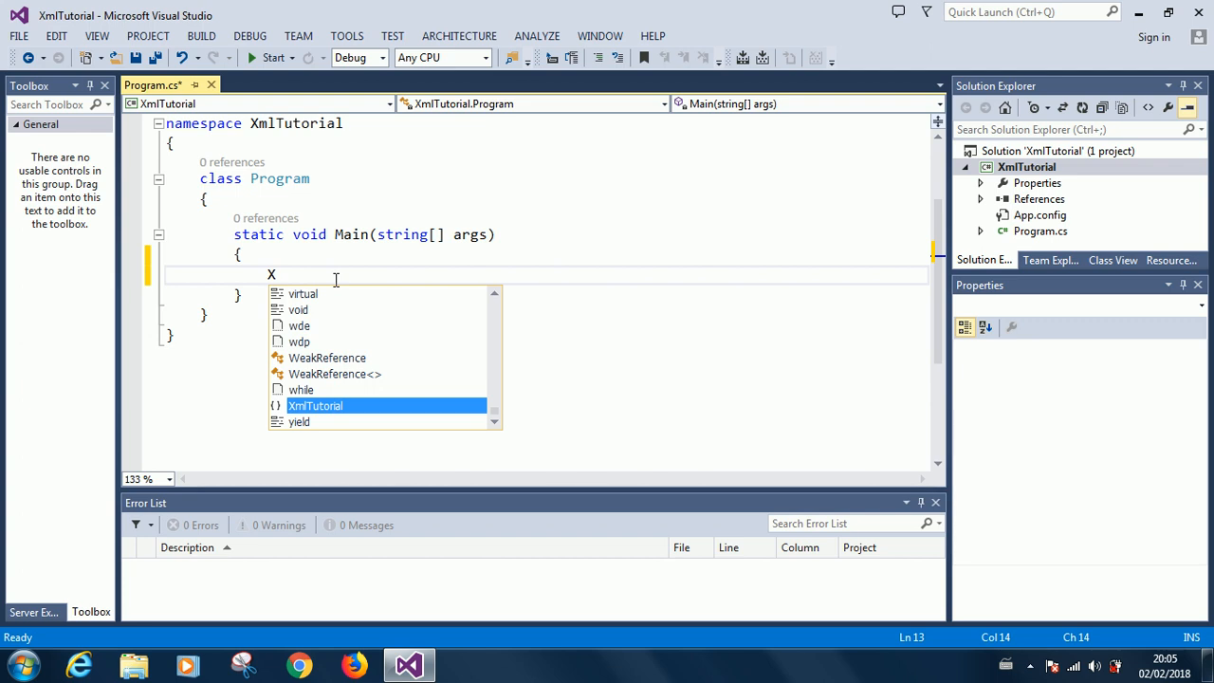
{"action": "key", "text": "backspace"}
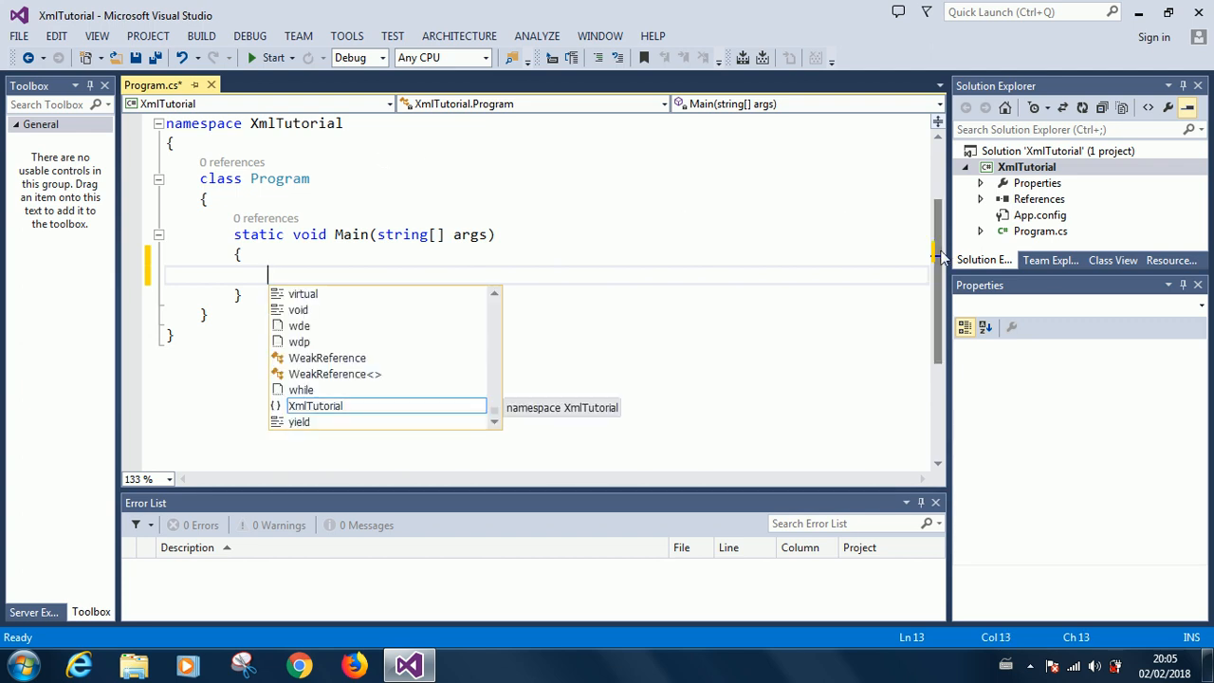
{"action": "scroll", "scroll_direction": "up", "scroll_amount": 3}
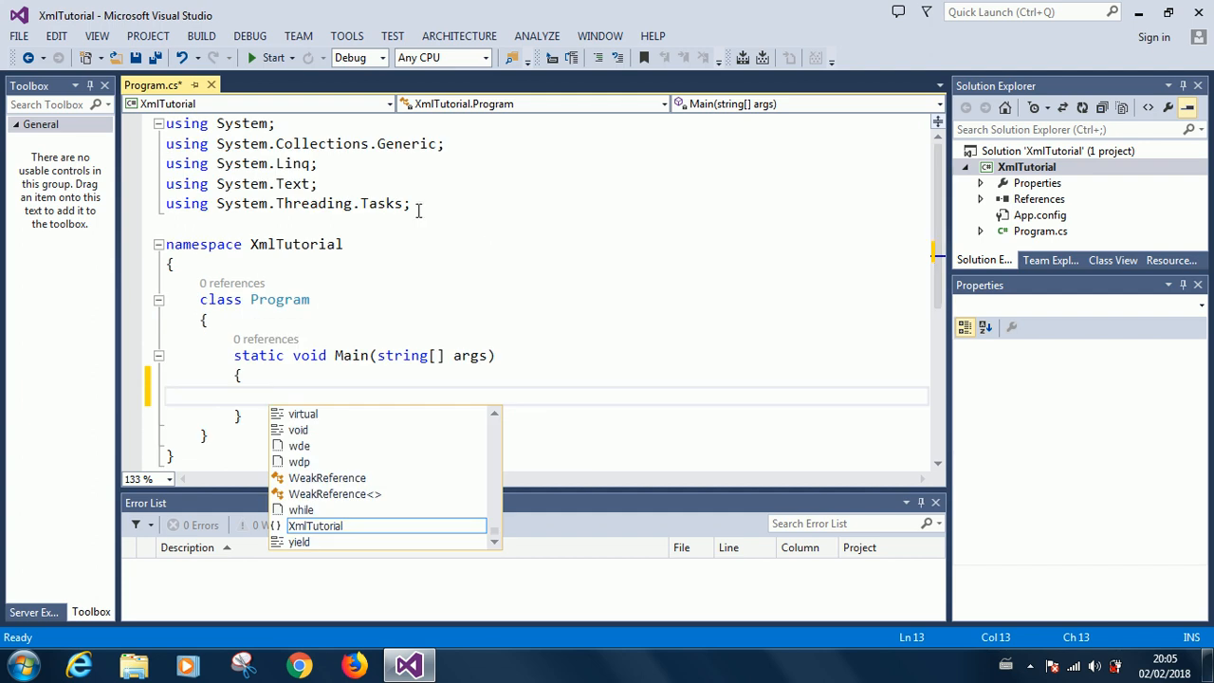
{"action": "type", "text": "us"}
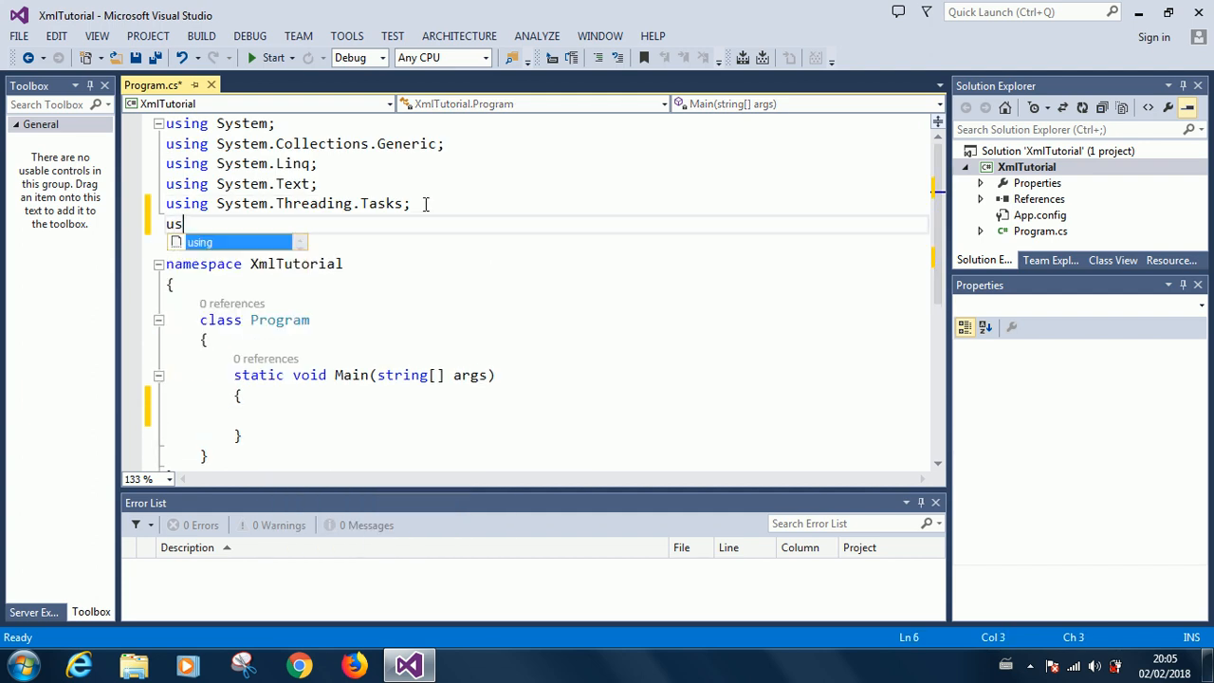
{"action": "type", "text": "ing Syst"}
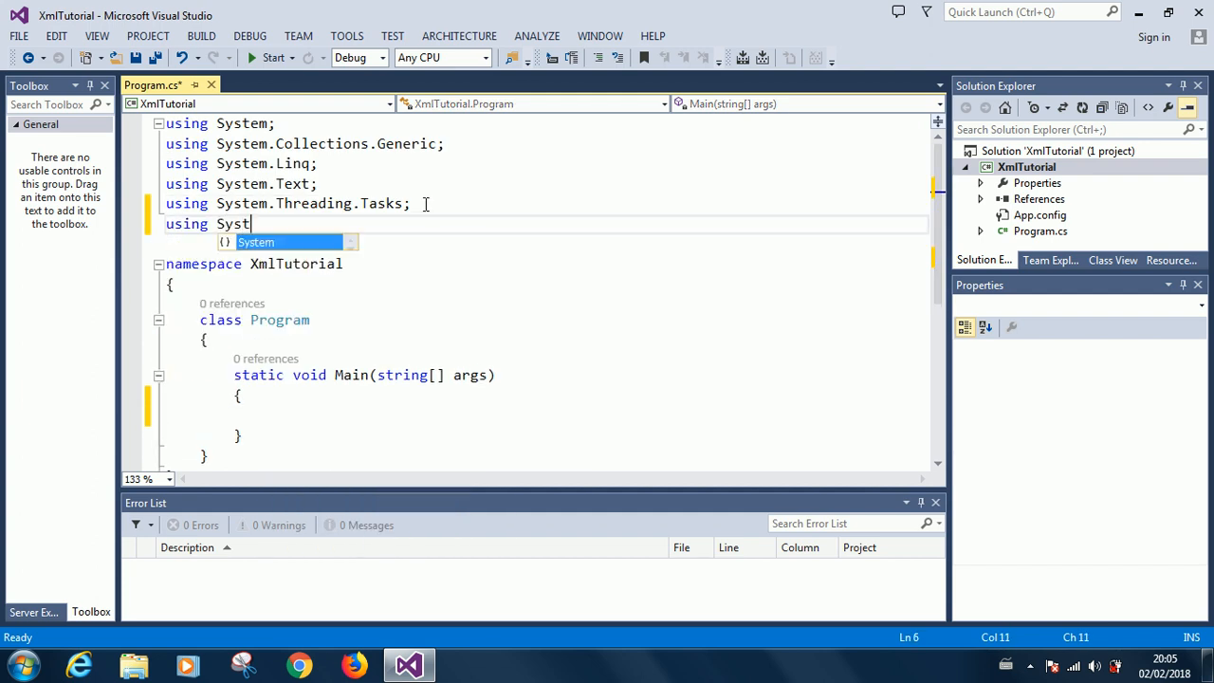
{"action": "type", "text": "em.Xml;"}
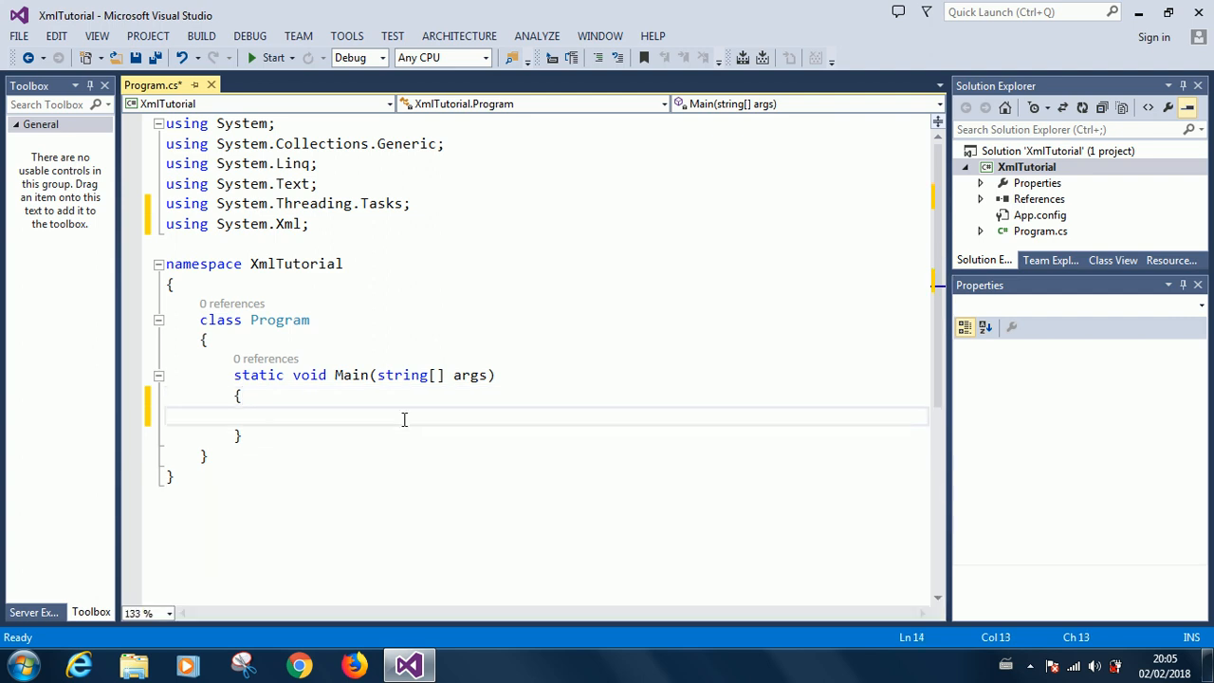
- Declare 'XmlDocument doc = new XmlDocument();' inside Main
{"action": "type", "text": "xmldo"}
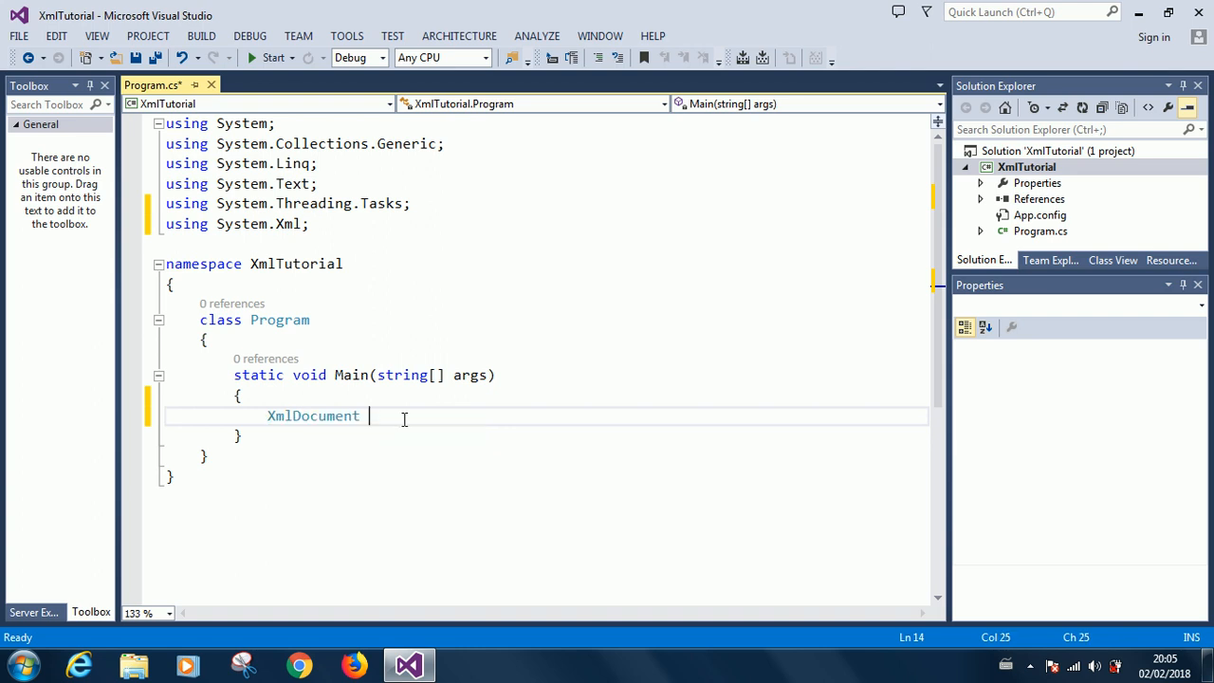
{"action": "type", "text": "doc = new XmlDocument();"}
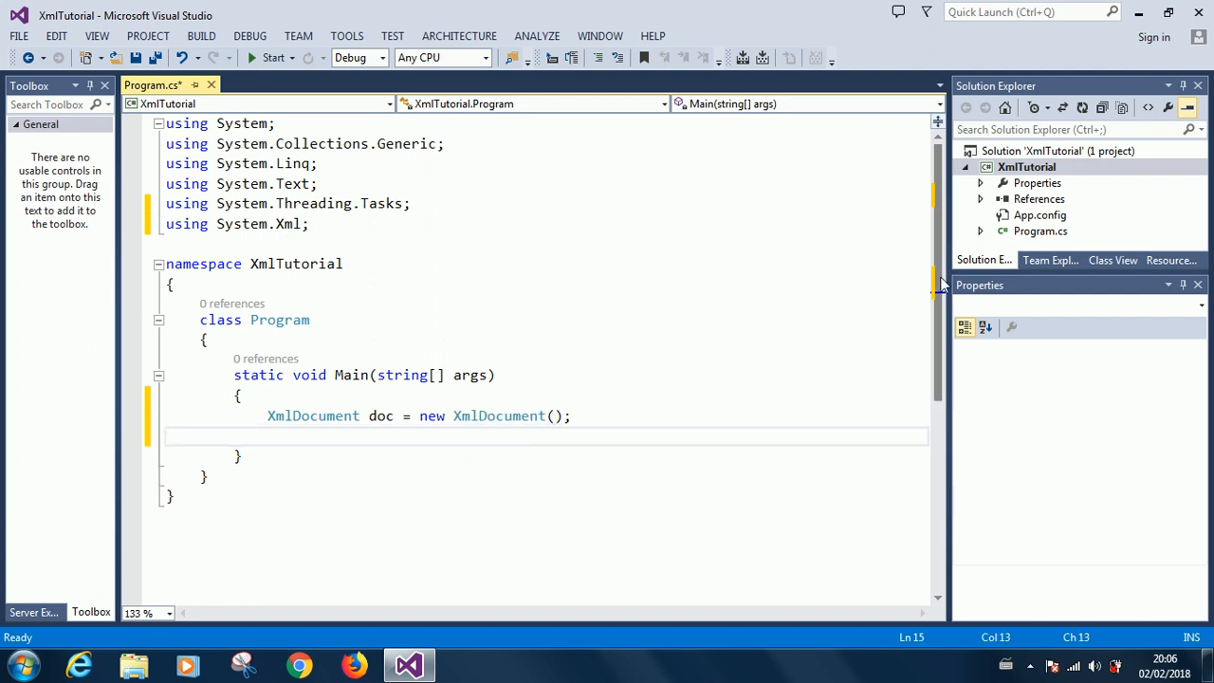
{"action": "scroll", "scroll_direction": "down", "scroll_amount": 3}
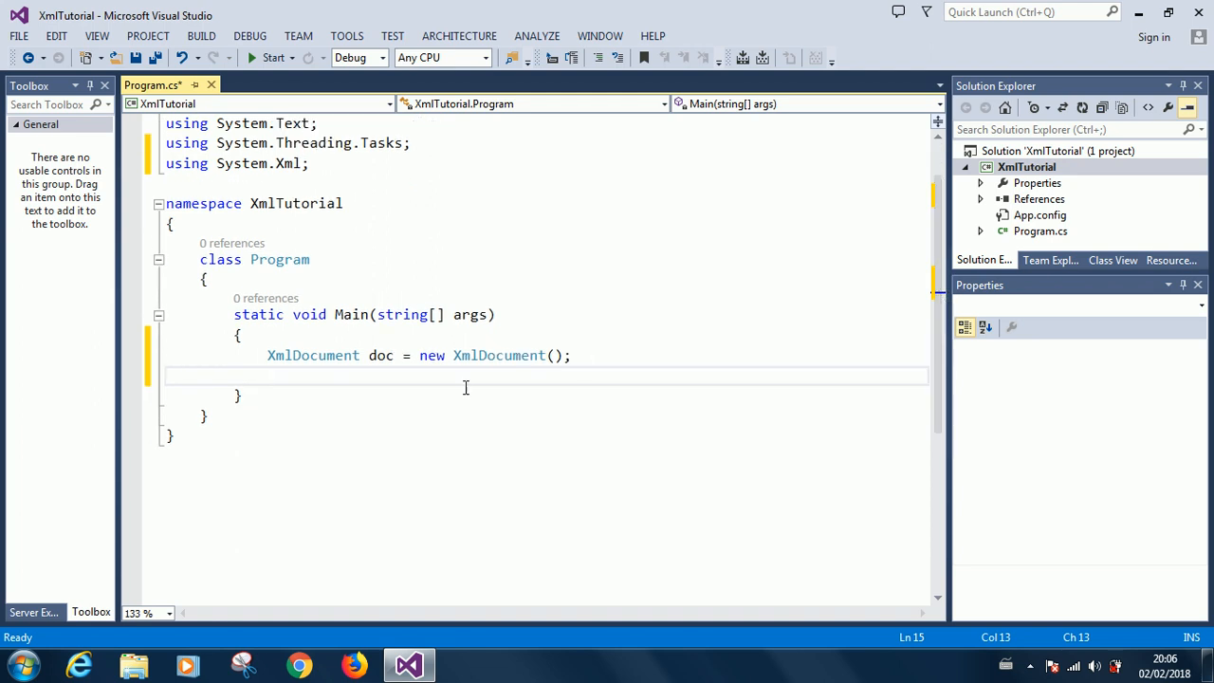
{"action": "mouse_move", "coordinate": [578, 382]}
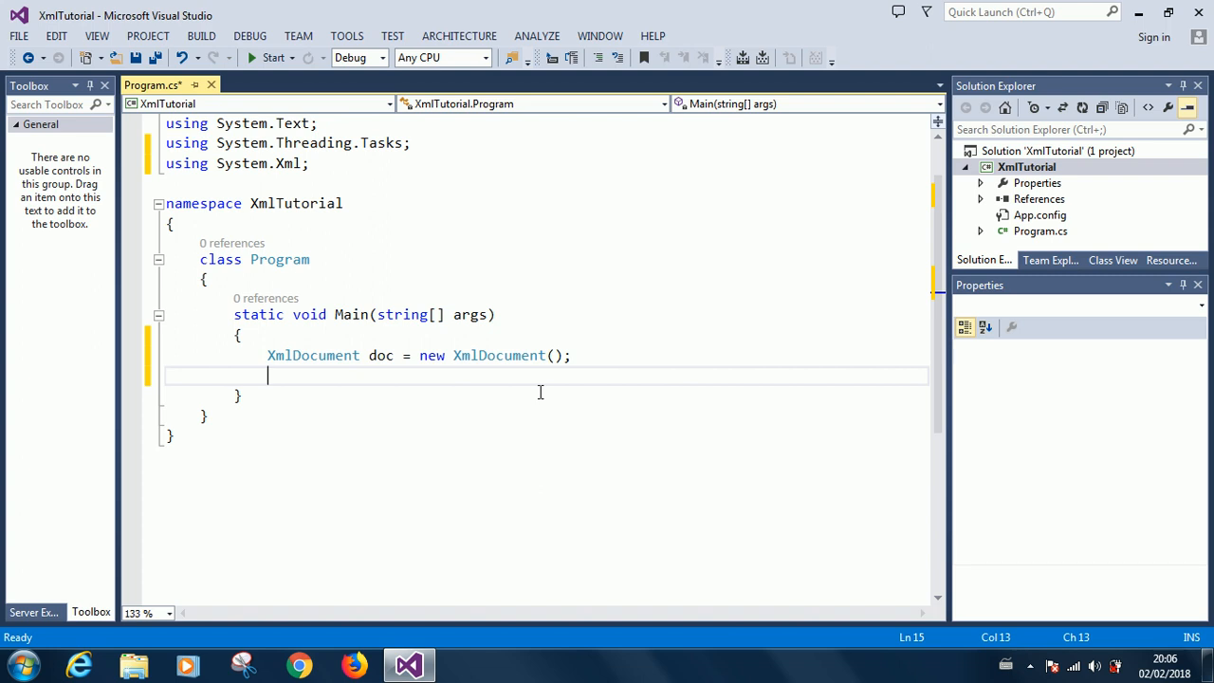
- Add doc.Load("#"); below the XmlDocument declaration, then select the XmlTutorial project
{"action": "type", "text": "doc.L"}
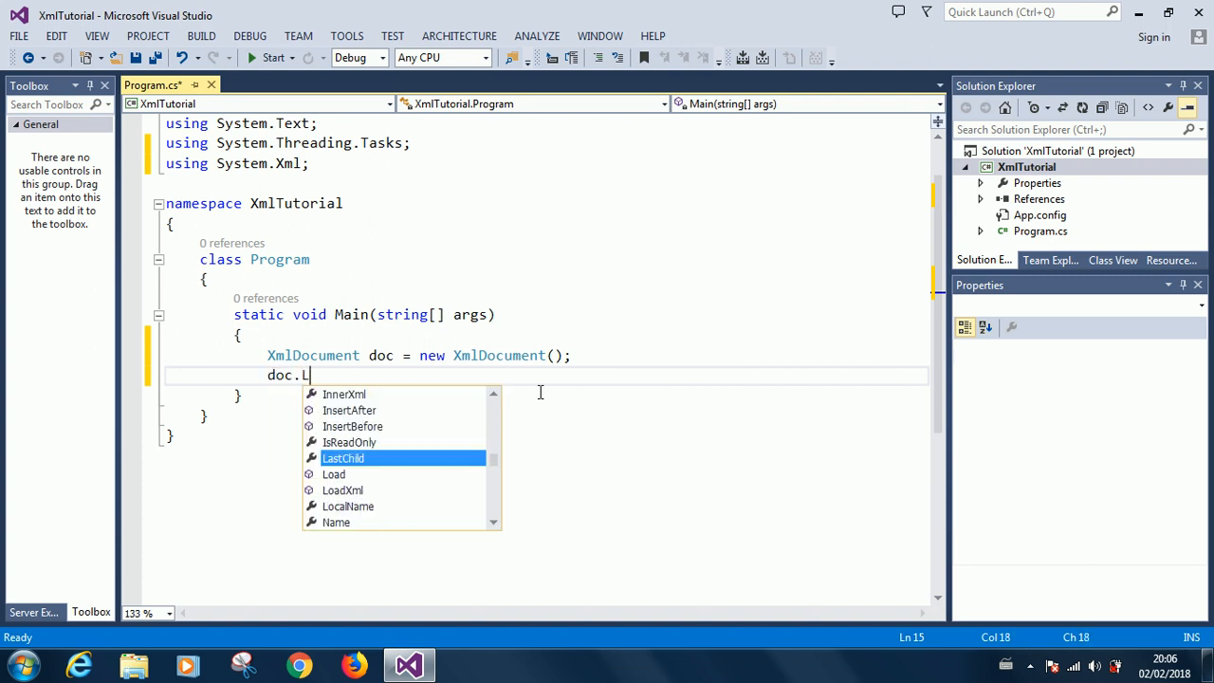
{"action": "type", "text": "oad("}
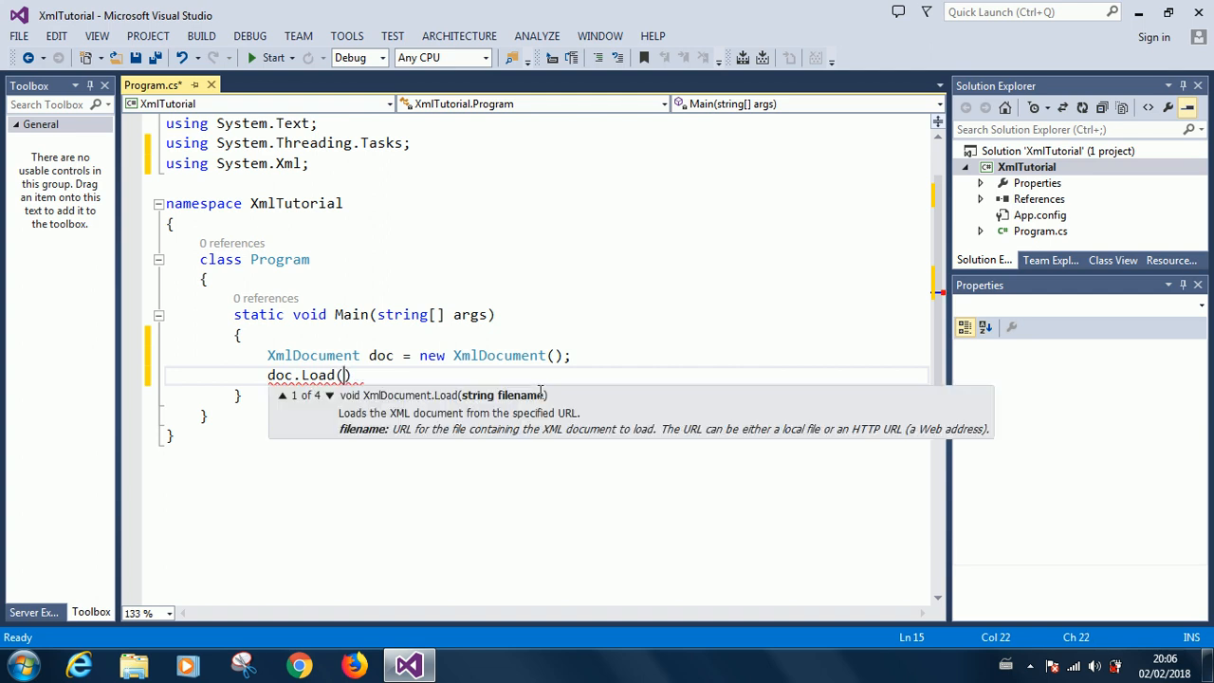
{"action": "type", "text": "f"}
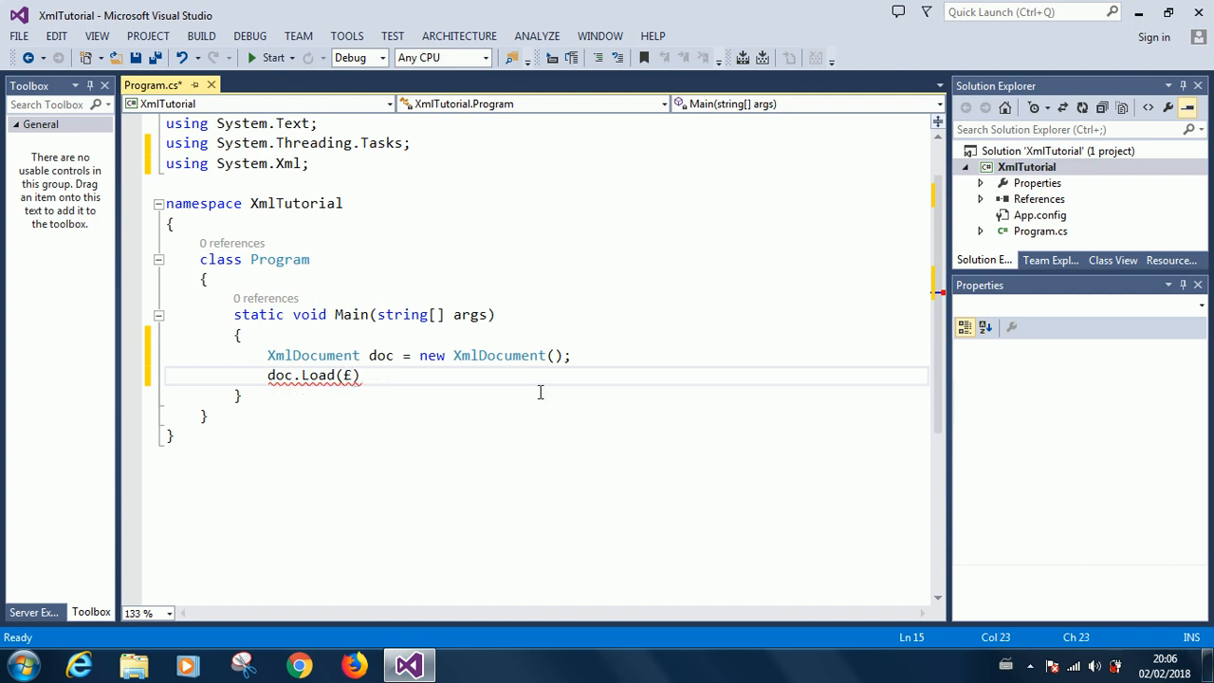
{"action": "key", "text": "Backspace"}
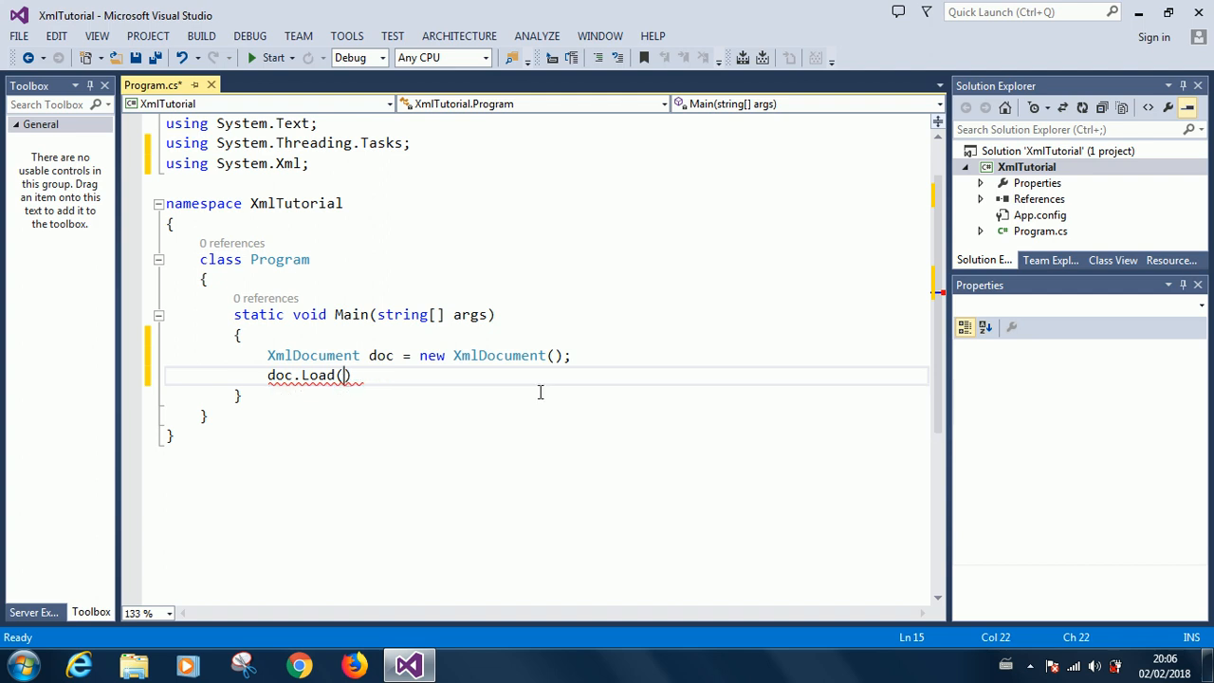
{"action": "type", "text": "f"}
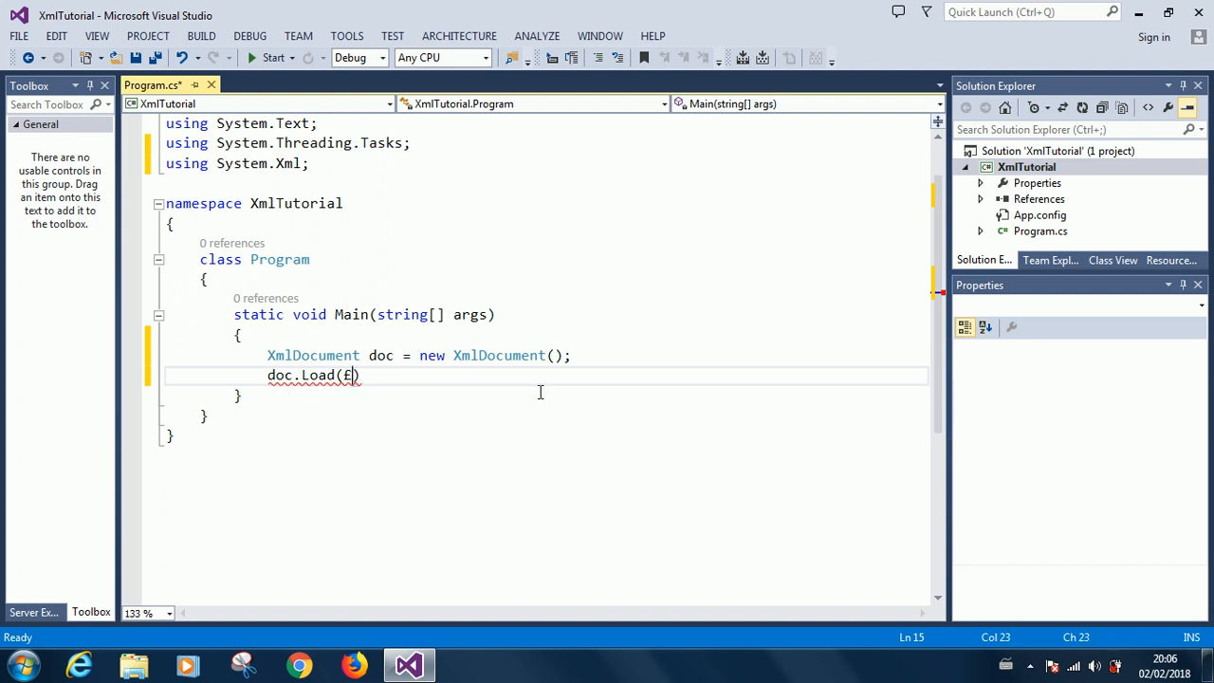
{"action": "type", "text": "\""}
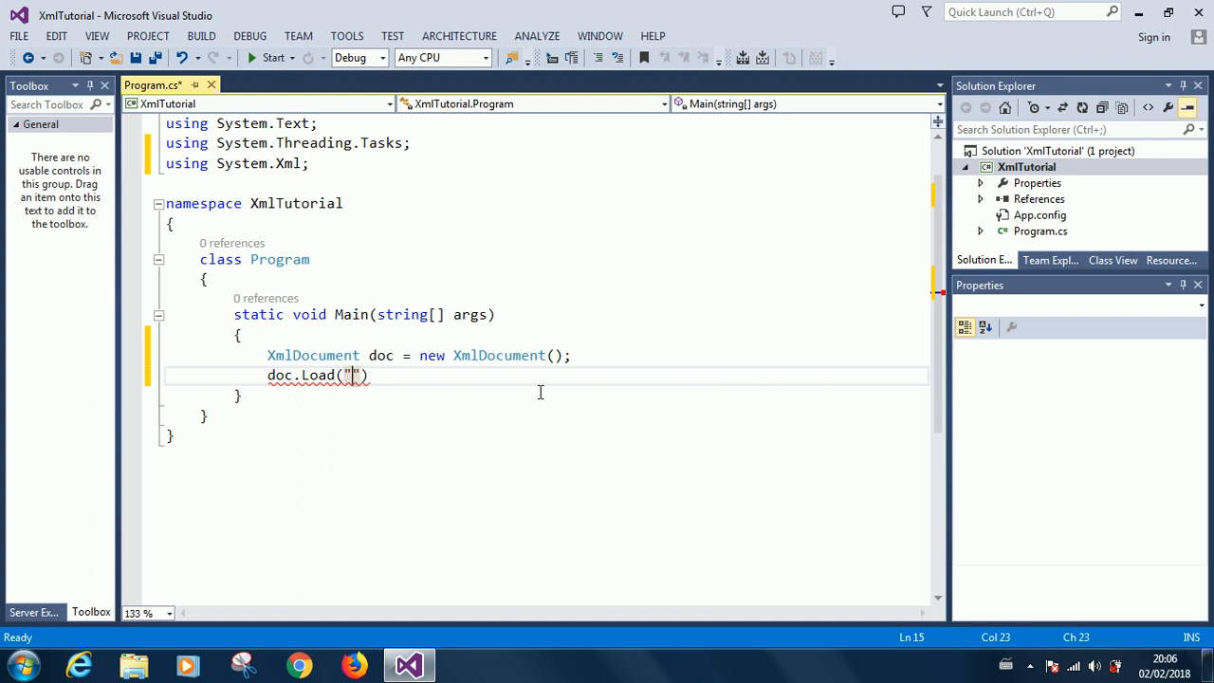
{"action": "type", "text": "#"}
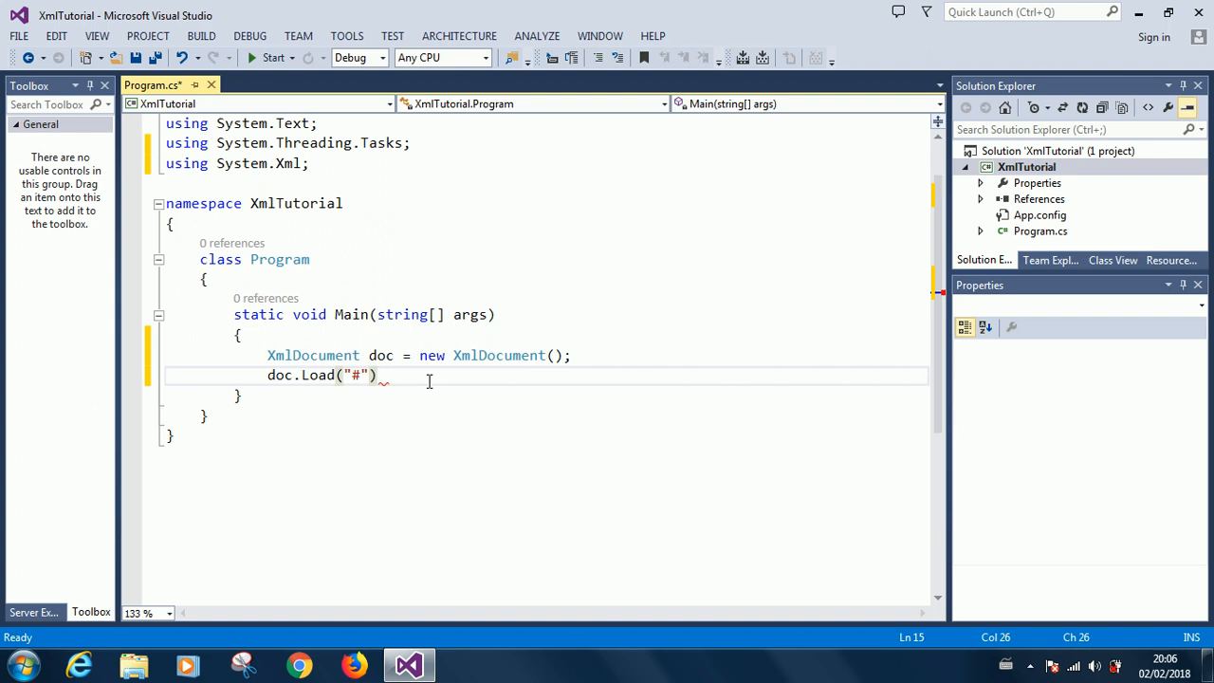
{"action": "type", "text": ";"}
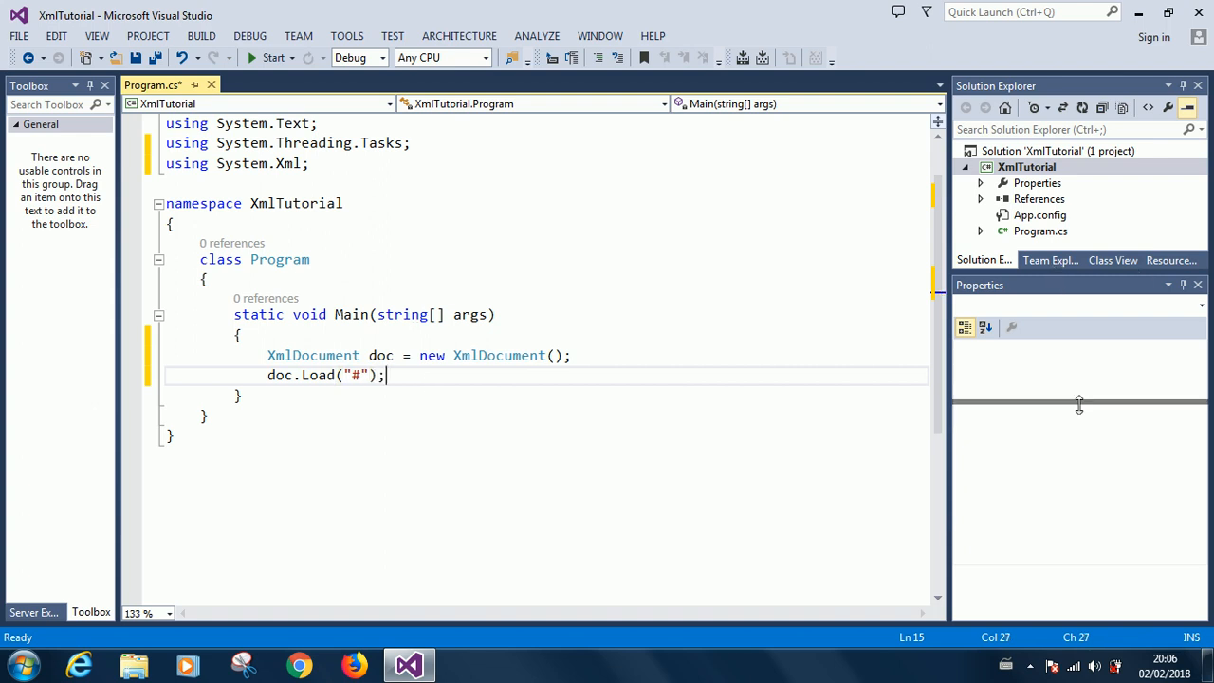
{"action": "left_click", "coordinate": [1026, 166]}
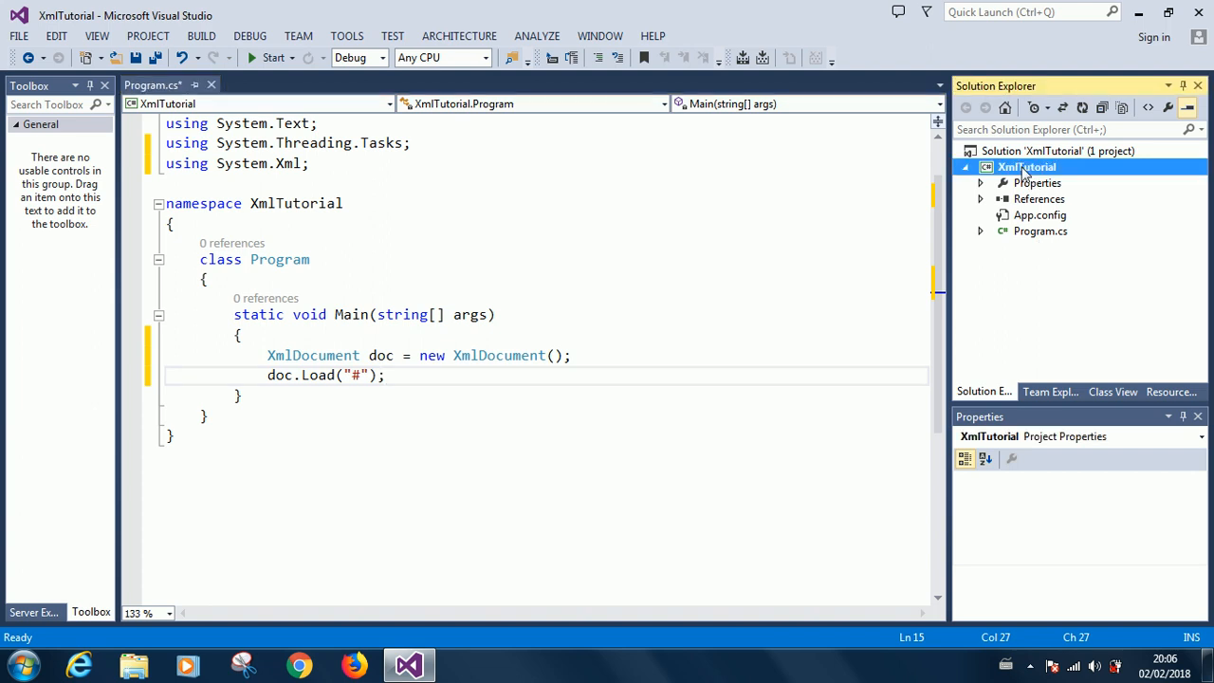
- Add a new XML File item named books to the XmlTutorial project
{"action": "right_click", "coordinate": [1026, 166]}
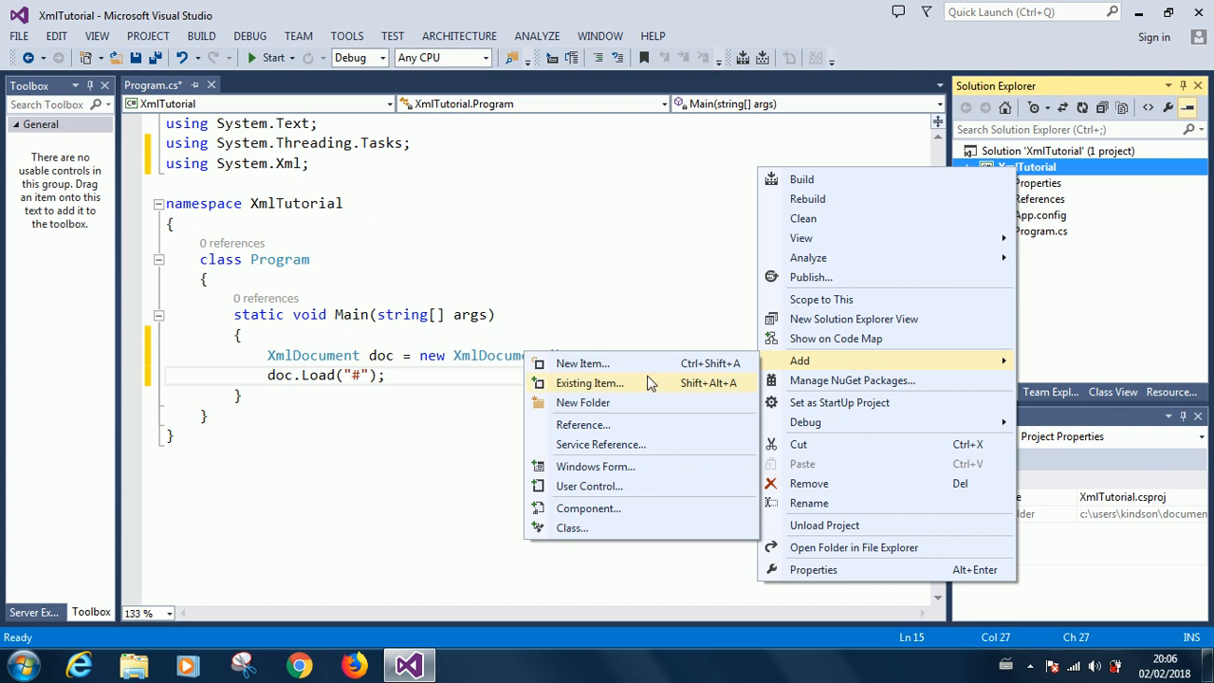
{"action": "left_click", "coordinate": [581, 363]}
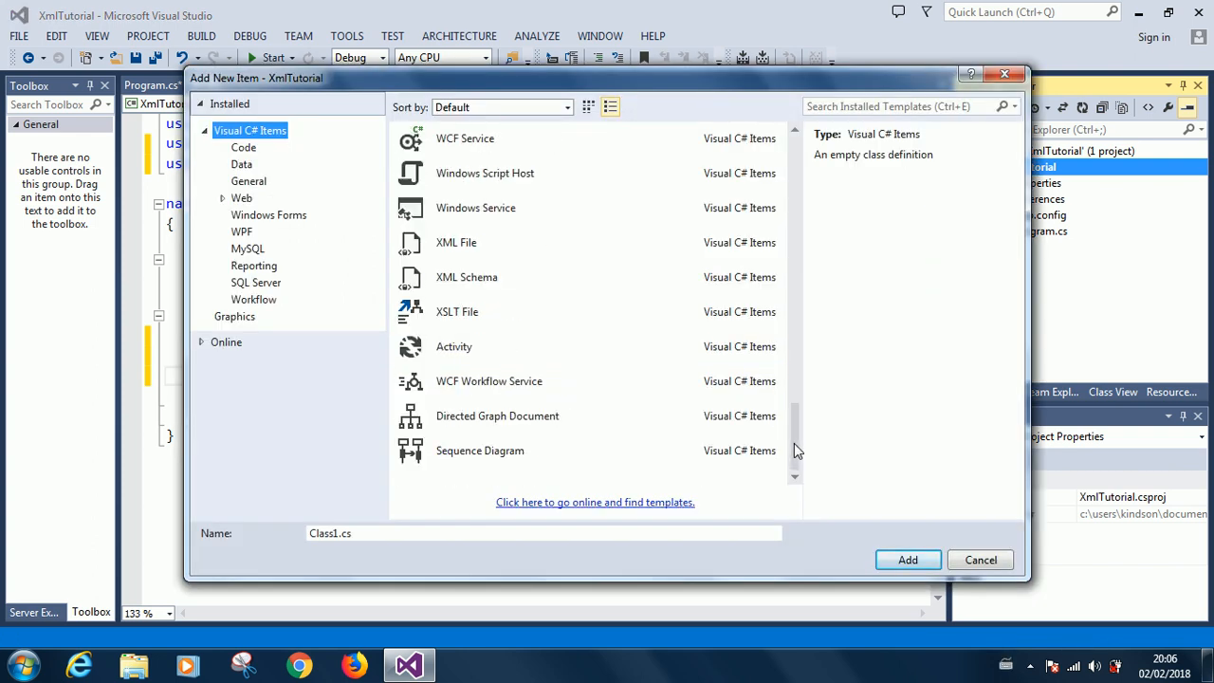
{"action": "left_click", "coordinate": [456, 242]}
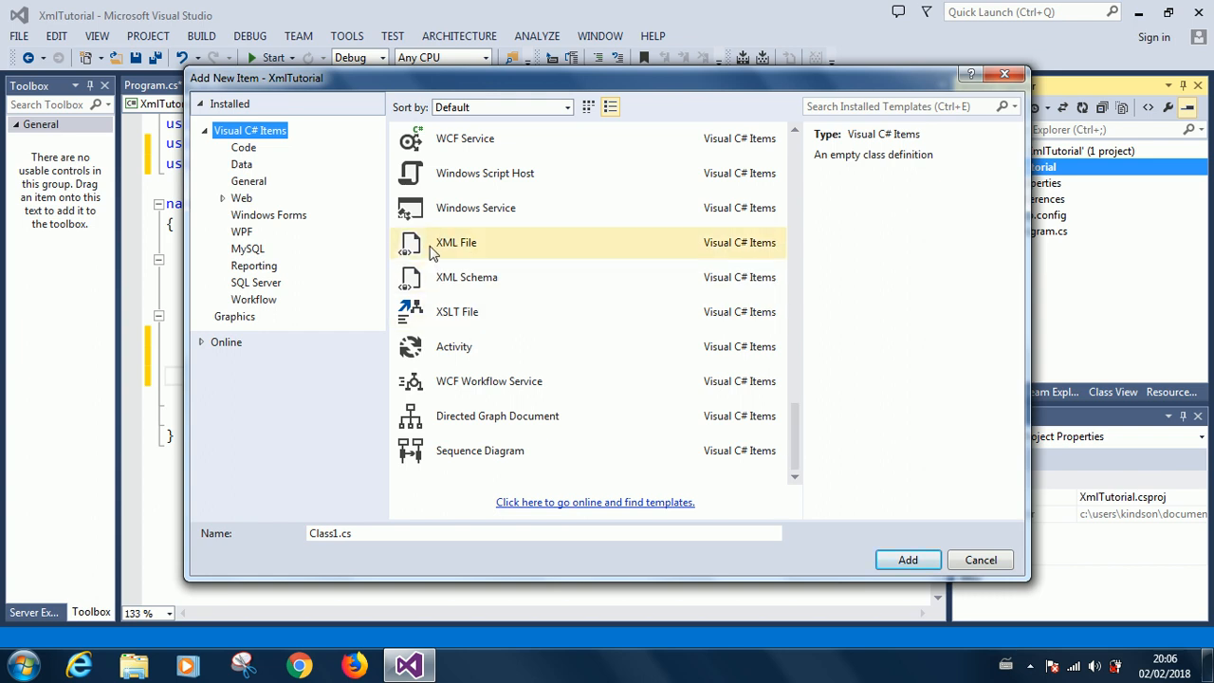
{"action": "left_click", "coordinate": [456, 241]}
{"action": "type", "text": "co"}
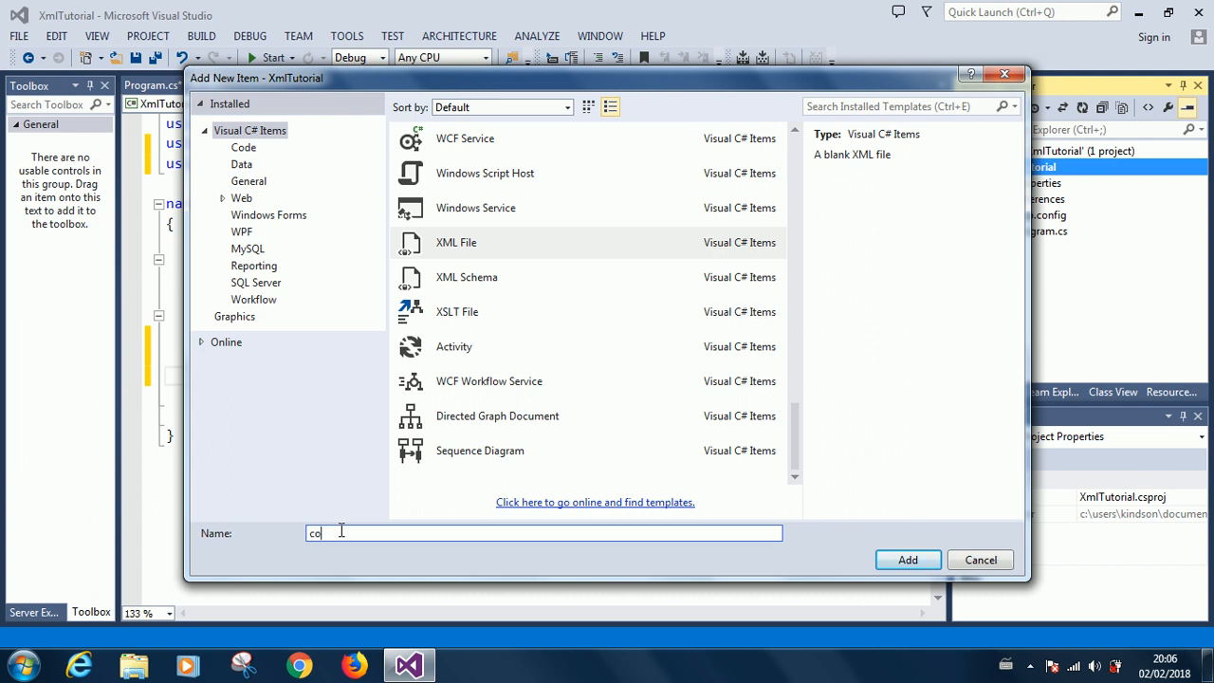
{"action": "type", "text": "books"}
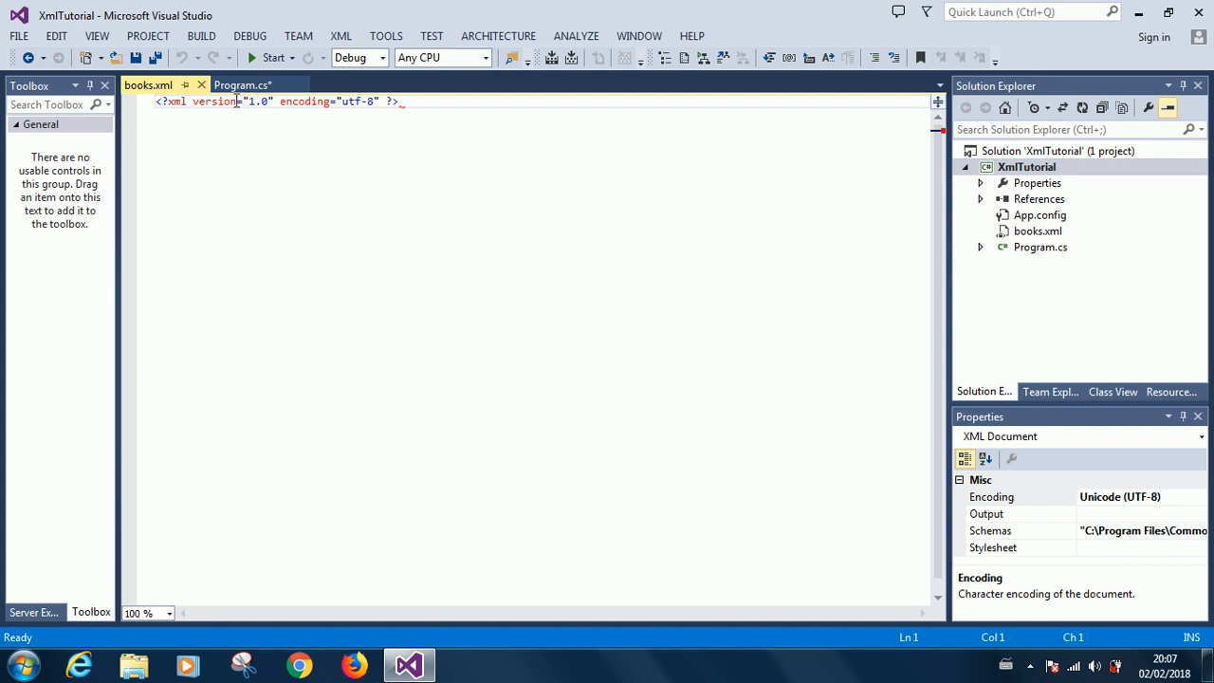
{"action": "mouse_move", "coordinate": [212, 147]}
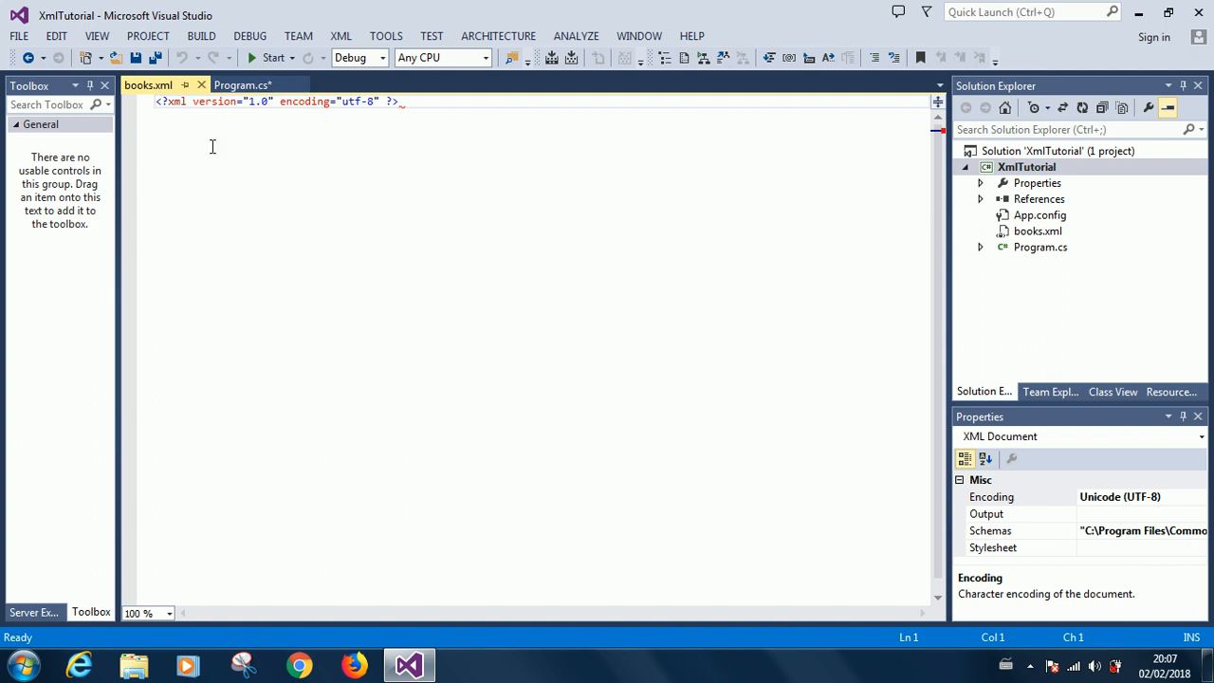
- Begin typing <book> and <name> elements in books.xml and save it
{"action": "key", "text": "Return"}
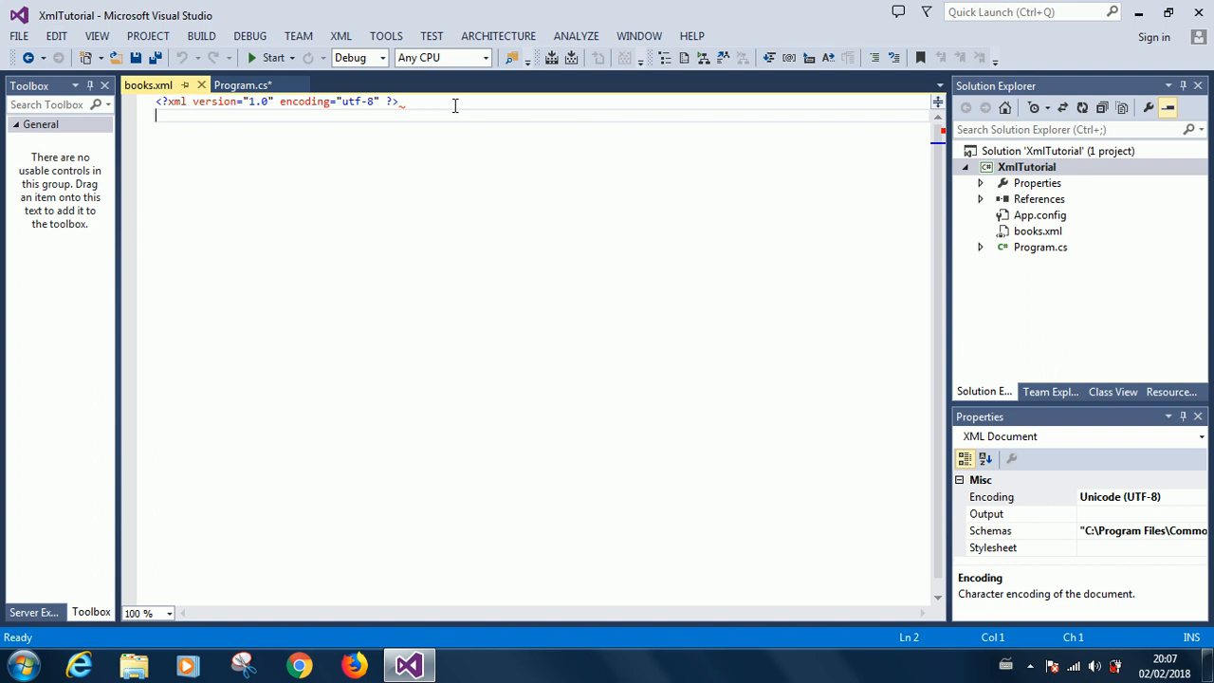
{"action": "type", "text": "<"}
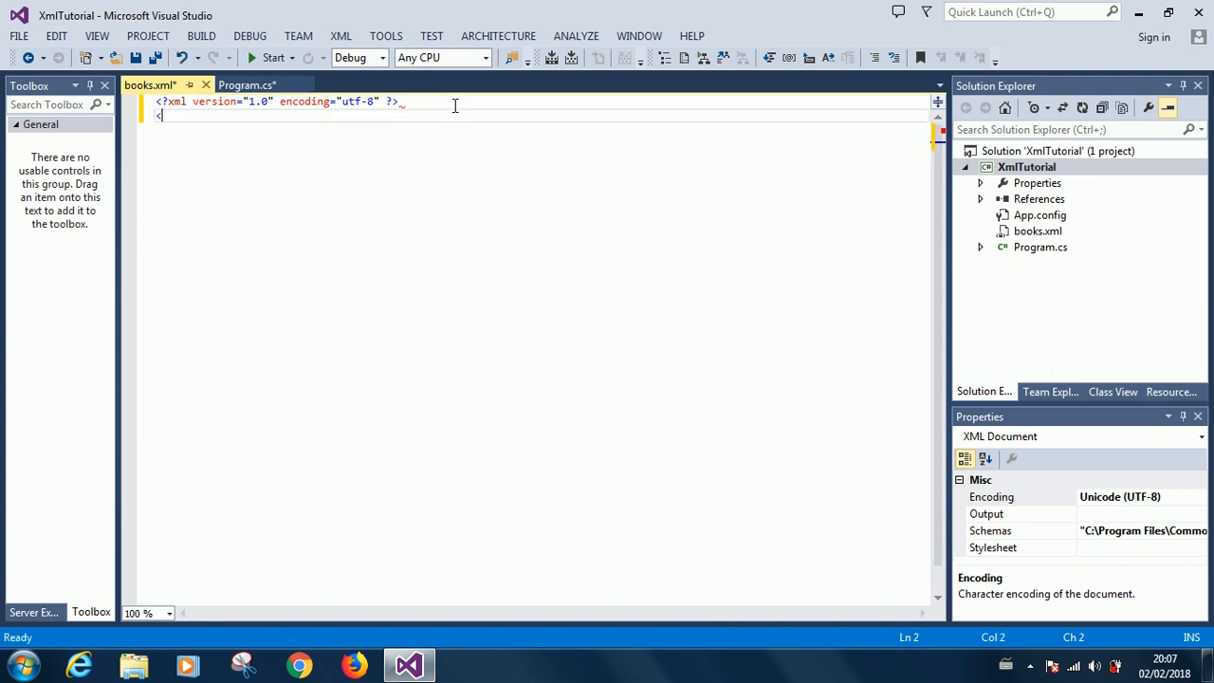
{"action": "type", "text": "book>"}
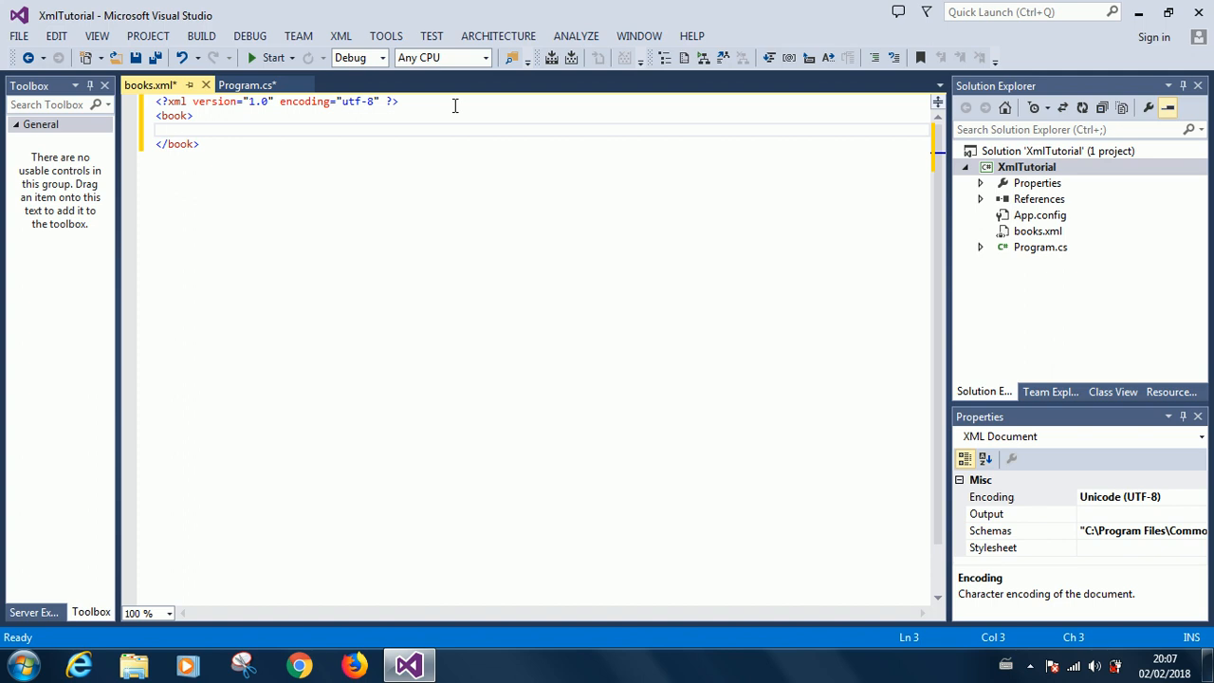
{"action": "type", "text": "<name"}
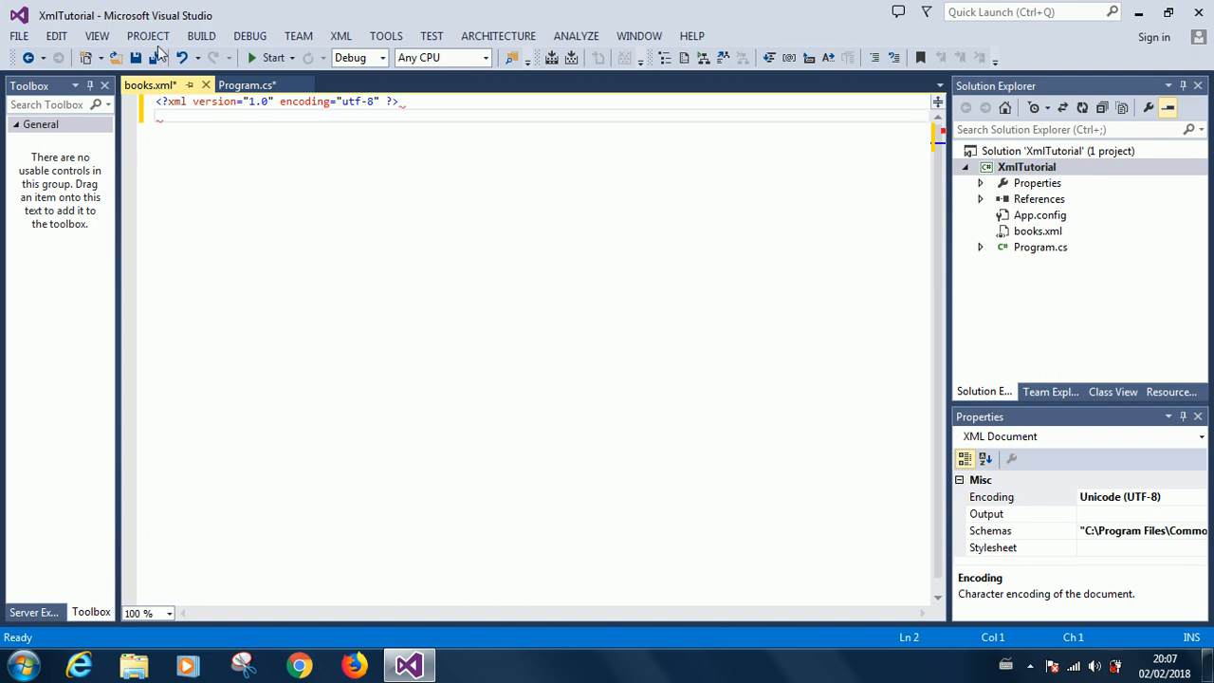
{"action": "key", "text": "ctrl+s"}
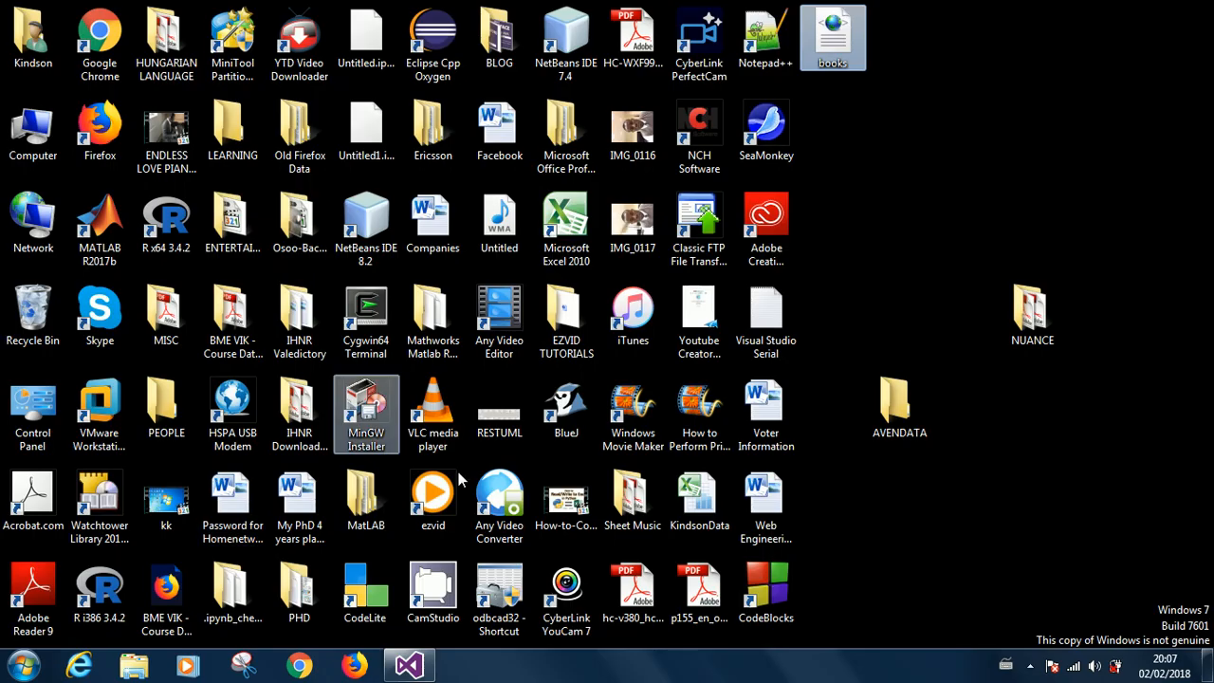
{"action": "mouse_move", "coordinate": [498, 417]}
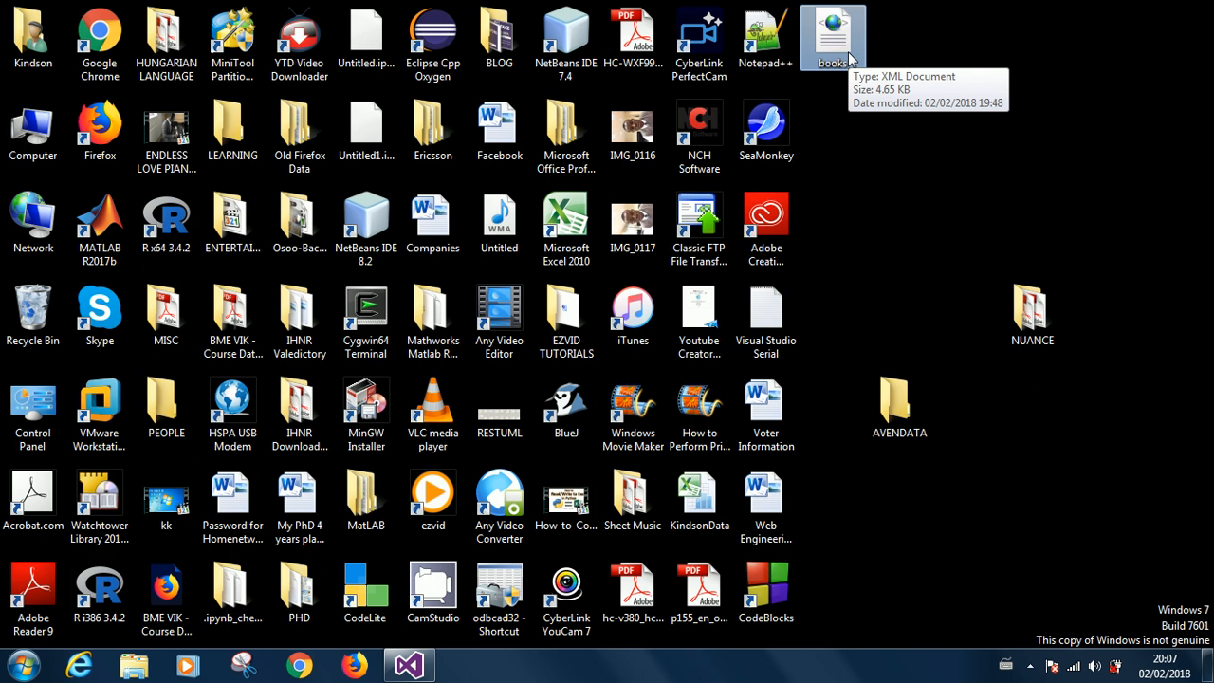
{"action": "mouse_move", "coordinate": [833, 59]}
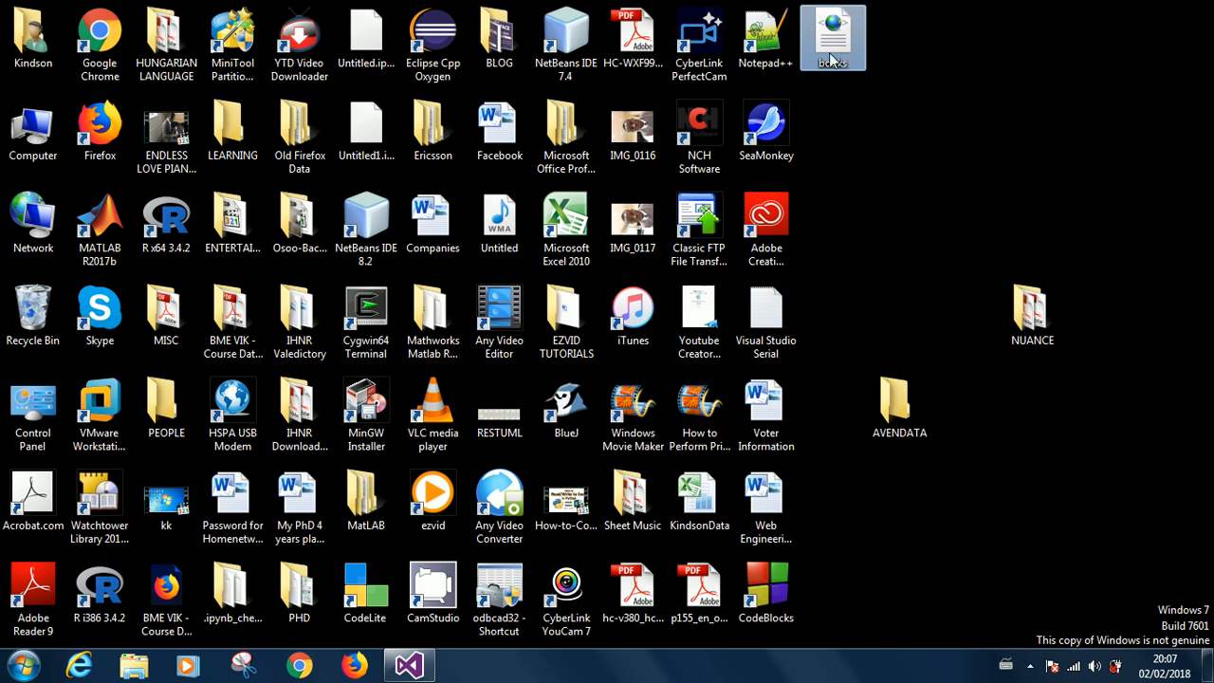
- Open the desktop books.xml in Internet Explorer and copy its catalog text
{"action": "double_click", "coordinate": [832, 37]}
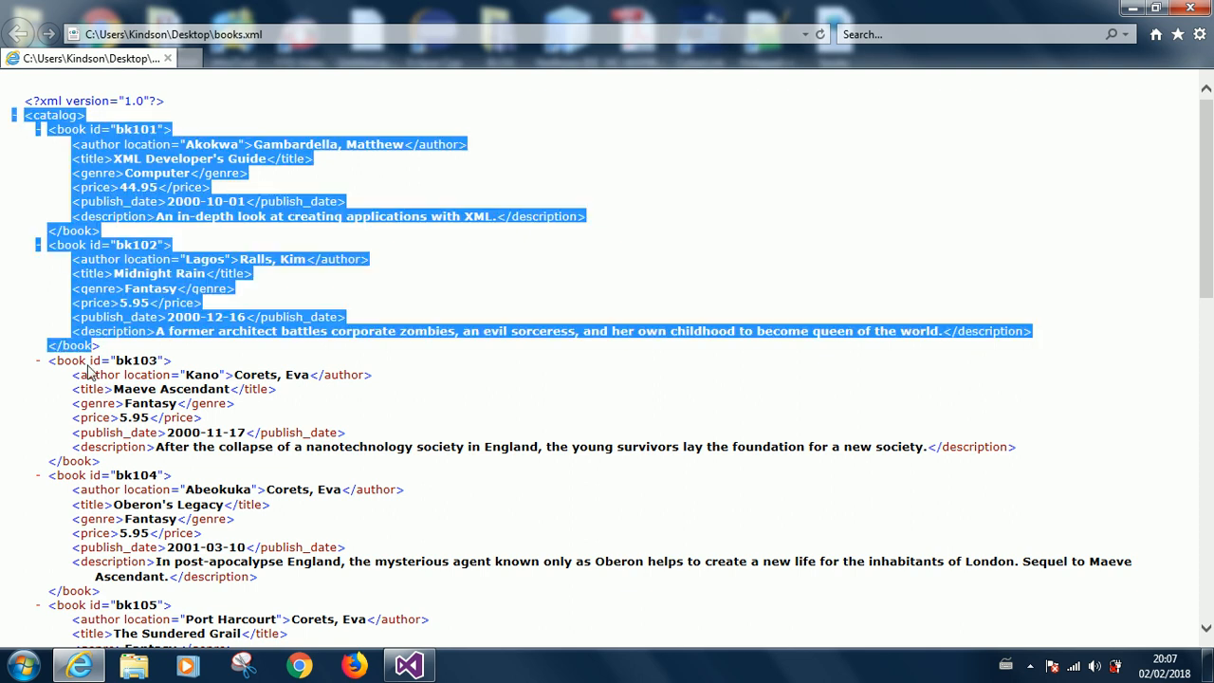
{"action": "scroll", "scroll_direction": "down", "scroll_amount": 3}
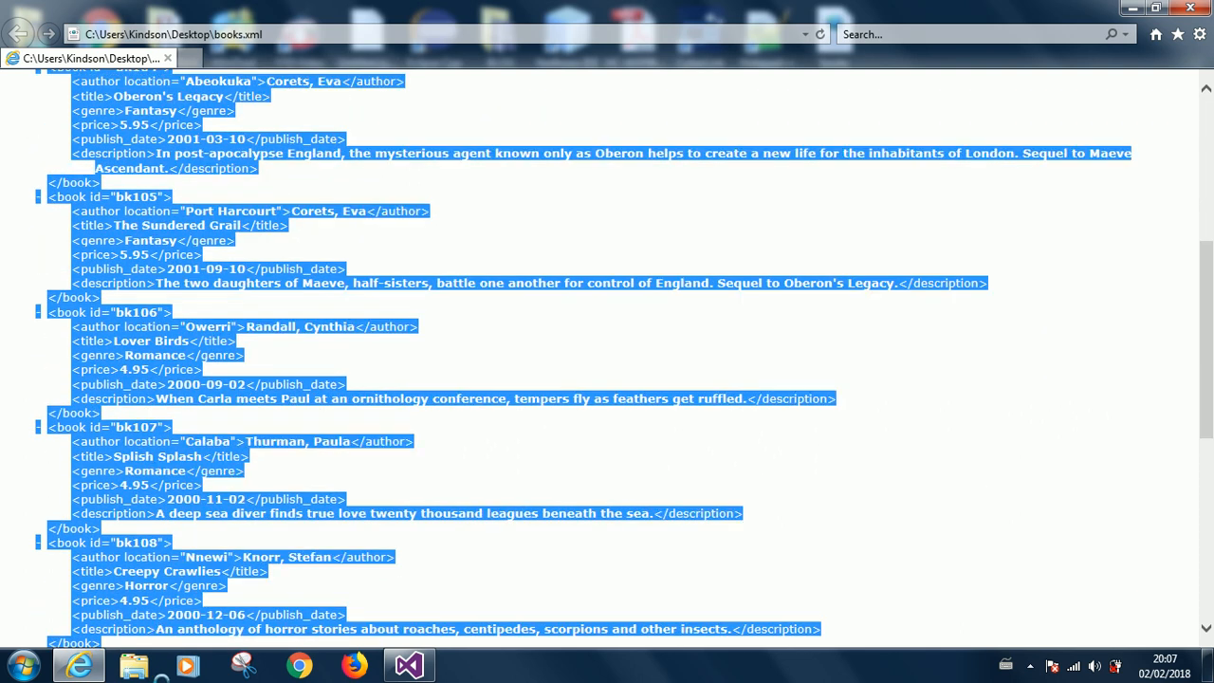
{"action": "scroll", "scroll_direction": "down", "scroll_amount": 3}
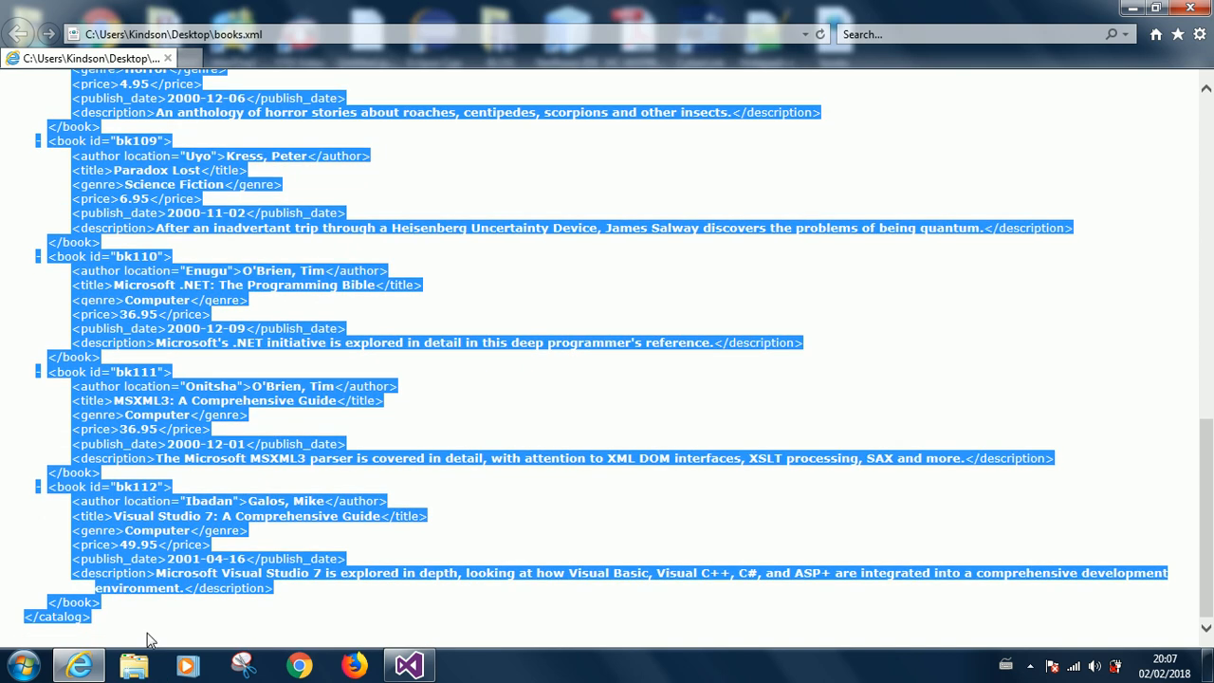
{"action": "mouse_move", "coordinate": [123, 438]}
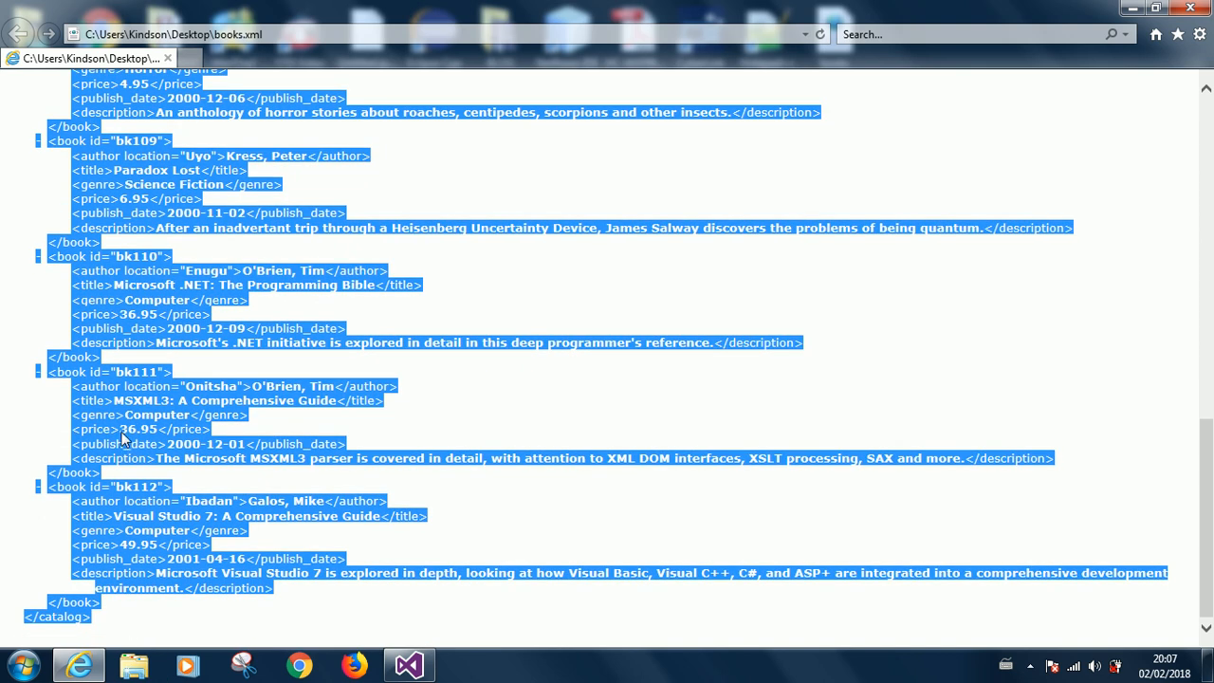
{"action": "right_click", "coordinate": [124, 436]}
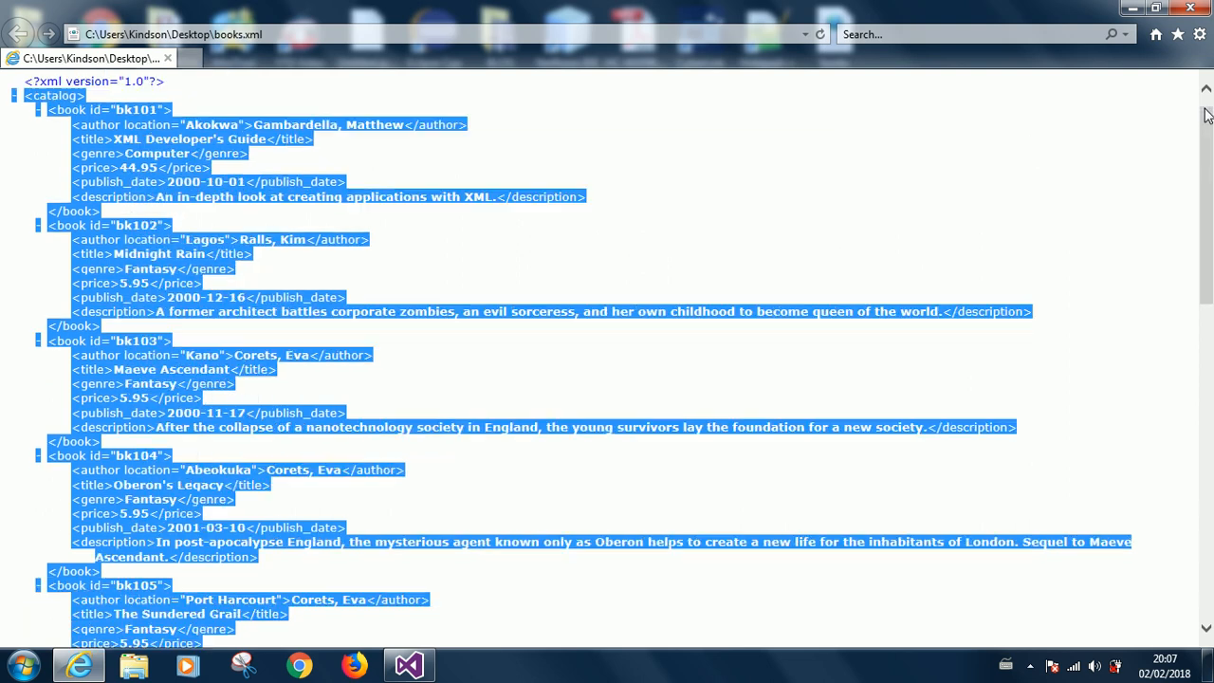
{"action": "scroll", "scroll_direction": "up", "scroll_amount": 3}
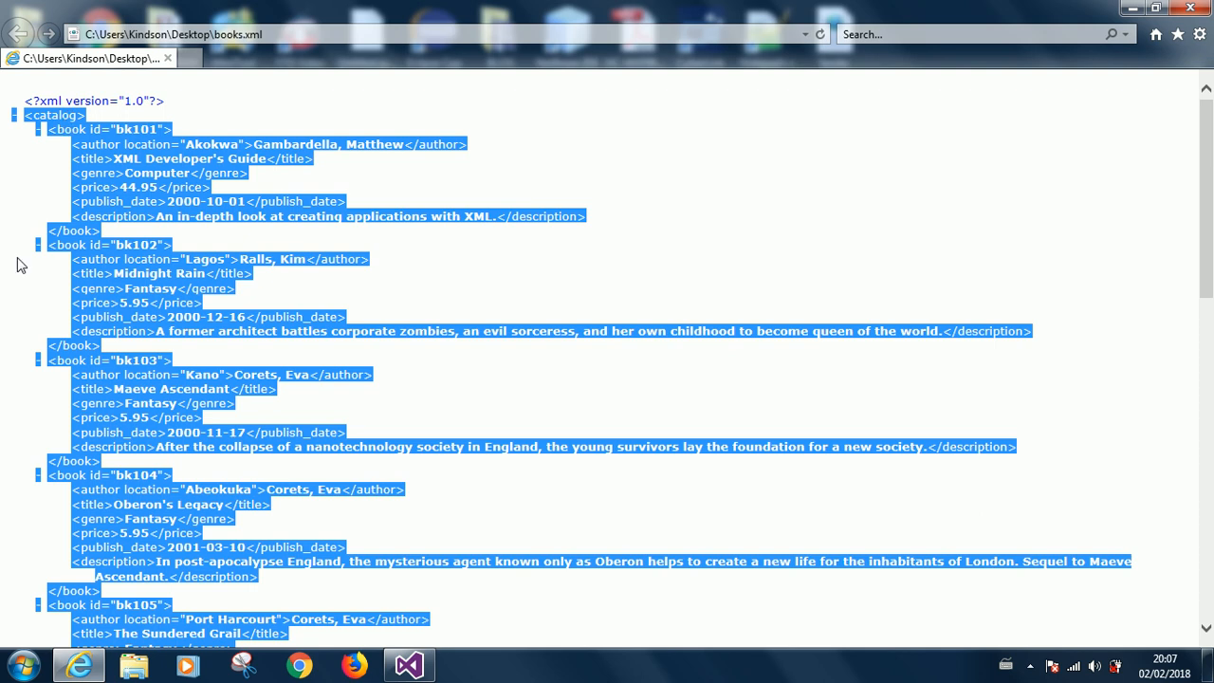
{"action": "mouse_move", "coordinate": [228, 163]}
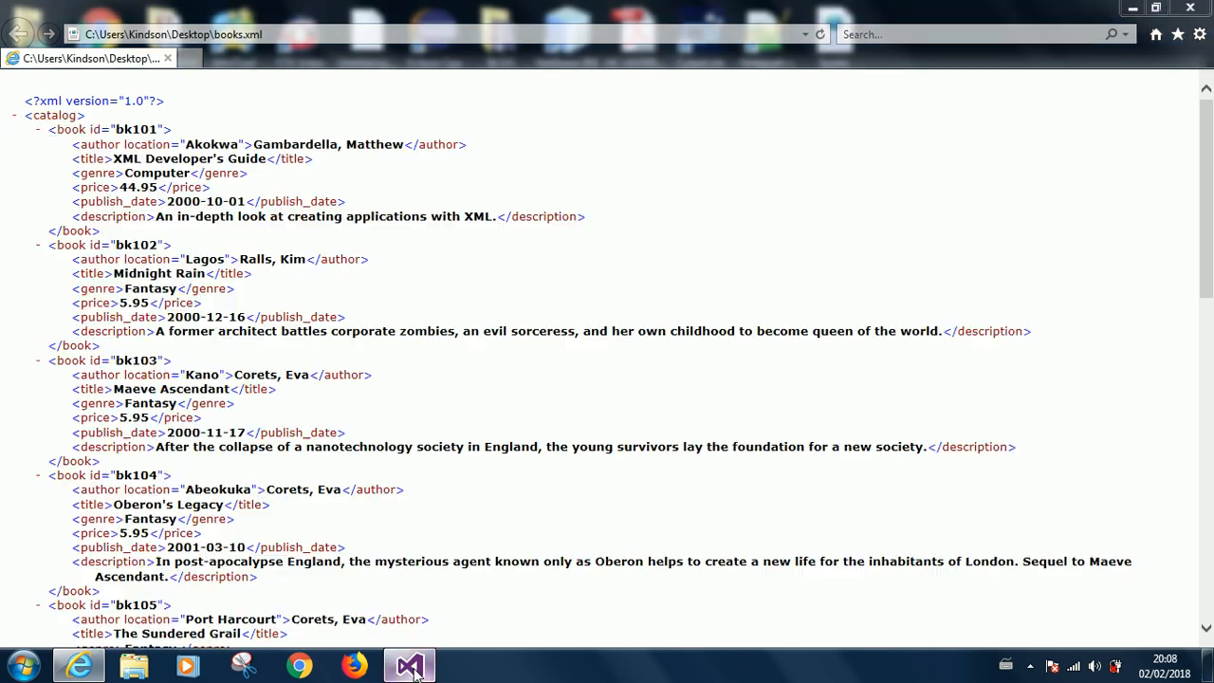
- Return to books.xml in Visual Studio and locate the bk110 and bk109 entries
{"action": "left_click", "coordinate": [409, 664]}
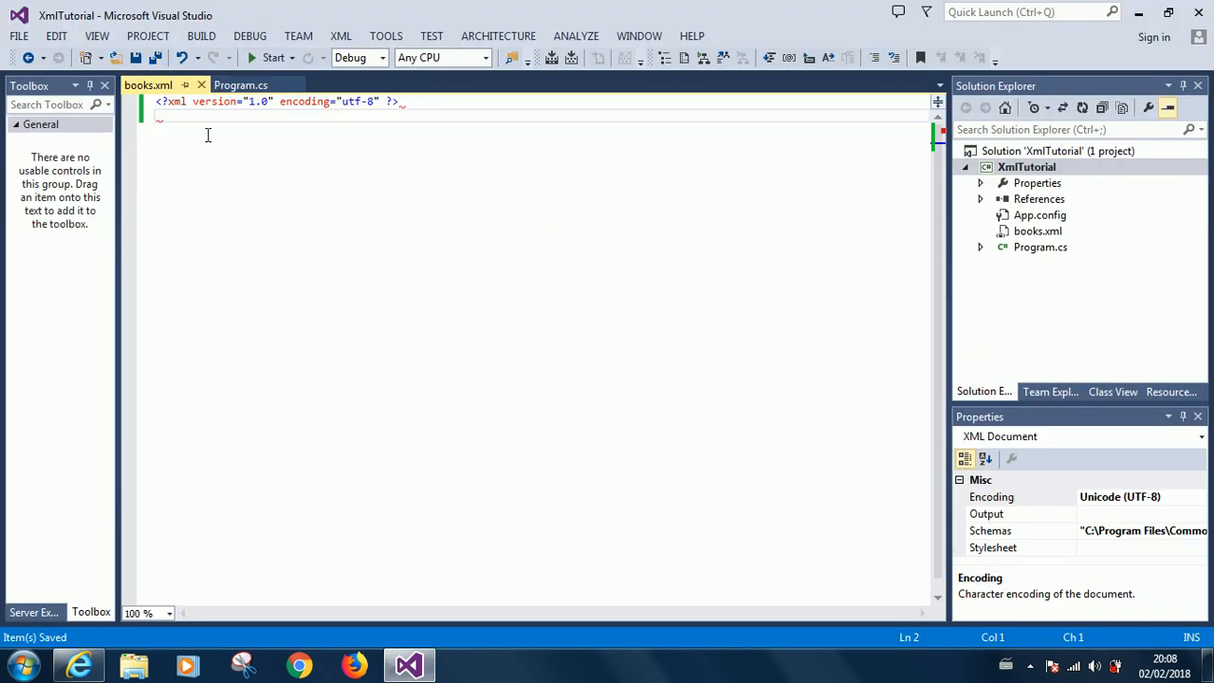
{"action": "mouse_move", "coordinate": [193, 132]}
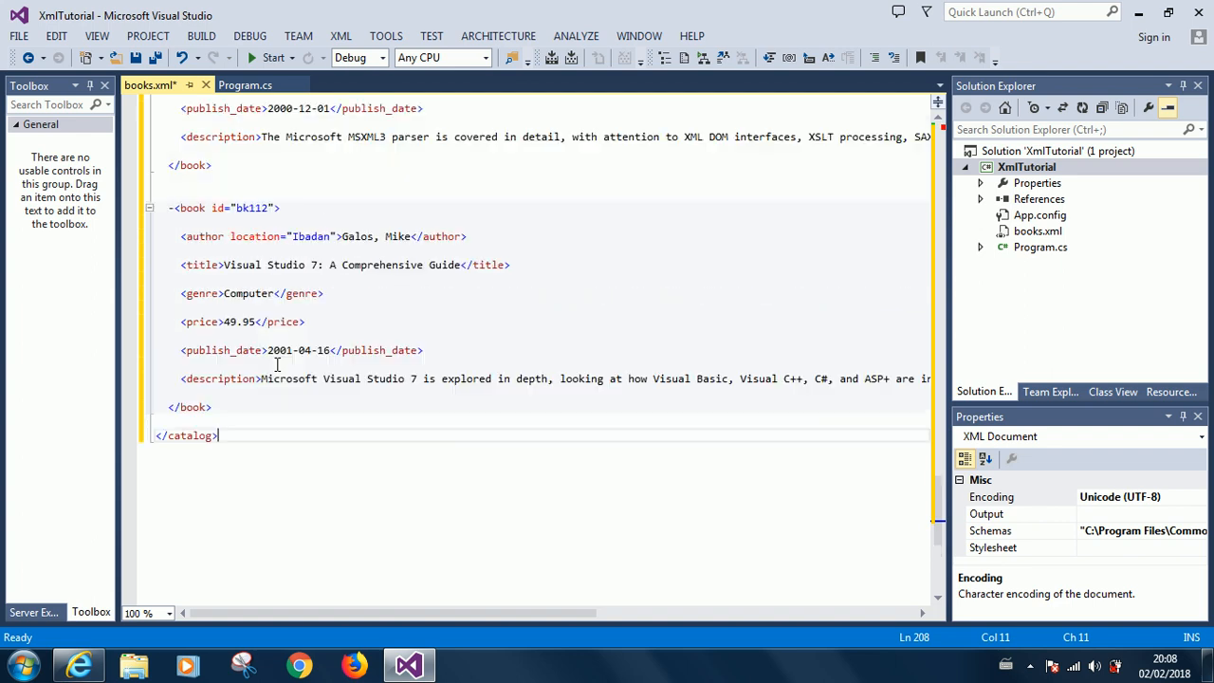
{"action": "scroll", "scroll_direction": "up", "scroll_amount": 3}
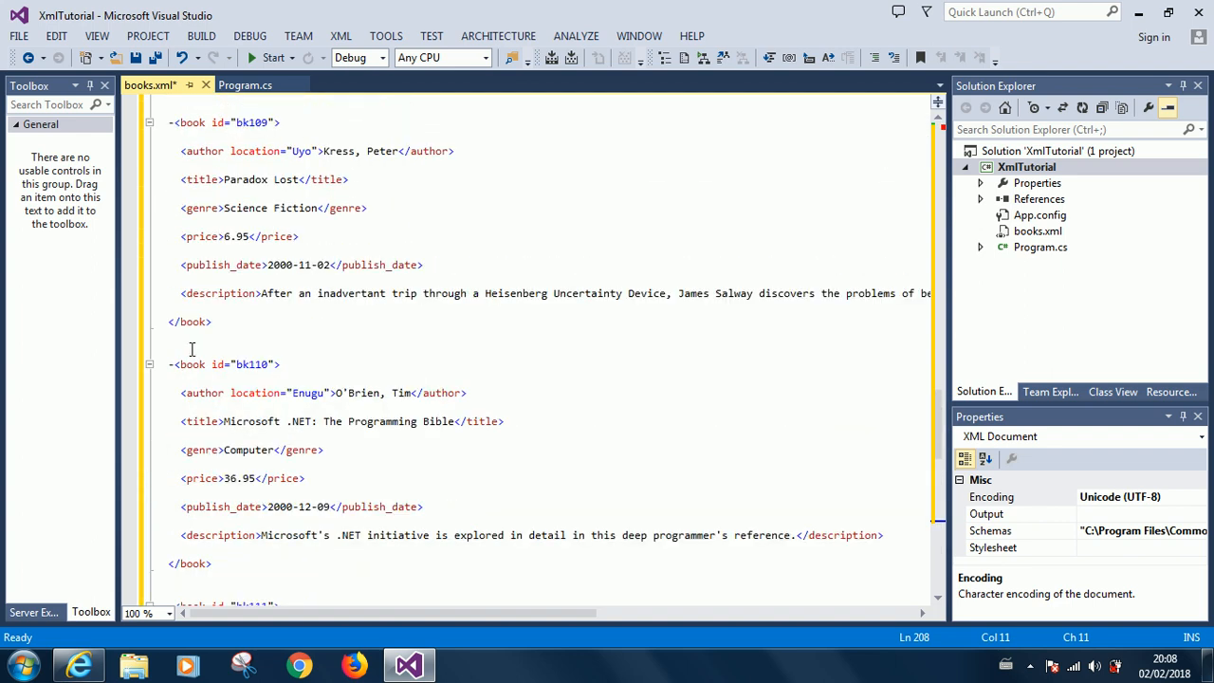
{"action": "left_click", "coordinate": [171, 364]}
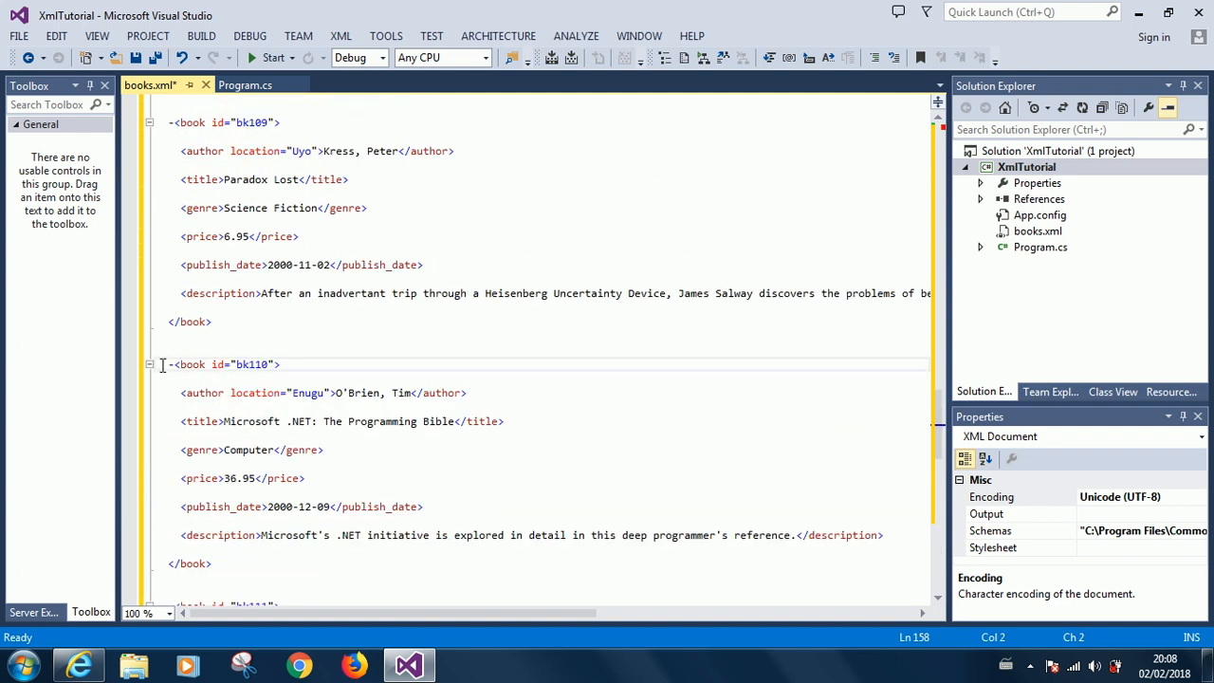
{"action": "left_click", "coordinate": [171, 364]}
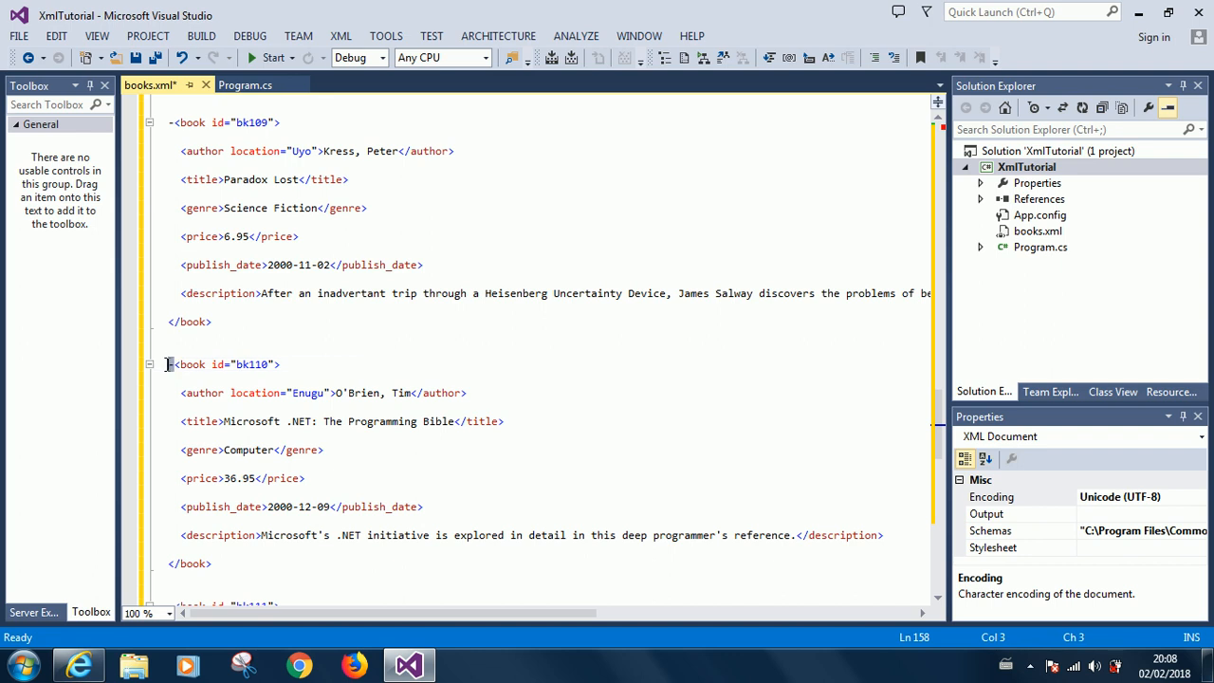
{"action": "scroll", "scroll_direction": "up", "scroll_amount": 3}
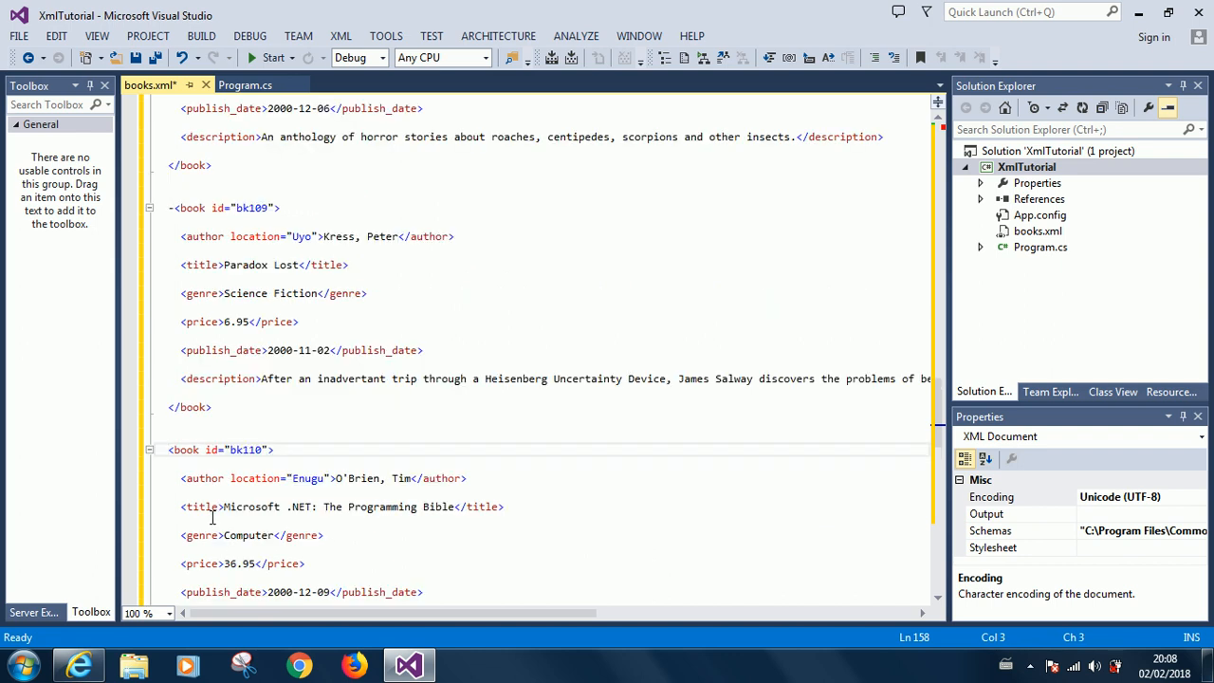
{"action": "left_click", "coordinate": [173, 207]}
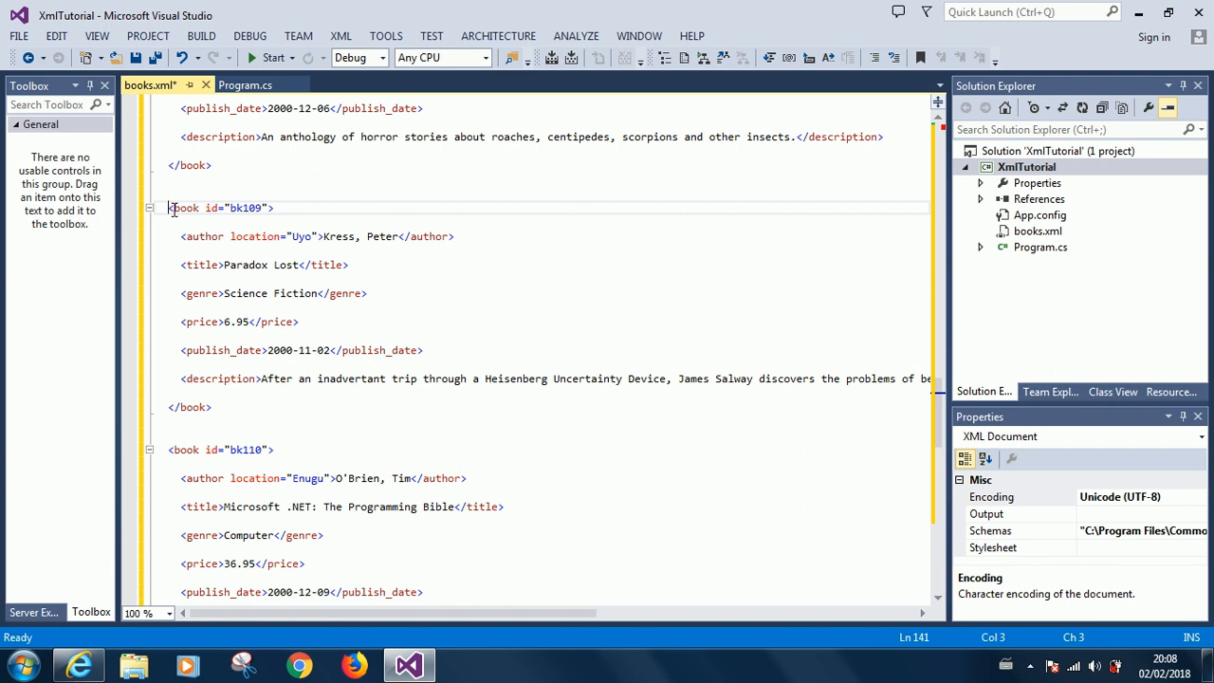
{"action": "scroll", "scroll_direction": "down", "scroll_amount": 3}
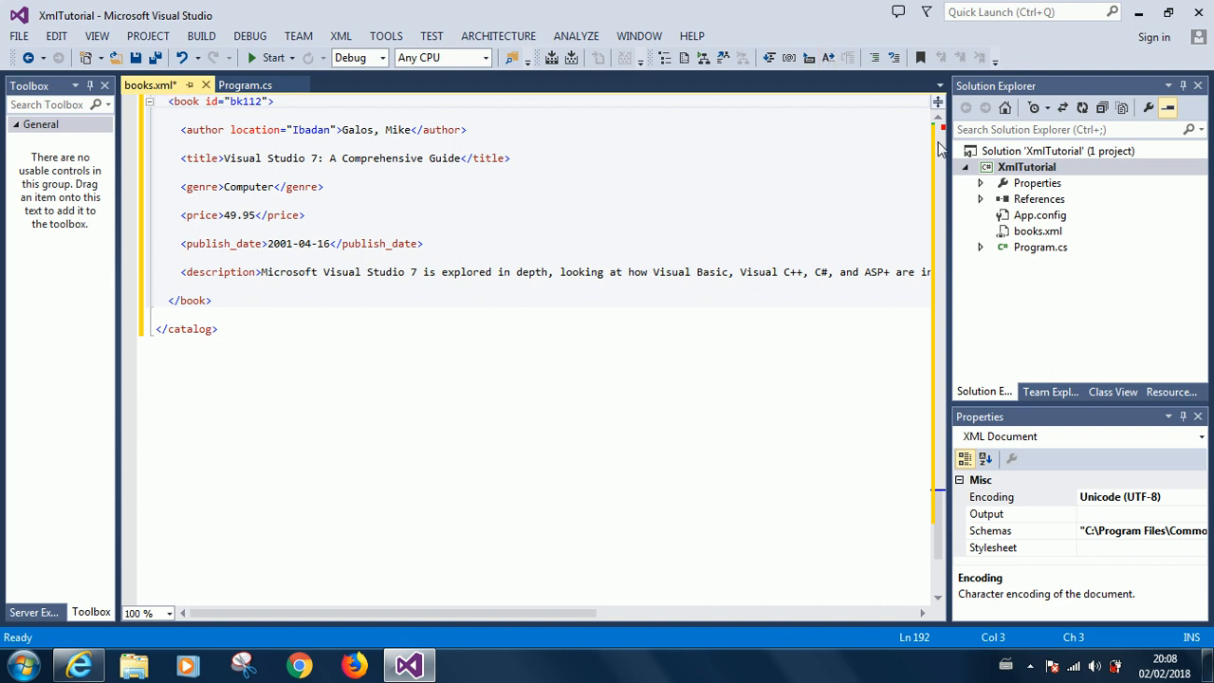
{"action": "scroll", "scroll_direction": "up", "scroll_amount": 3}
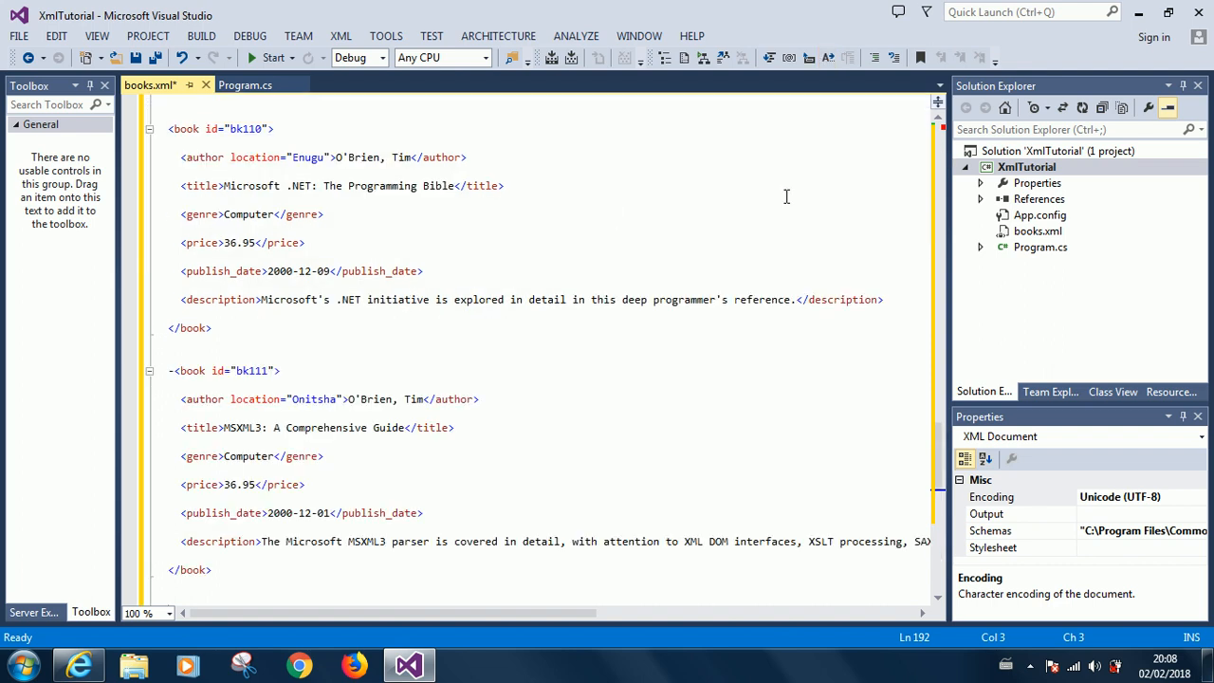
{"action": "scroll", "scroll_direction": "up", "scroll_amount": 3}
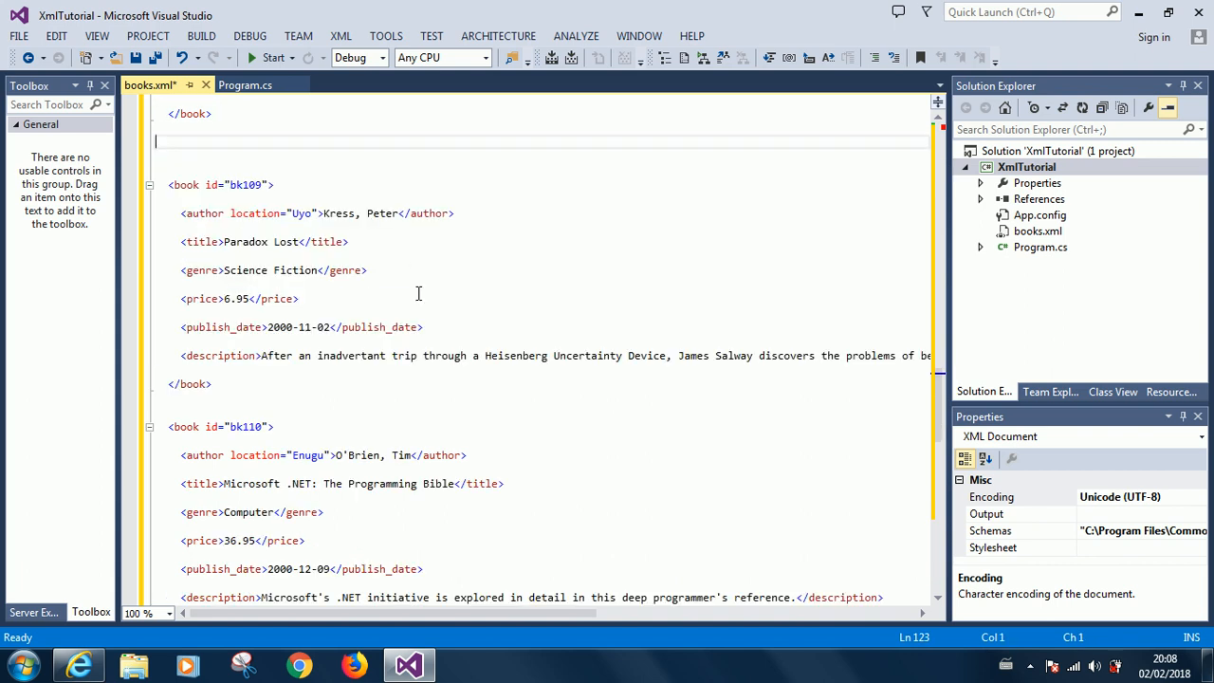
{"action": "scroll", "scroll_direction": "up", "scroll_amount": 3}
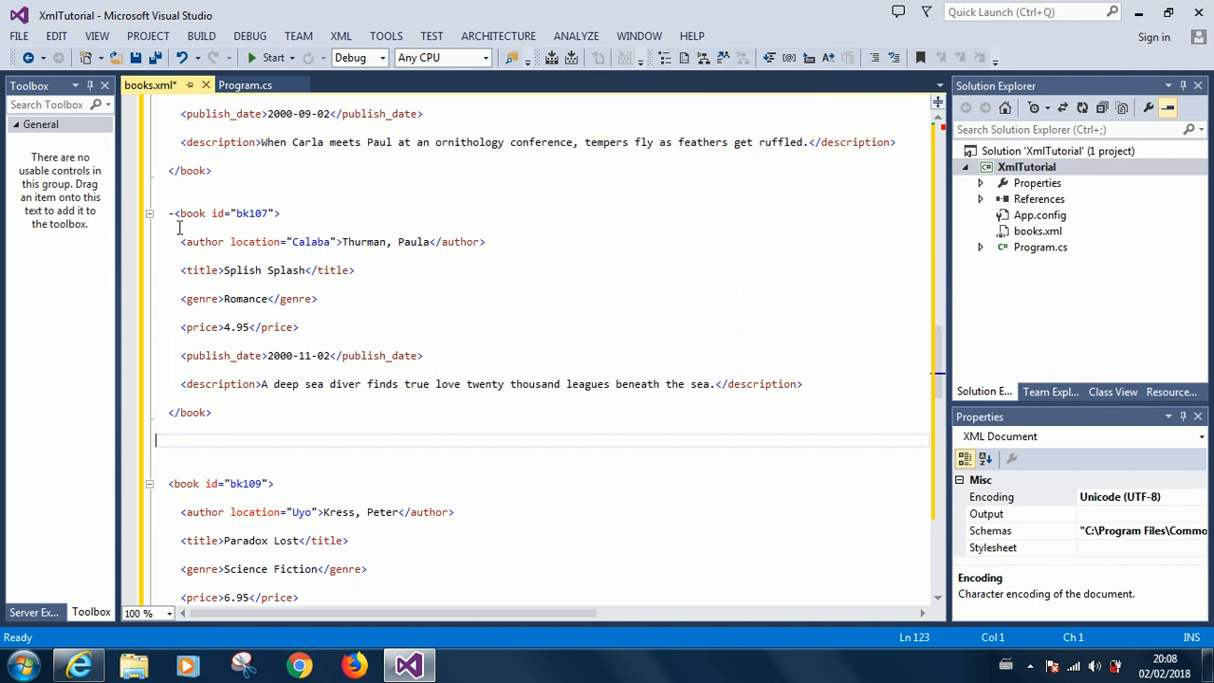
- Delete the unwanted book blocks, including bk101, and save books.xml
{"action": "left_click", "coordinate": [231, 440]}
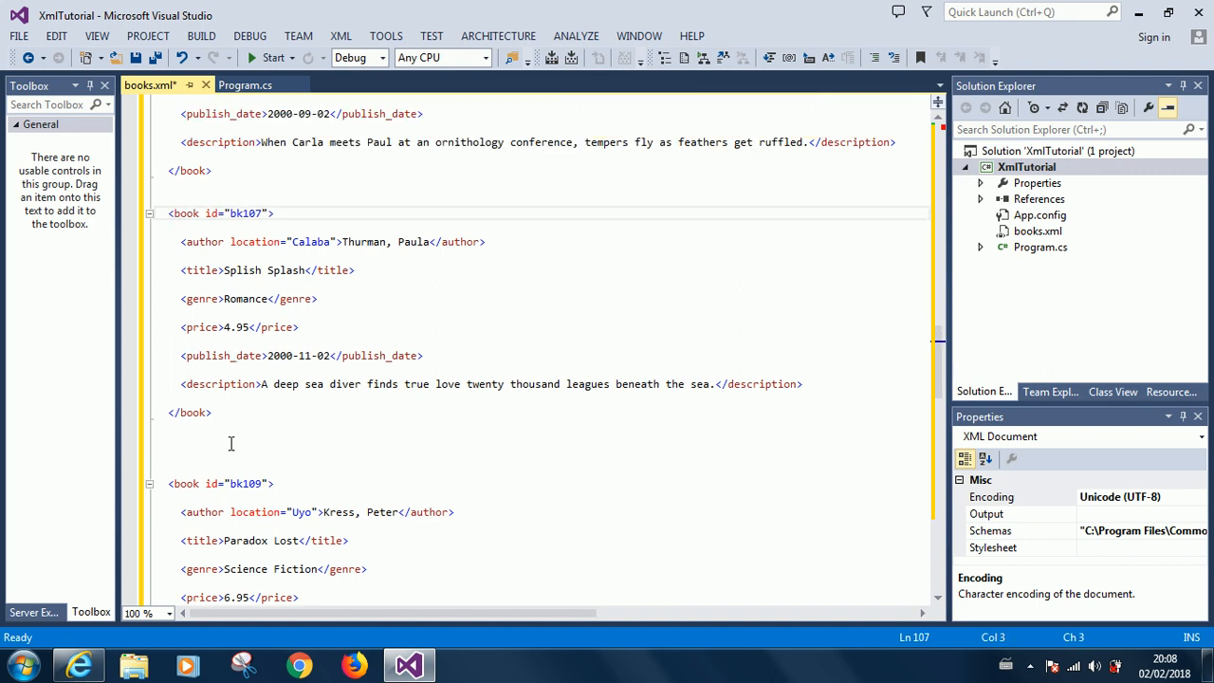
{"action": "scroll", "scroll_direction": "down", "scroll_amount": 3}
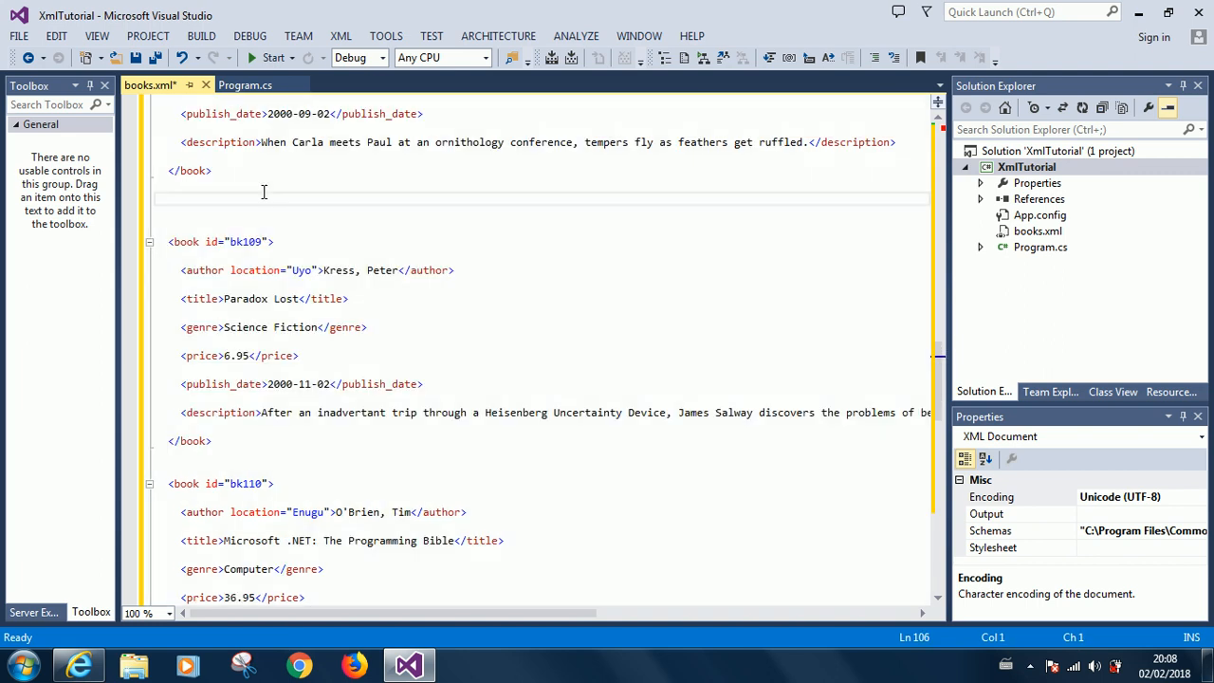
{"action": "scroll", "scroll_direction": "up", "scroll_amount": 3}
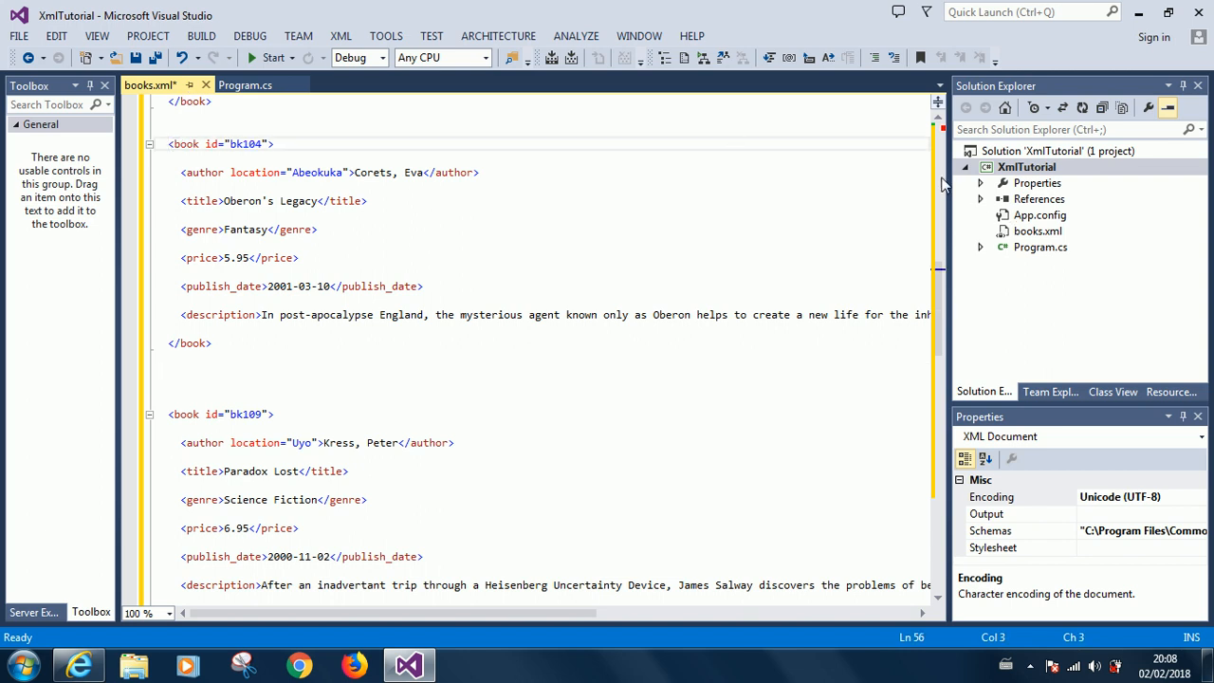
{"action": "scroll", "scroll_direction": "up", "scroll_amount": 3}
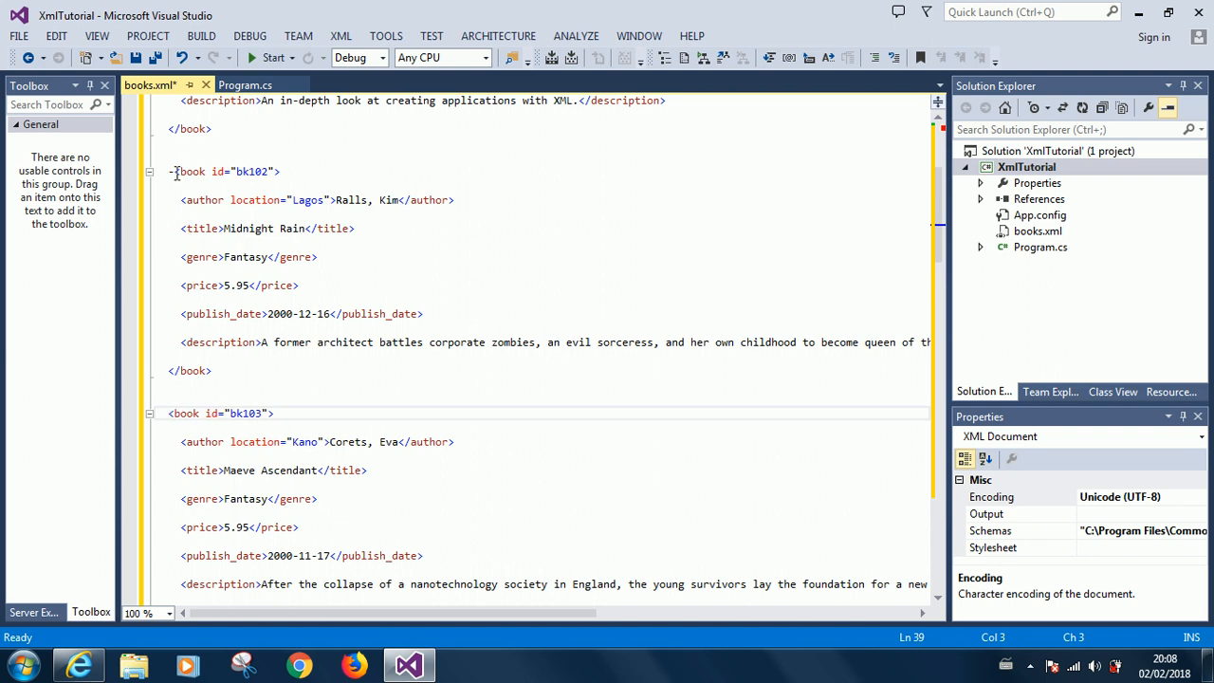
{"action": "left_click", "coordinate": [384, 156]}
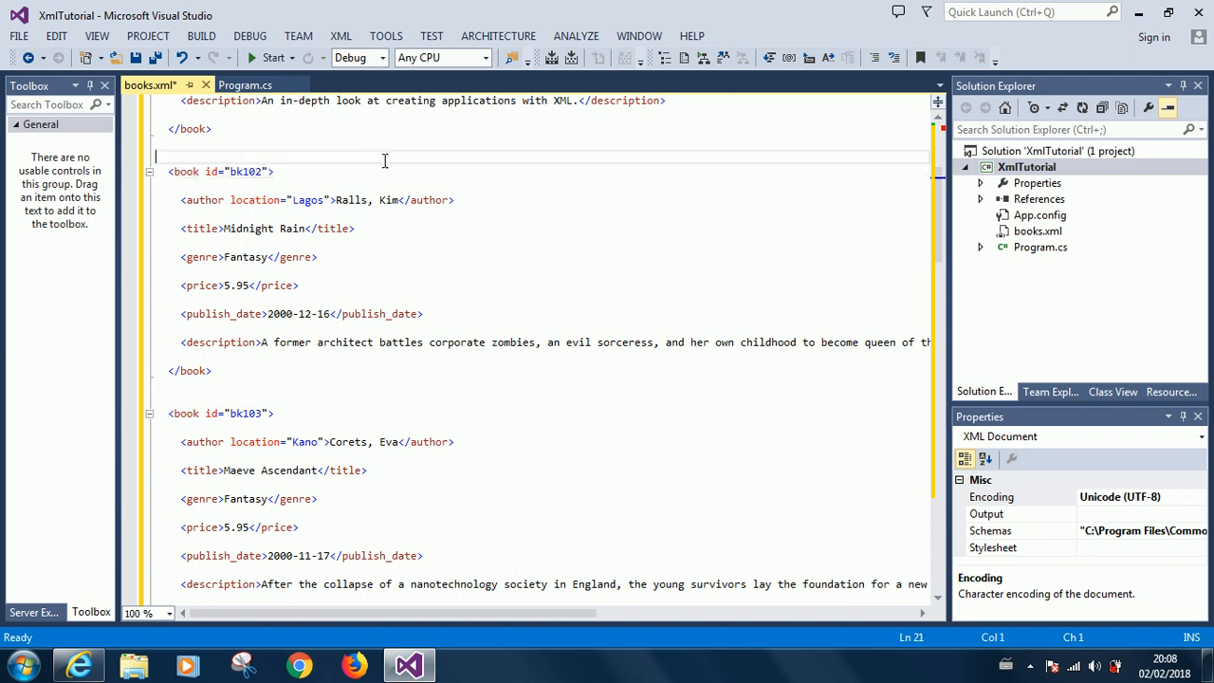
{"action": "scroll", "scroll_direction": "up", "scroll_amount": 3}
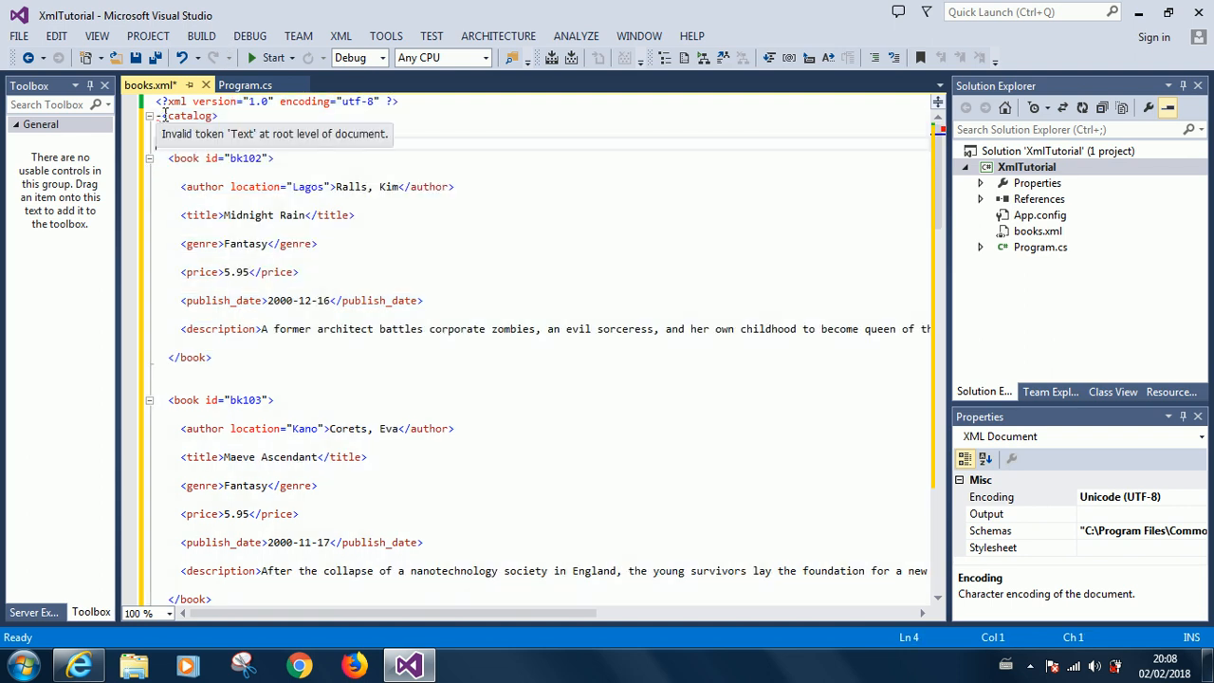
{"action": "left_click", "coordinate": [157, 115]}
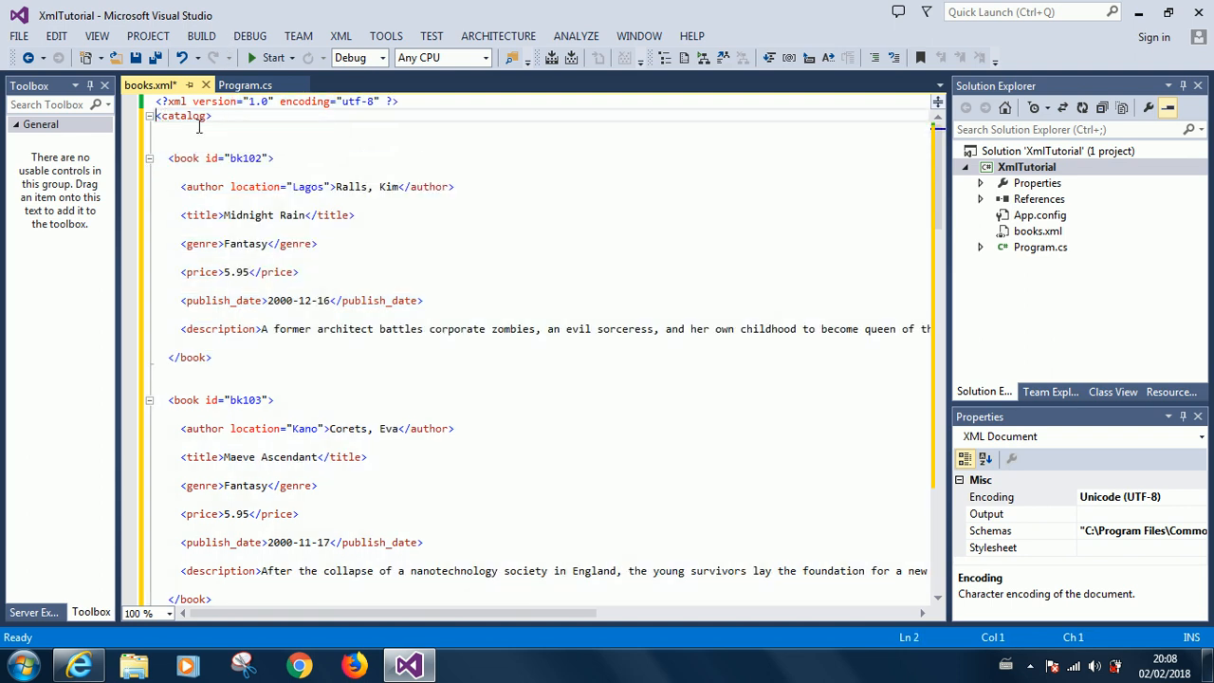
{"action": "left_click", "coordinate": [135, 58]}
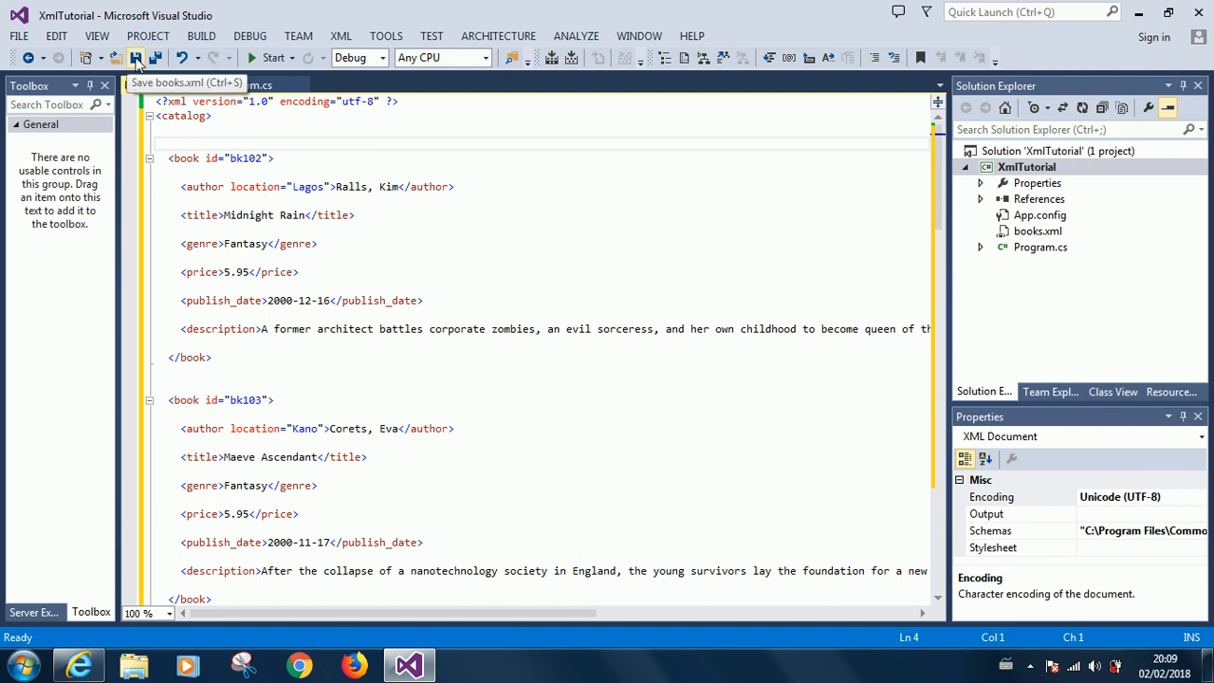
{"action": "left_click", "coordinate": [136, 58]}
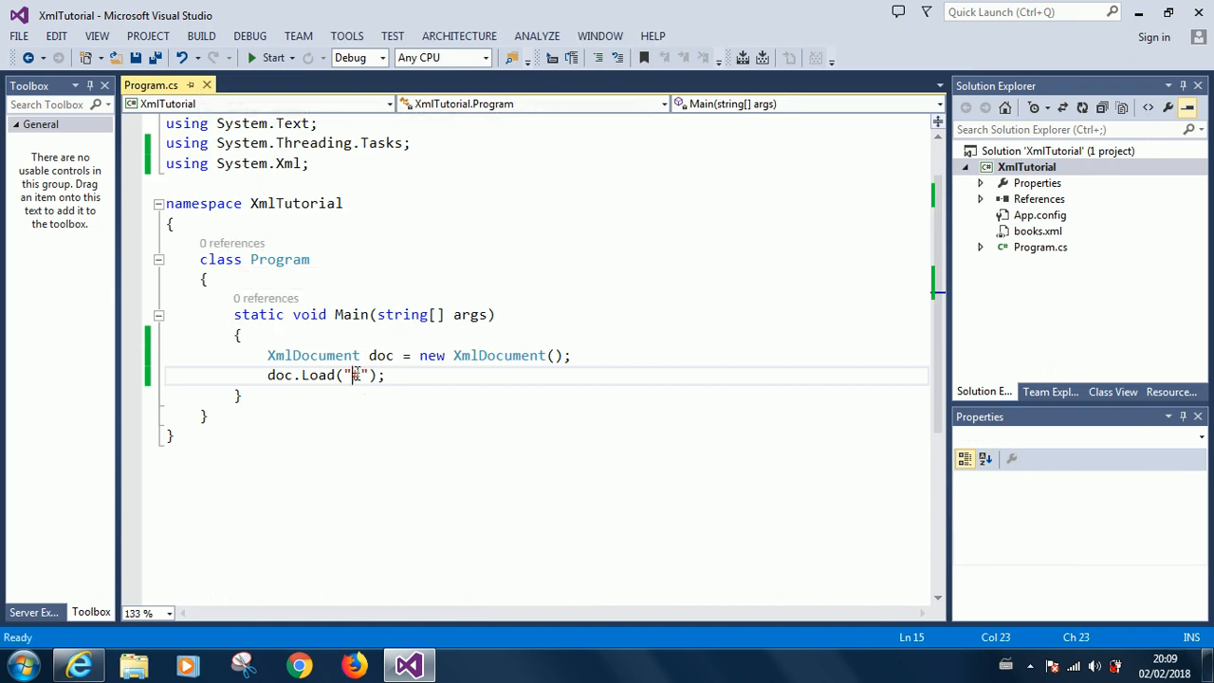
- Change the doc.Load path to "books.xml", add a new line, and build
{"action": "type", "text": "books.xml"}
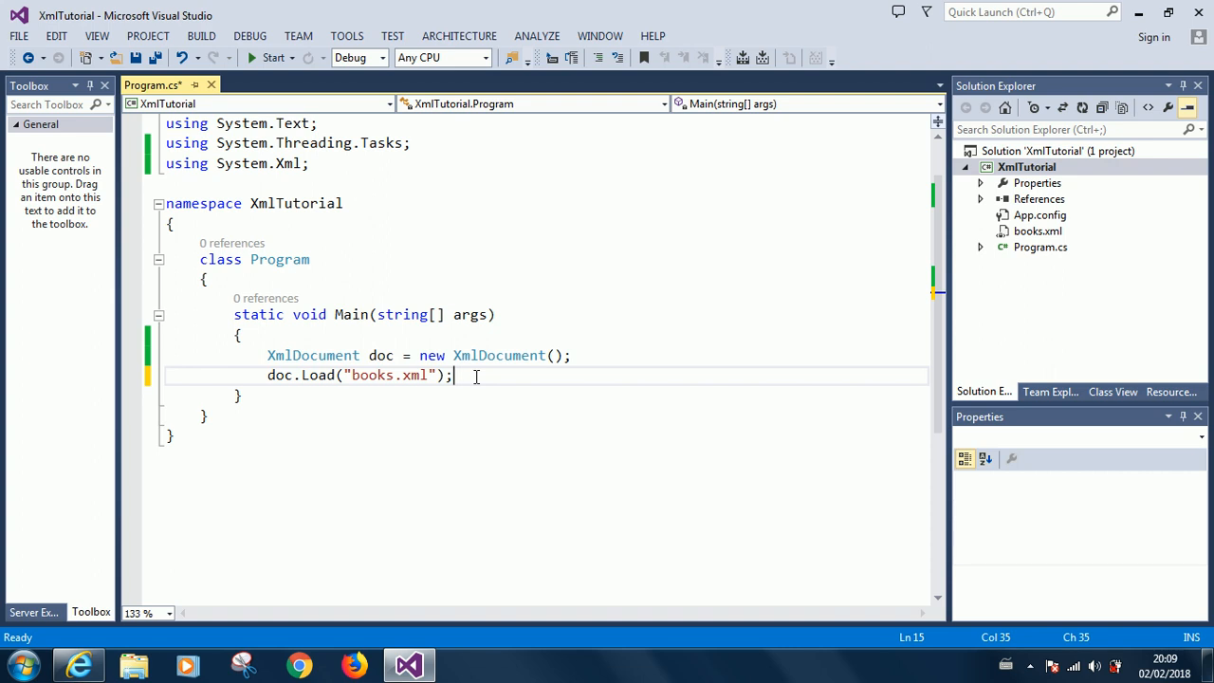
{"action": "key", "text": "Return"}
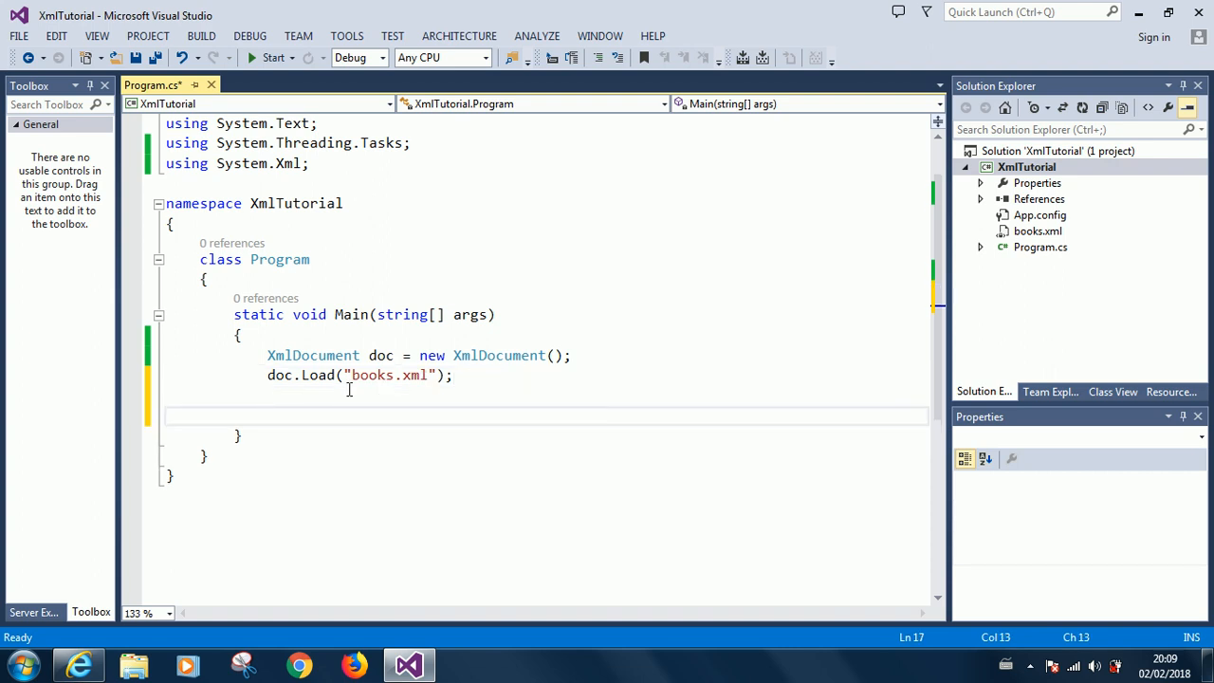
{"action": "mouse_move", "coordinate": [318, 395]}
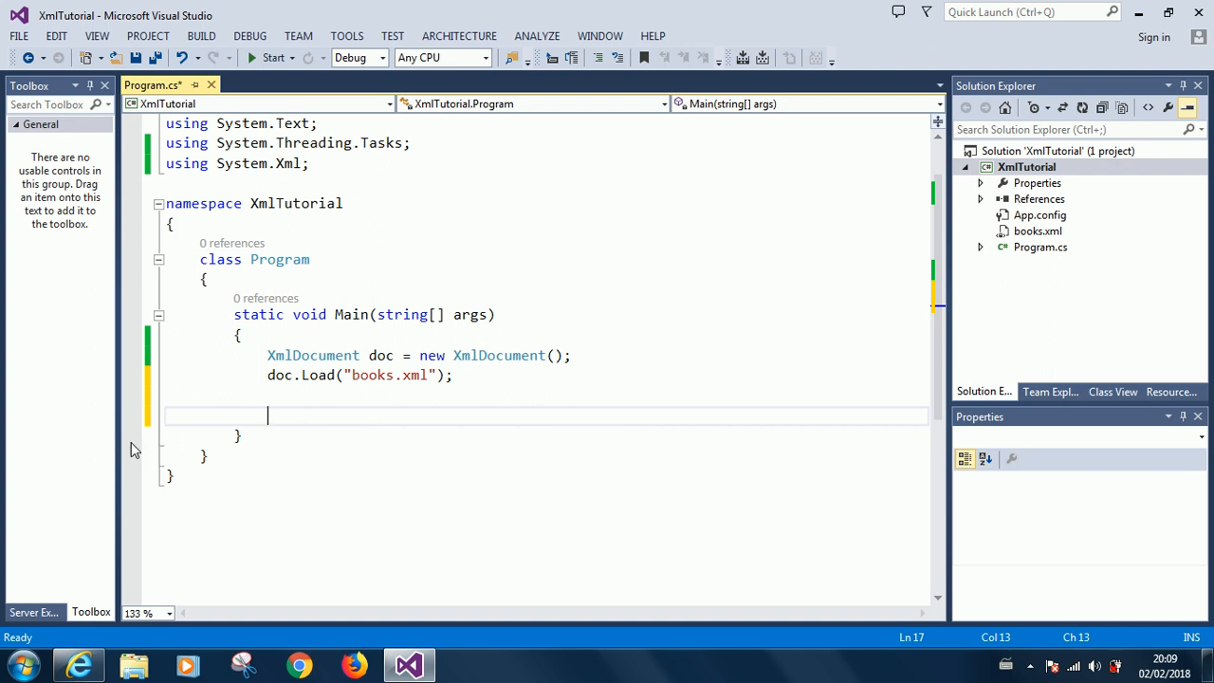
{"action": "mouse_move", "coordinate": [299, 373]}
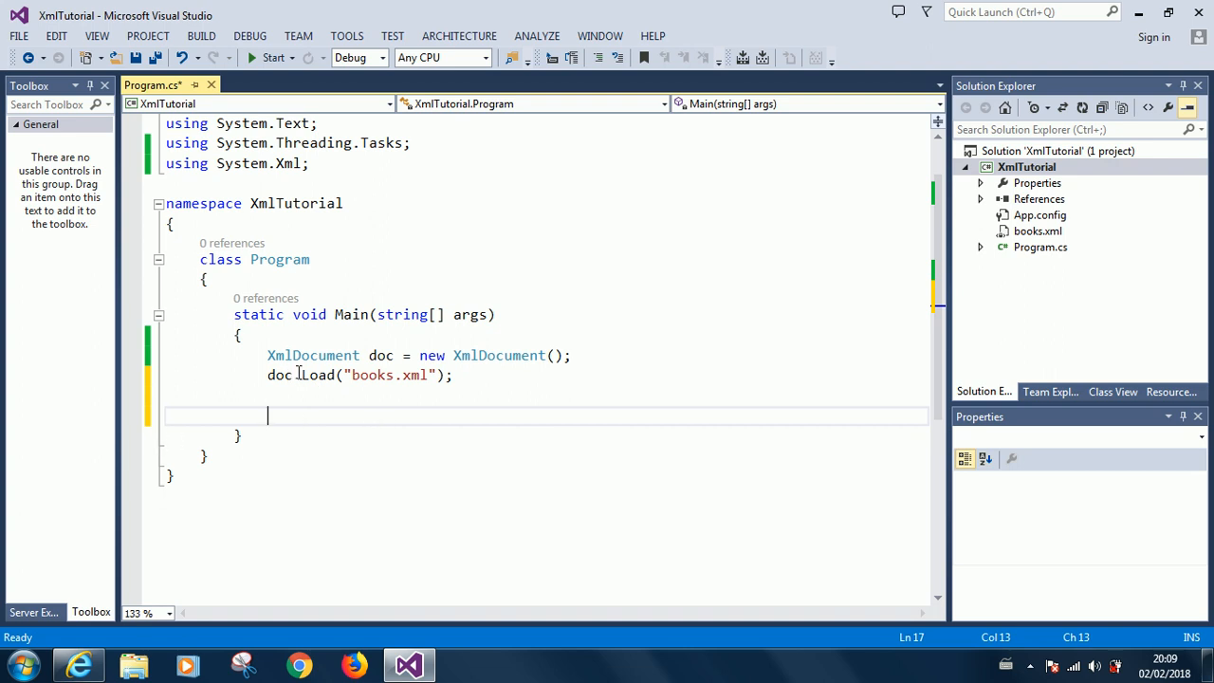
{"action": "mouse_move", "coordinate": [117, 448]}
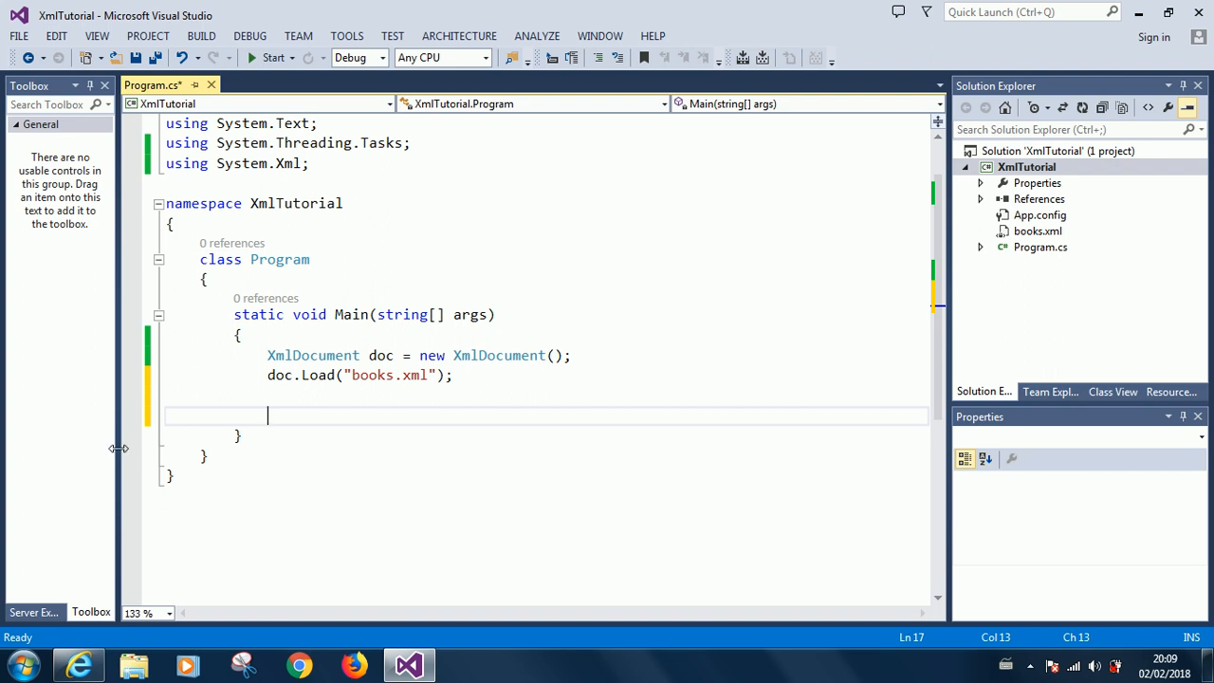
{"action": "mouse_move", "coordinate": [134, 443]}
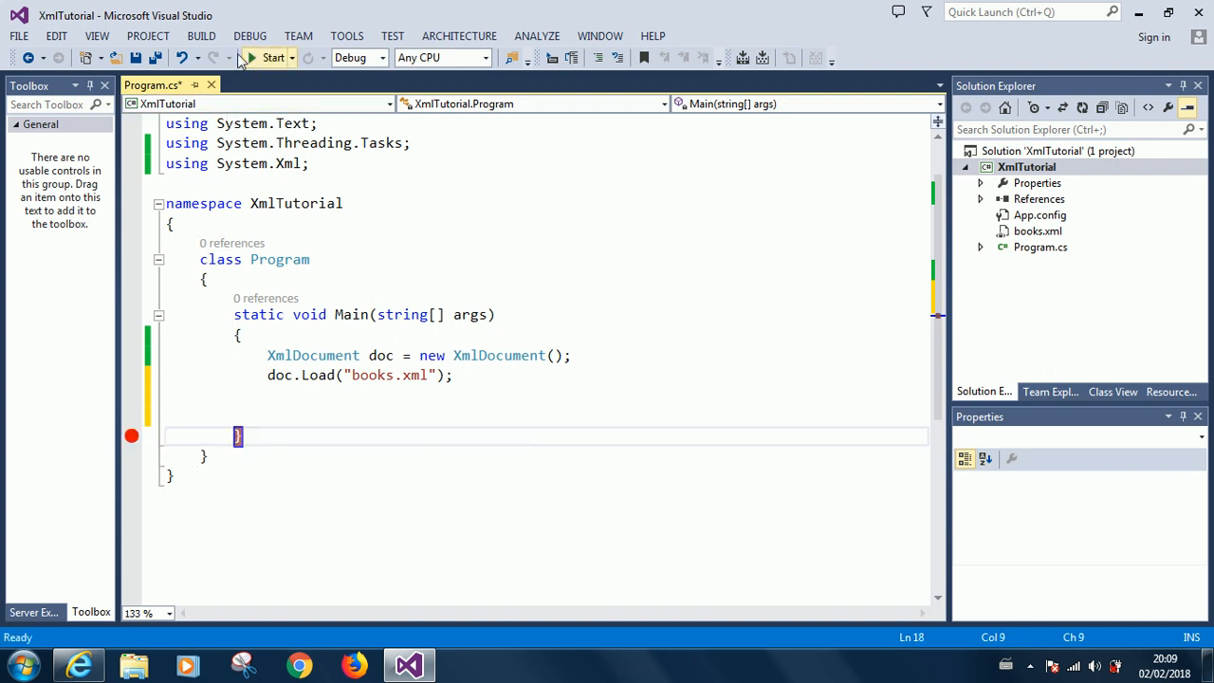
{"action": "left_click", "coordinate": [274, 57]}
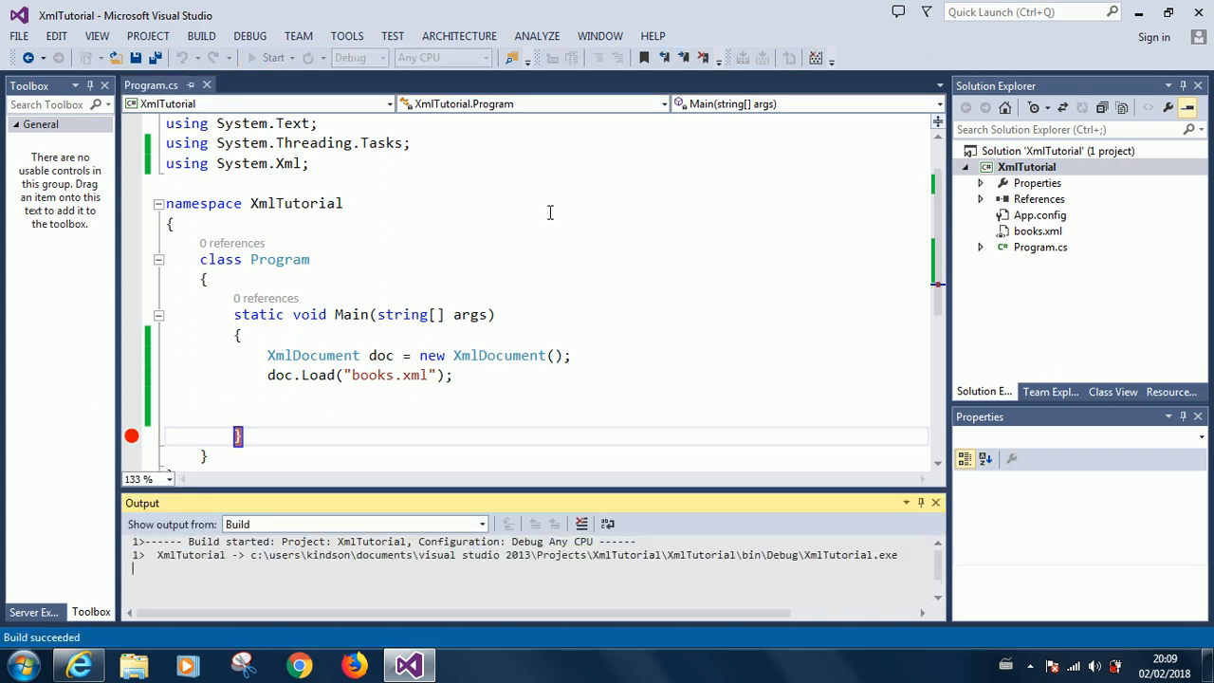
- Debug the program, break on the FileNotFoundException, then stop debugging
{"action": "left_click", "coordinate": [273, 58]}
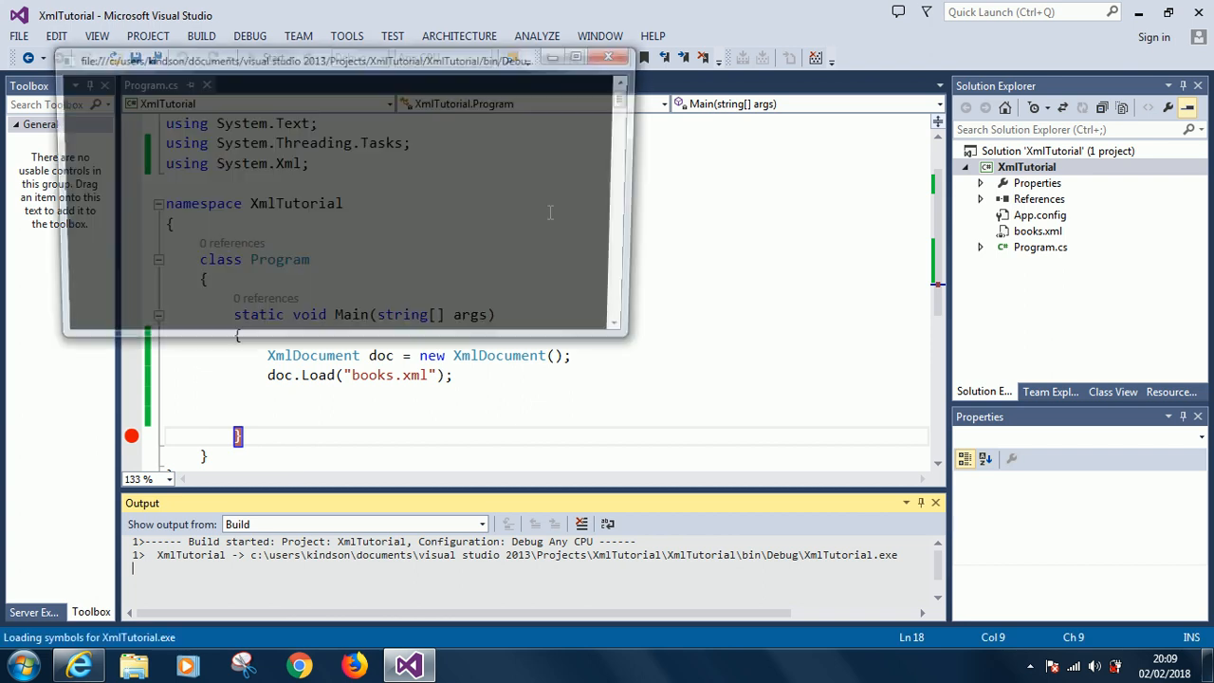
{"action": "key", "text": "F5"}
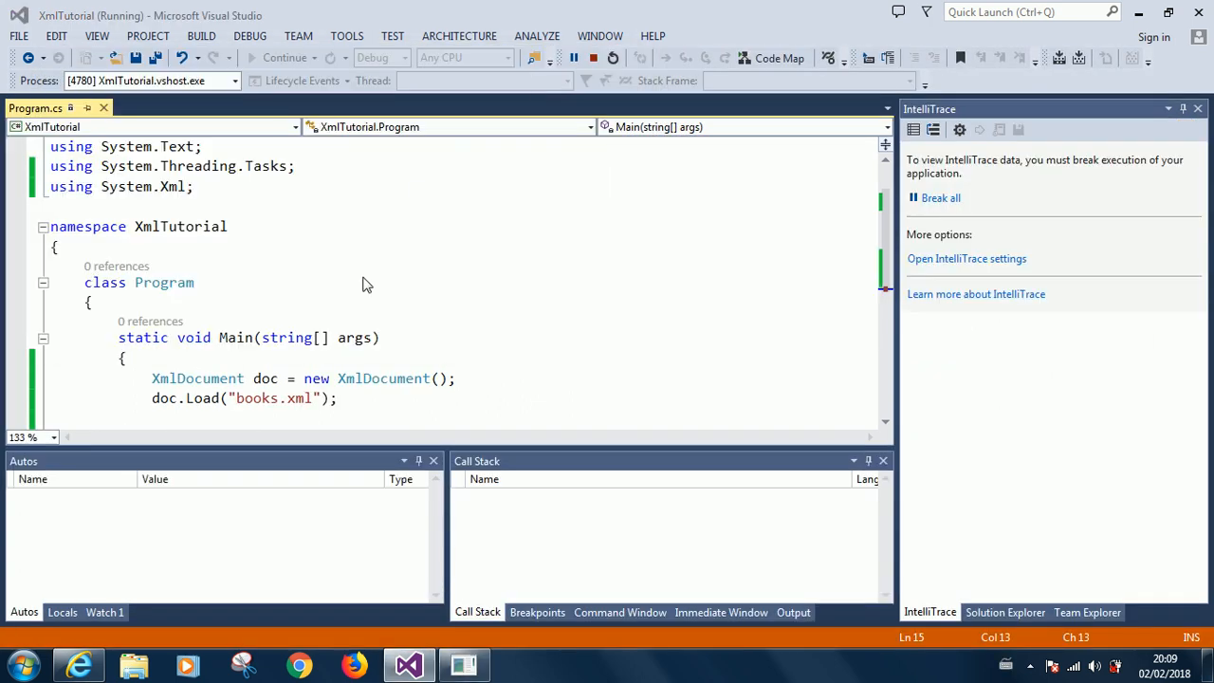
{"action": "left_click", "coordinate": [285, 58]}
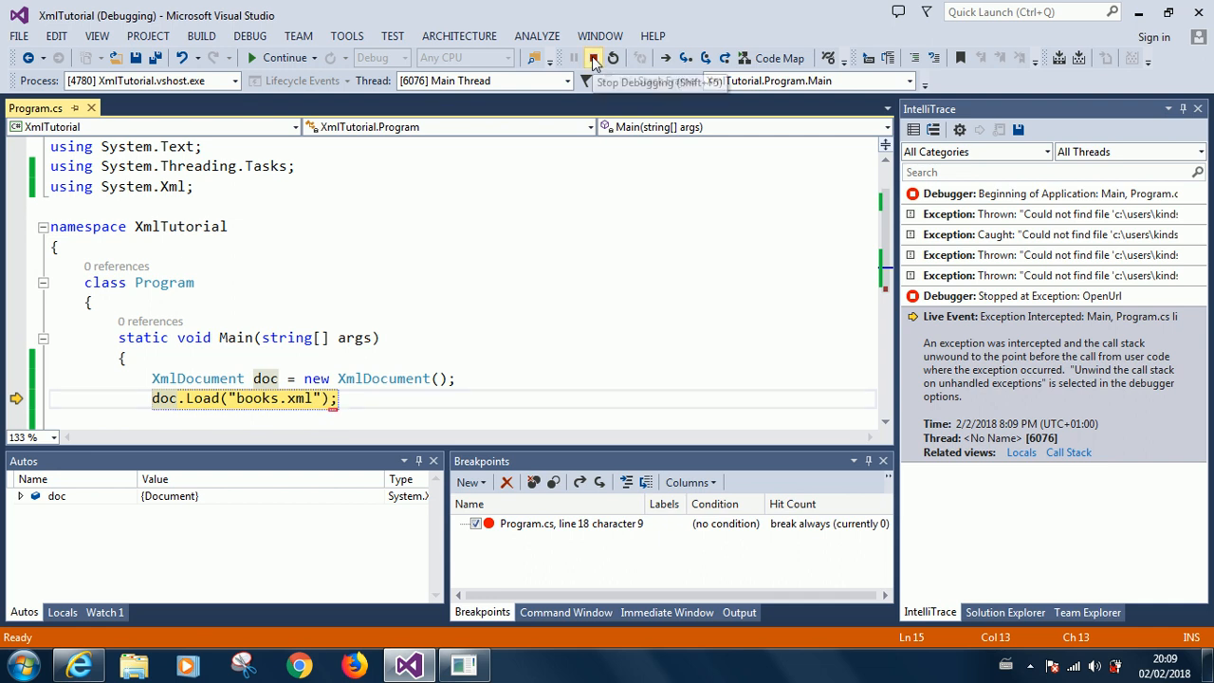
{"action": "left_click", "coordinate": [593, 58]}
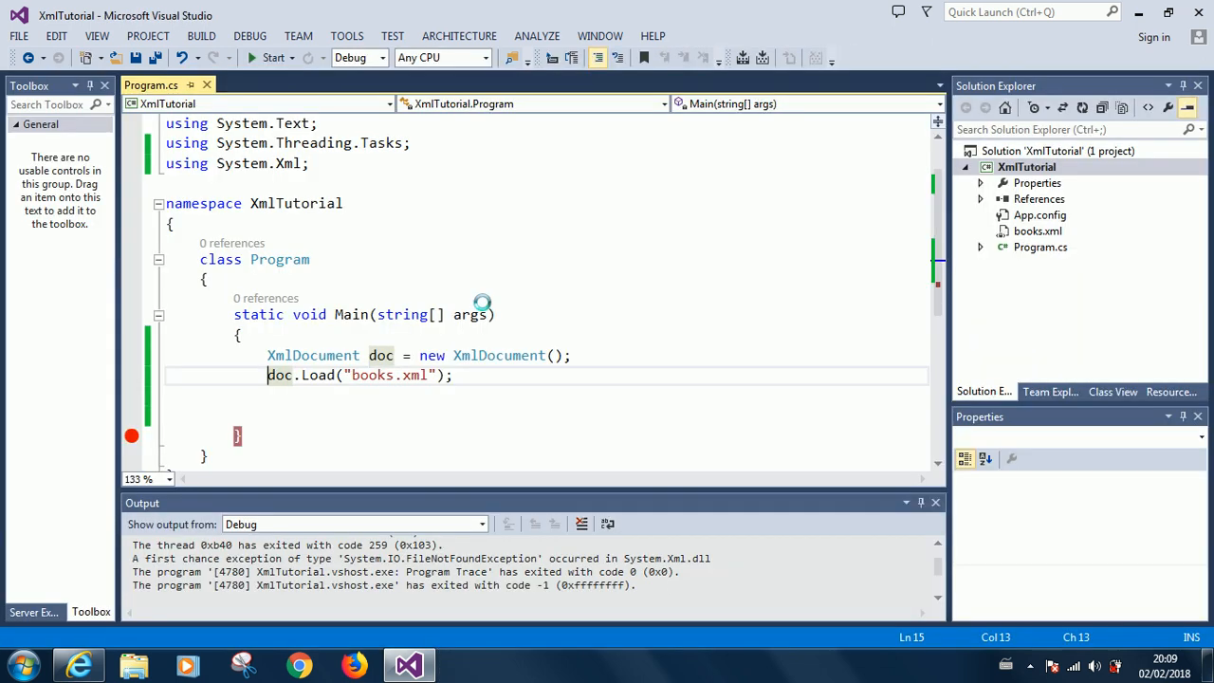
- Set books.xml's Copy to Output Directory property to Copy always
{"action": "left_click", "coordinate": [936, 502]}
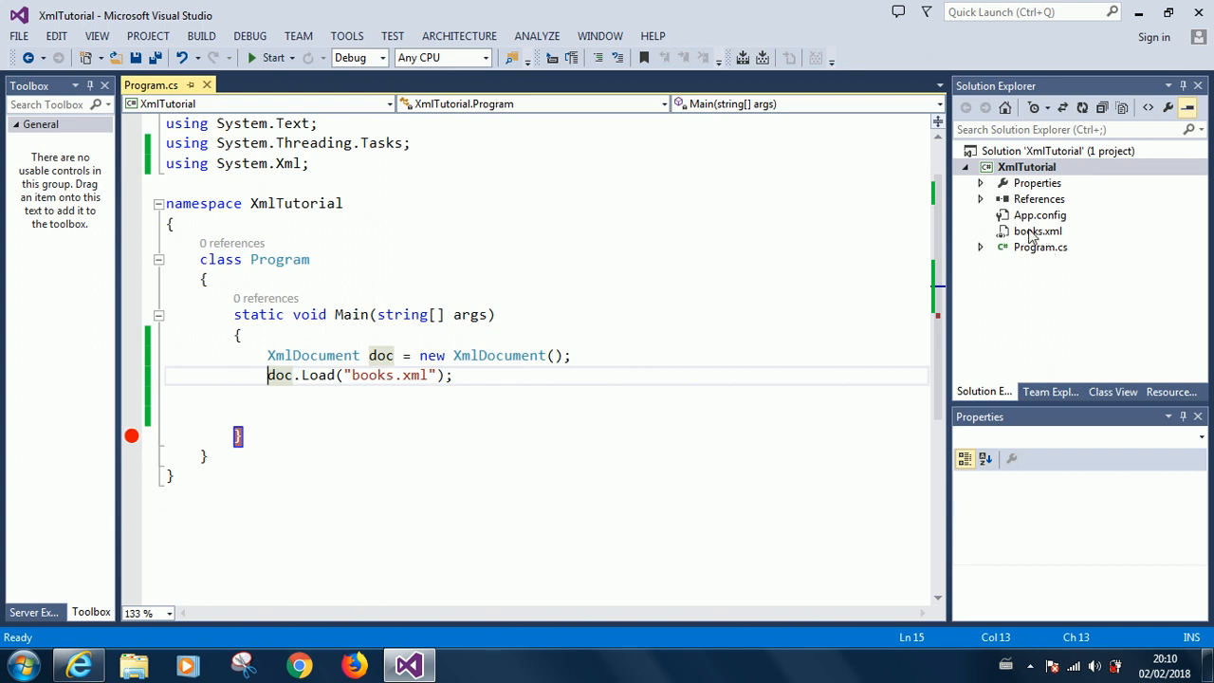
{"action": "right_click", "coordinate": [1038, 230]}
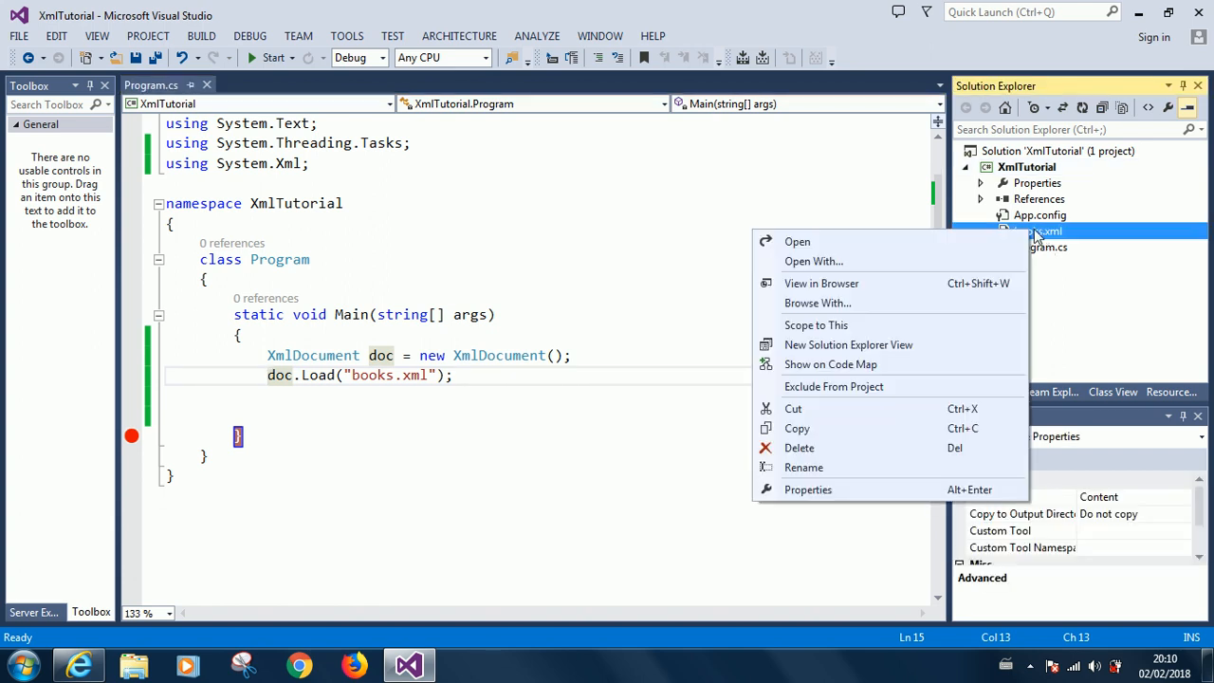
{"action": "mouse_move", "coordinate": [834, 386]}
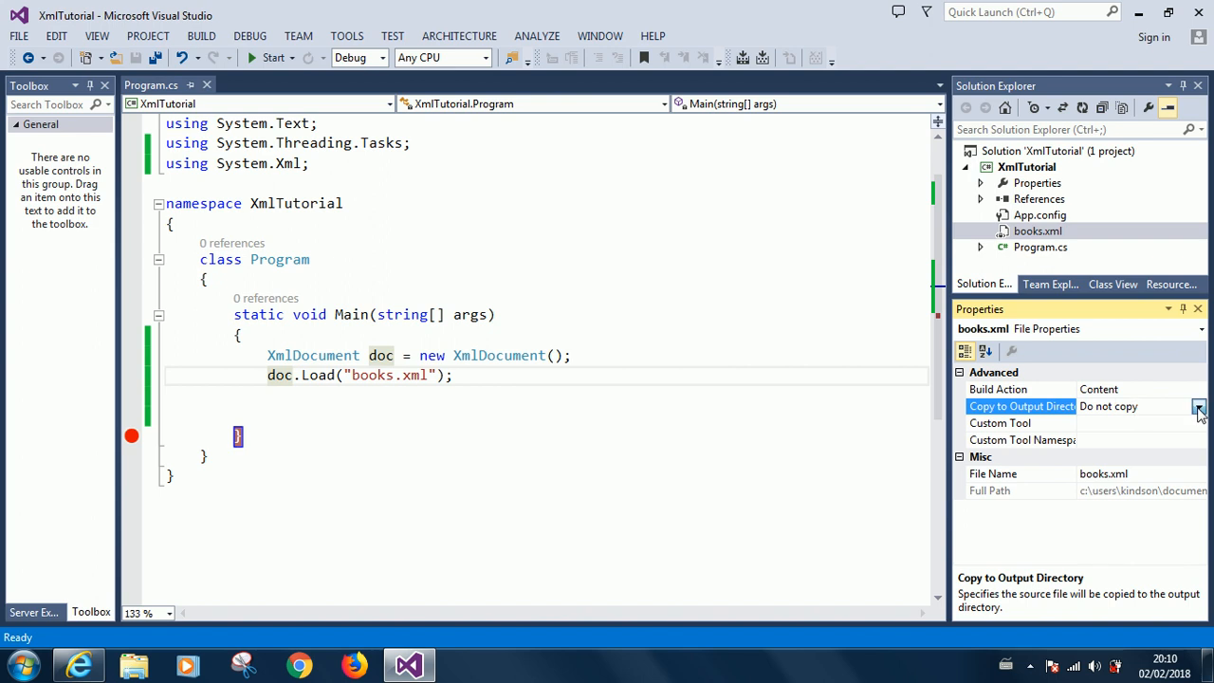
{"action": "left_click", "coordinate": [1198, 406]}
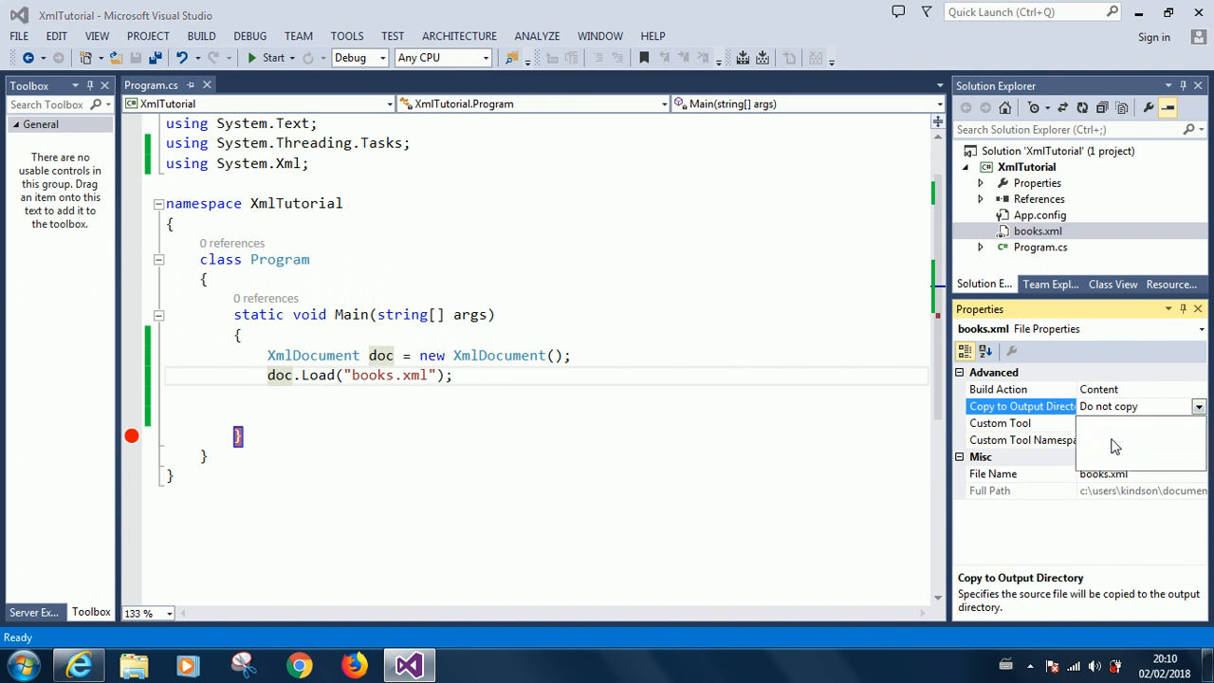
{"action": "left_click", "coordinate": [1115, 446]}
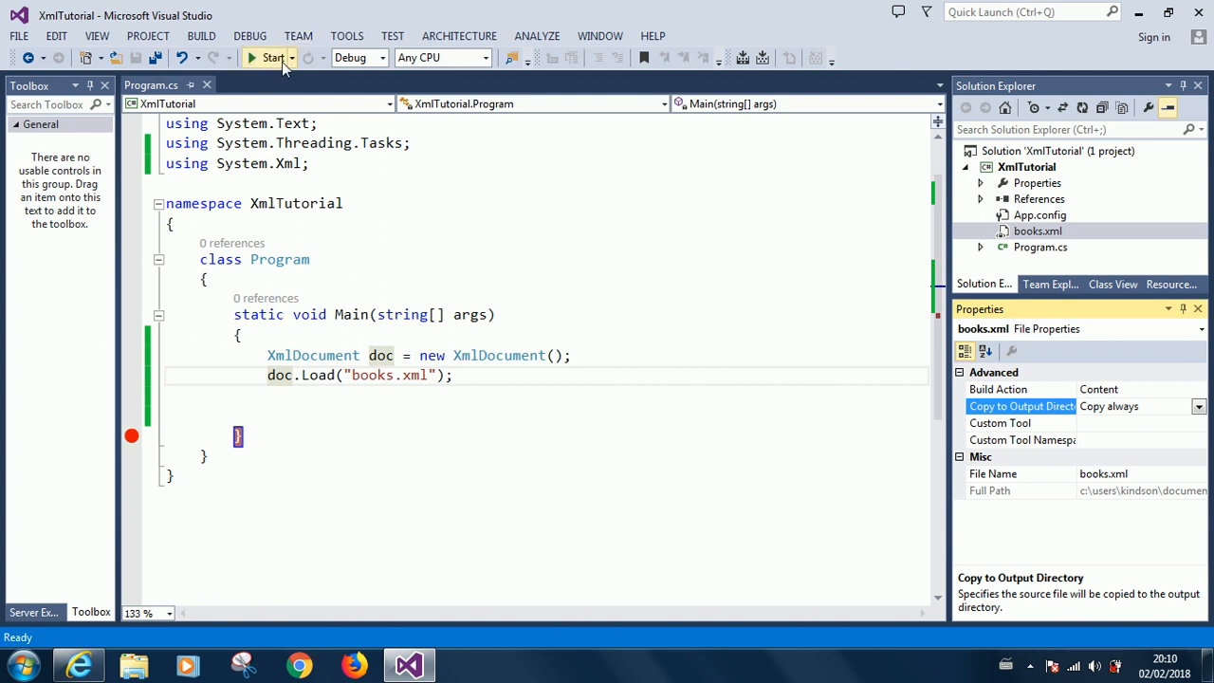
{"action": "mouse_move", "coordinate": [284, 64]}
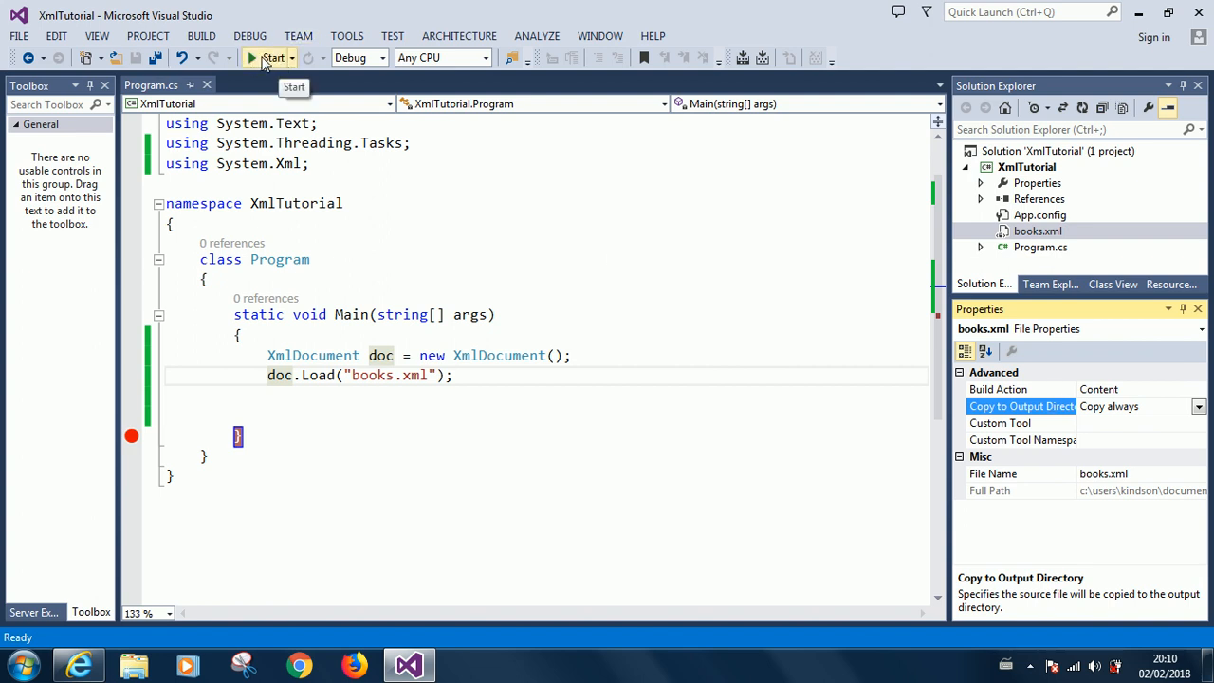
- Run XmlTutorial to the breakpoint and view the loaded doc's InnerXml value
{"action": "left_click", "coordinate": [272, 58]}
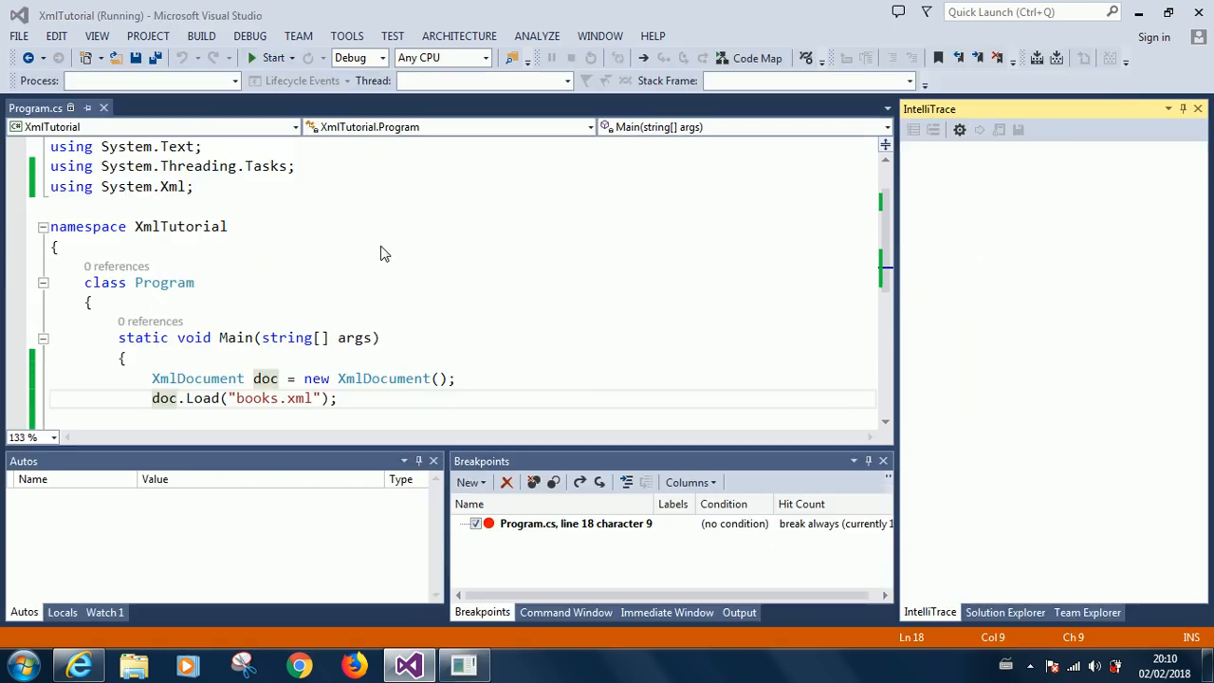
{"action": "left_click", "coordinate": [272, 58]}
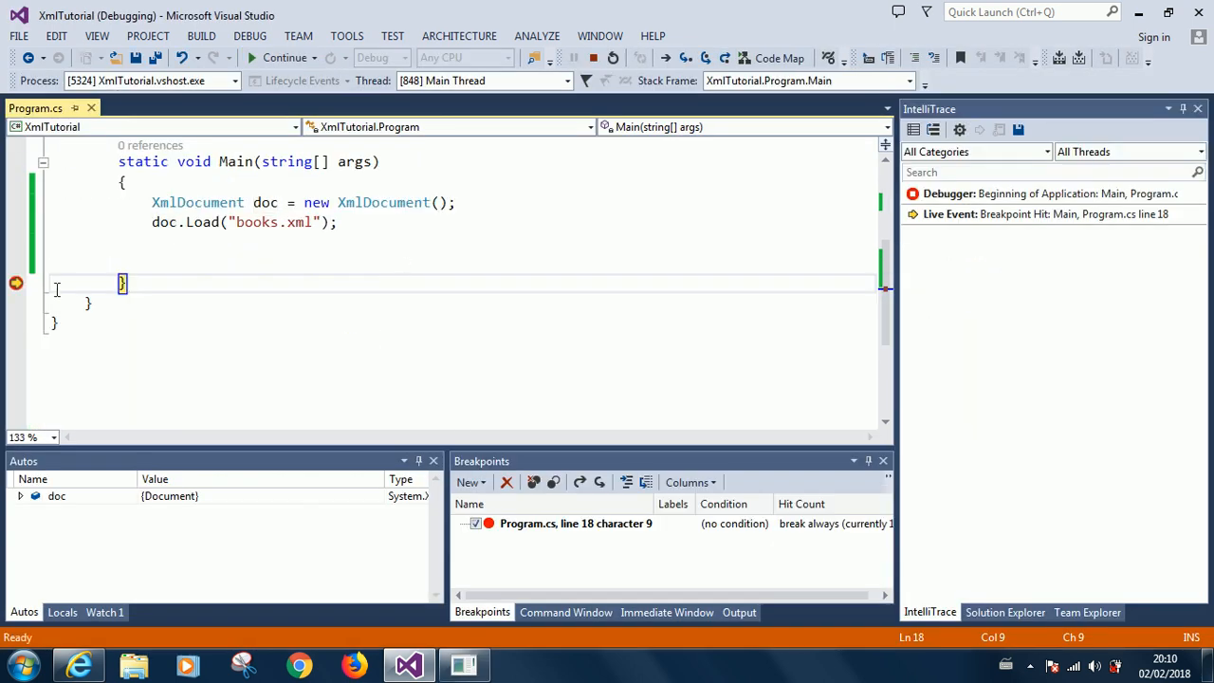
{"action": "mouse_move", "coordinate": [165, 222]}
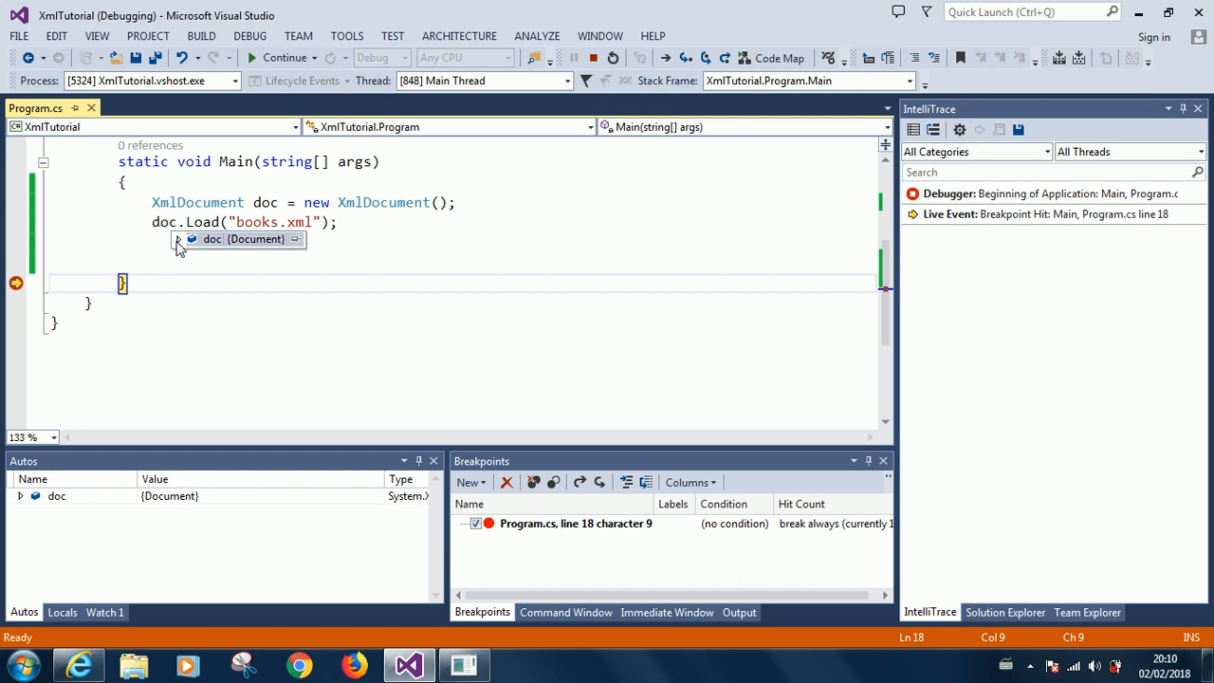
{"action": "left_click", "coordinate": [182, 239]}
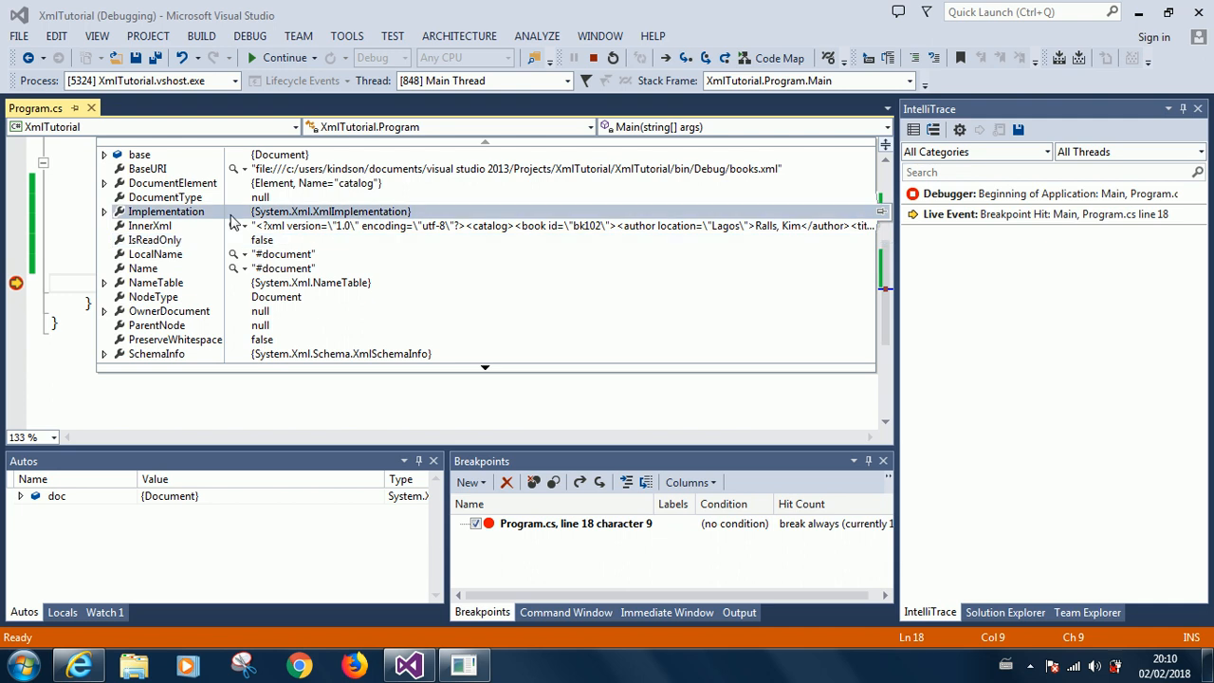
{"action": "left_click", "coordinate": [155, 253]}
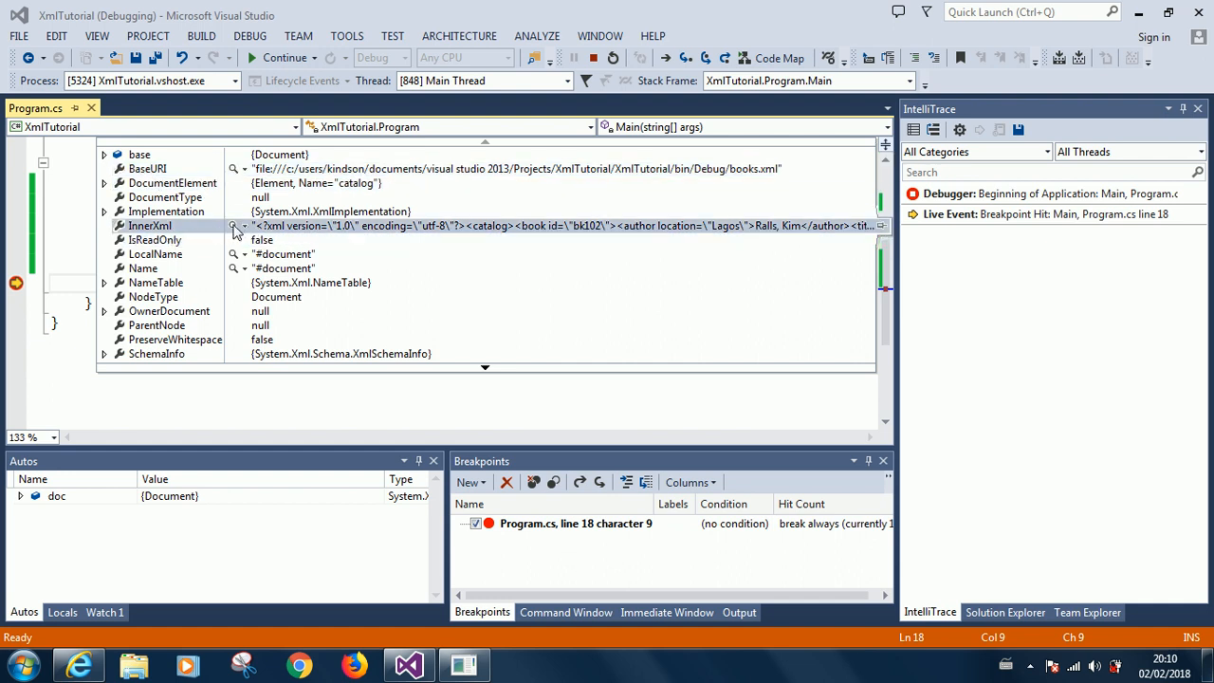
{"action": "left_click", "coordinate": [234, 225]}
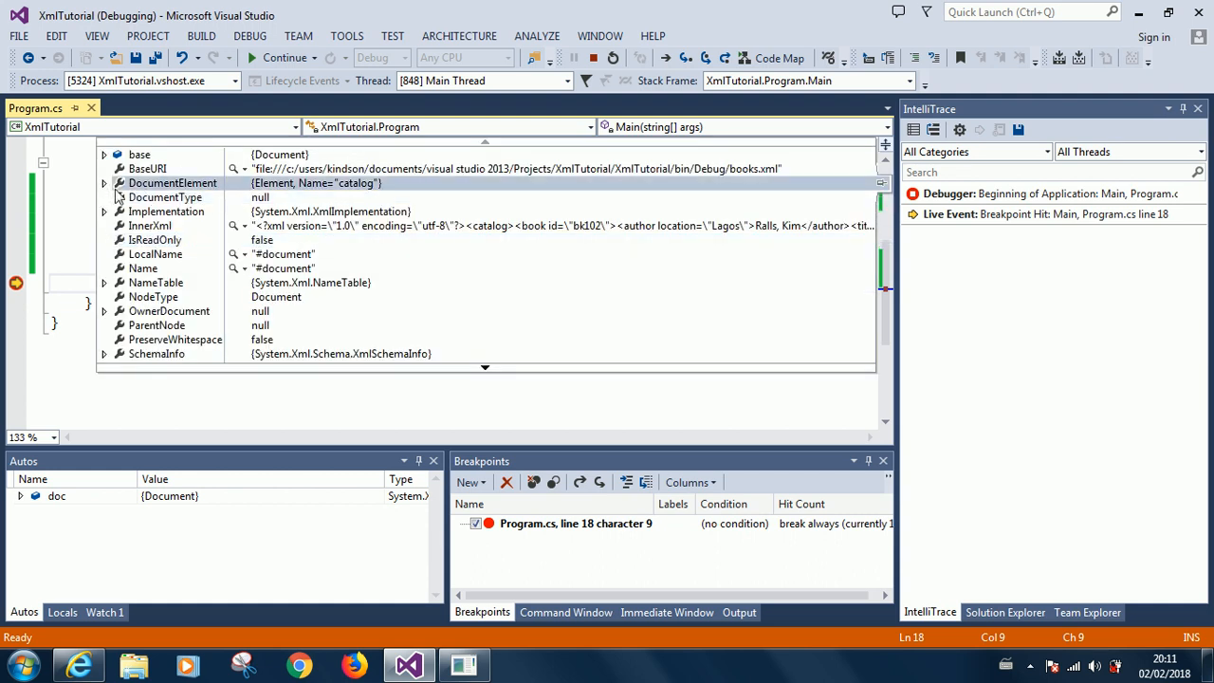
- Expand the catalog root element and view its InnerXml
{"action": "left_click", "coordinate": [104, 183]}
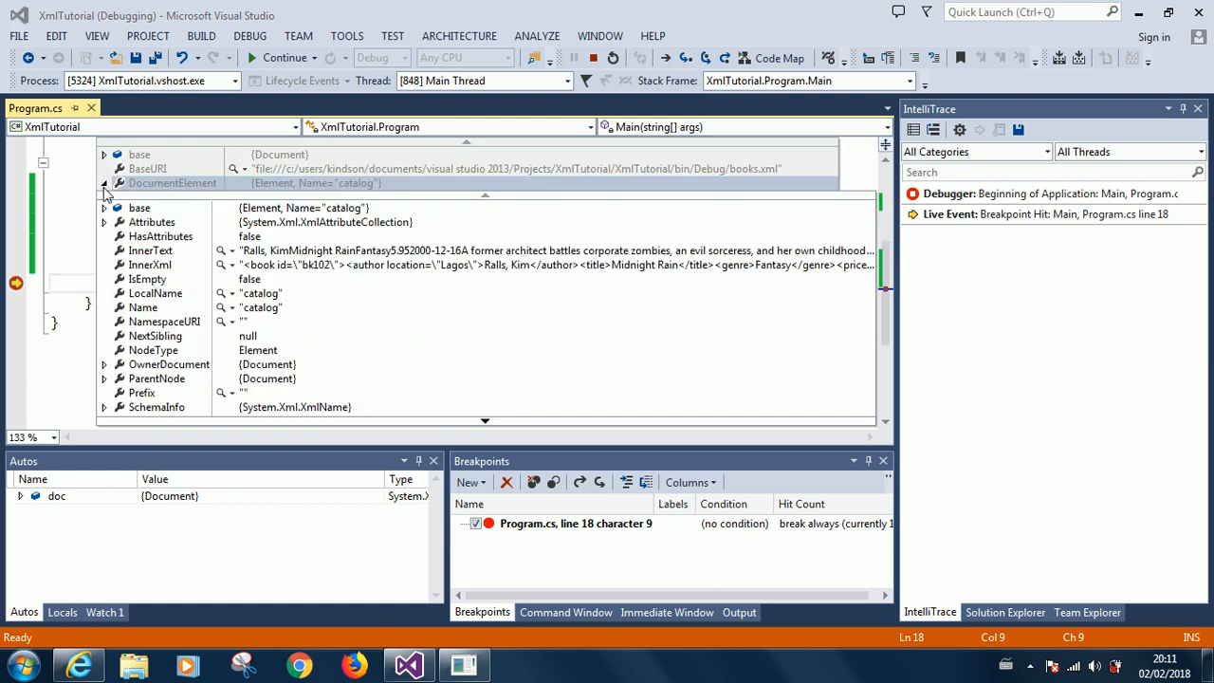
{"action": "left_click", "coordinate": [151, 250]}
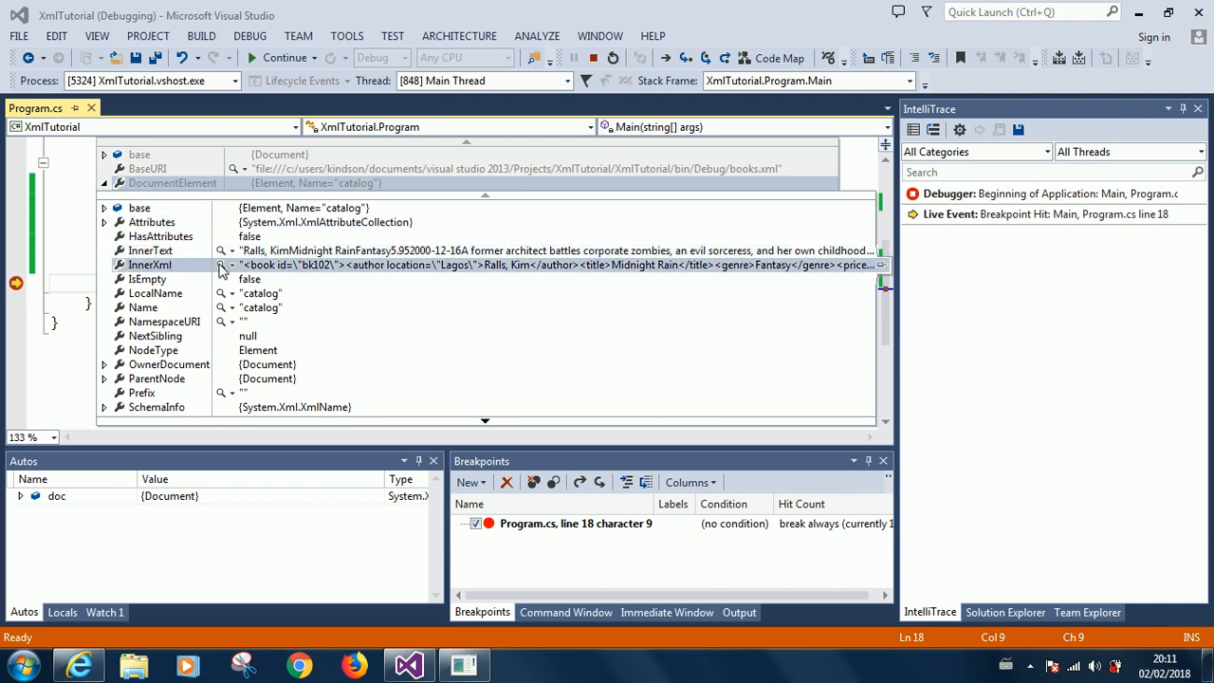
{"action": "left_click", "coordinate": [223, 264]}
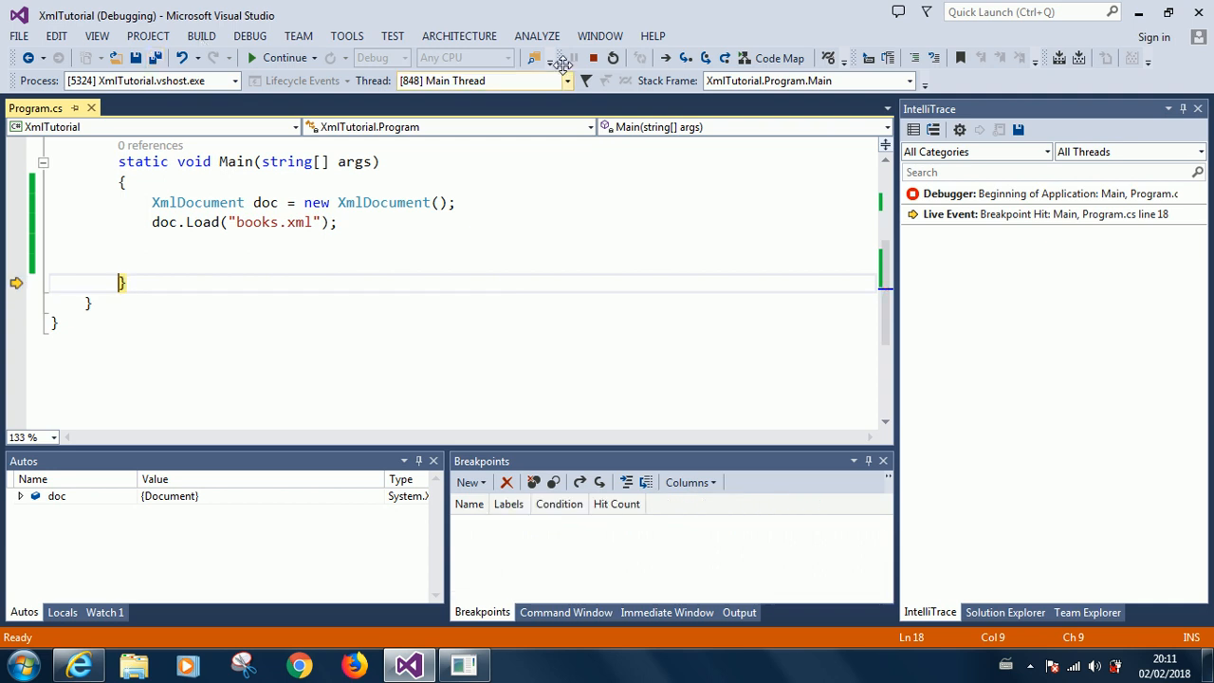
- Stop debugging and type foreach(XmlNode node in doc.DocumentElement.ChildNodes) below doc.Load
{"action": "left_click", "coordinate": [592, 58]}
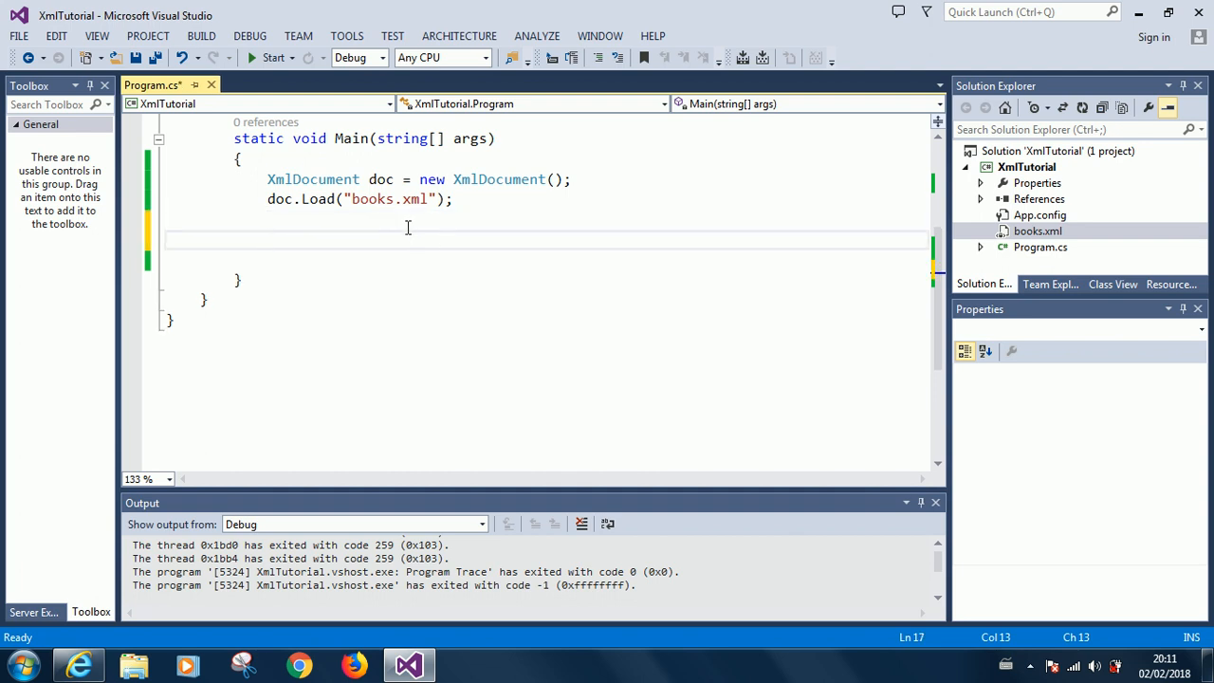
{"action": "mouse_move", "coordinate": [552, 243]}
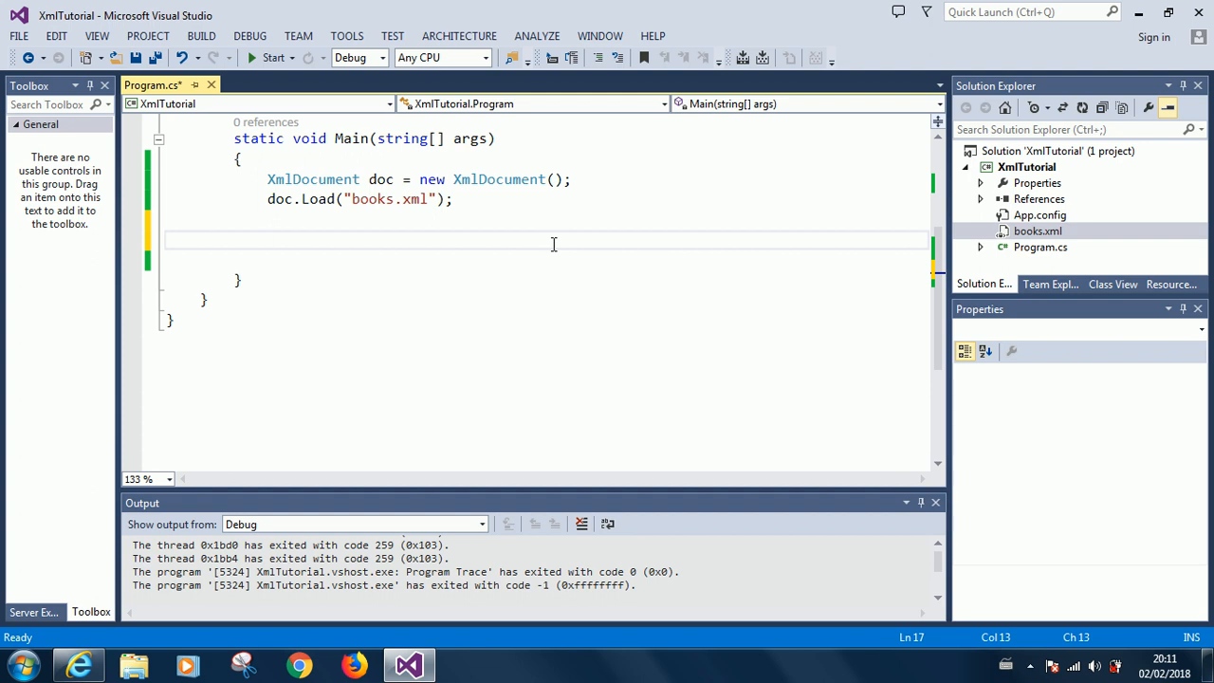
{"action": "type", "text": "f"}
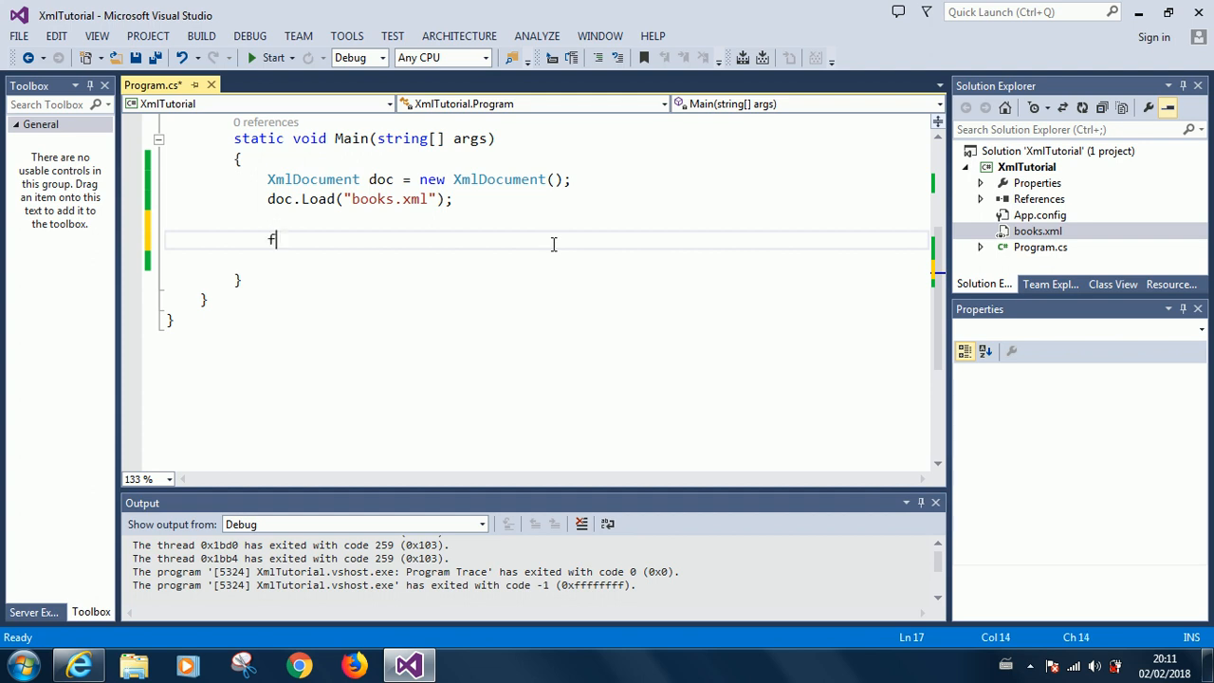
{"action": "type", "text": "oreach()"}
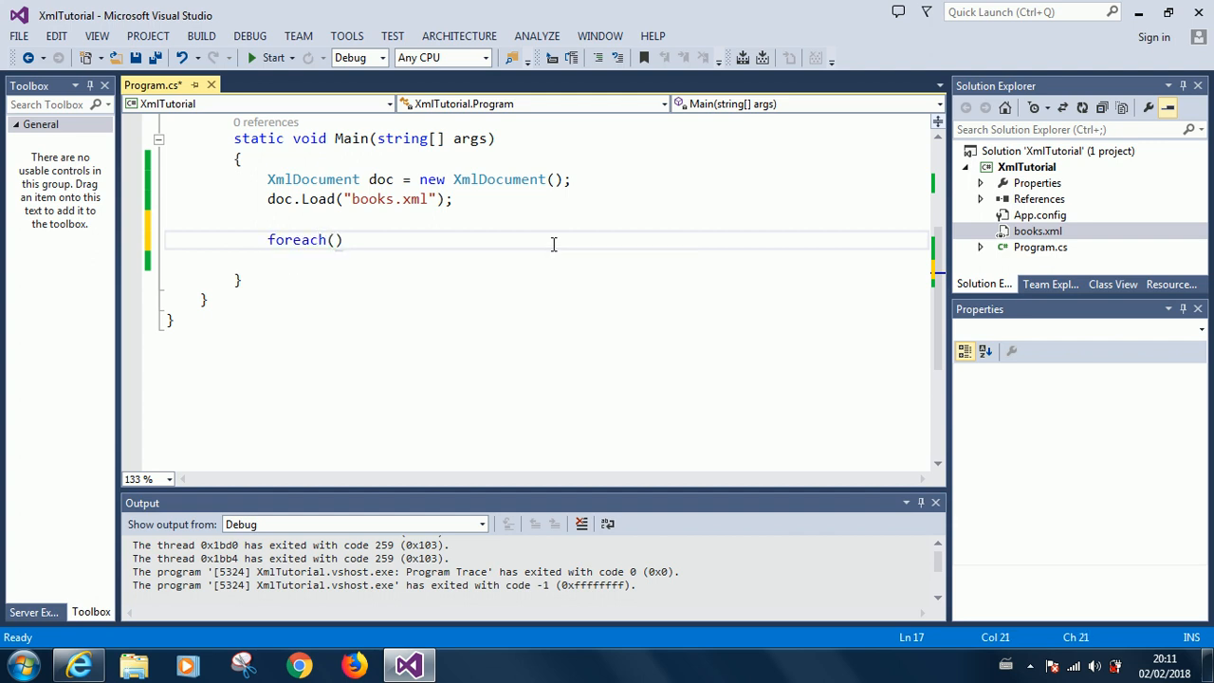
{"action": "type", "text": "x"}
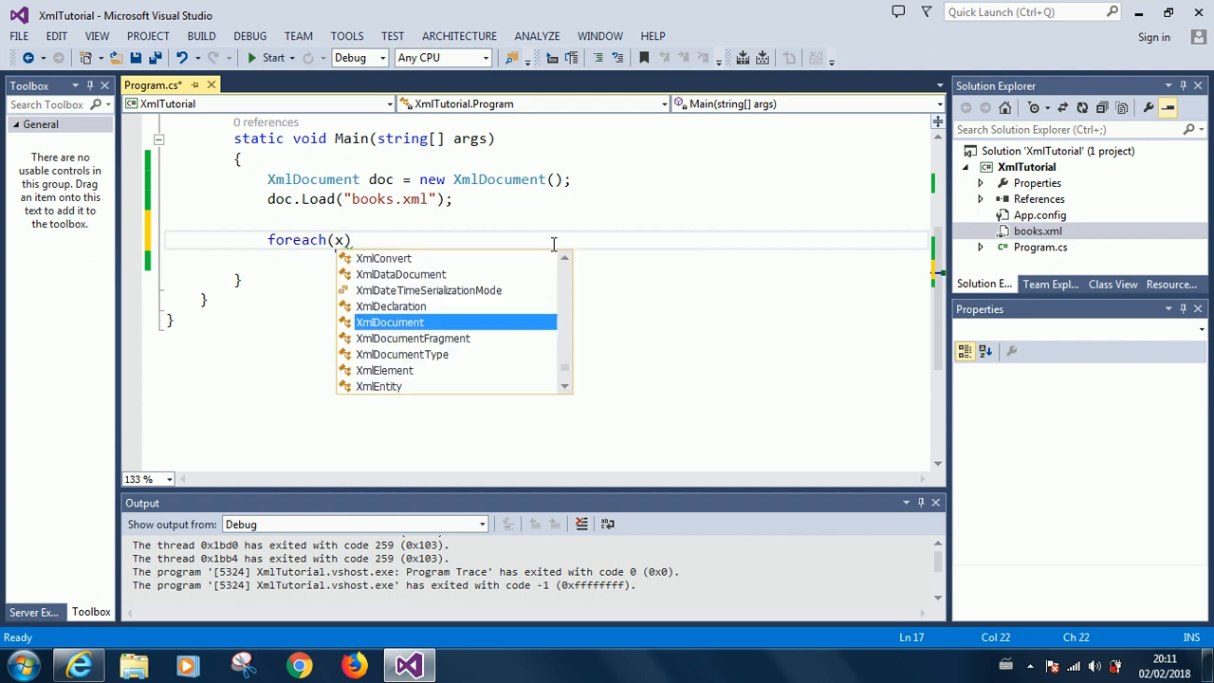
{"action": "type", "text": "ln"}
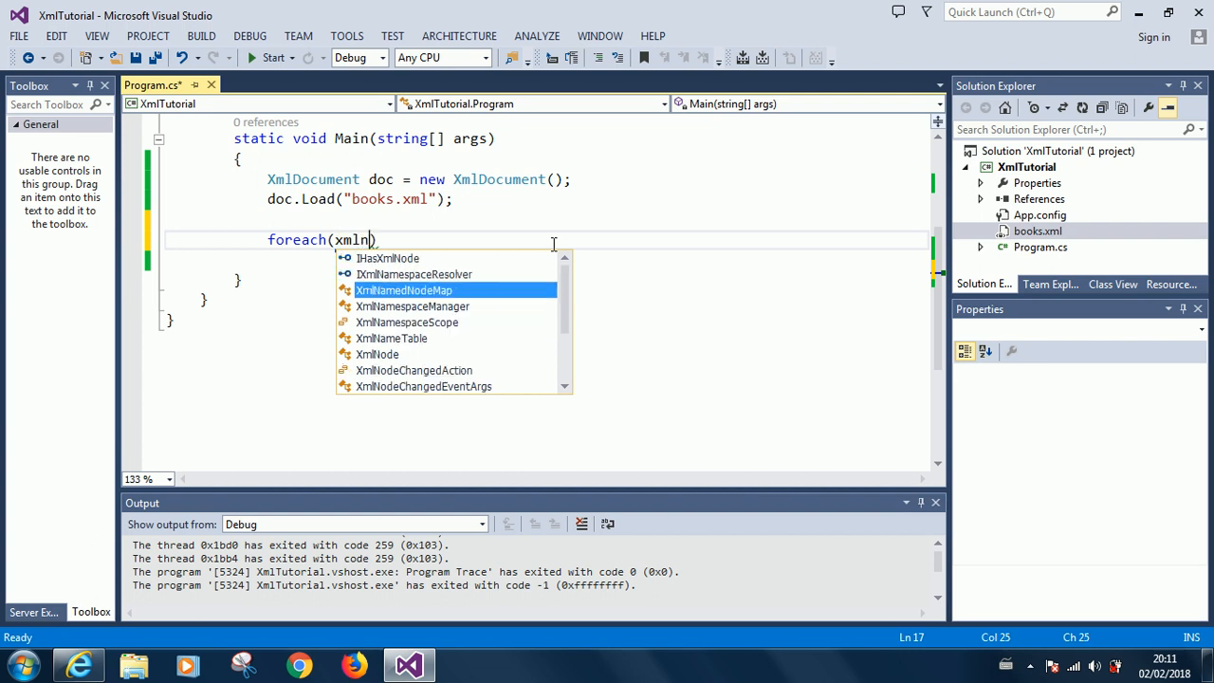
{"action": "type", "text": "XmlNode nod"}
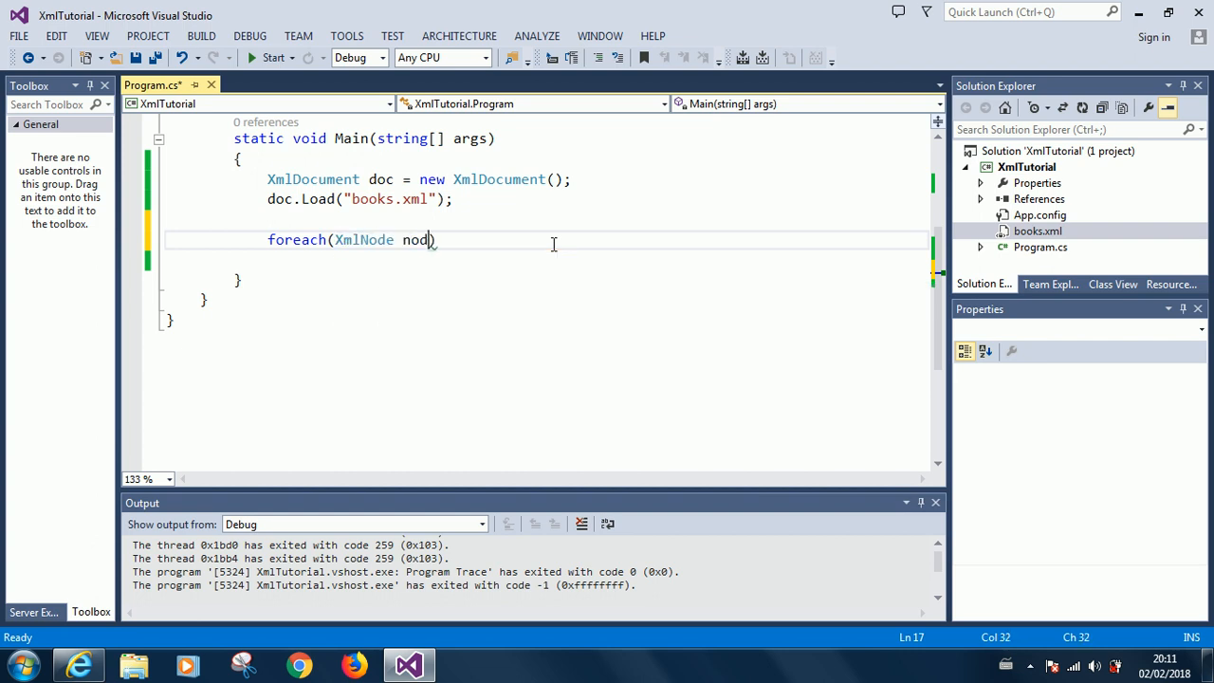
{"action": "type", "text": "e"}
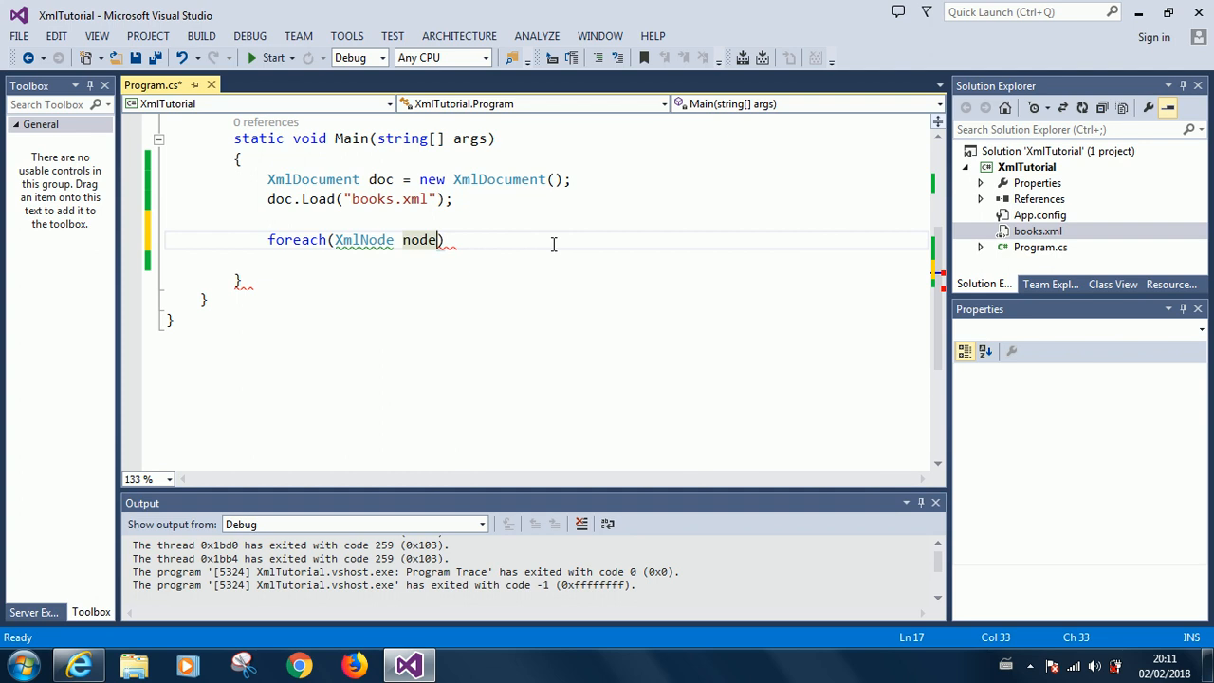
{"action": "type", "text": "in doc"}
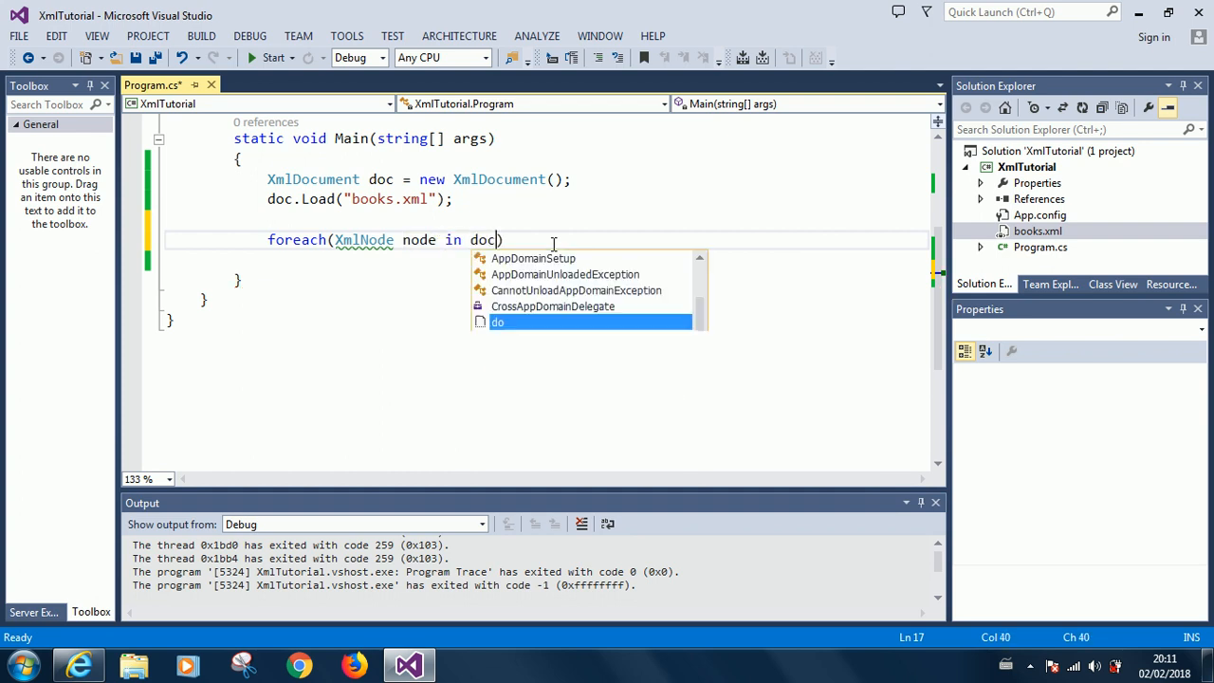
{"action": "type", "text": ".cod"}
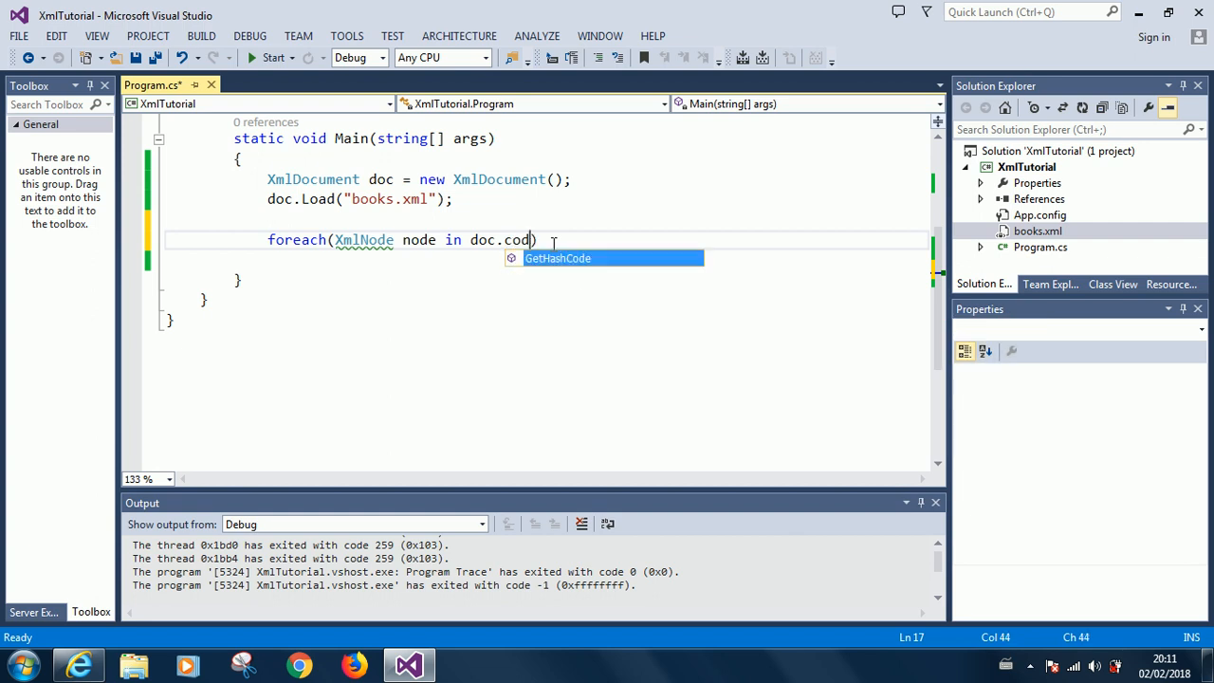
{"action": "type", "text": "umentElement.ChildNodes"}
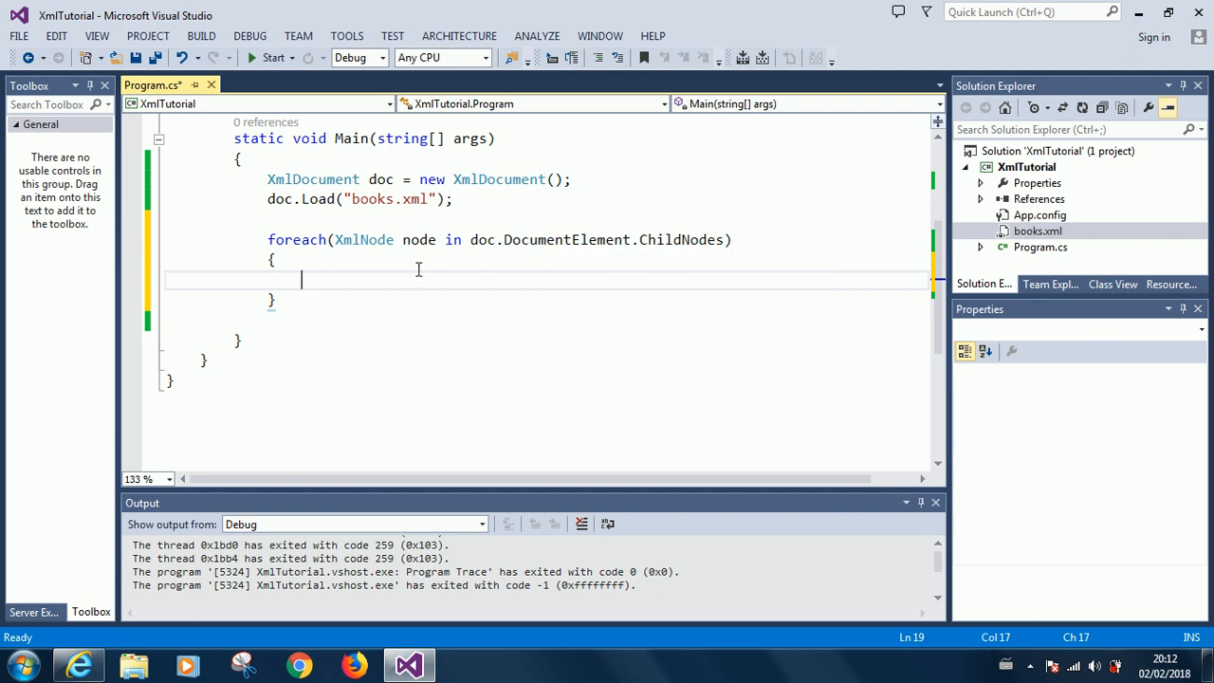
- Write '//DocumentElement represents the root node' above foreach, then select books.xml in the project
{"action": "type", "text": "//"}
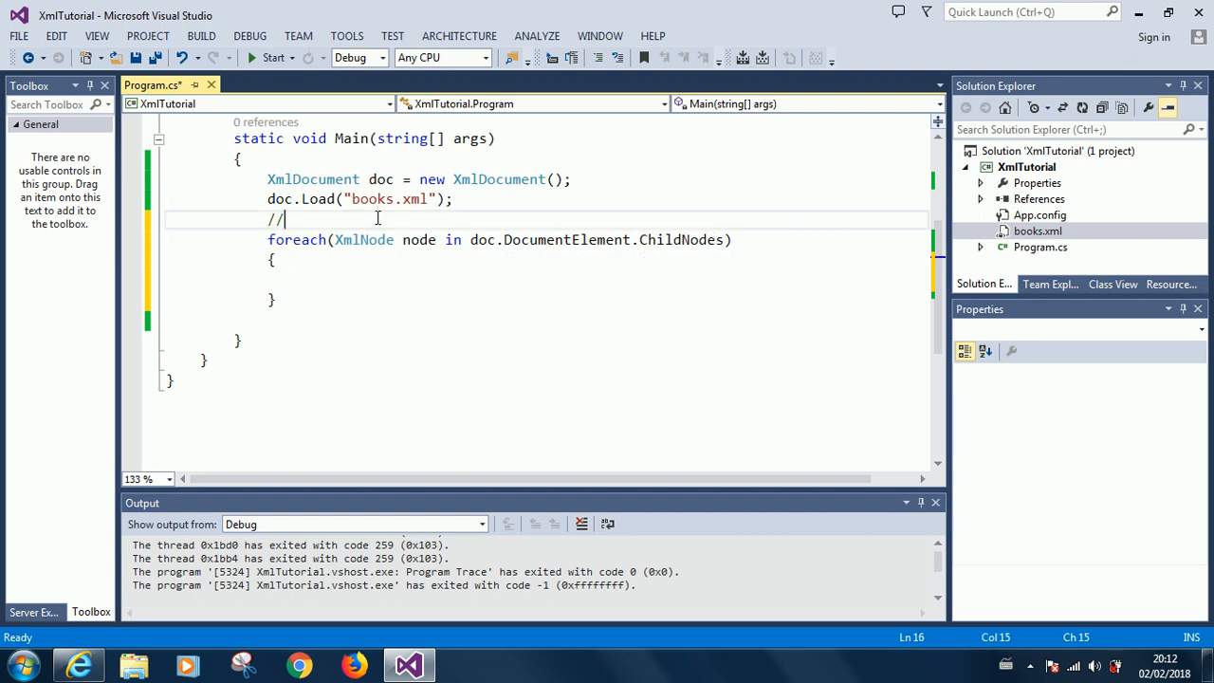
{"action": "type", "text": "Document"}
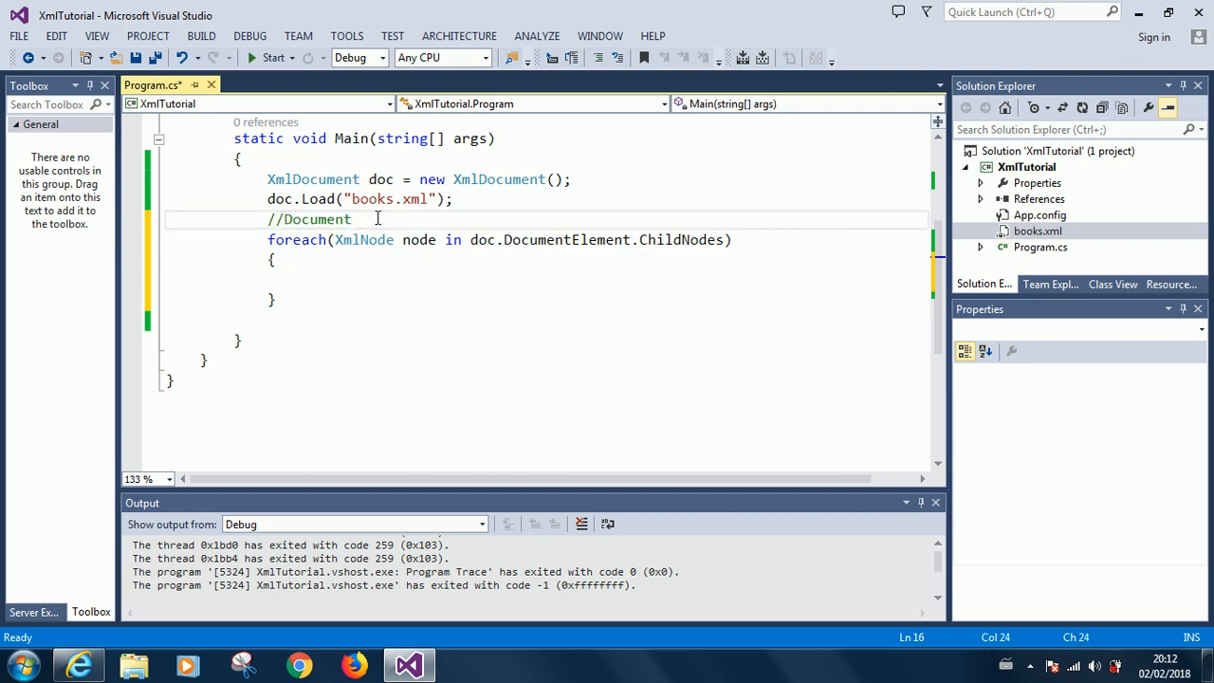
{"action": "type", "text": "Element"}
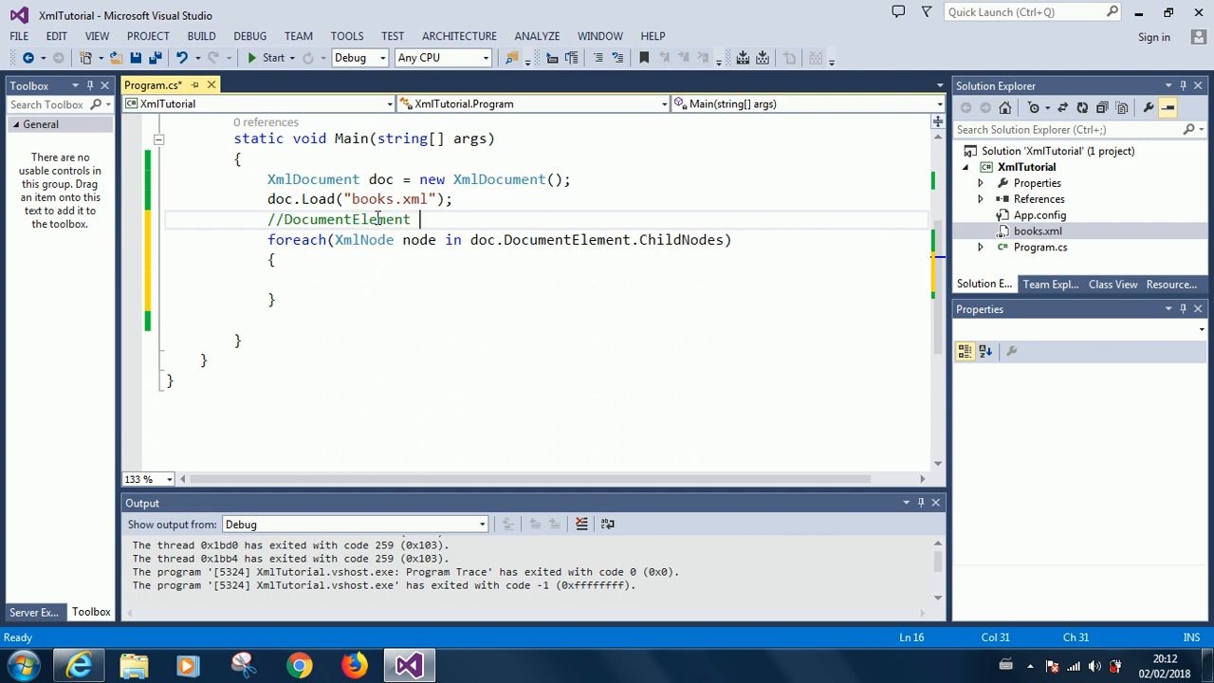
{"action": "type", "text": "represents to"}
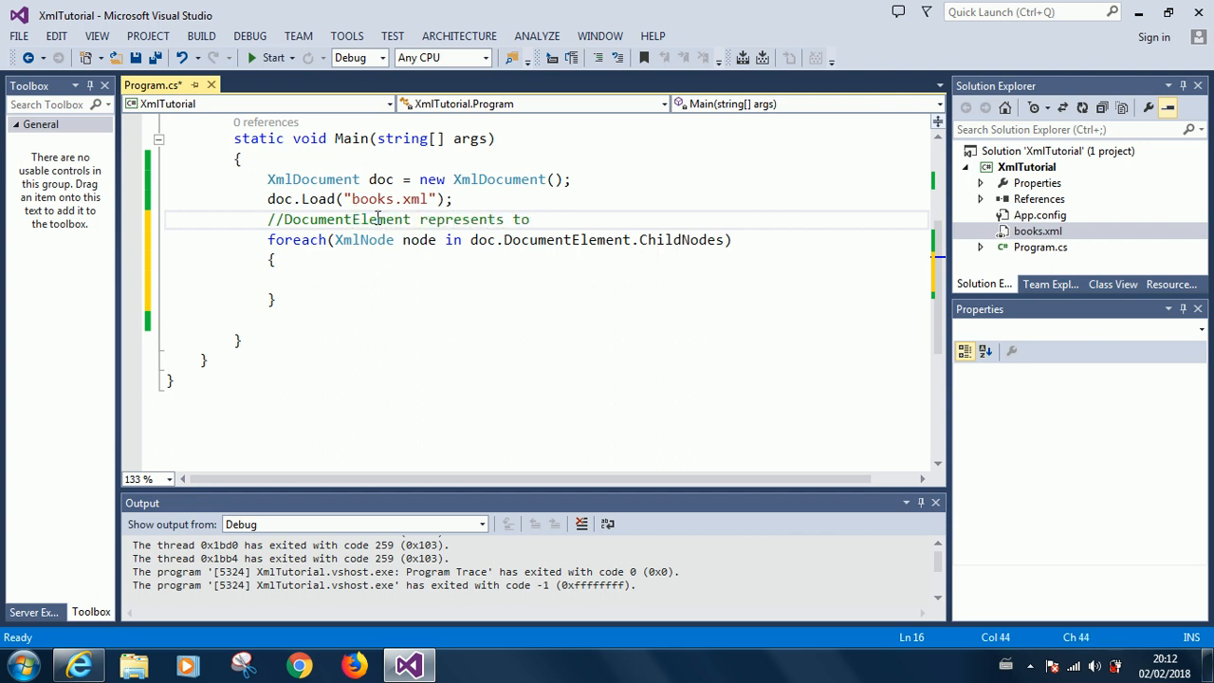
{"action": "type", "text": "the root"}
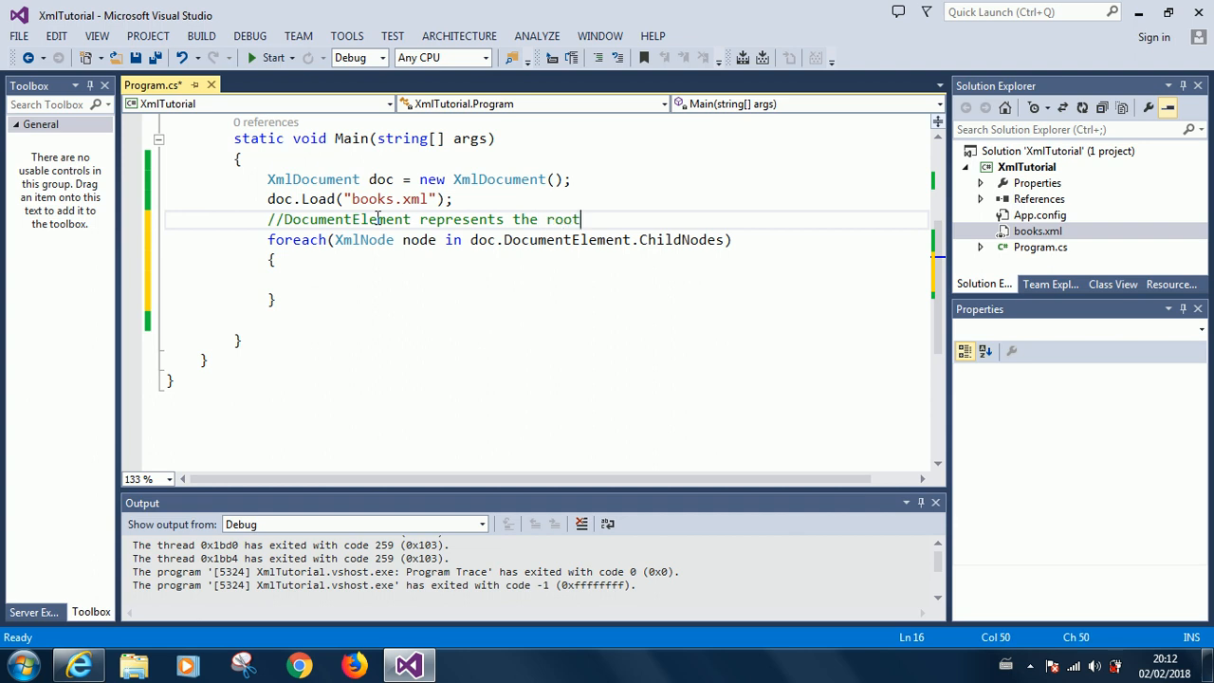
{"action": "type", "text": "node"}
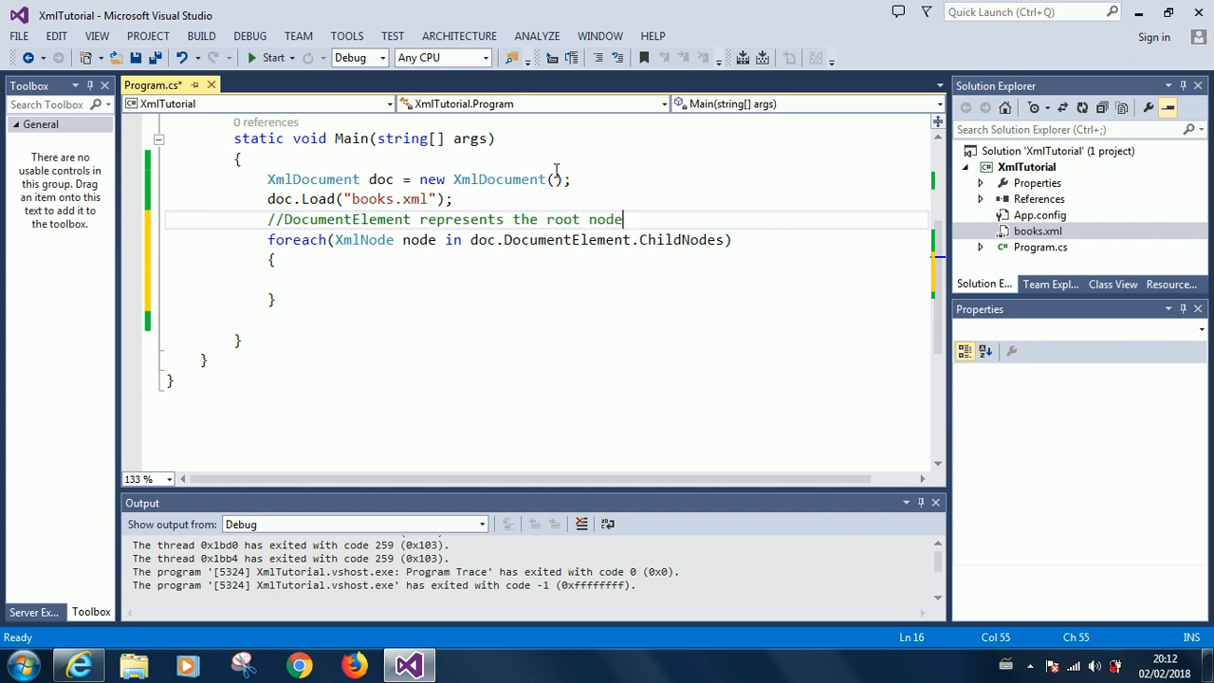
{"action": "left_click", "coordinate": [1037, 230]}
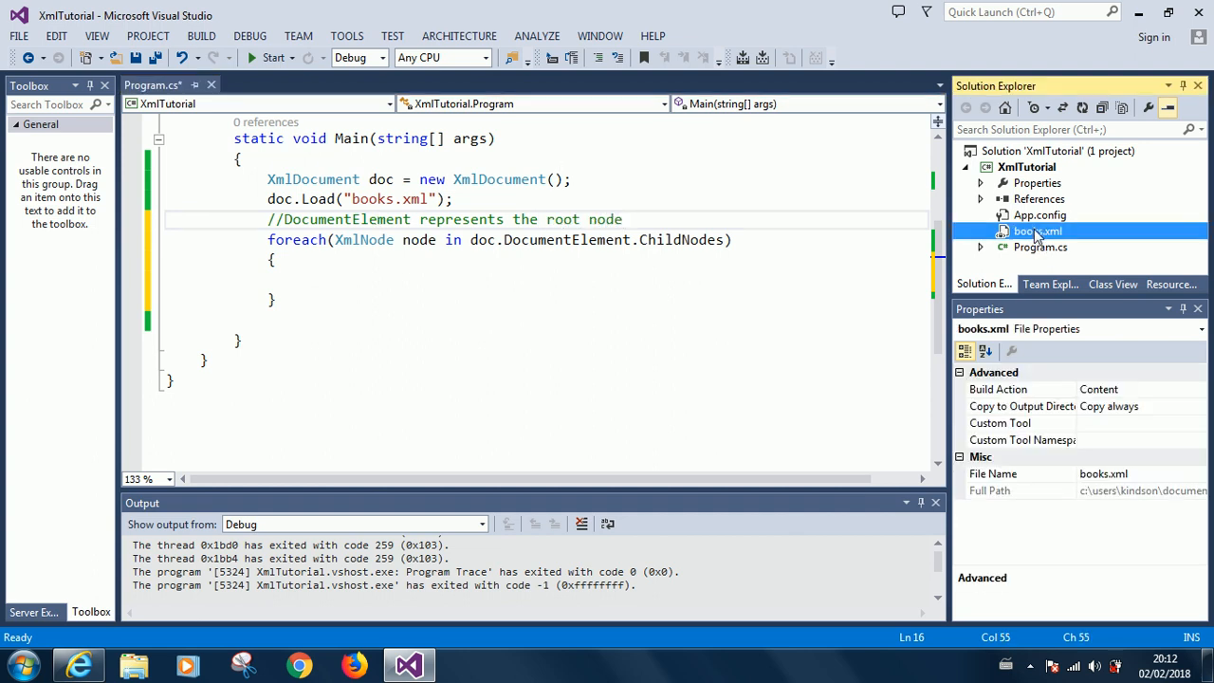
- Open books.xml and highlight its catalog root element
{"action": "double_click", "coordinate": [1037, 230]}
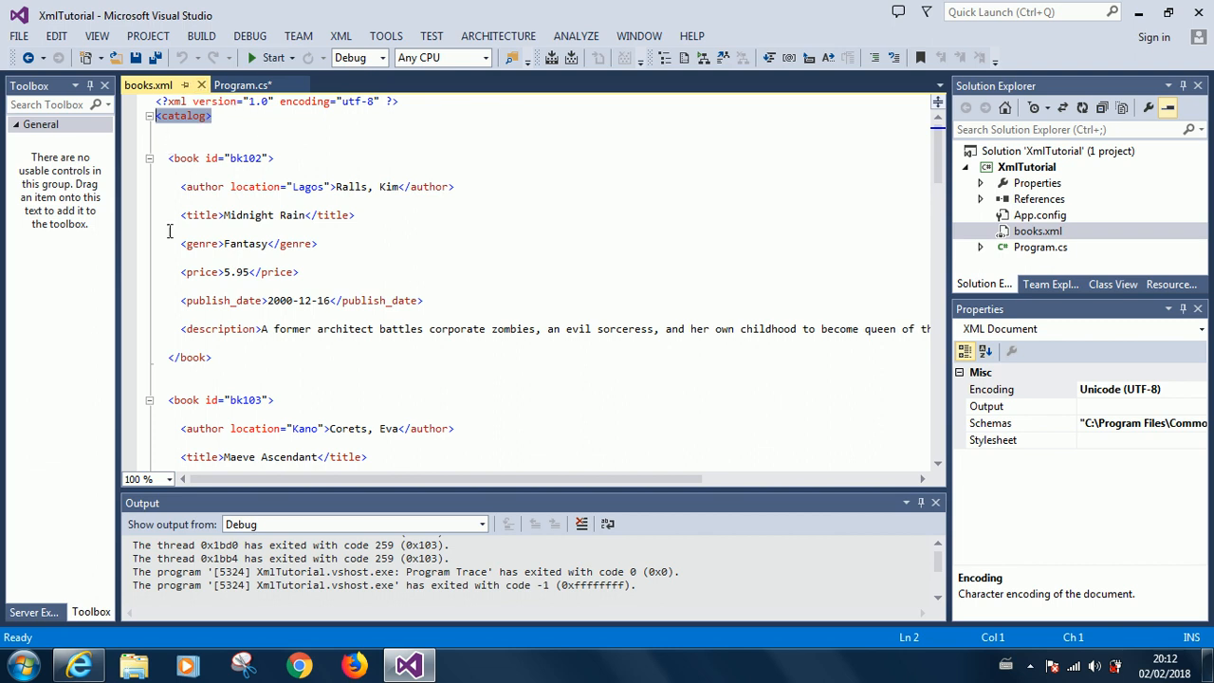
{"action": "mouse_move", "coordinate": [189, 195]}
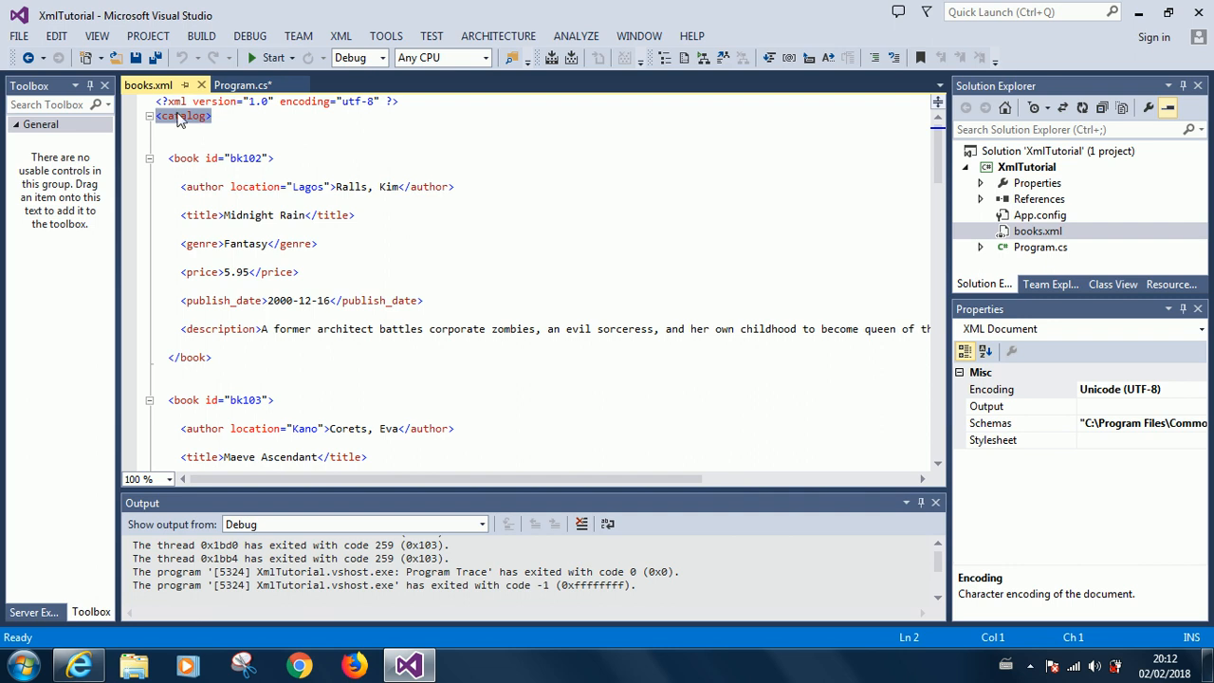
{"action": "left_click", "coordinate": [243, 84]}
{"action": "type", "text": "//DocumentElement represents the root node"}
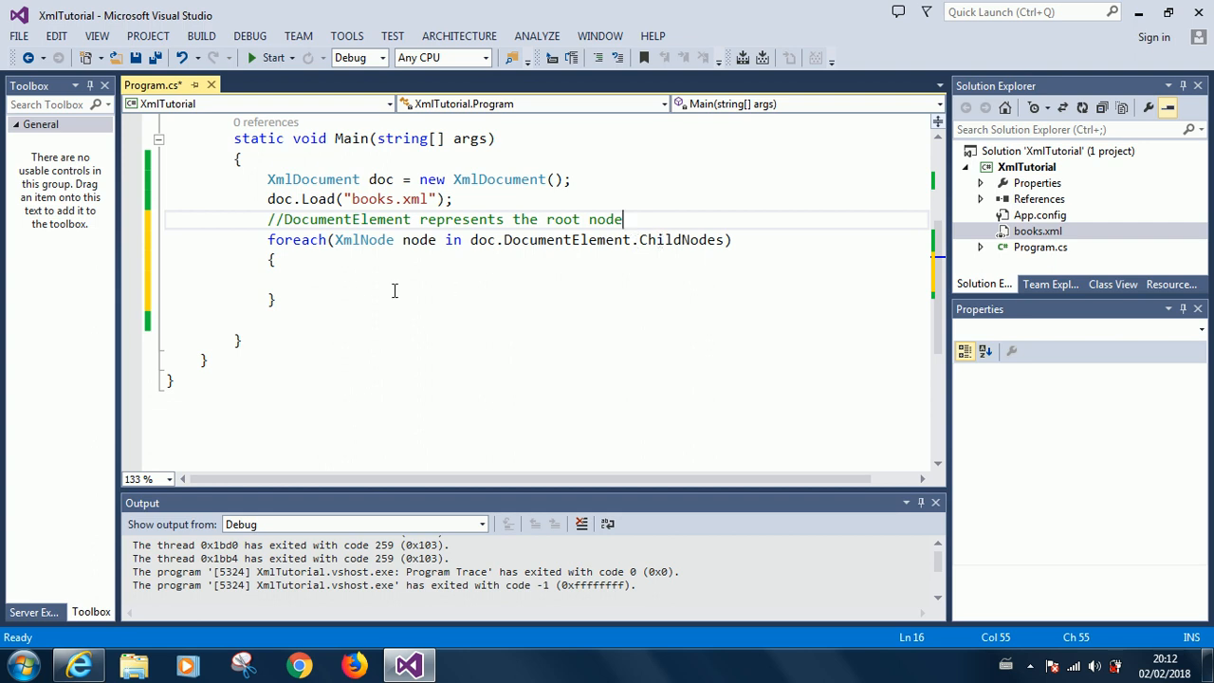
{"action": "mouse_move", "coordinate": [599, 280]}
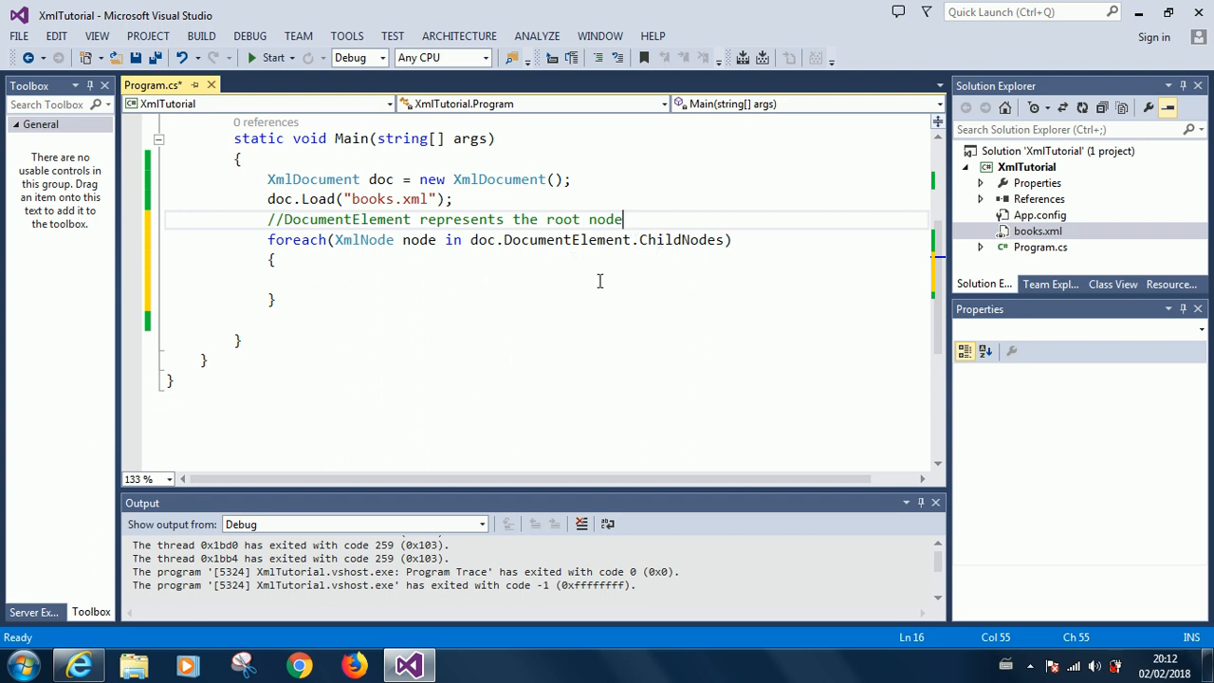
{"action": "mouse_move", "coordinate": [130, 268]}
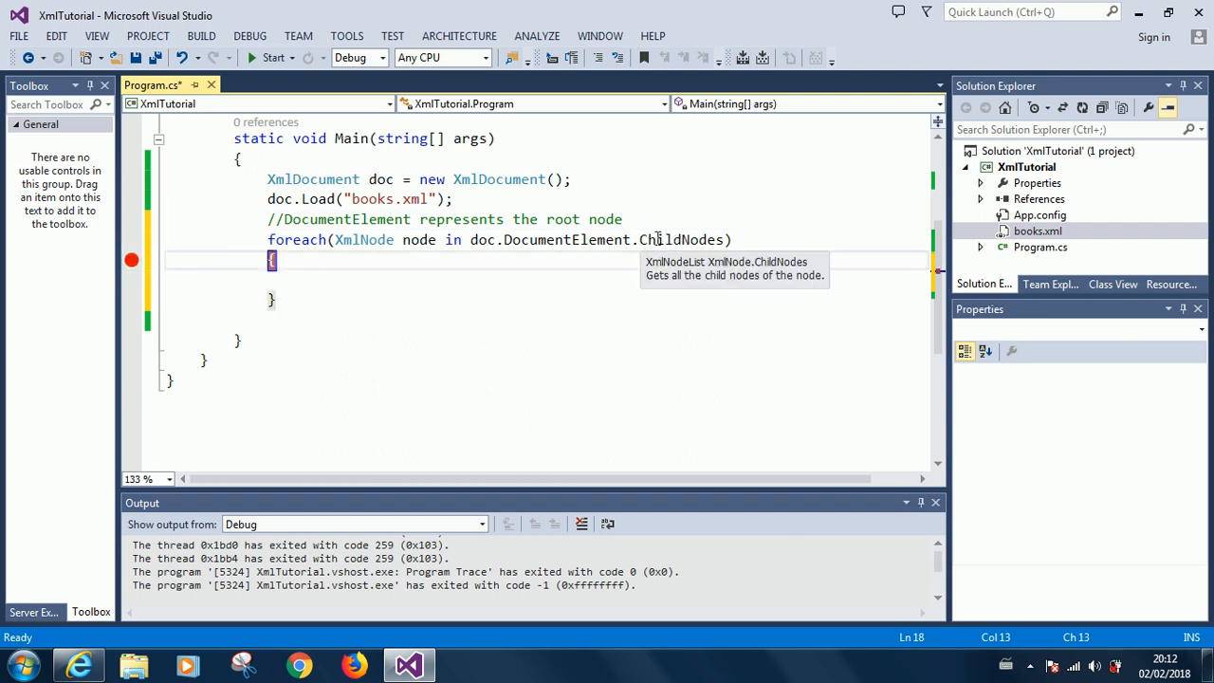
{"action": "mouse_move", "coordinate": [267, 58]}
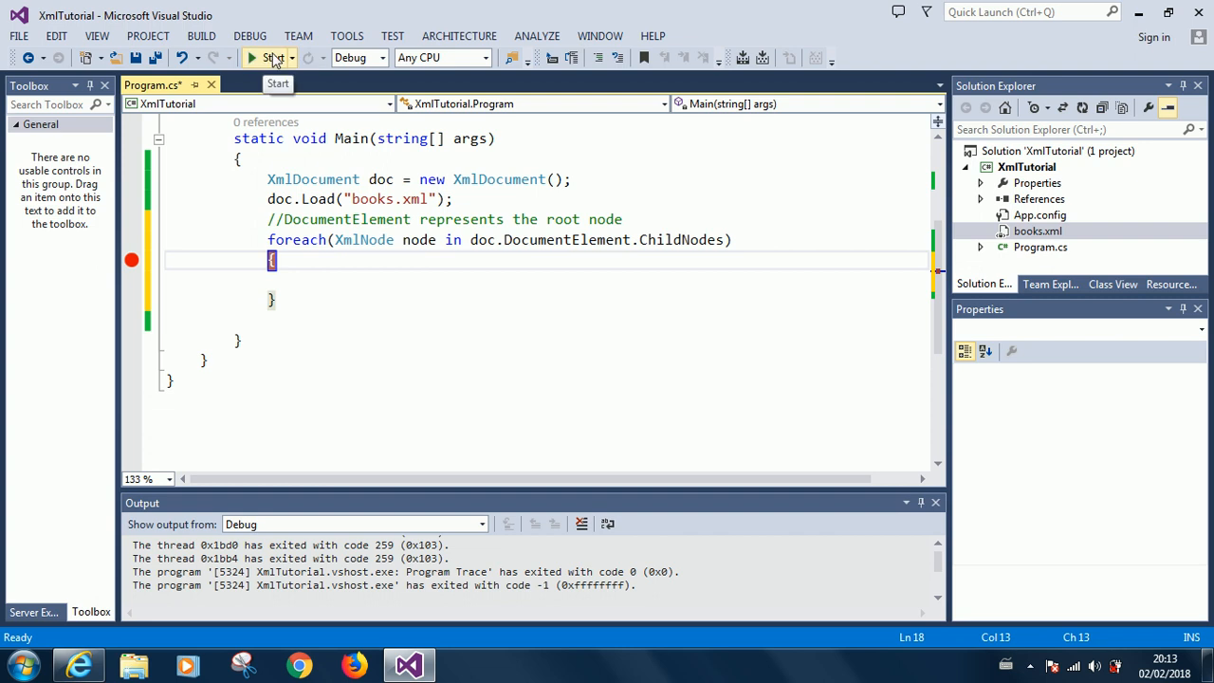
- Debug to the loop breakpoint, confirm ChildNodes Count is 8, and dismiss the popup
{"action": "left_click", "coordinate": [269, 58]}
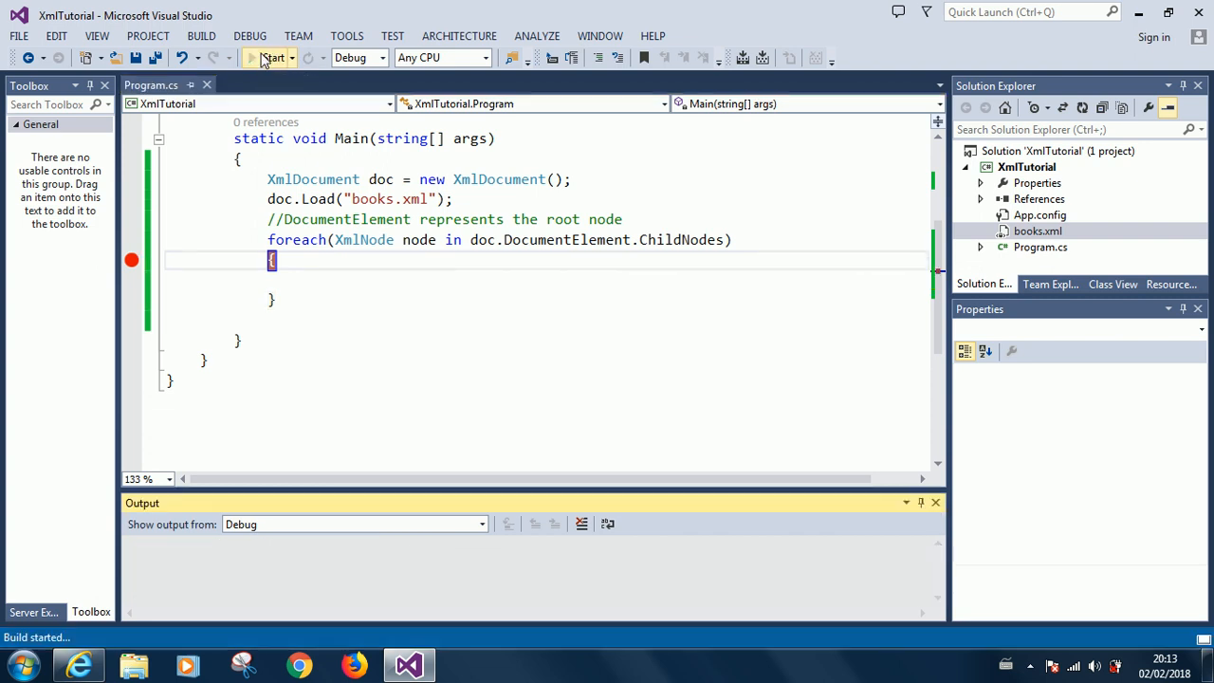
{"action": "left_click", "coordinate": [272, 58]}
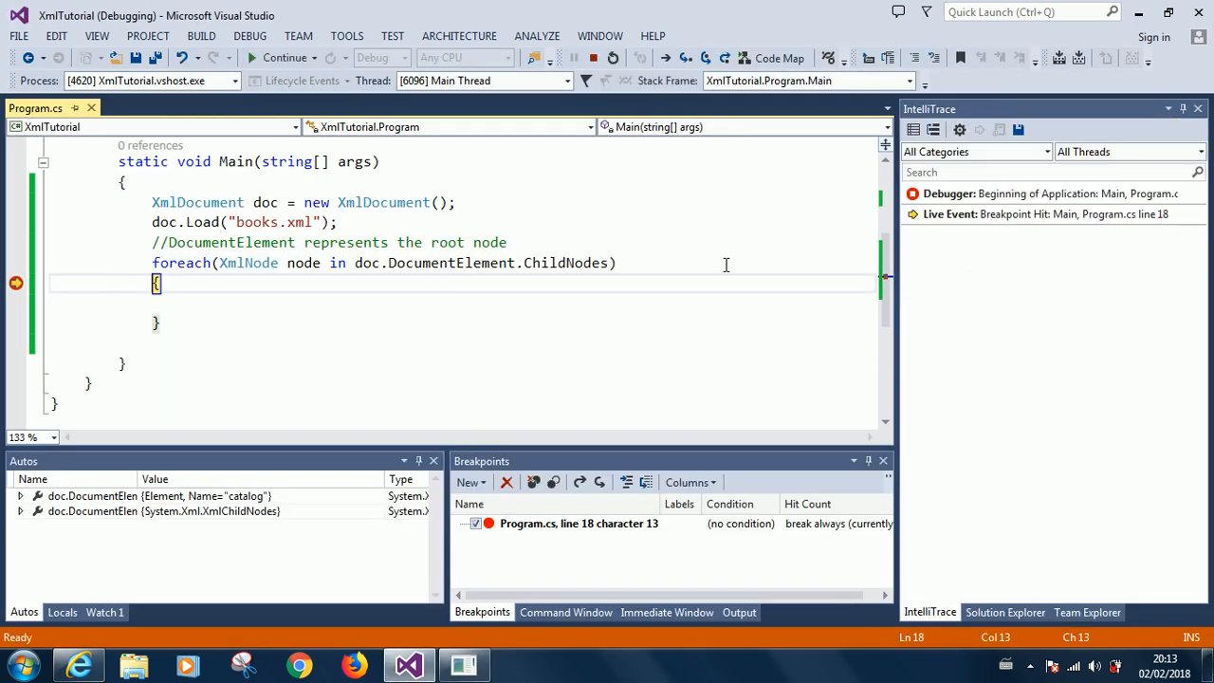
{"action": "mouse_move", "coordinate": [578, 262]}
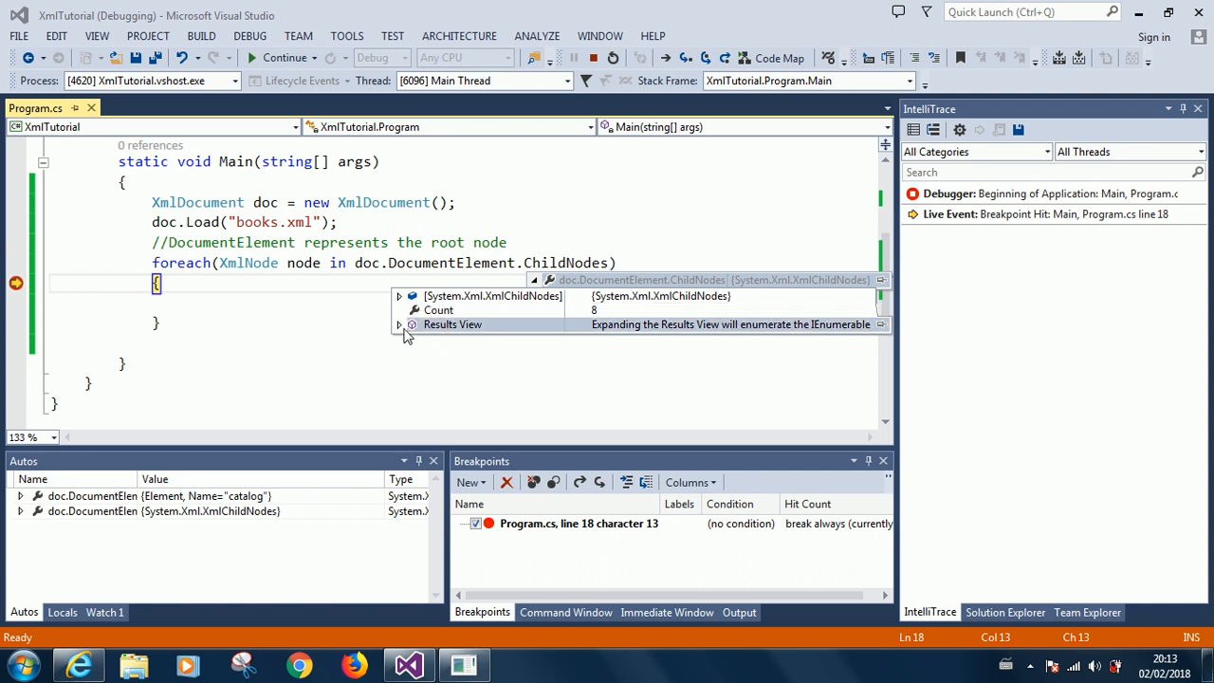
{"action": "left_click", "coordinate": [399, 324]}
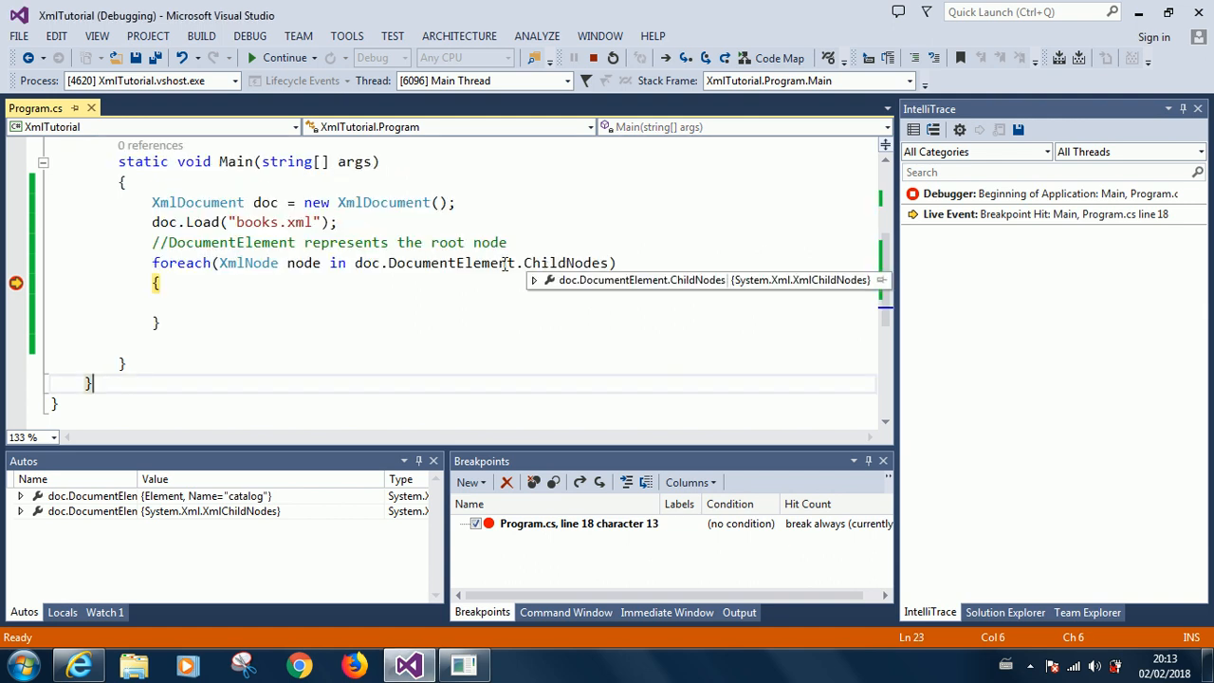
{"action": "mouse_move", "coordinate": [472, 270]}
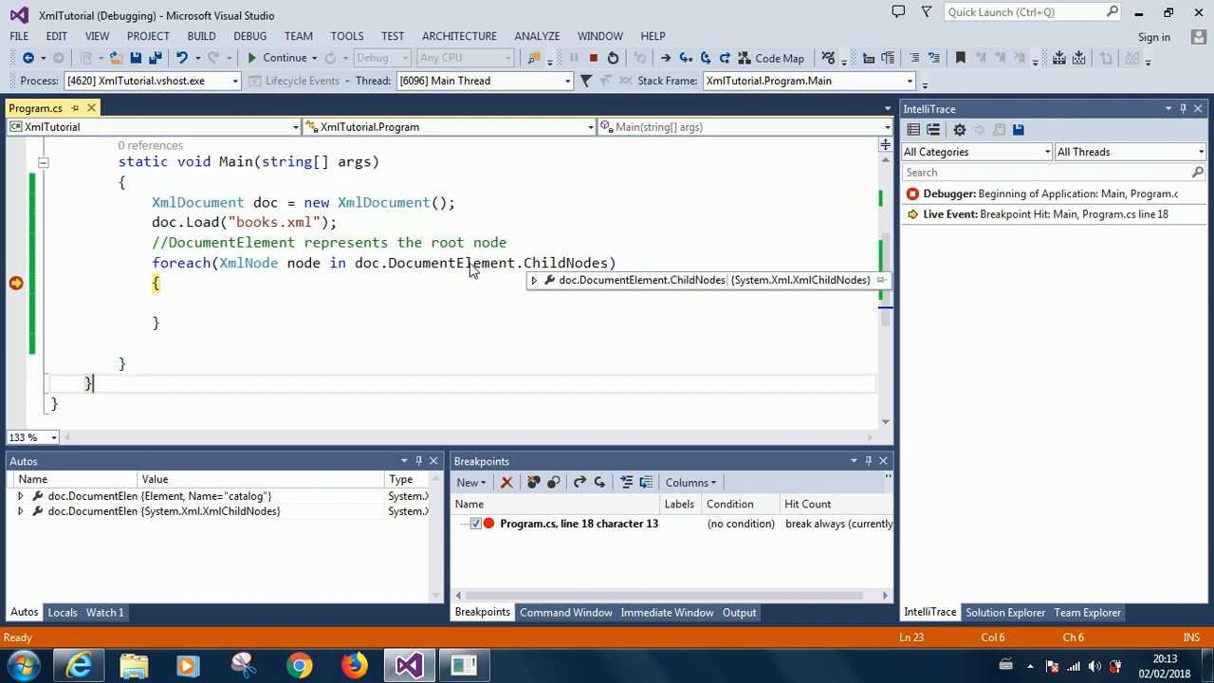
{"action": "mouse_move", "coordinate": [454, 263]}
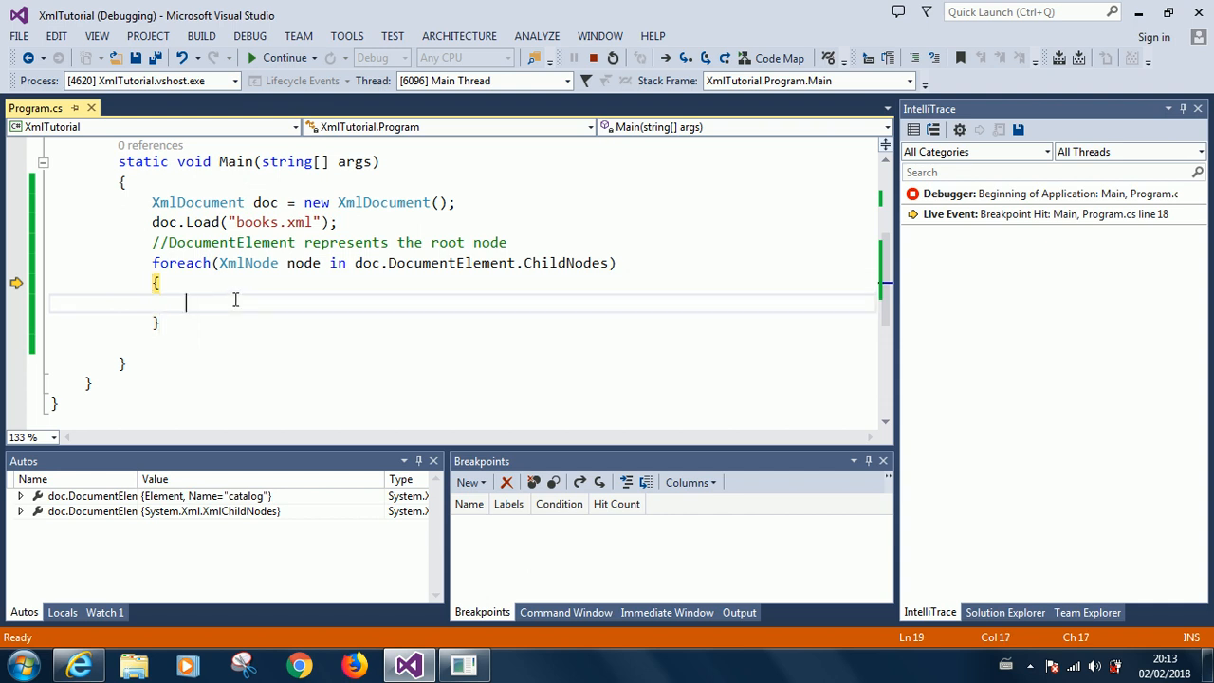
{"action": "mouse_move", "coordinate": [427, 312]}
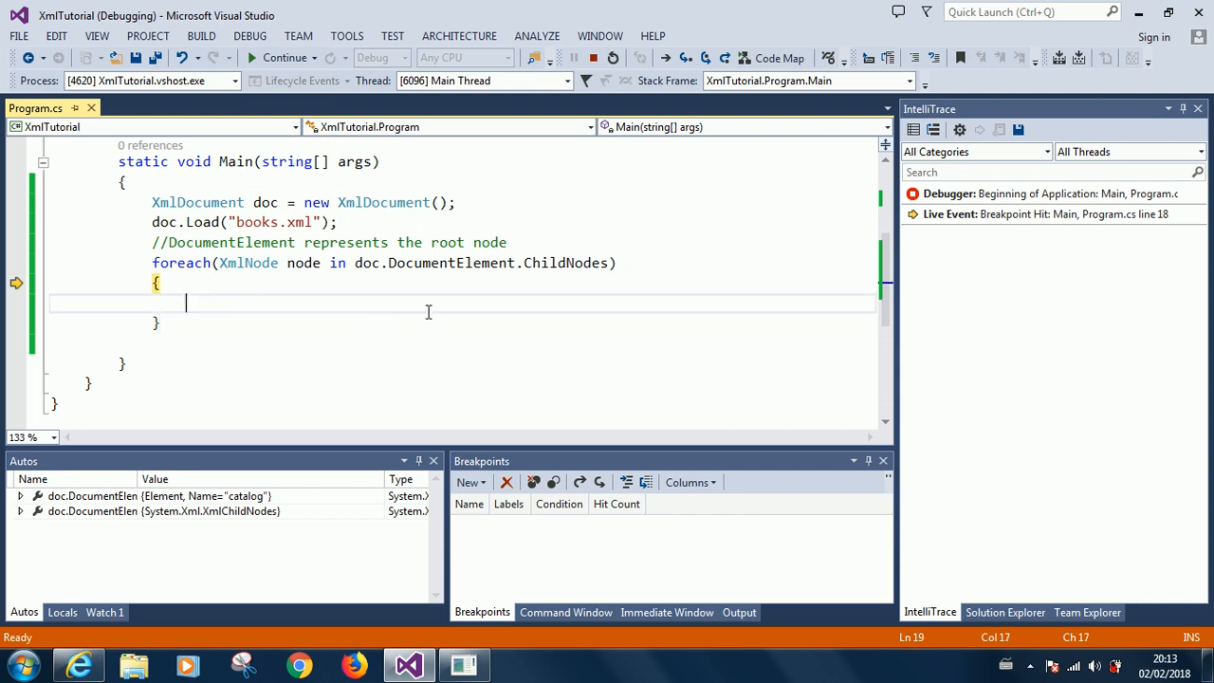
{"action": "mouse_move", "coordinate": [314, 277]}
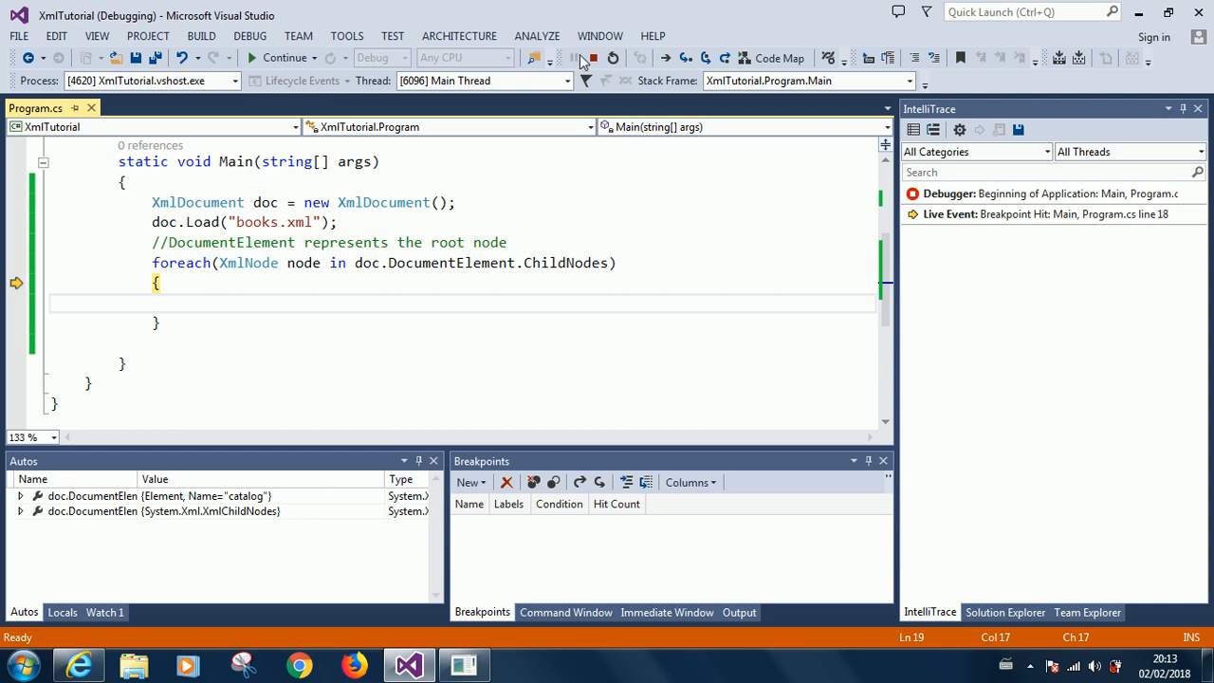
- Stop debugging and add Console.WriteLine(node.InnerXml); inside the foreach loop
{"action": "left_click", "coordinate": [590, 58]}
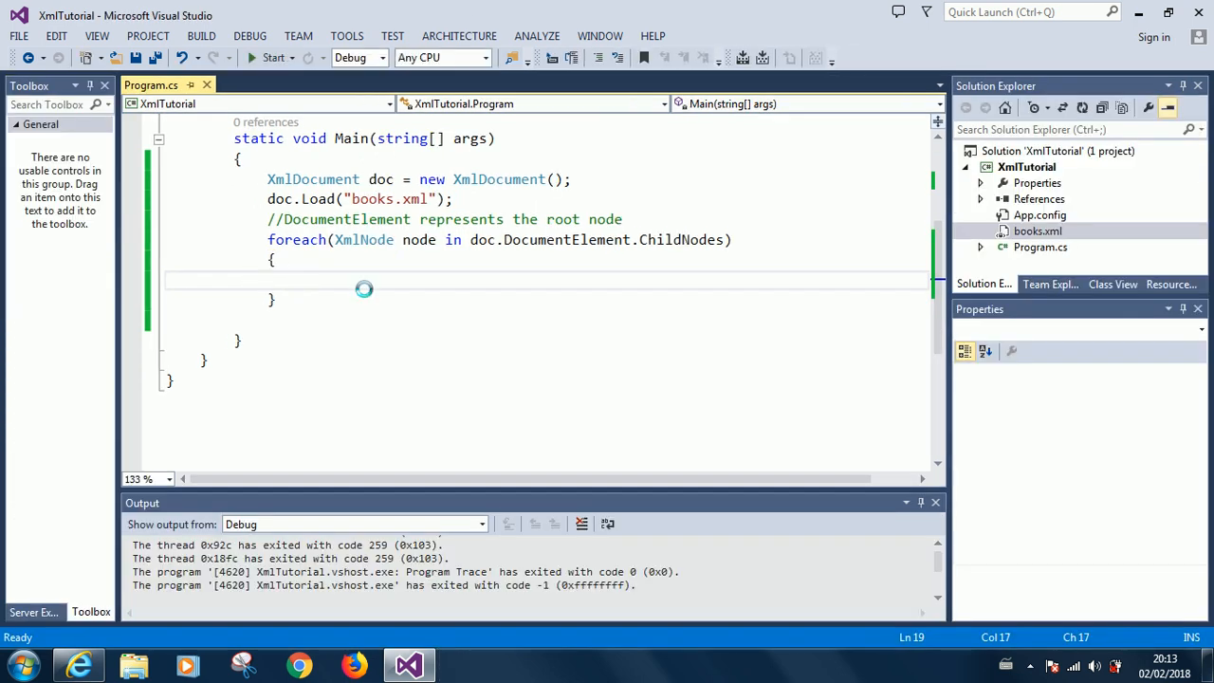
{"action": "type", "text": "c"}
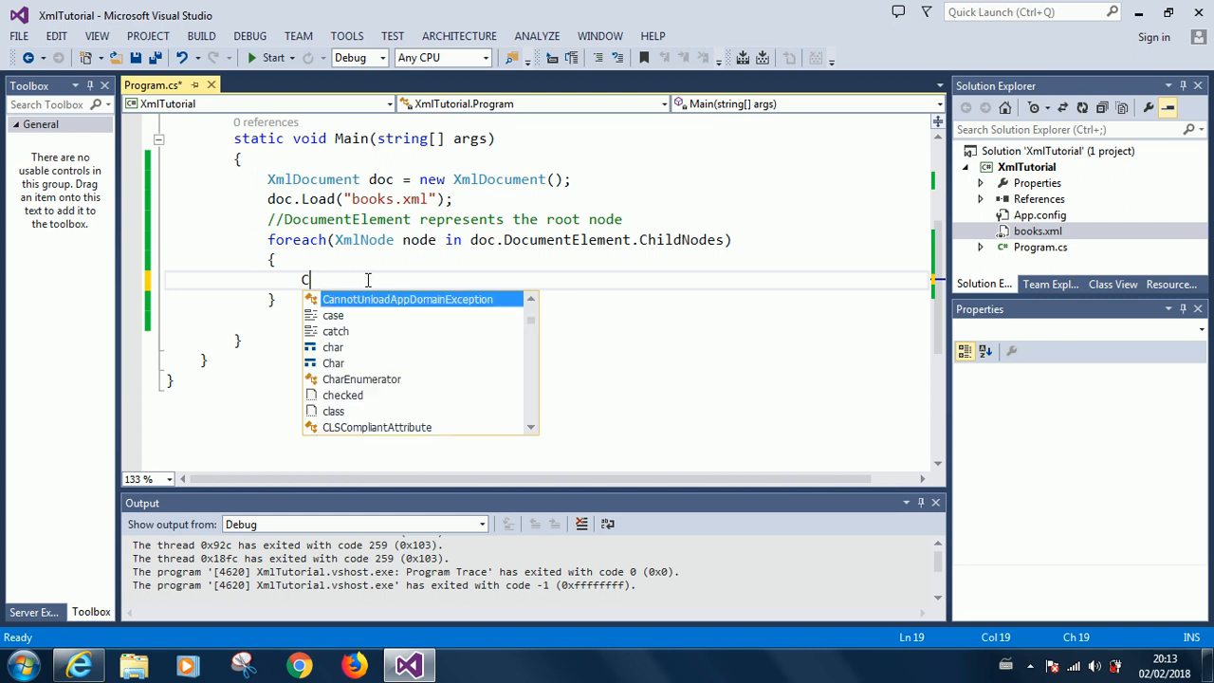
{"action": "type", "text": "onsole."}
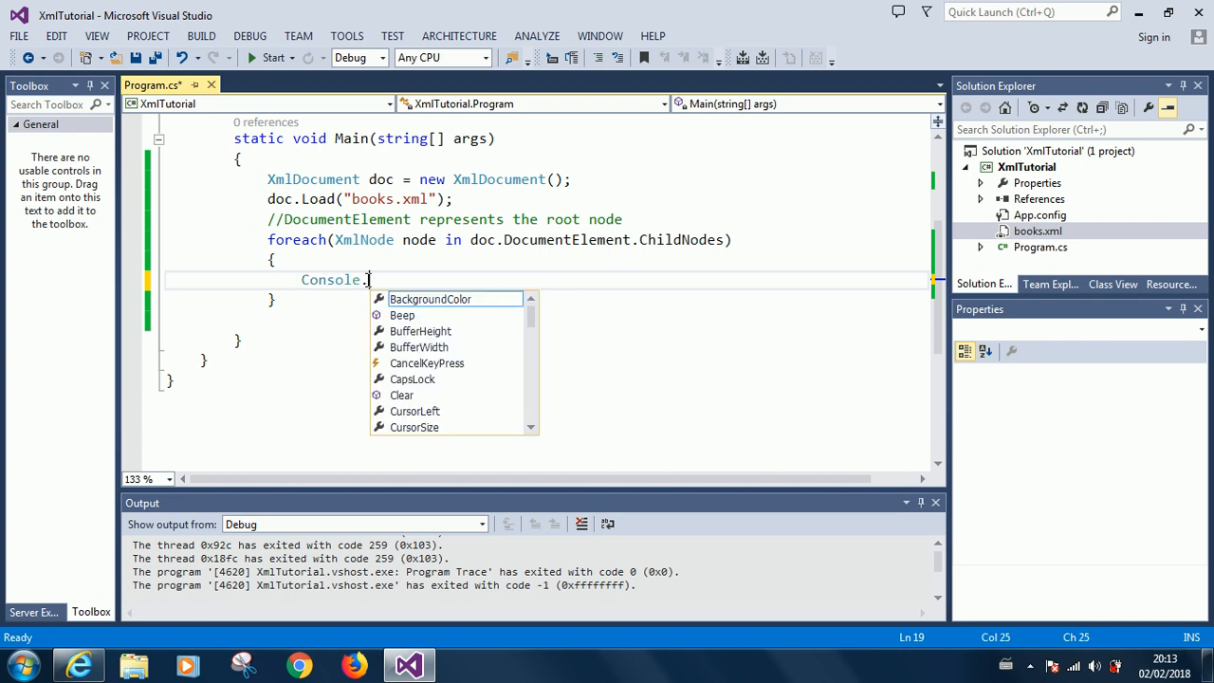
{"action": "type", "text": "WriteLine("}
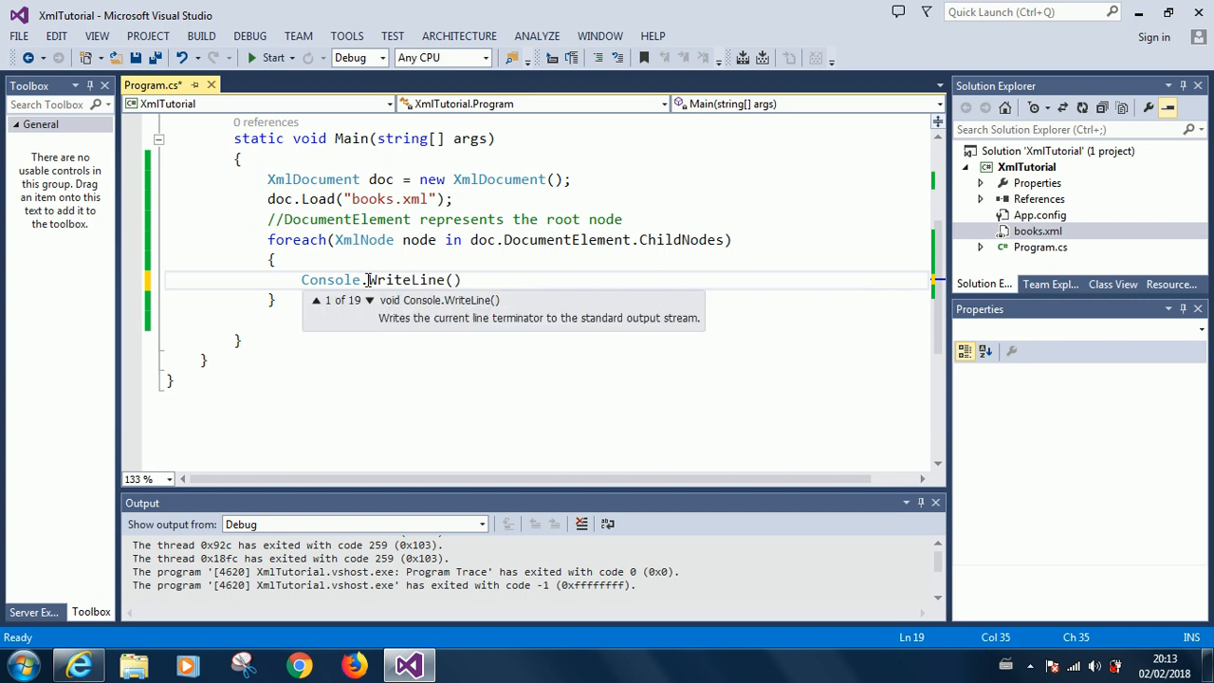
{"action": "type", "text": "noed"}
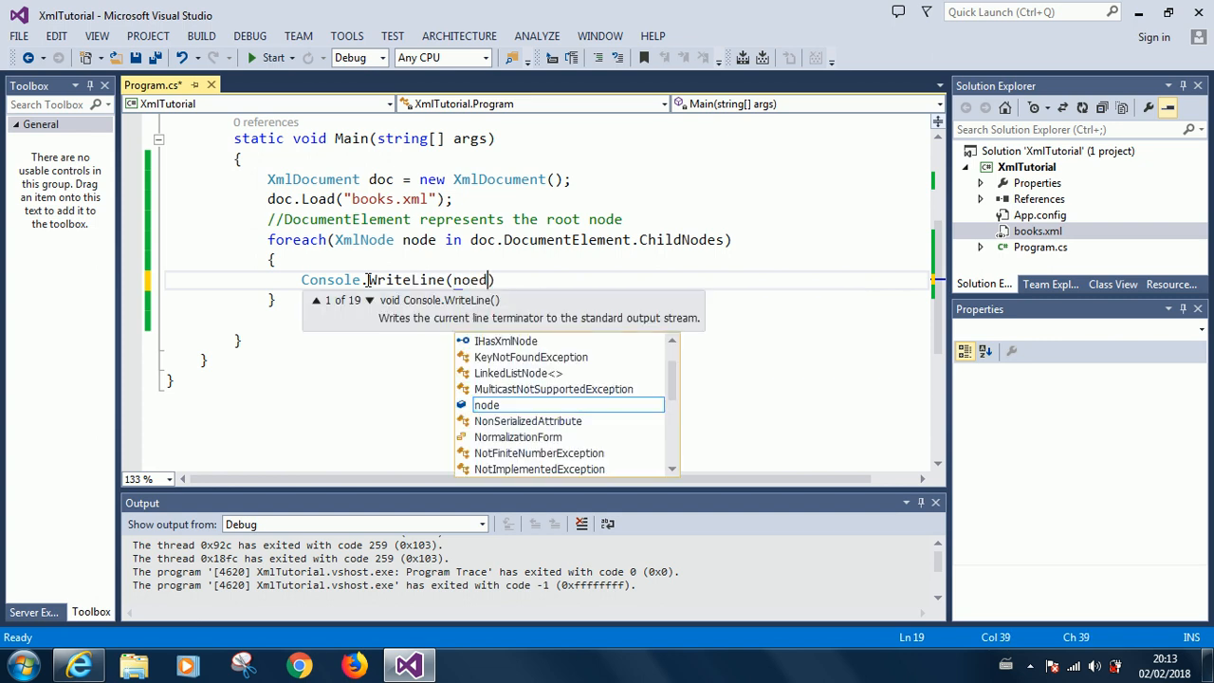
{"action": "type", "text": "."}
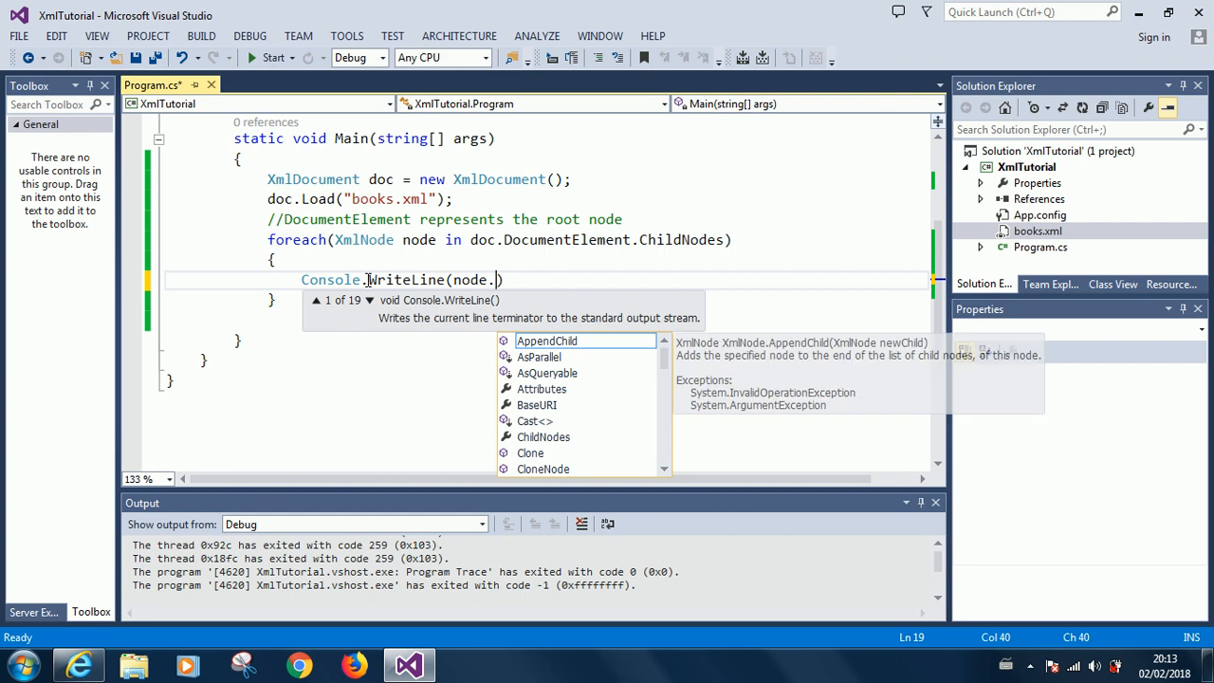
{"action": "type", "text": "inne"}
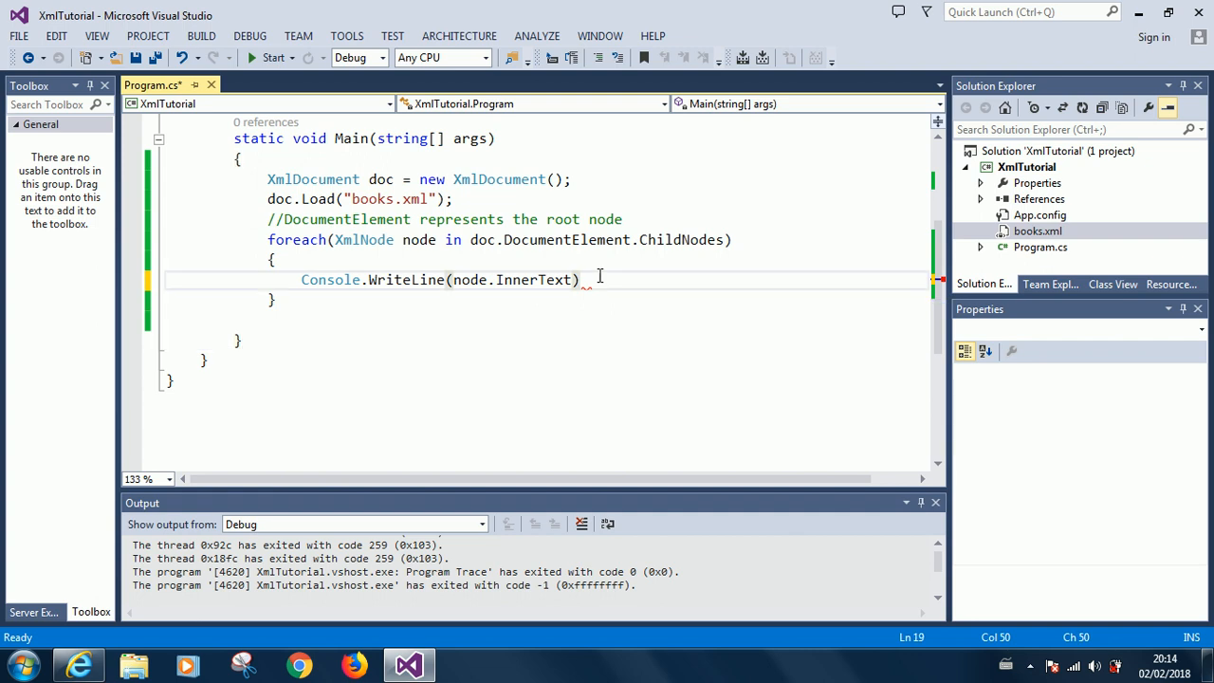
{"action": "type", "text": ";"}
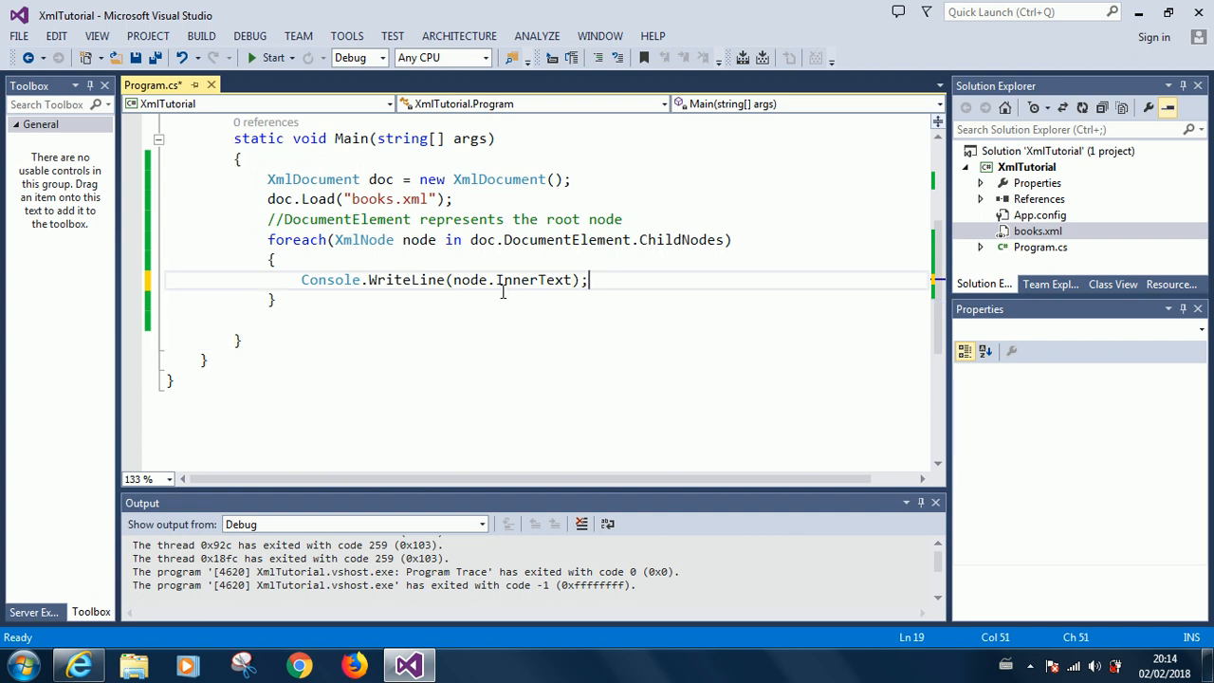
{"action": "mouse_move", "coordinate": [134, 58]}
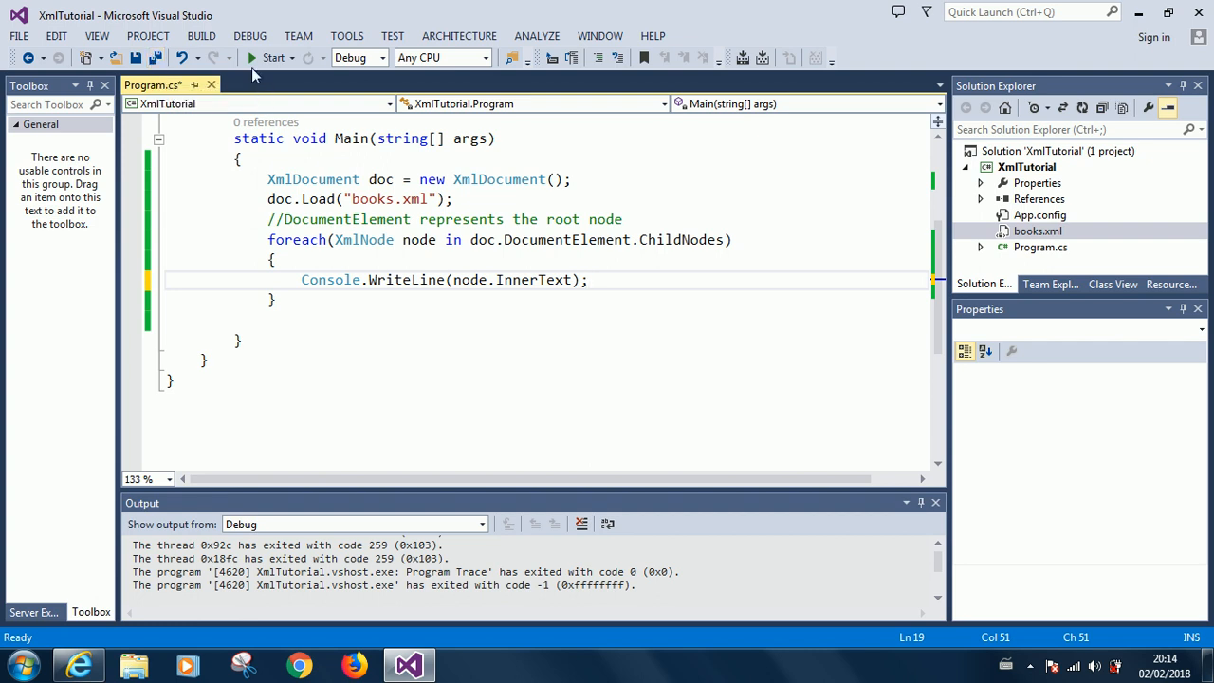
- Run the program to see the output, then add Console.ReadLine() in the loop
{"action": "left_click", "coordinate": [273, 58]}
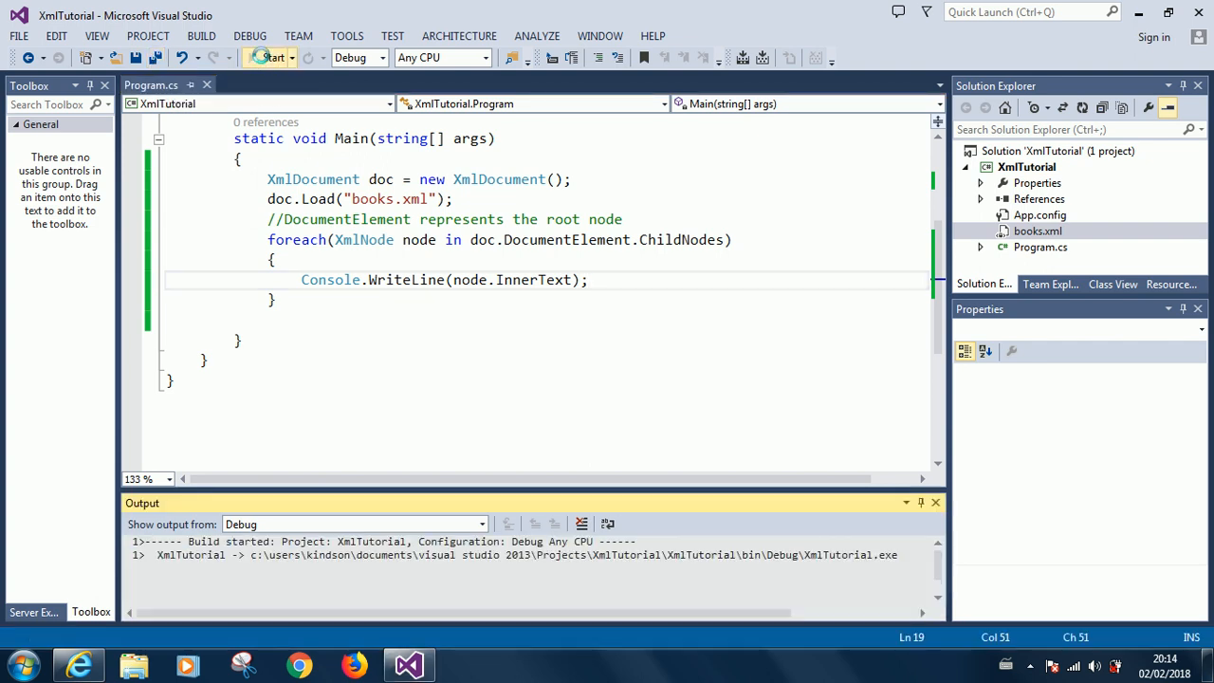
{"action": "left_click", "coordinate": [272, 57]}
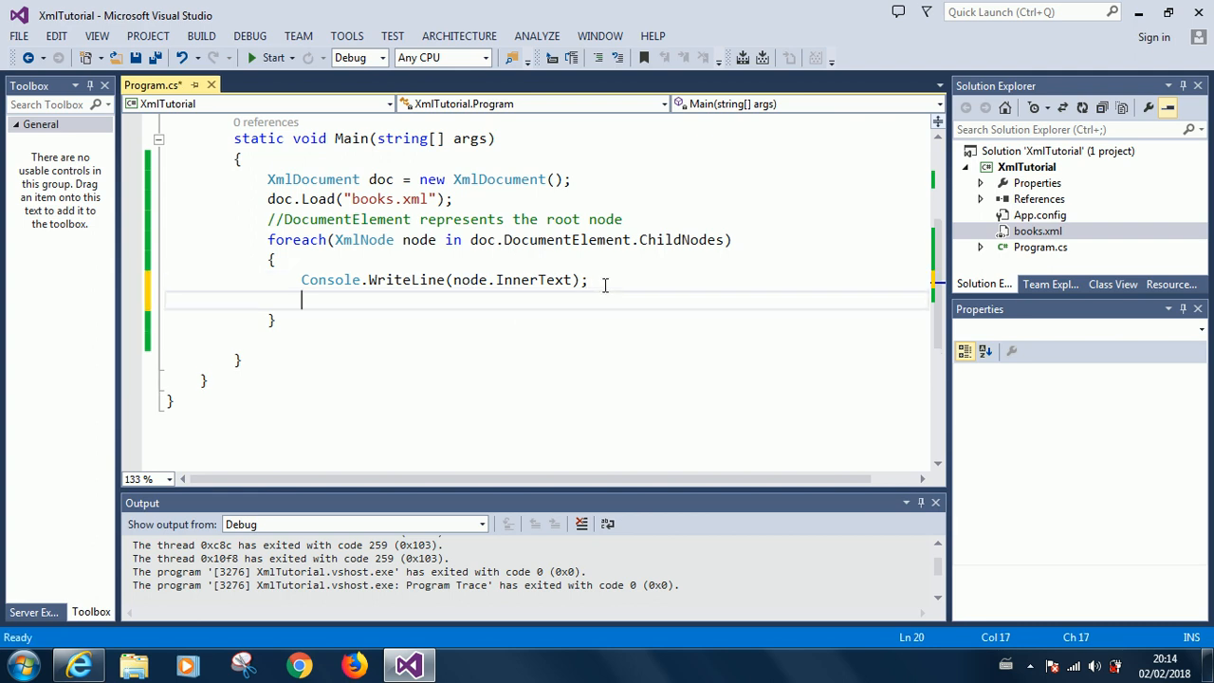
{"action": "type", "text": "Console.re"}
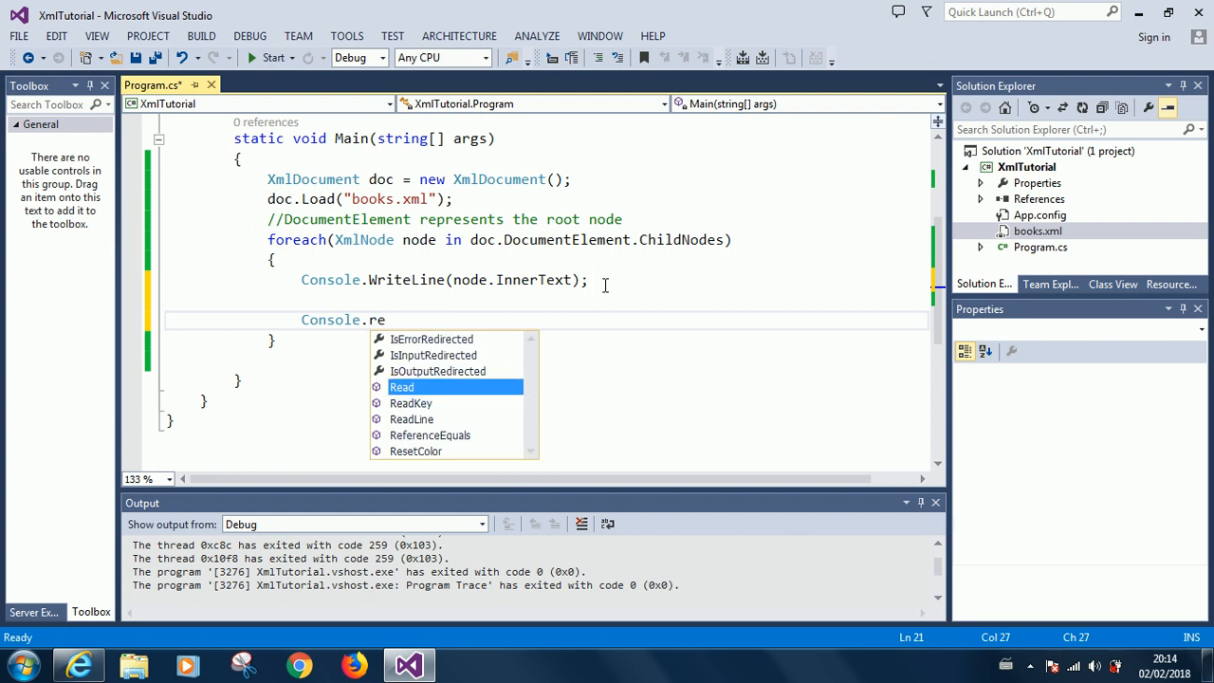
{"action": "type", "text": "l"}
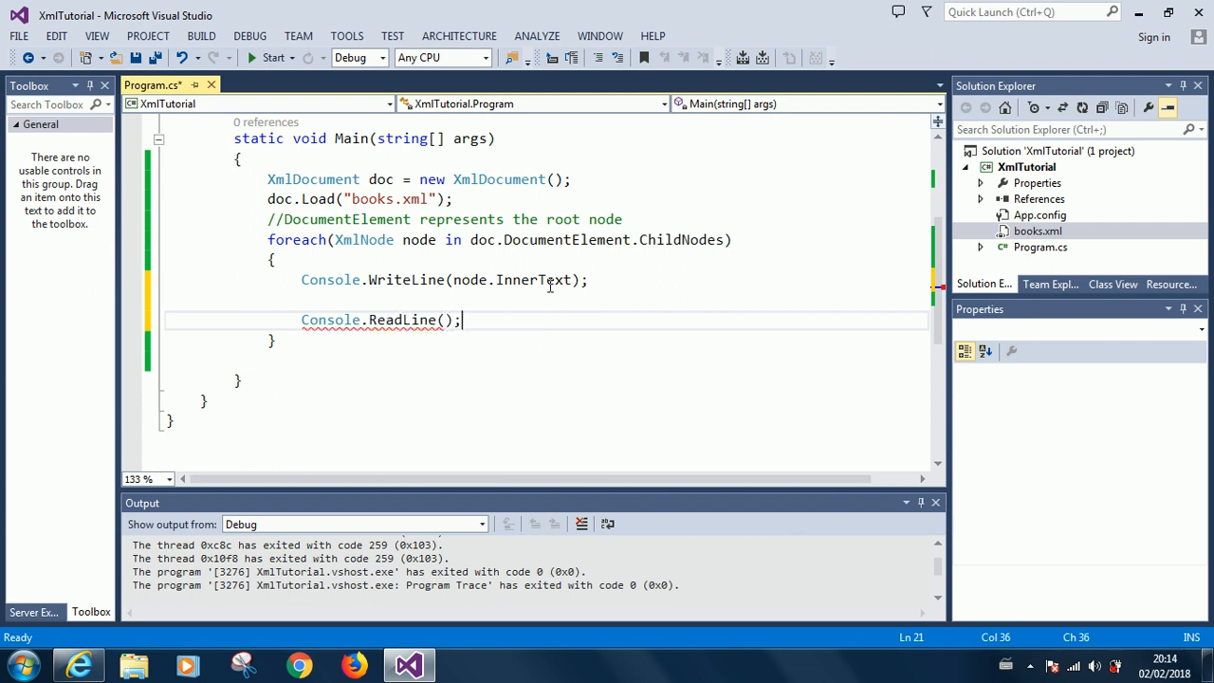
{"action": "mouse_move", "coordinate": [531, 279]}
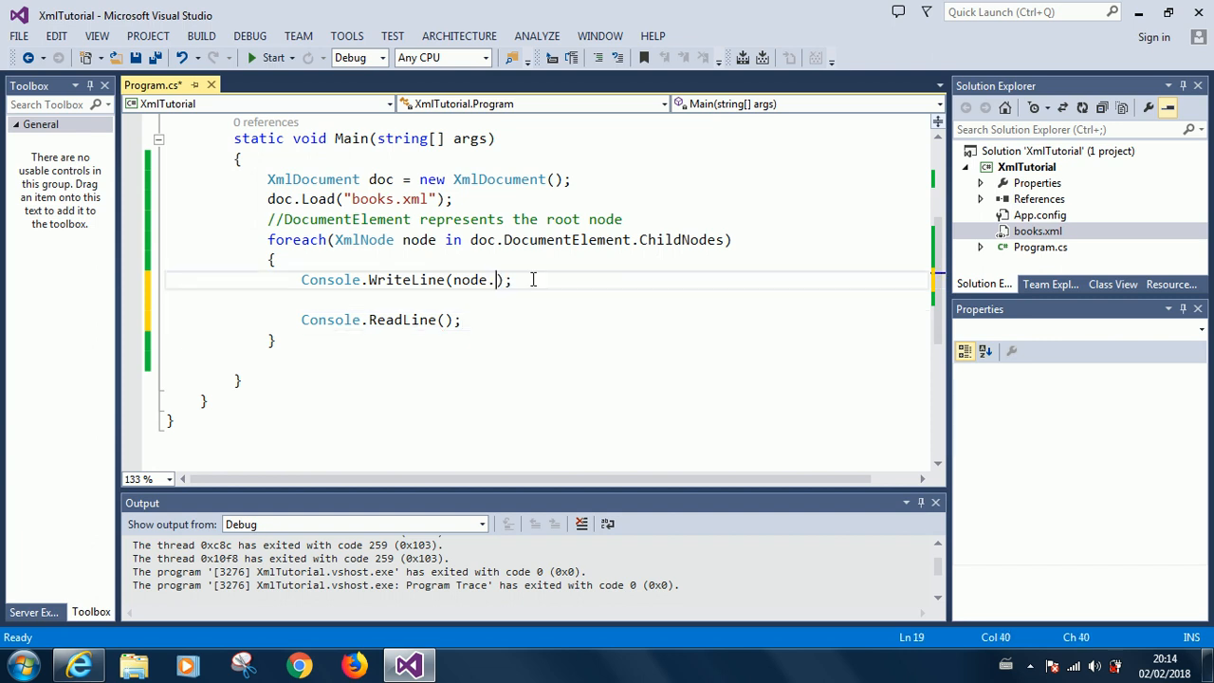
{"action": "type", "text": "InnerXml"}
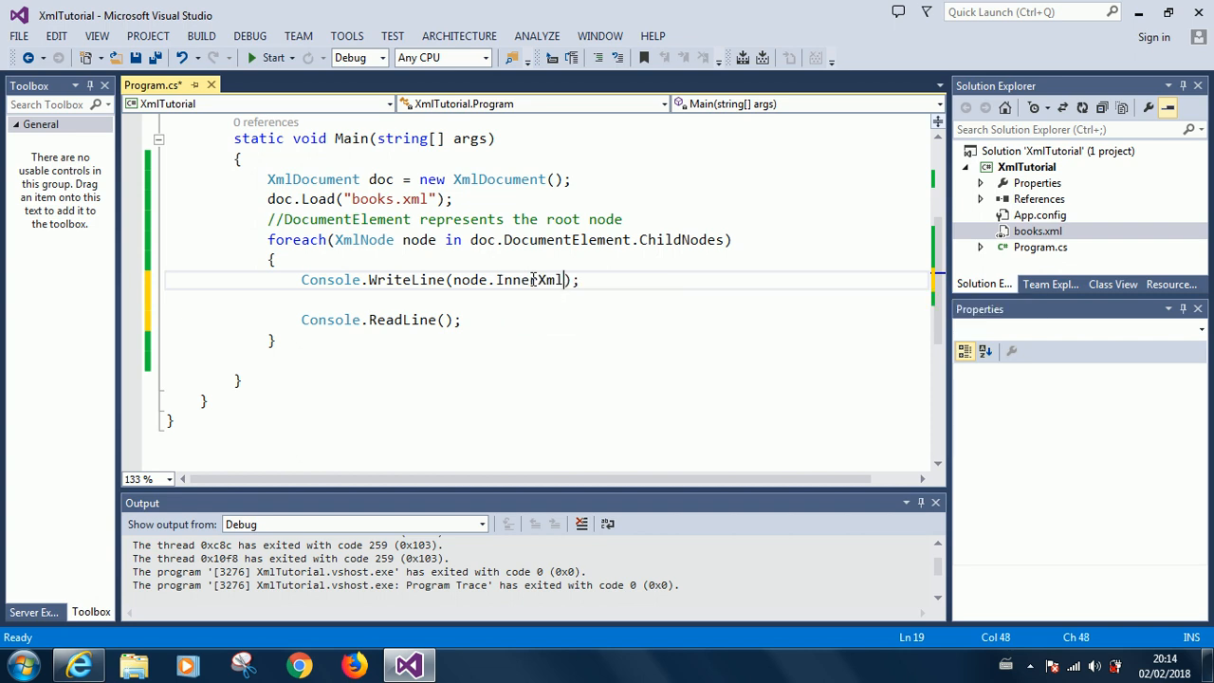
{"action": "type", "text": ".va"}
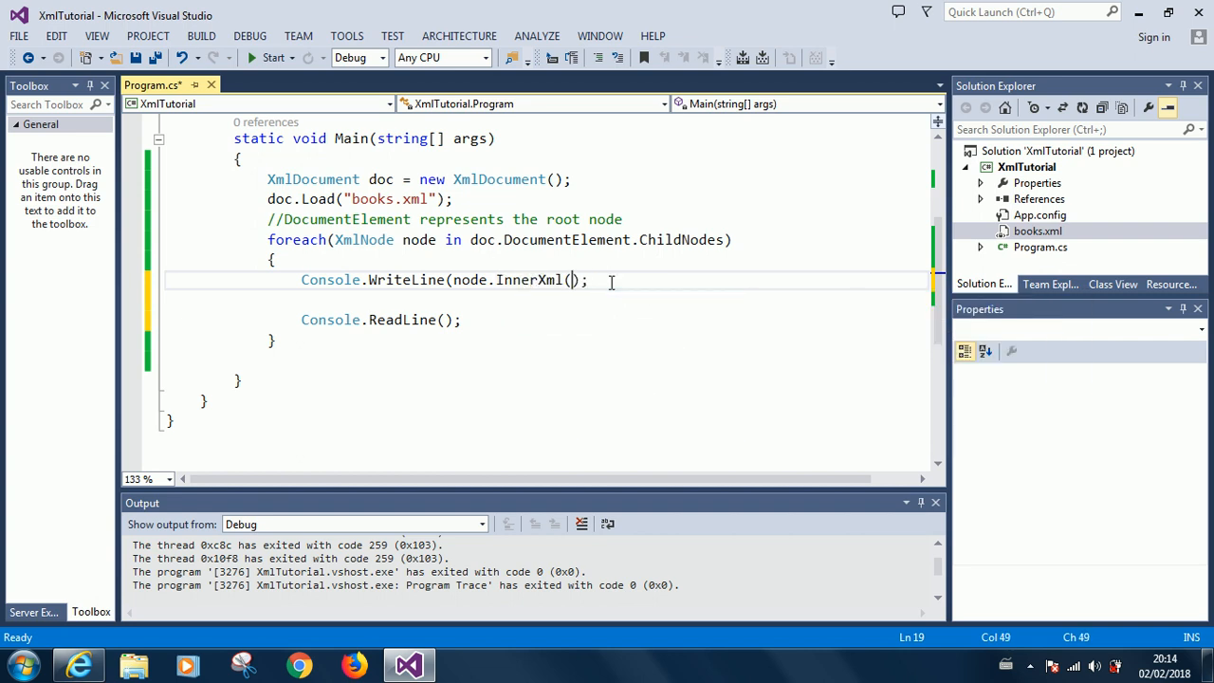
{"action": "key", "text": "Backspace"}
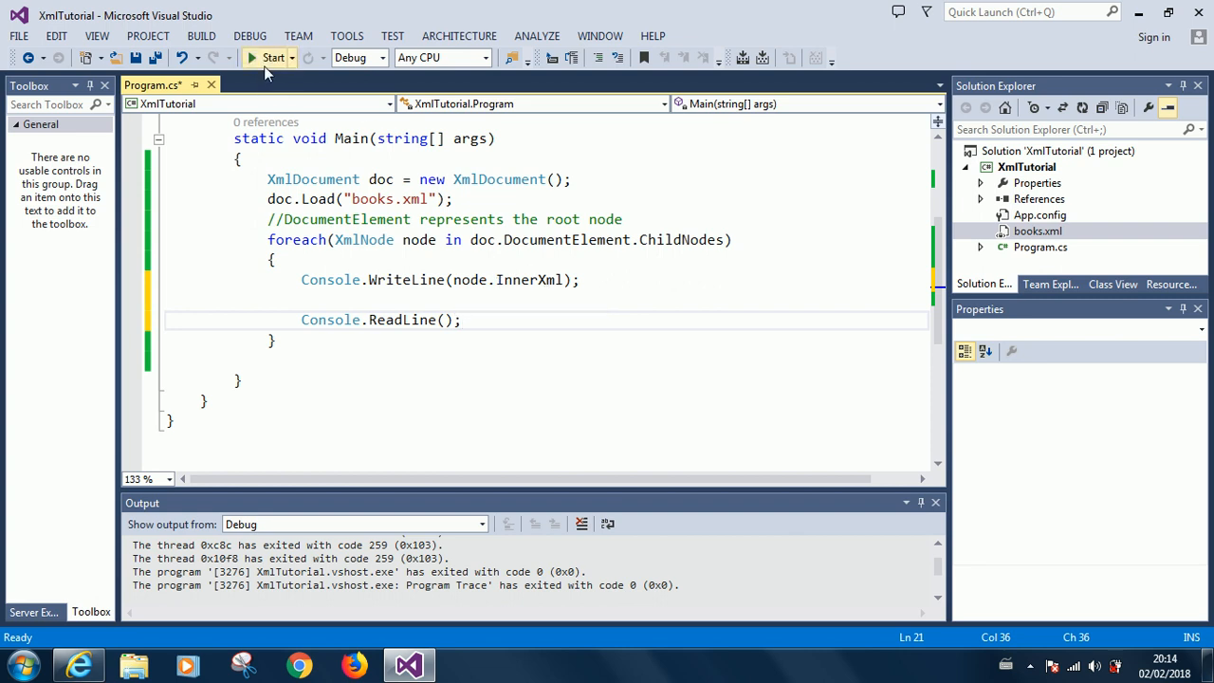
- Run the app, close the console, and set a breakpoint on Console.ReadLine()
{"action": "left_click", "coordinate": [273, 57]}
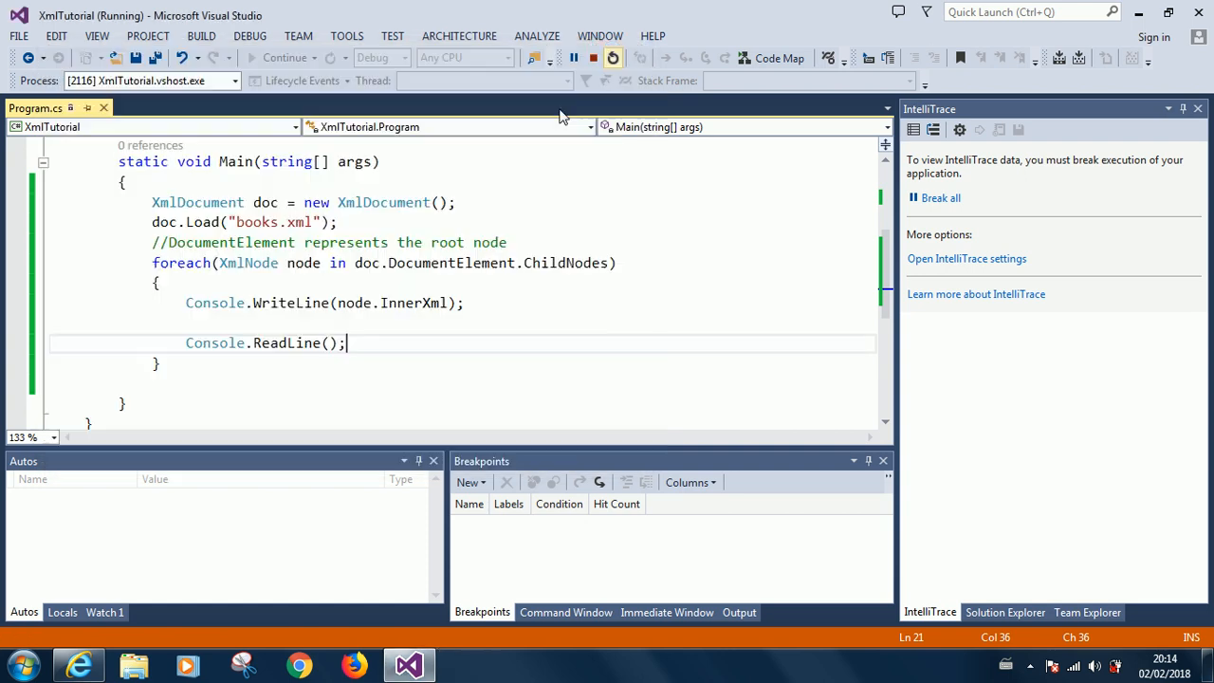
{"action": "left_click", "coordinate": [579, 58]}
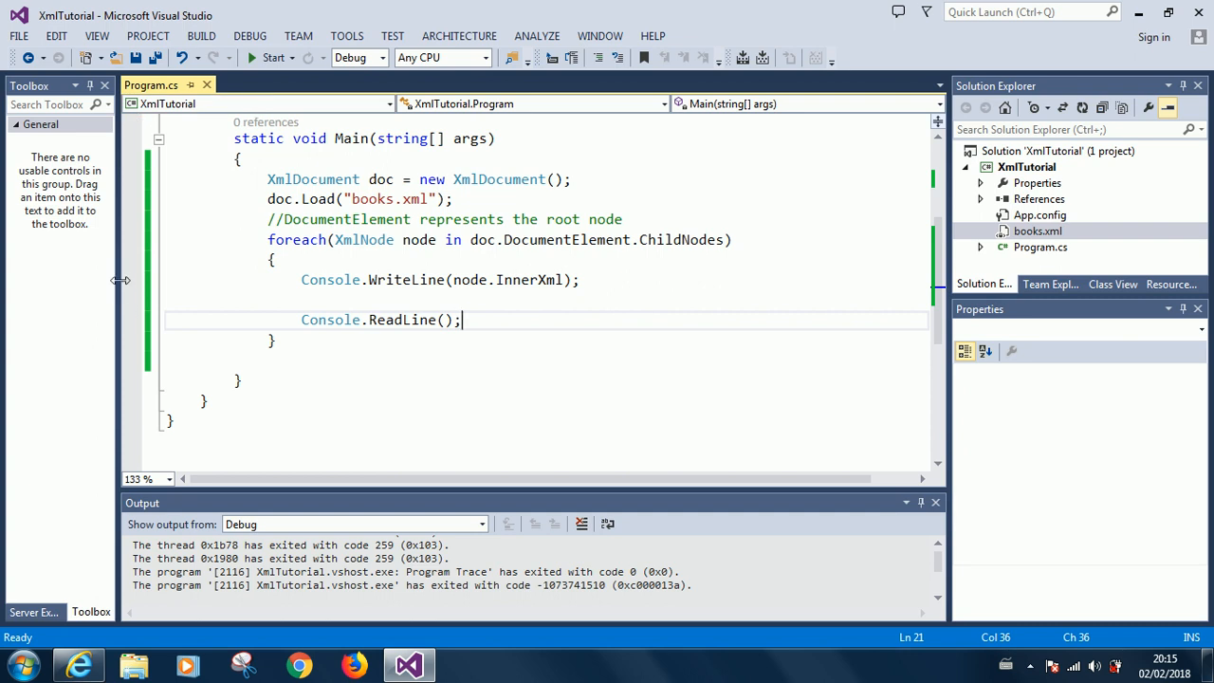
{"action": "left_click", "coordinate": [131, 320]}
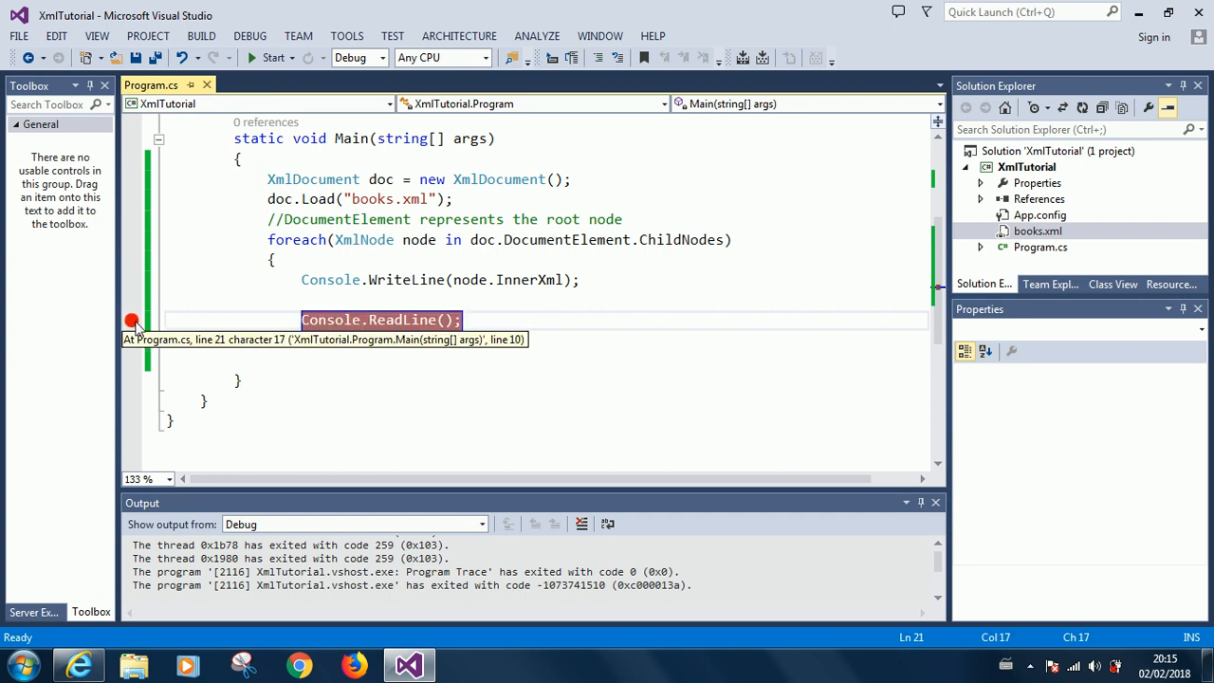
{"action": "mouse_move", "coordinate": [274, 57]}
{"action": "type", "text": "}"}
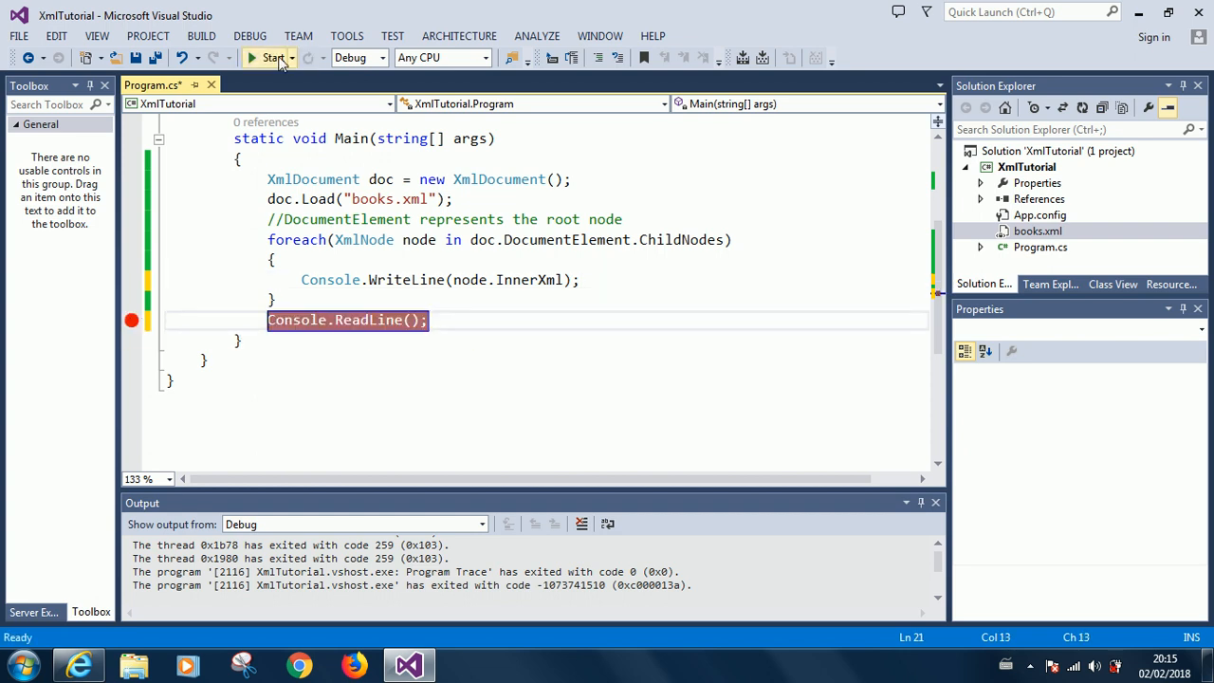
- Debug until the breakpoint after the loop hits with all books' InnerXml printed
{"action": "left_click", "coordinate": [269, 58]}
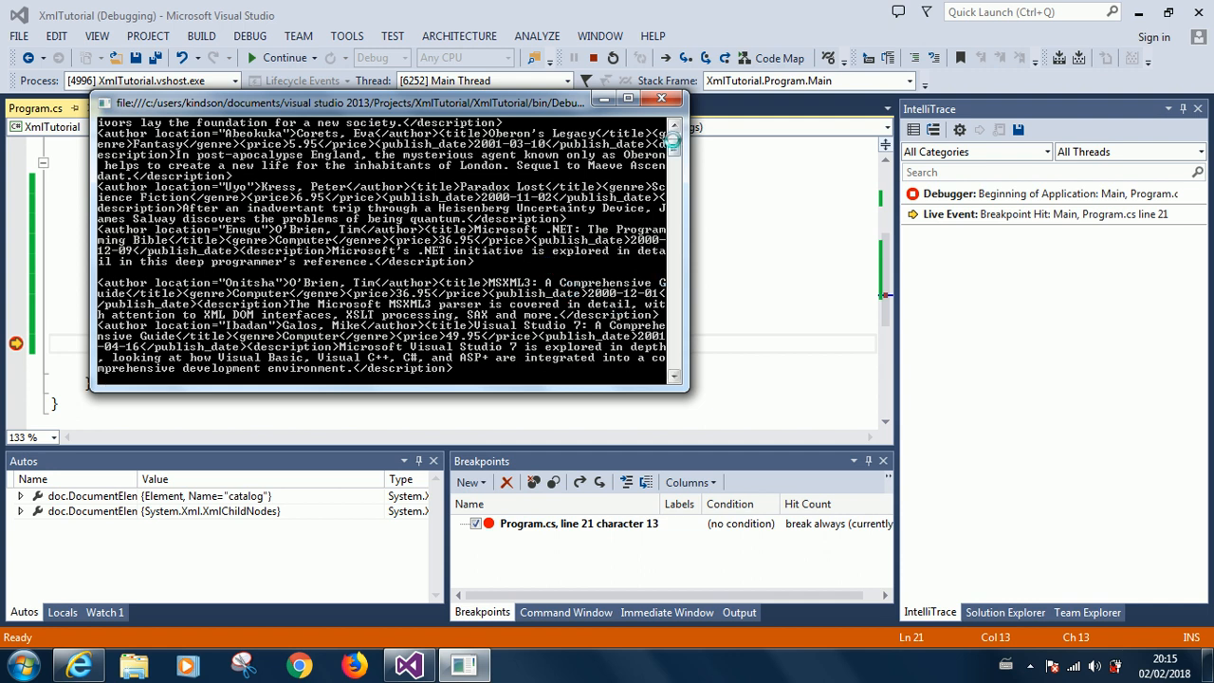
{"action": "mouse_move", "coordinate": [361, 221]}
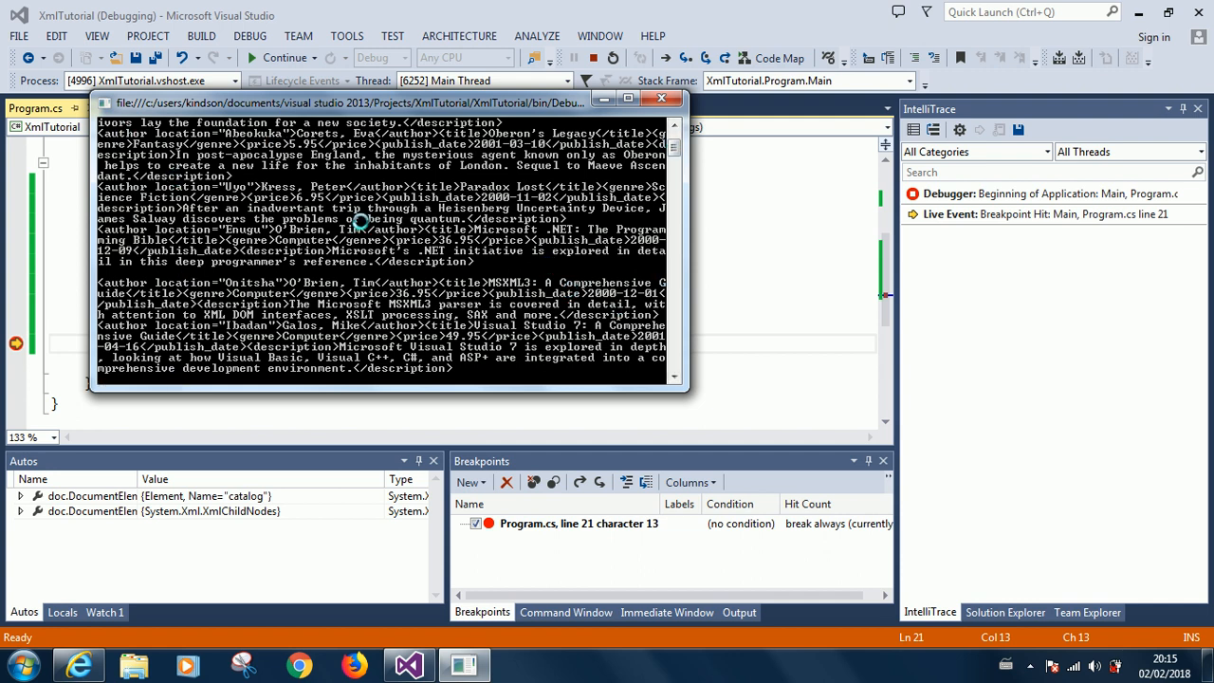
{"action": "mouse_move", "coordinate": [289, 145]}
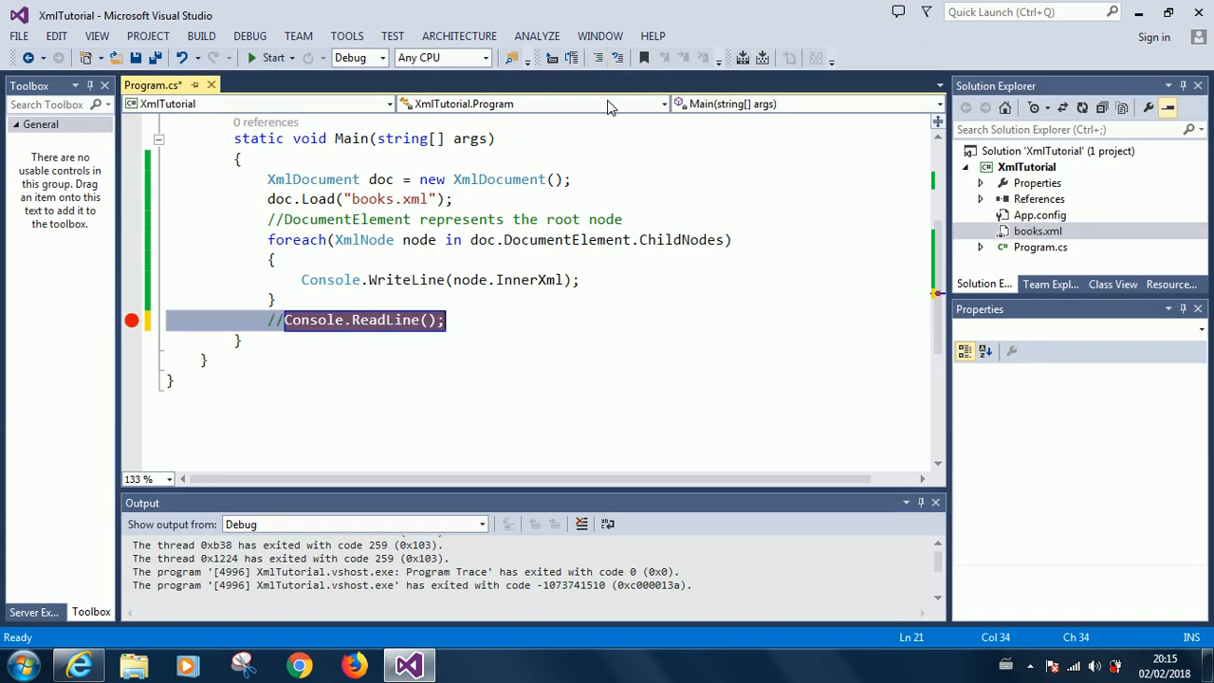
{"action": "mouse_move", "coordinate": [132, 319]}
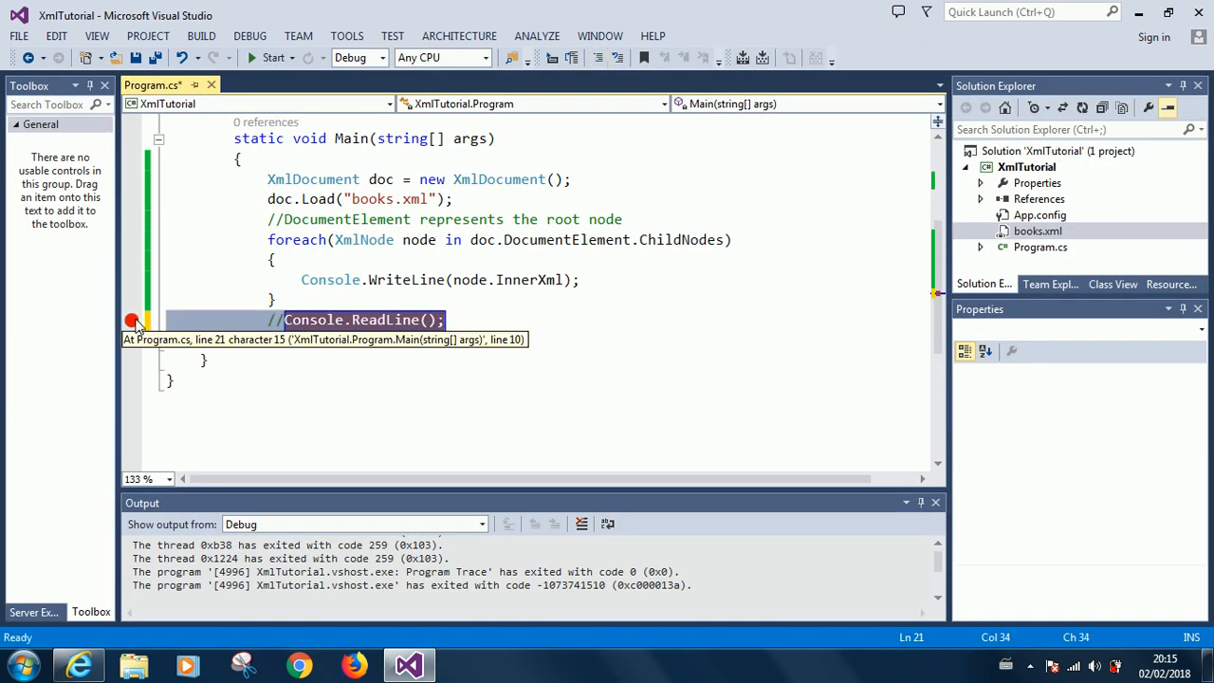
- Remove the ReadLine breakpoint, edit after node.InnerXml, and break on the loop's closing brace
{"action": "left_click", "coordinate": [285, 320]}
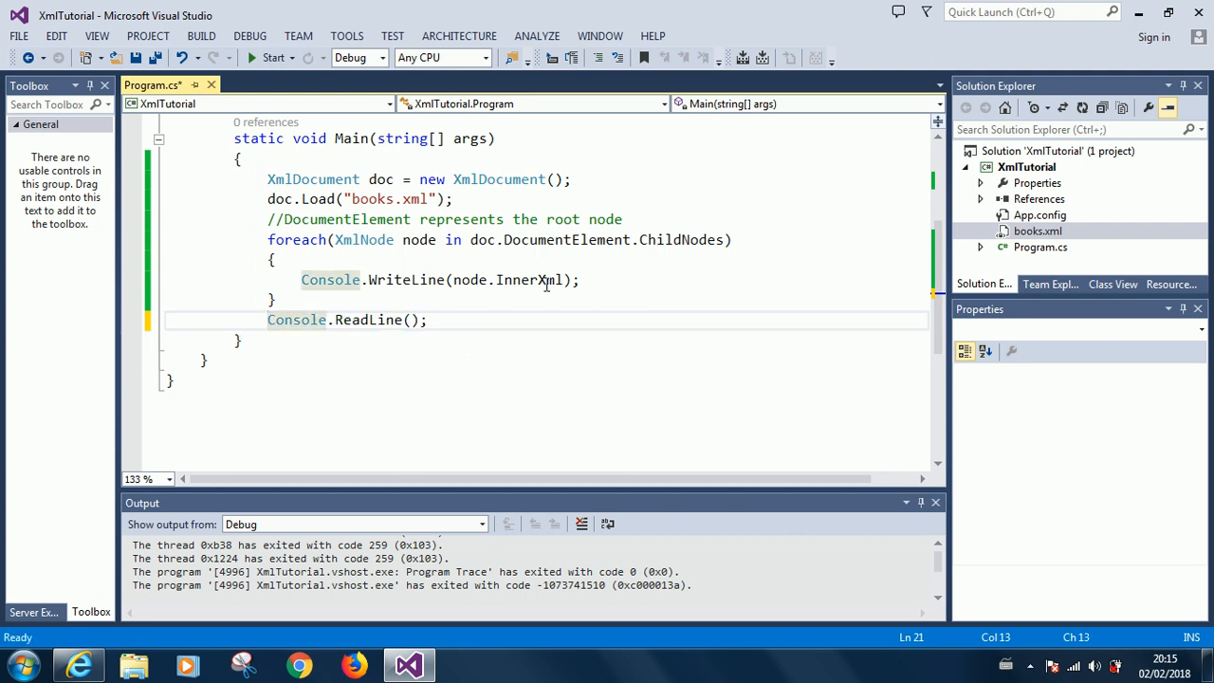
{"action": "mouse_move", "coordinate": [541, 279]}
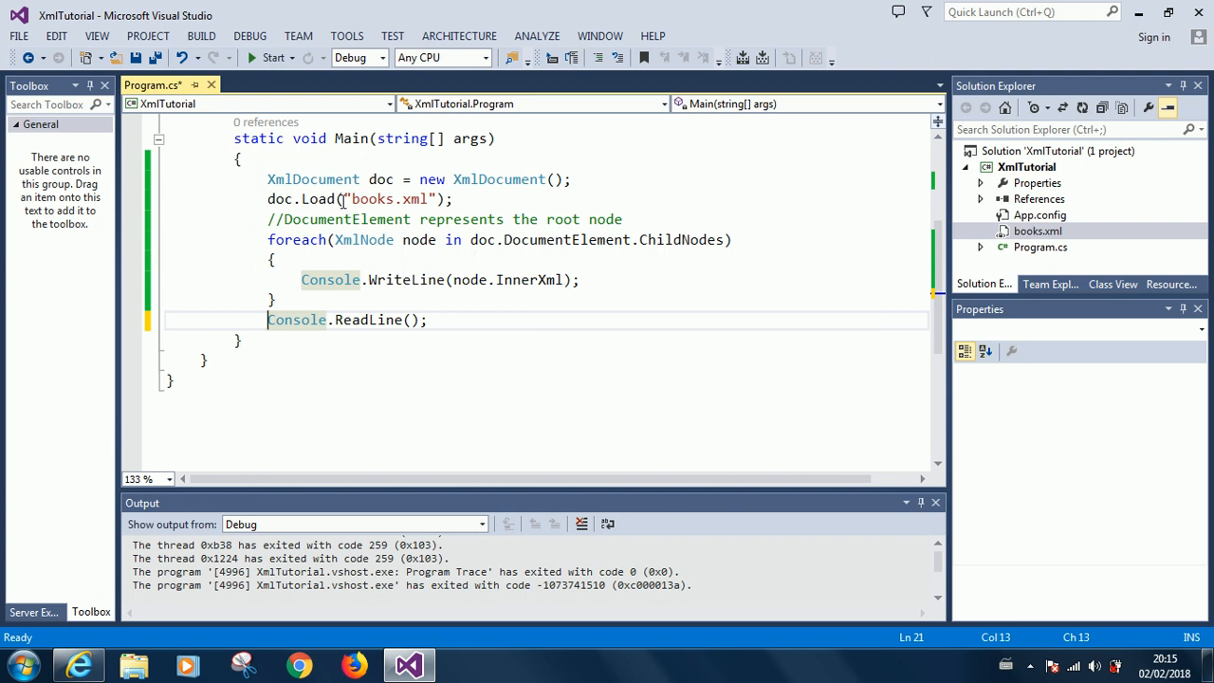
{"action": "mouse_move", "coordinate": [539, 279]}
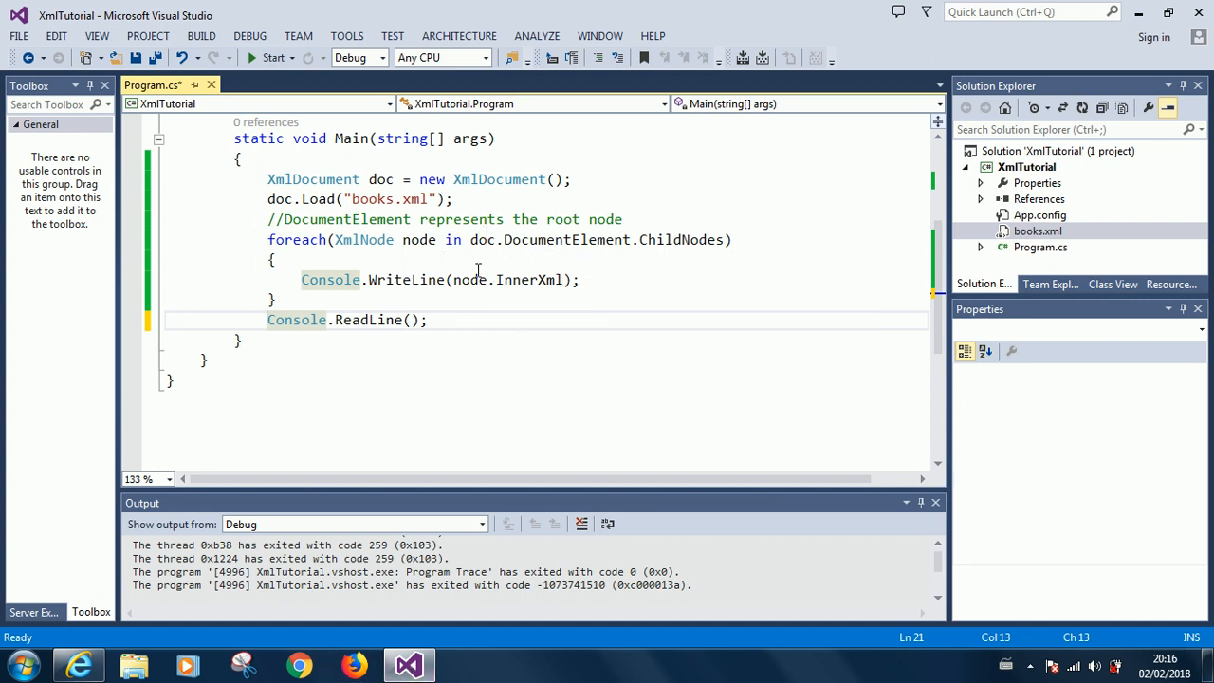
{"action": "mouse_move", "coordinate": [477, 279]}
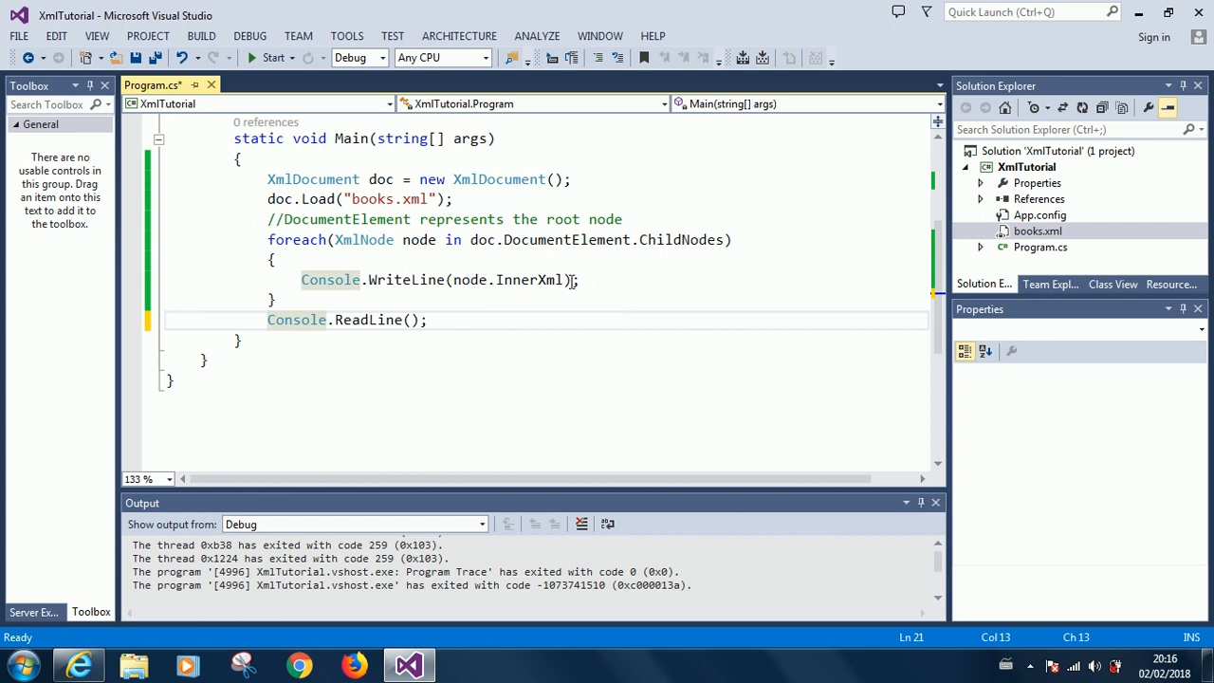
{"action": "left_click", "coordinate": [580, 280]}
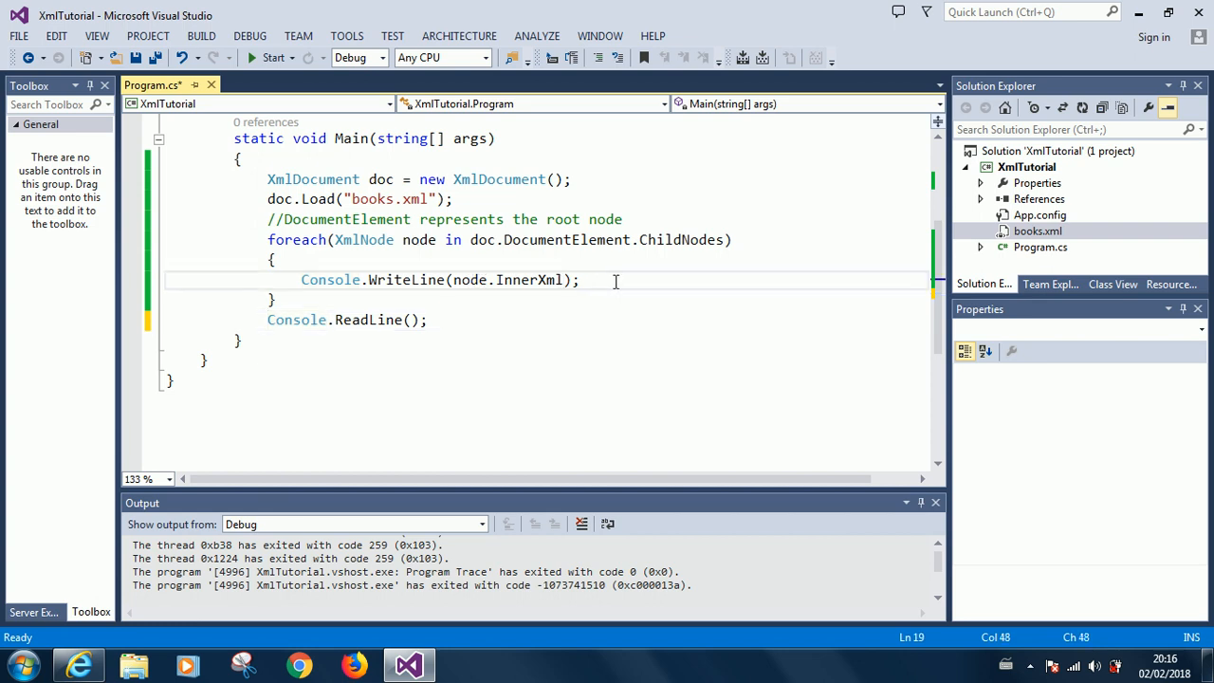
{"action": "type", "text": "att"}
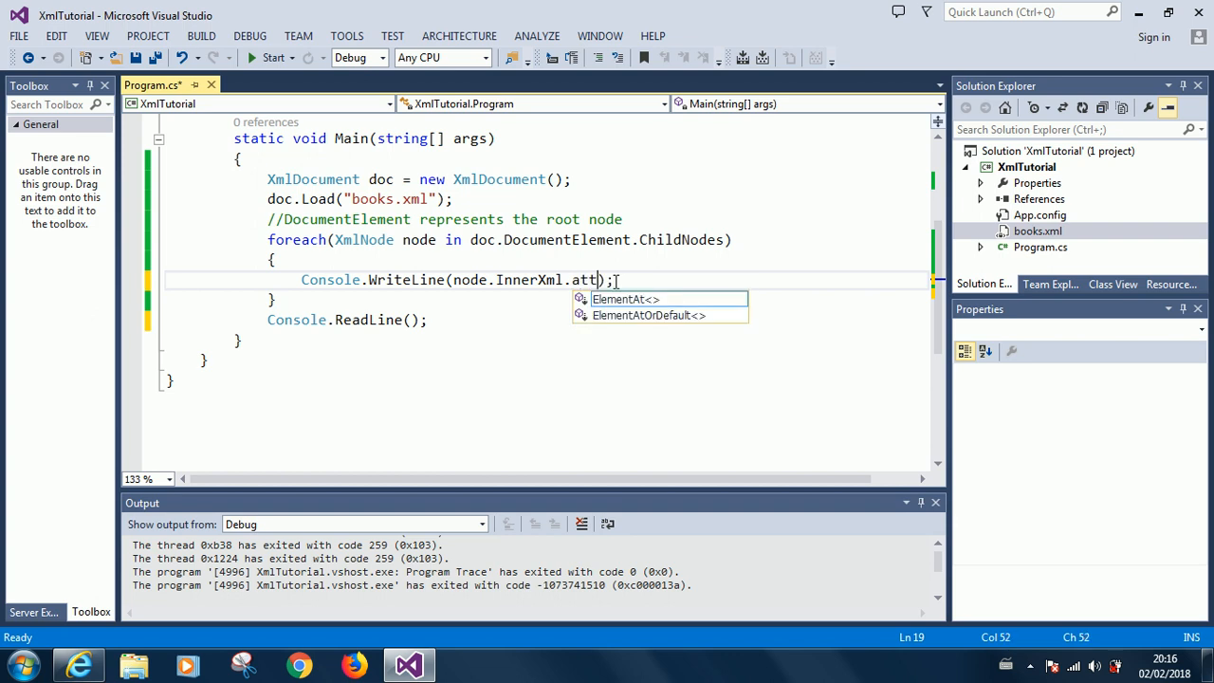
{"action": "mouse_move", "coordinate": [624, 299]}
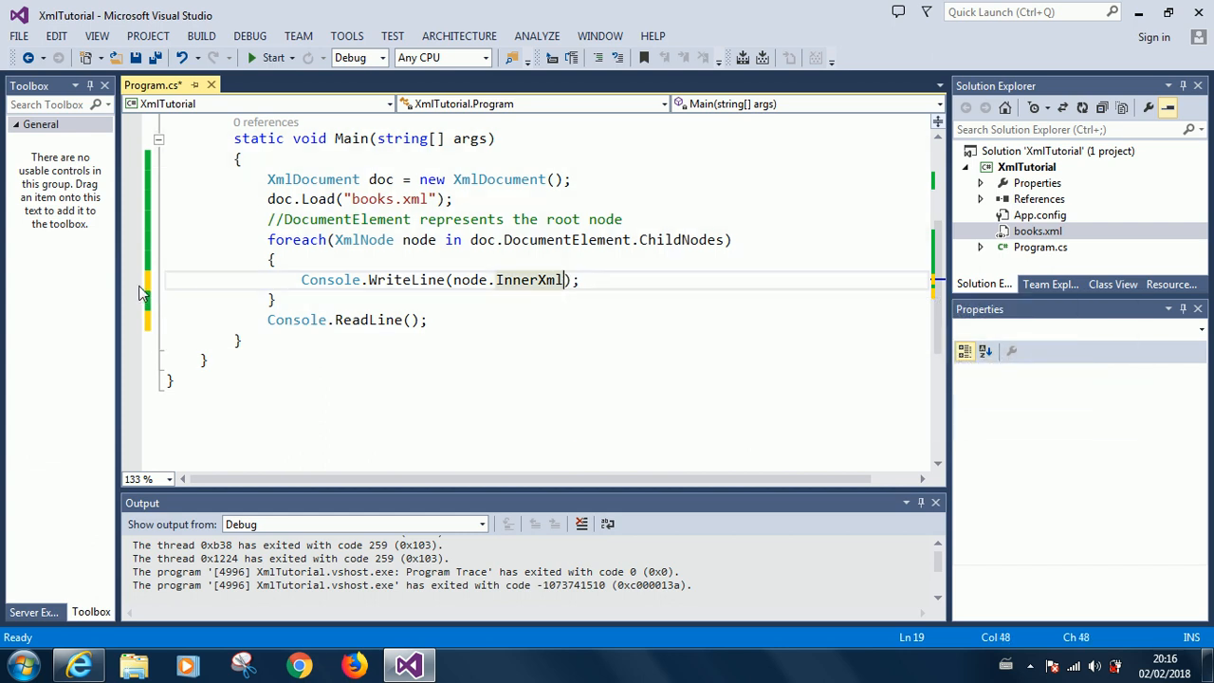
{"action": "mouse_move", "coordinate": [131, 331]}
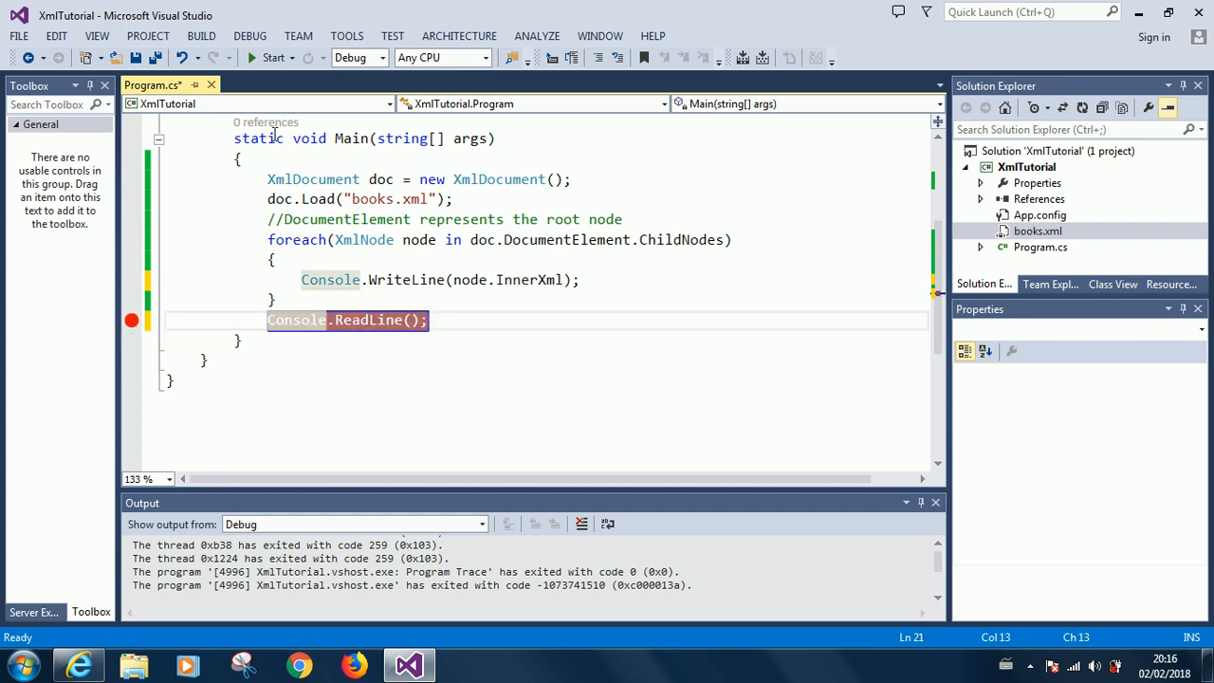
{"action": "mouse_move", "coordinate": [132, 319]}
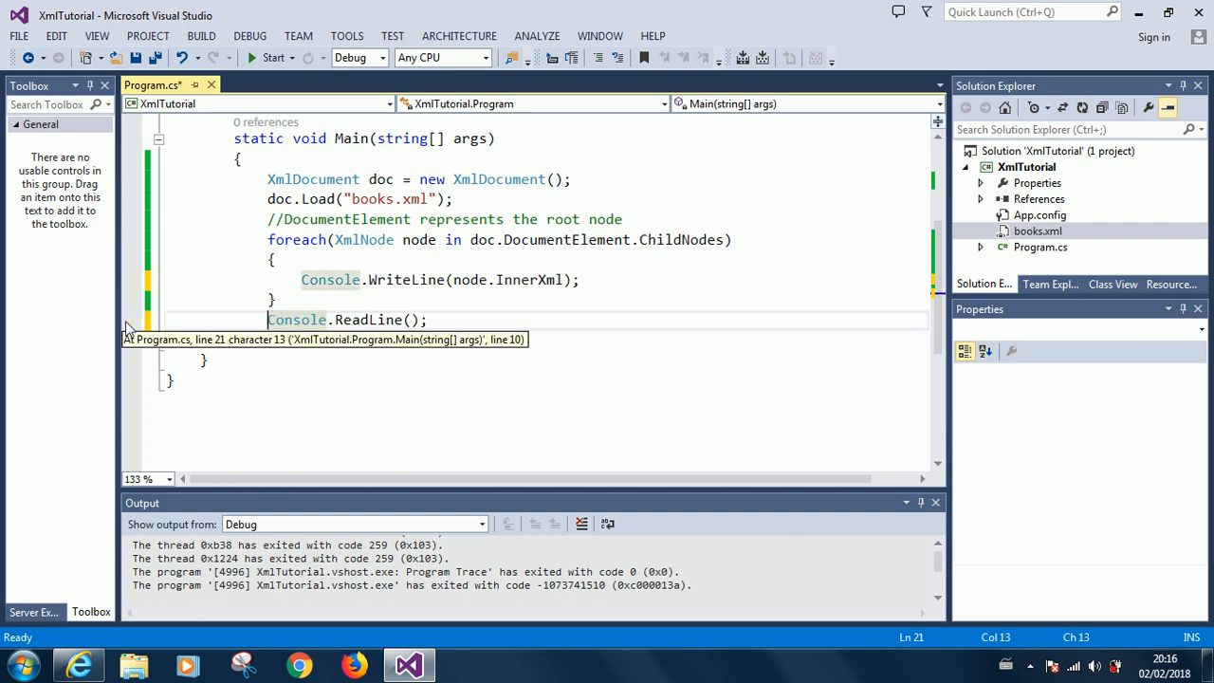
{"action": "mouse_move", "coordinate": [284, 283]}
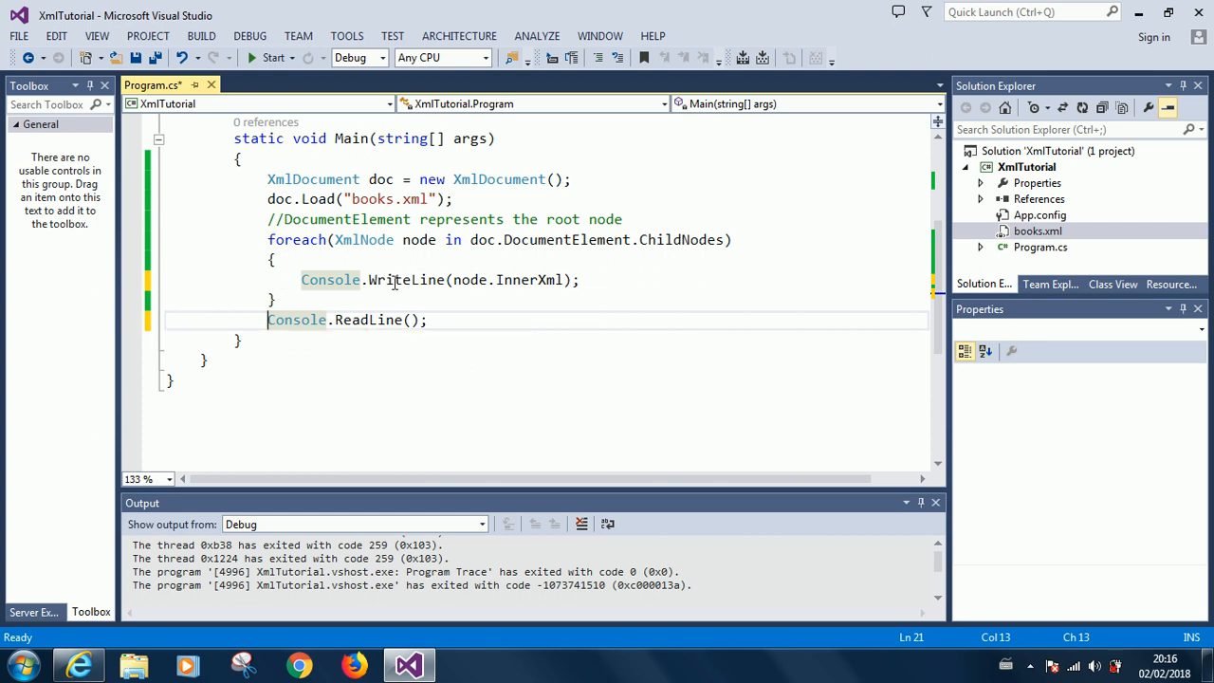
{"action": "mouse_move", "coordinate": [134, 285]}
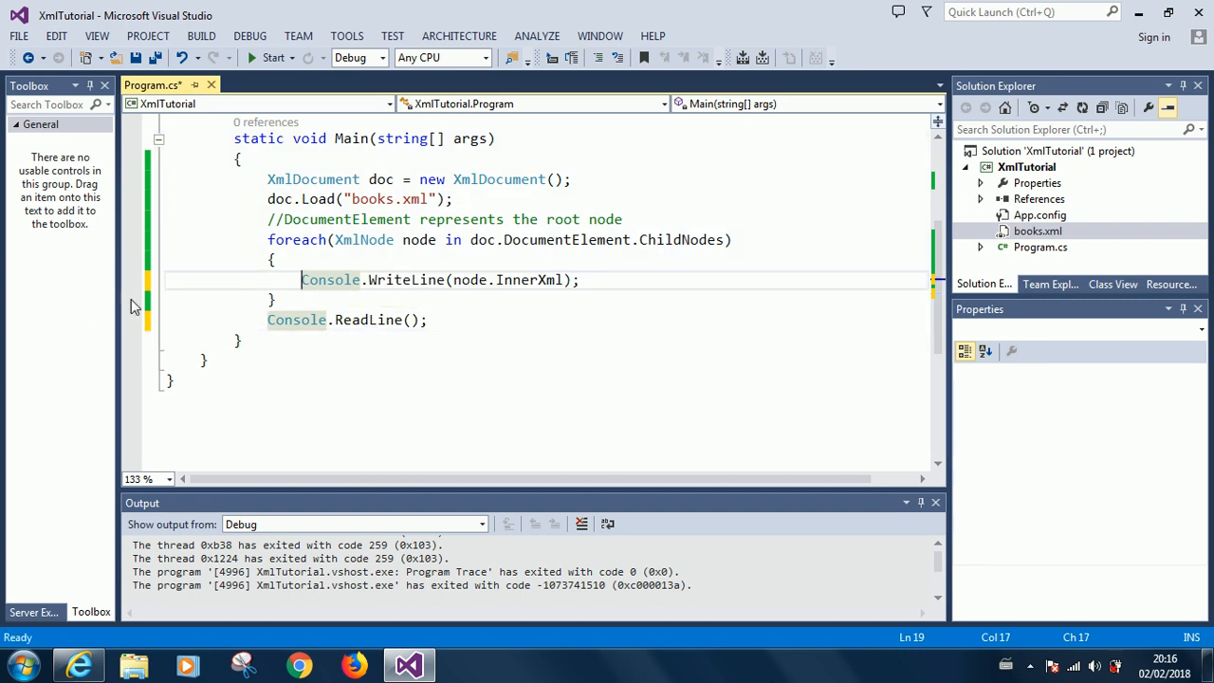
{"action": "left_click", "coordinate": [272, 57]}
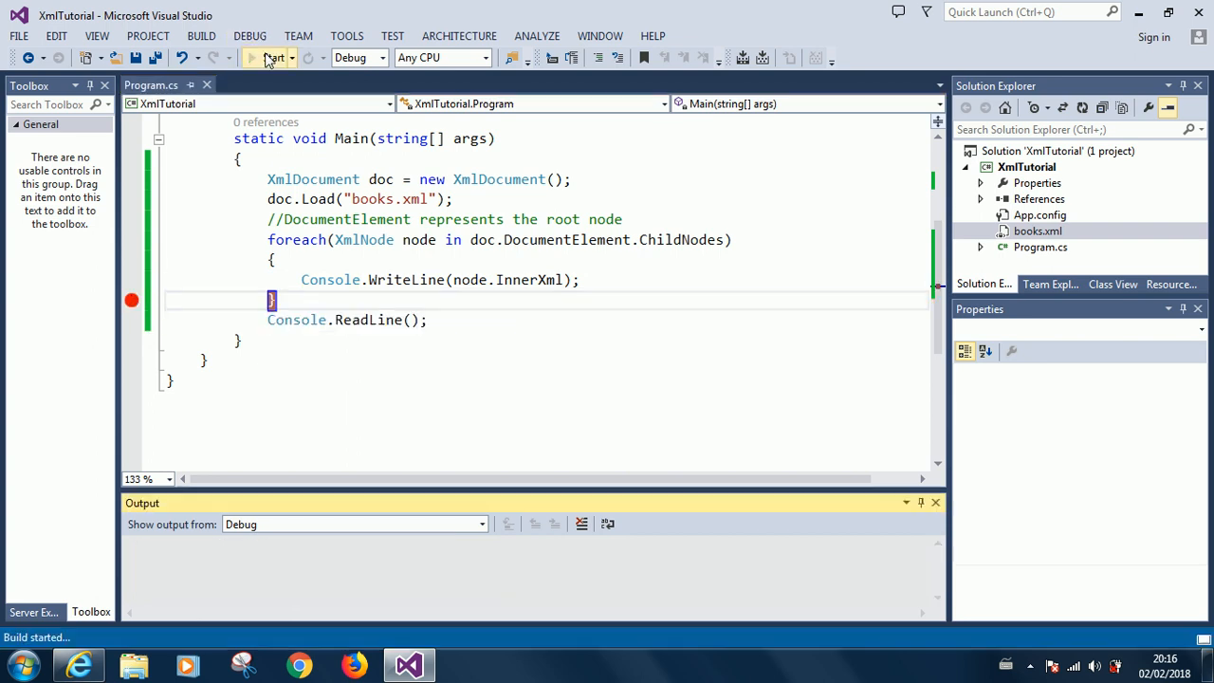
- Run to the loop's closing brace, inspect the first book's InnerXml, and stop debugging
{"action": "left_click", "coordinate": [269, 58]}
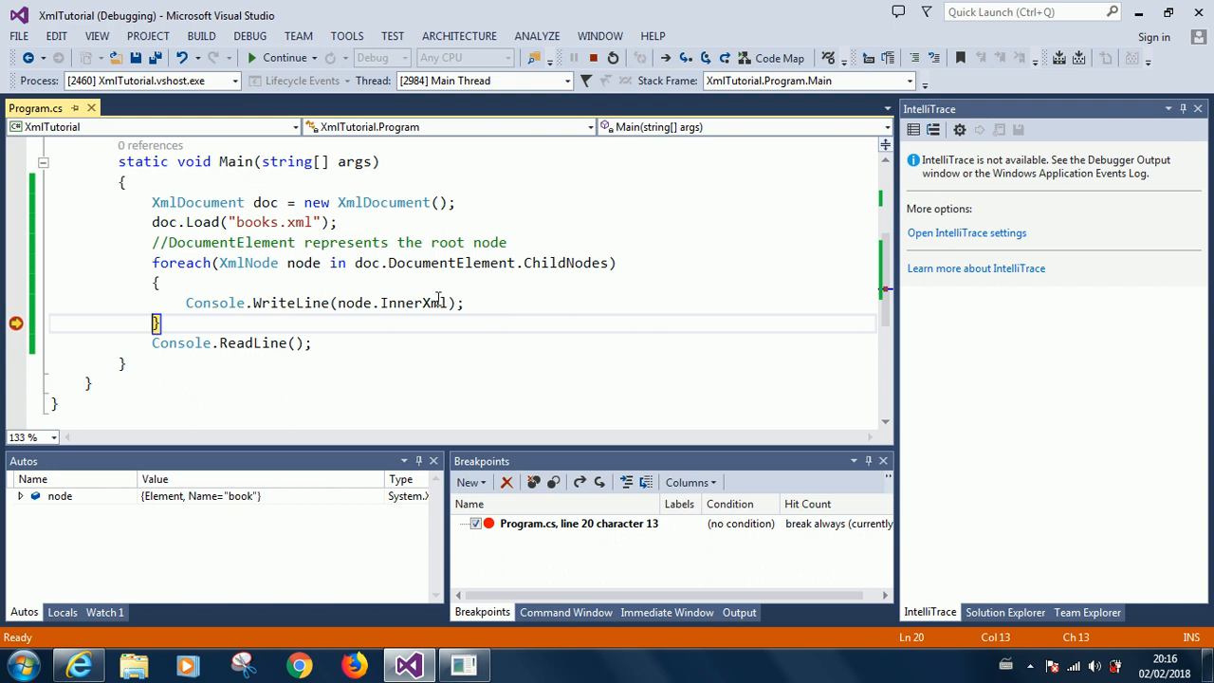
{"action": "mouse_move", "coordinate": [566, 262]}
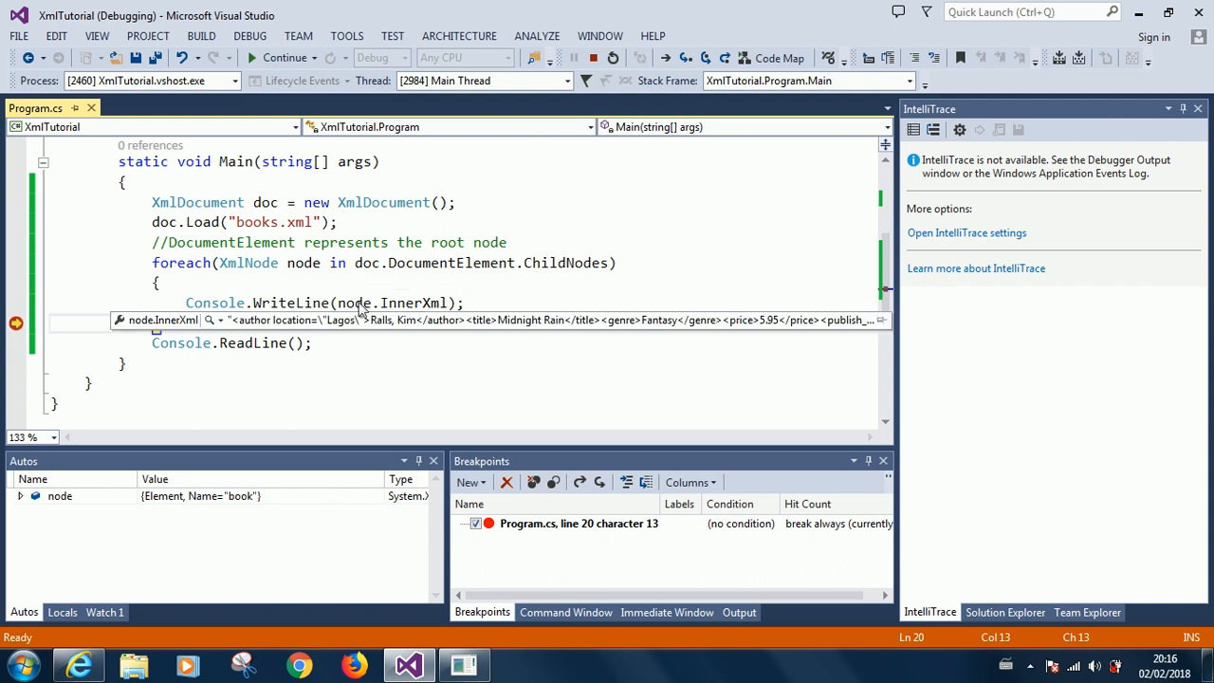
{"action": "mouse_move", "coordinate": [390, 302]}
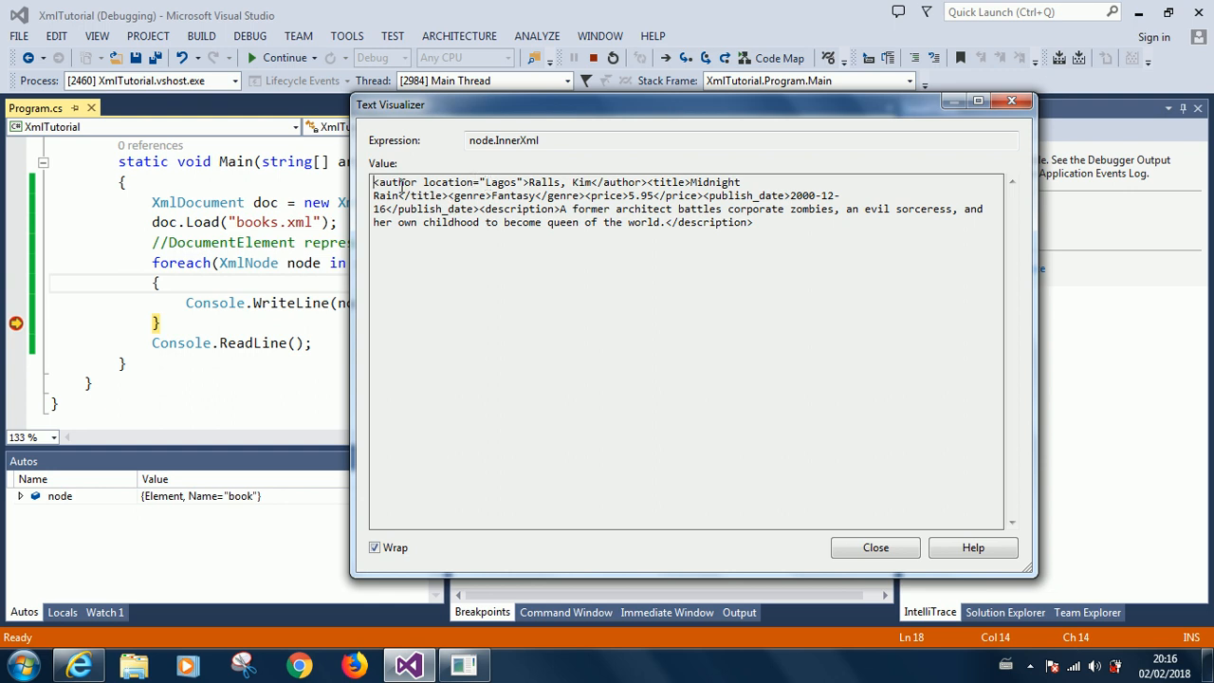
{"action": "mouse_move", "coordinate": [655, 185]}
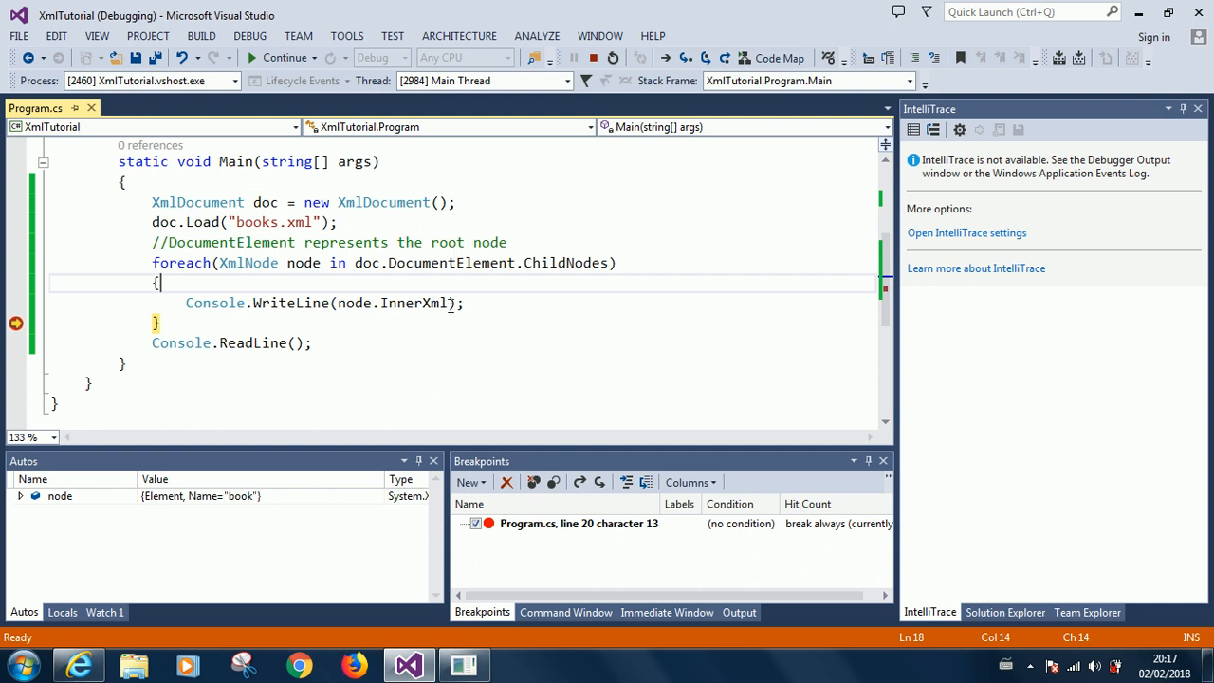
{"action": "mouse_move", "coordinate": [505, 235]}
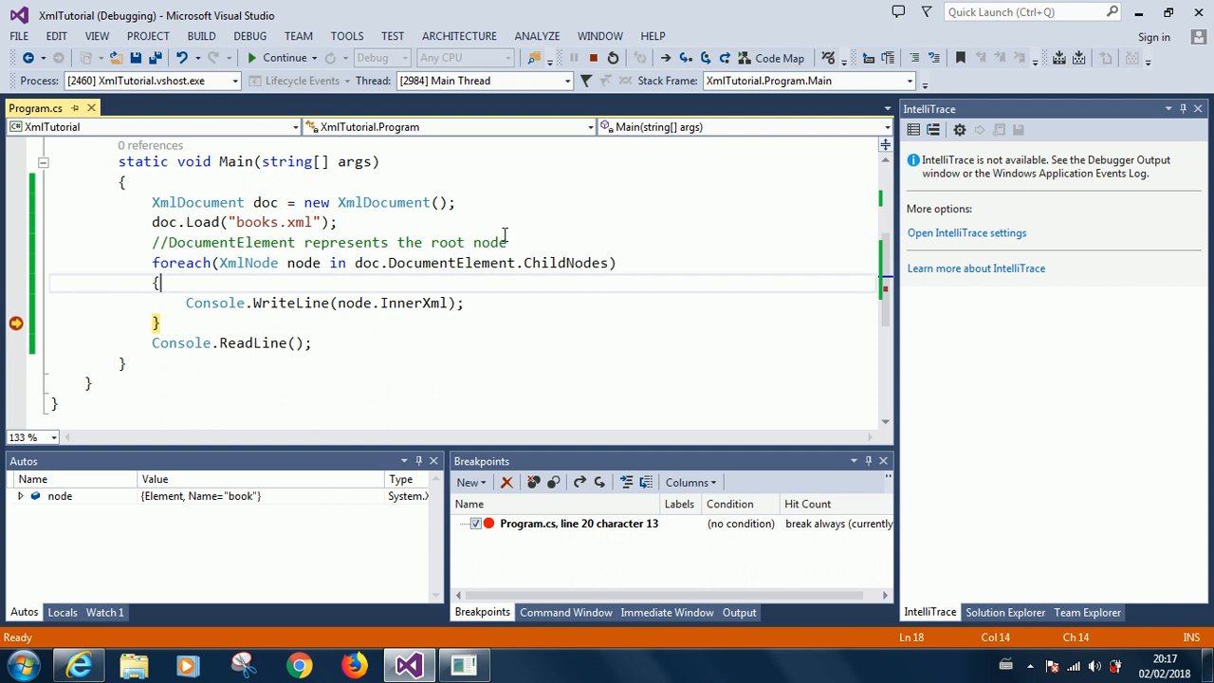
{"action": "mouse_move", "coordinate": [425, 294]}
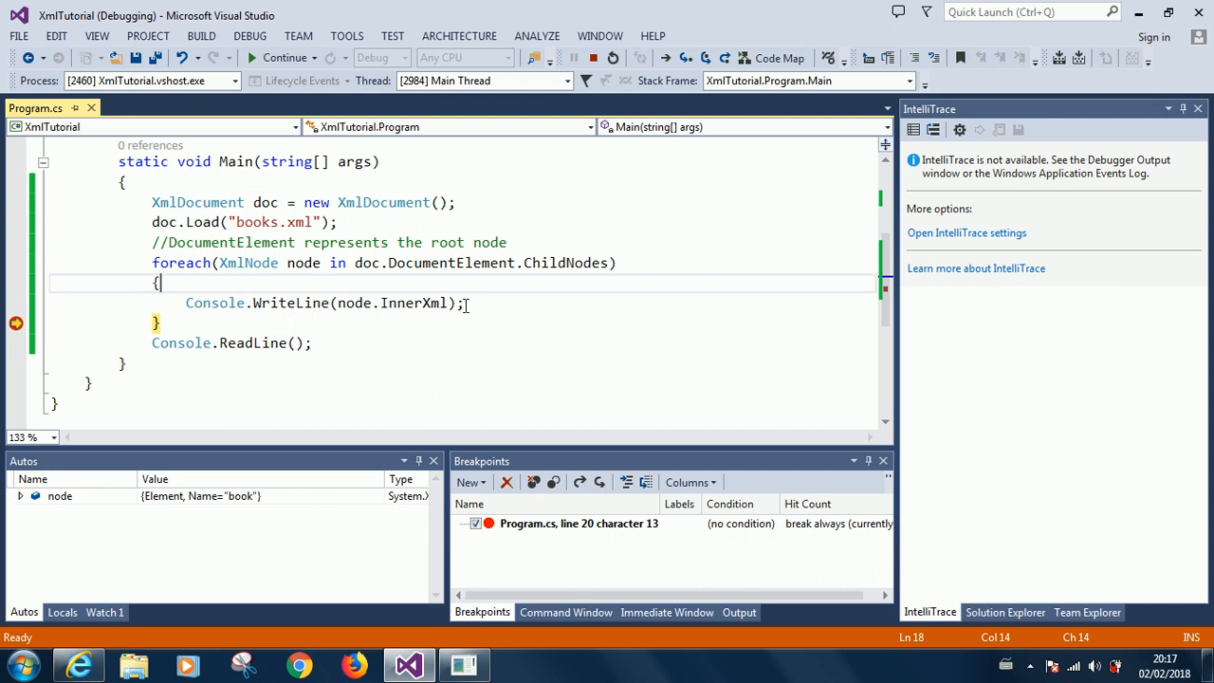
{"action": "mouse_move", "coordinate": [412, 303]}
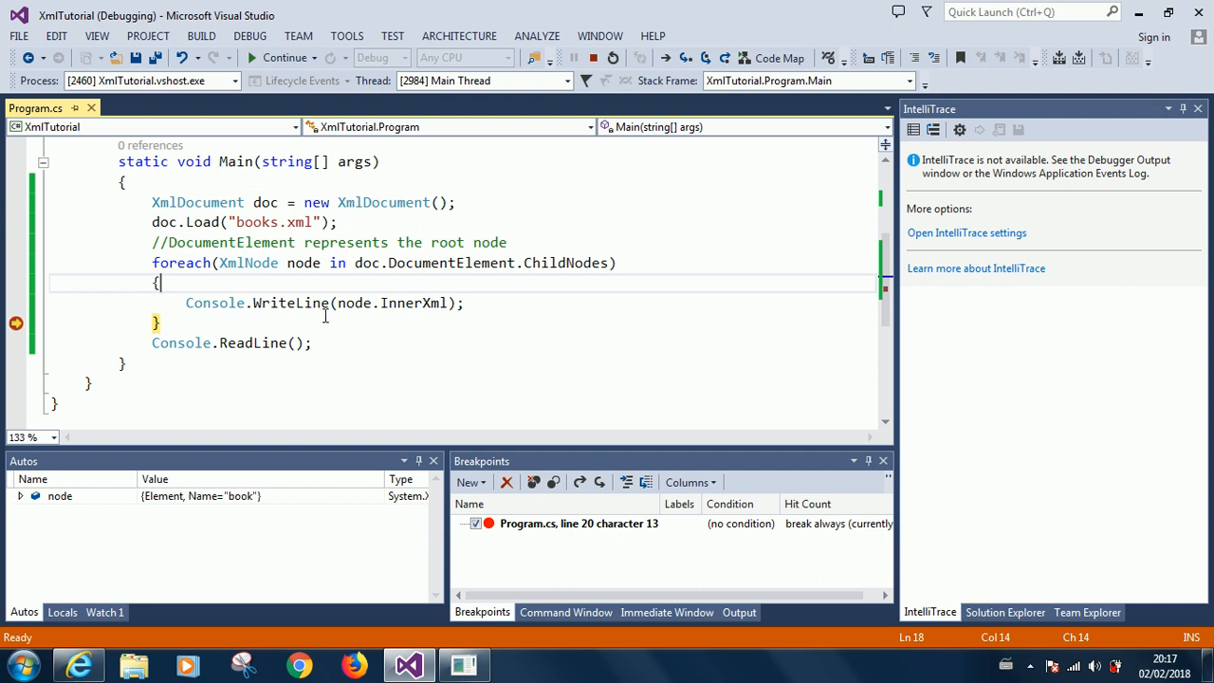
{"action": "mouse_move", "coordinate": [413, 302]}
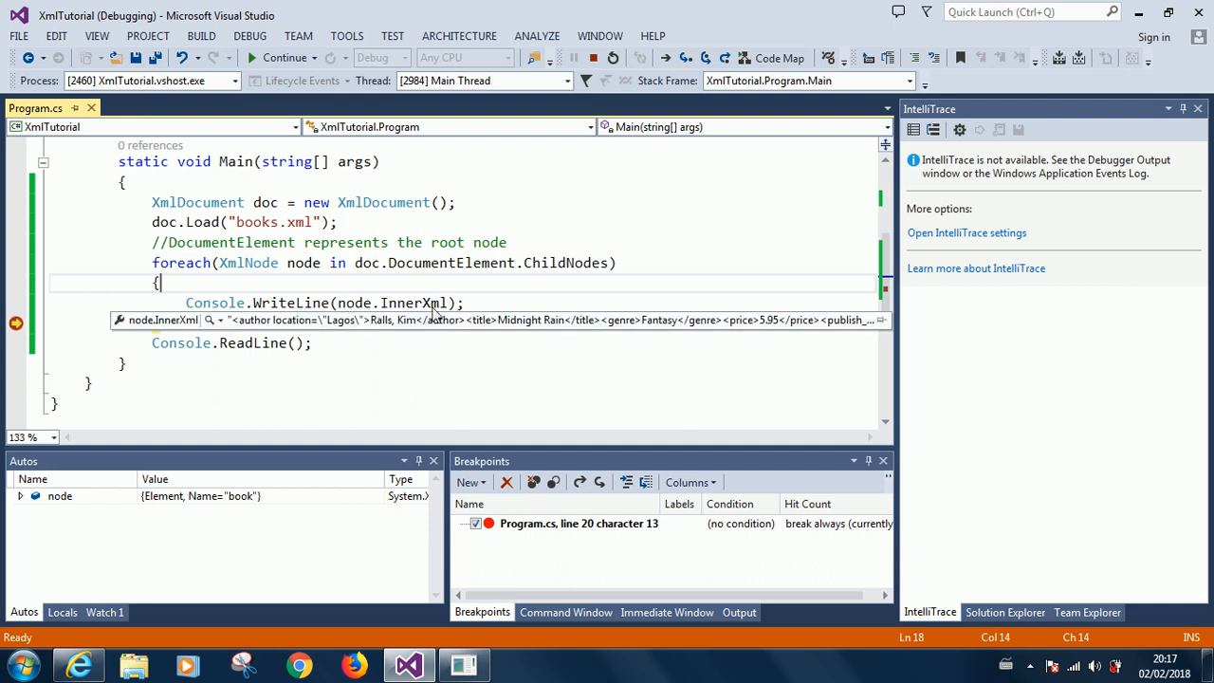
{"action": "left_click", "coordinate": [592, 58]}
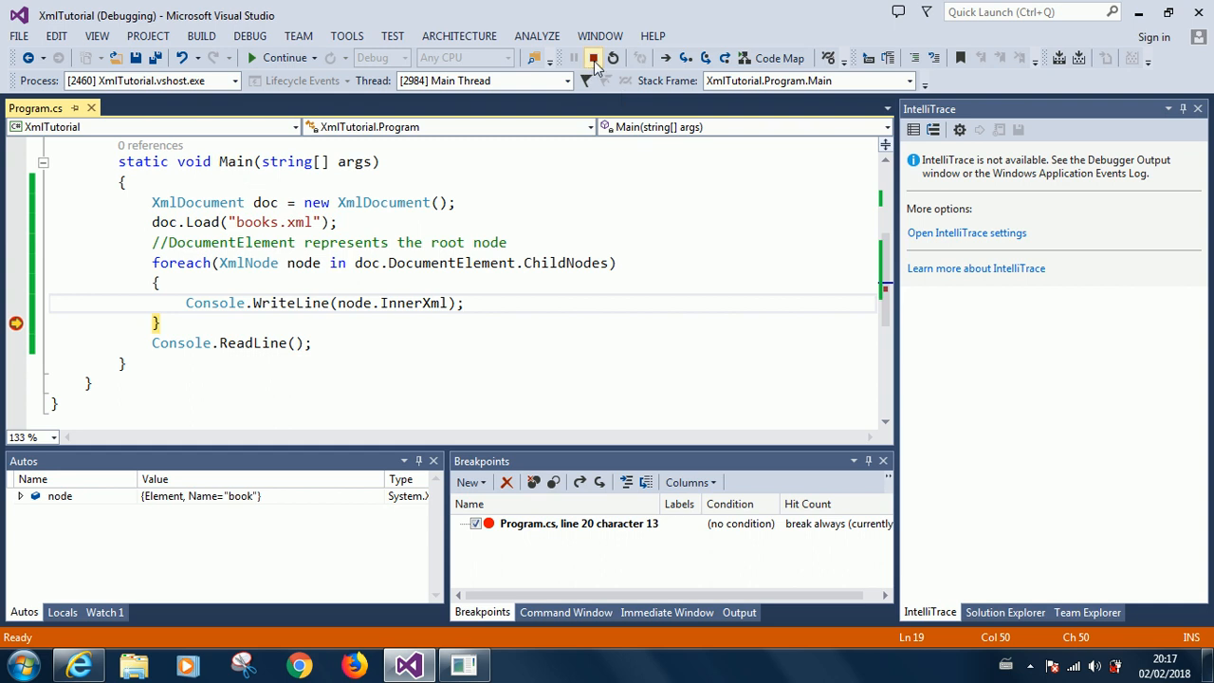
{"action": "left_click", "coordinate": [593, 58]}
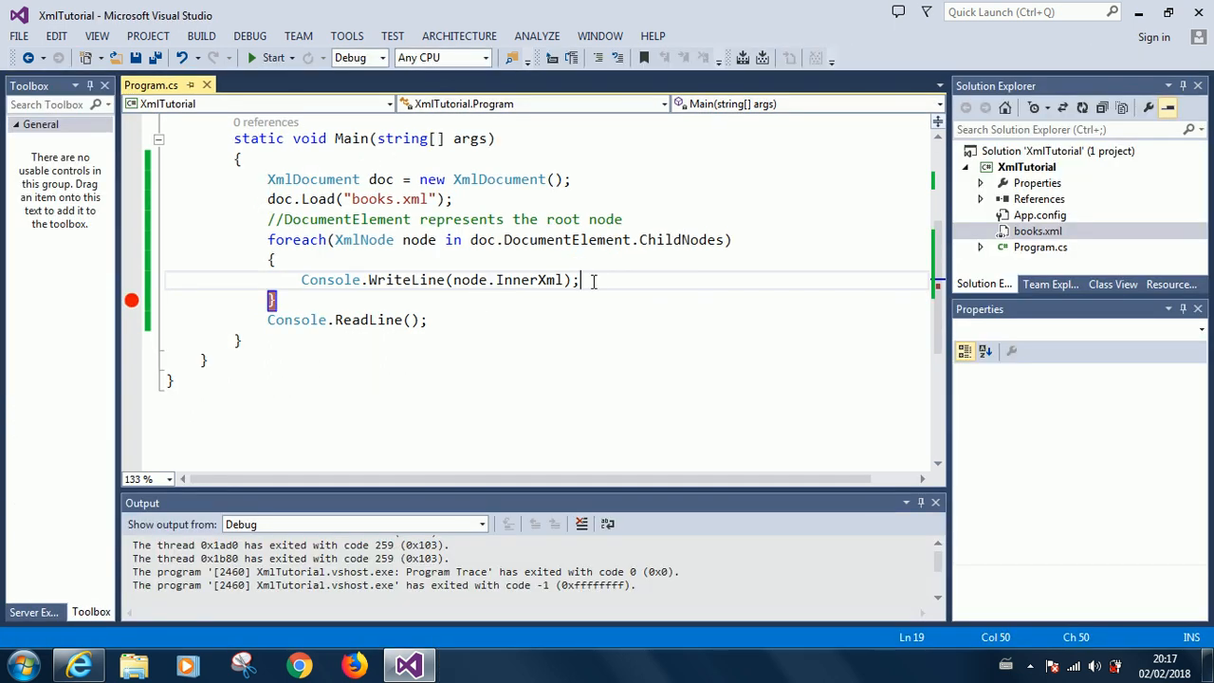
- Add a Console.WriteLine() call after the InnerXml print to output a blank line
{"action": "type", "text": "c"}
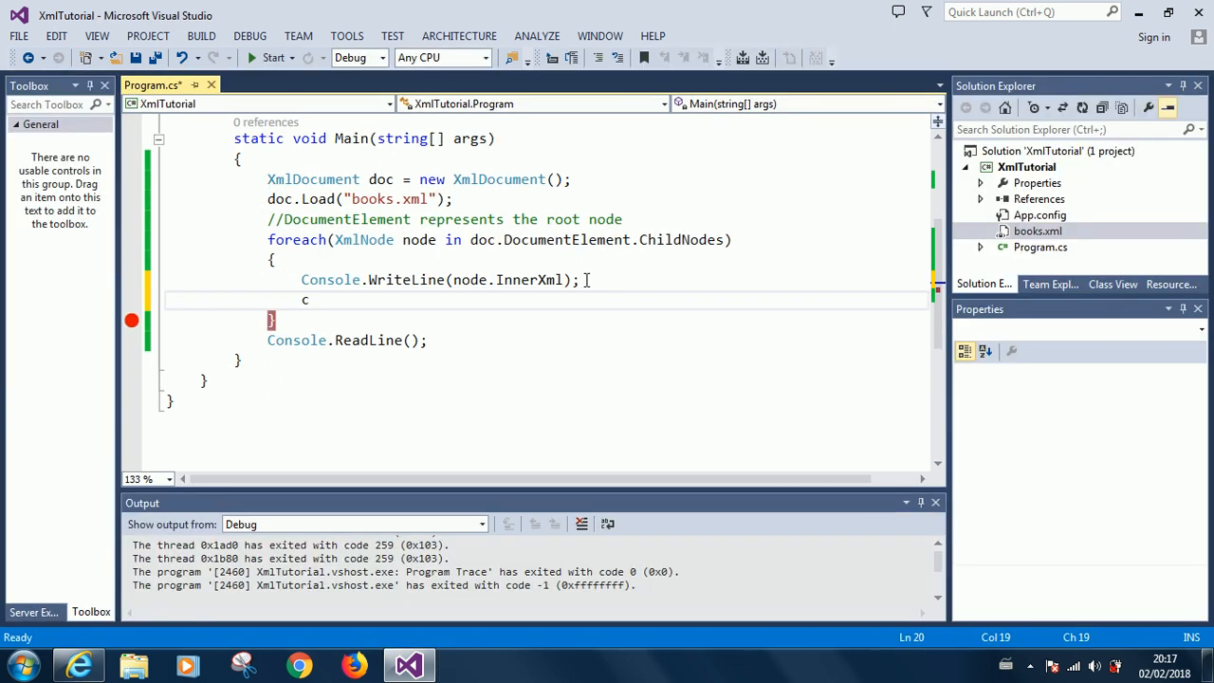
{"action": "type", "text": "onsolw"}
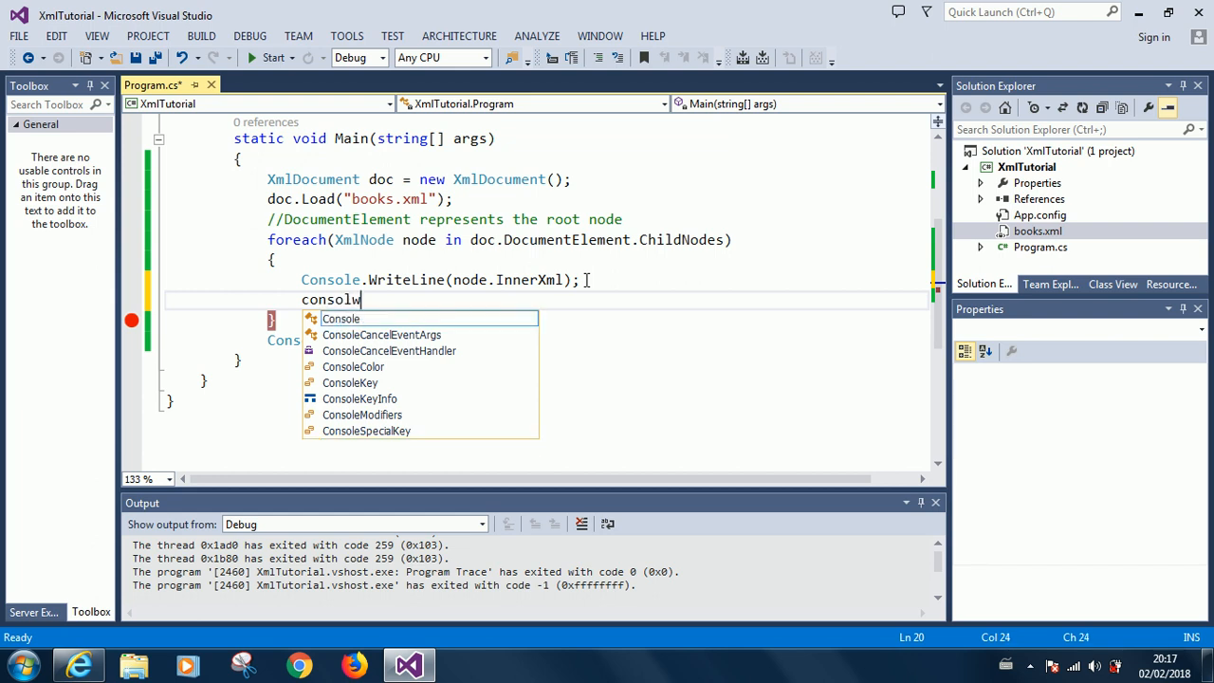
{"action": "type", "text": "."}
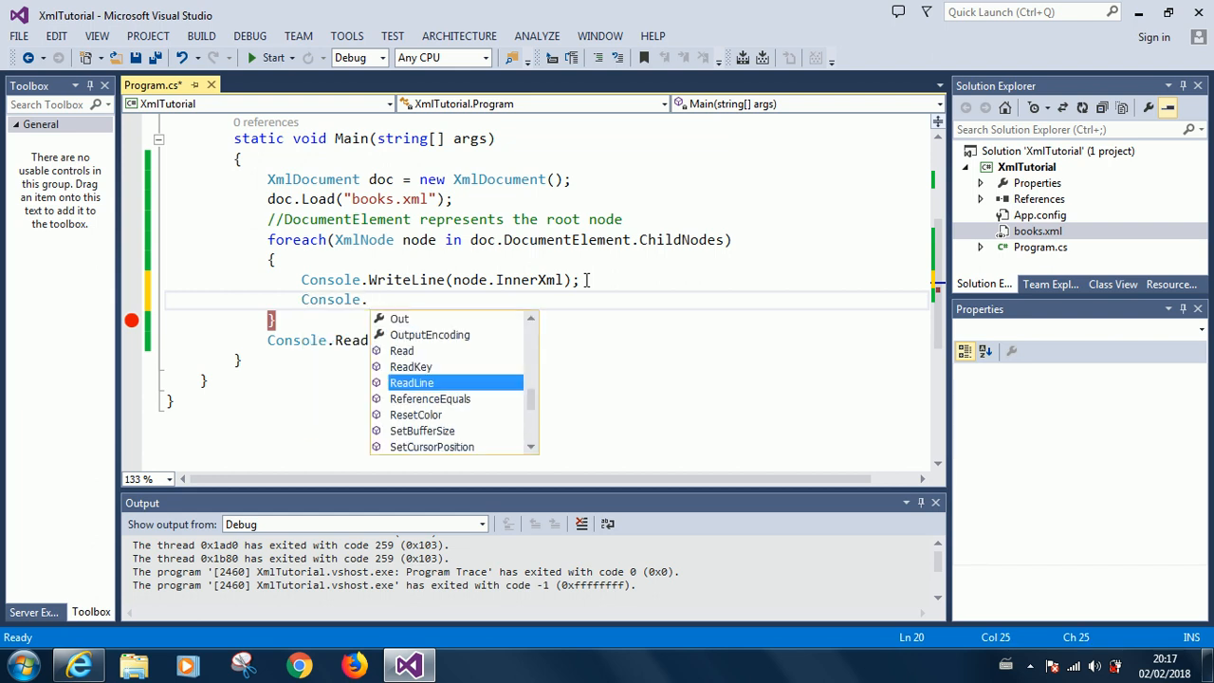
{"action": "type", "text": "w"}
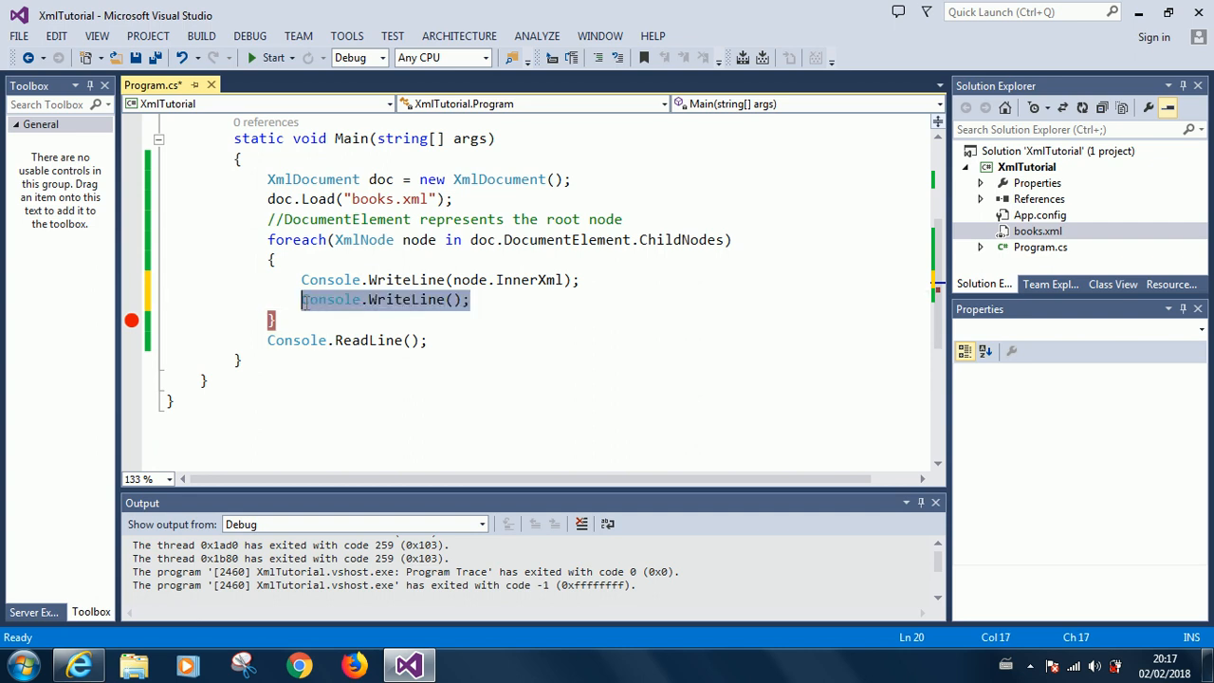
- Paste a copy of that print line and start a dashed string inside its parentheses
{"action": "right_click", "coordinate": [403, 298]}
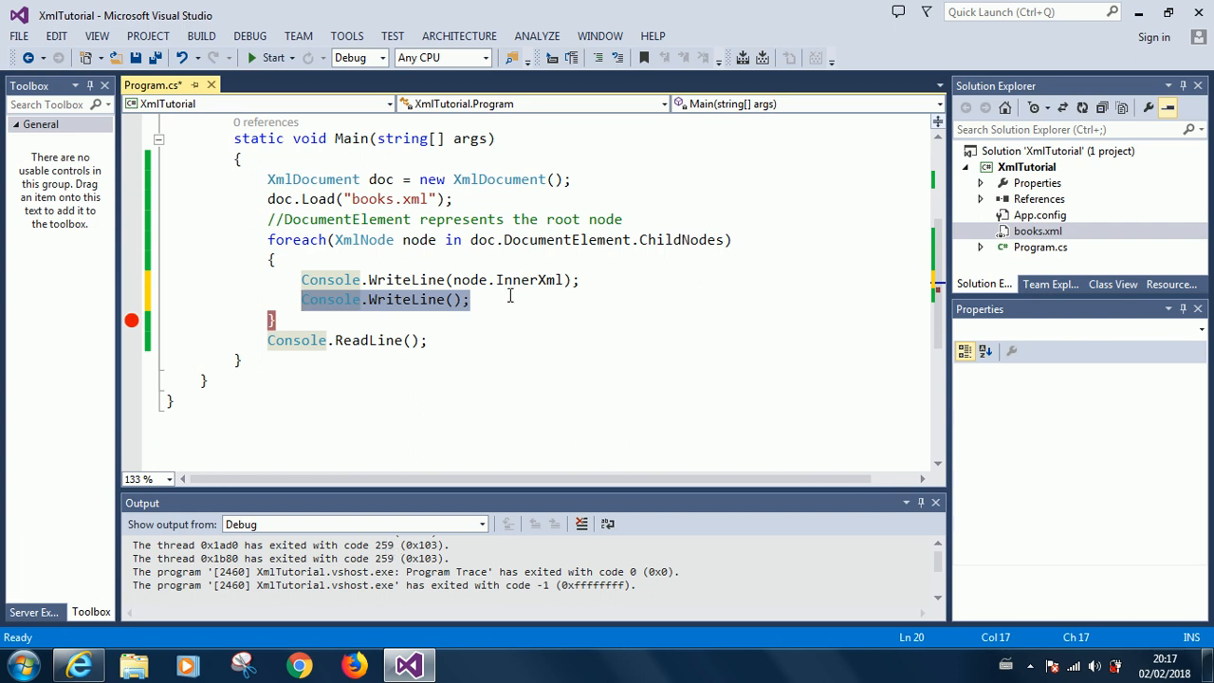
{"action": "type", "text": "v"}
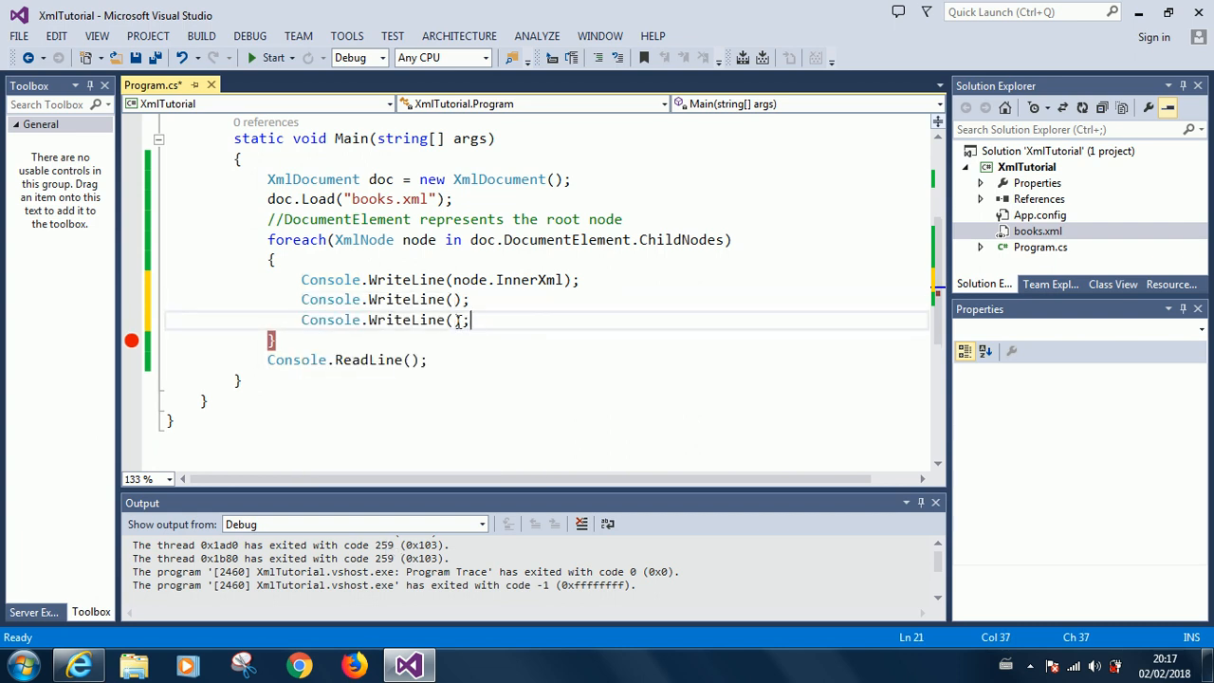
{"action": "key", "text": "Backspace"}
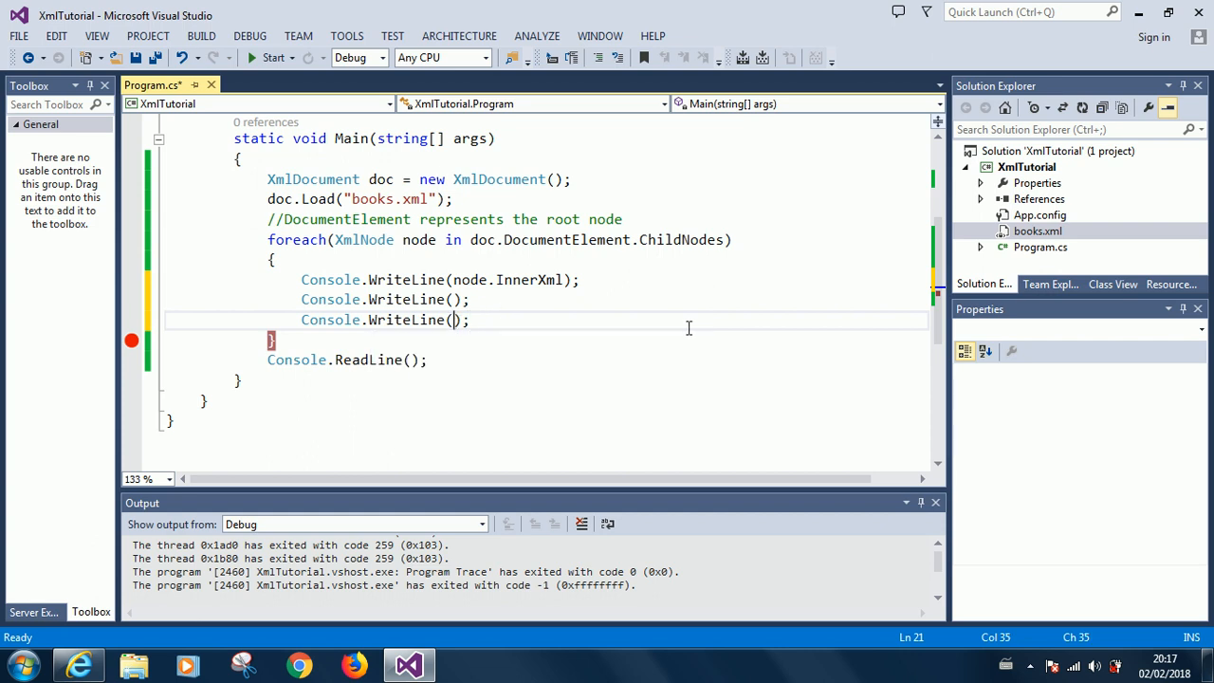
{"action": "type", "text": "\""}
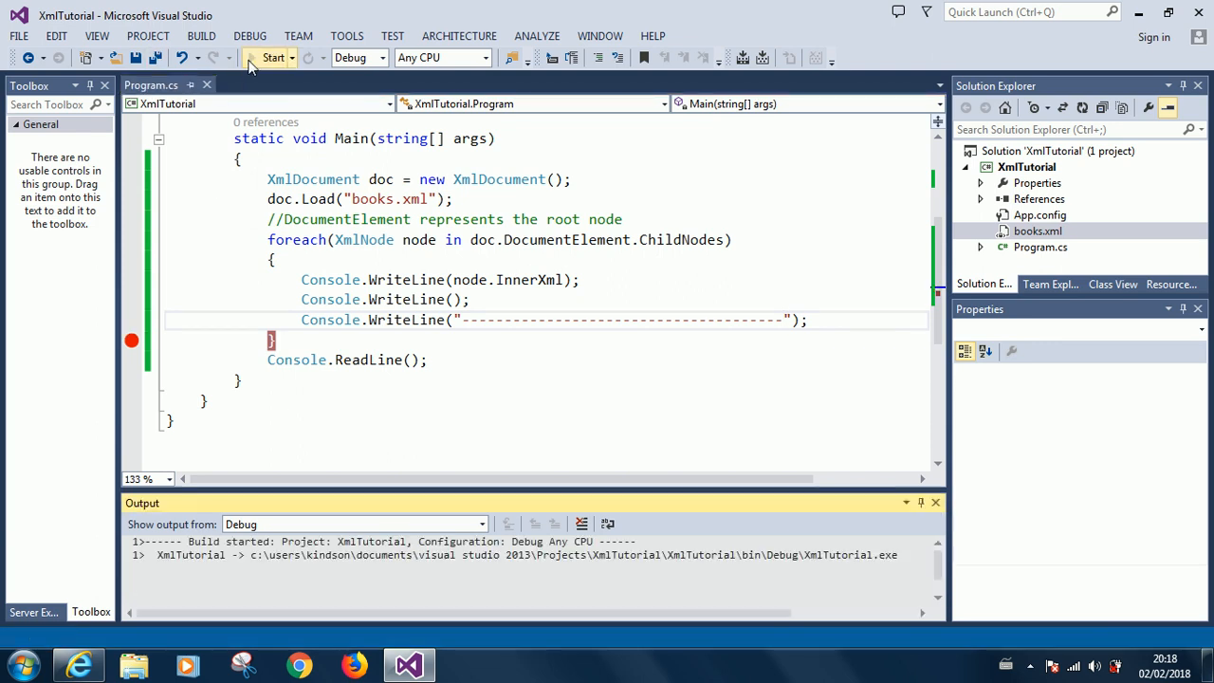
{"action": "left_click", "coordinate": [273, 58]}
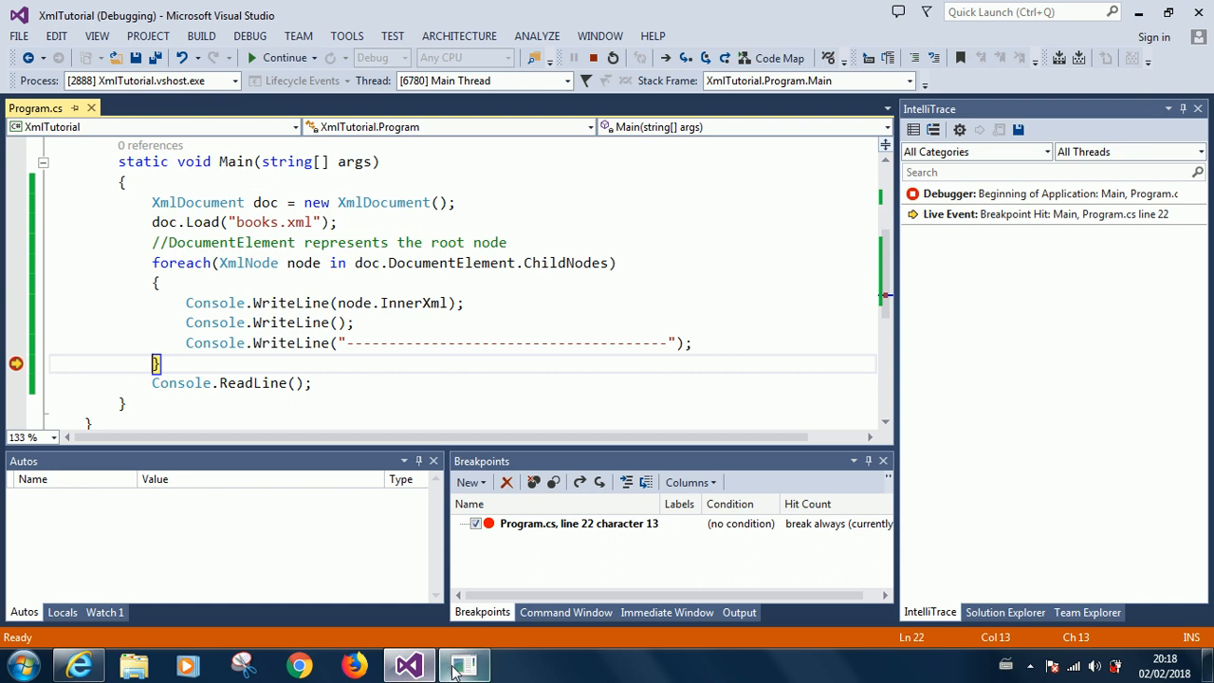
{"action": "left_click", "coordinate": [463, 663]}
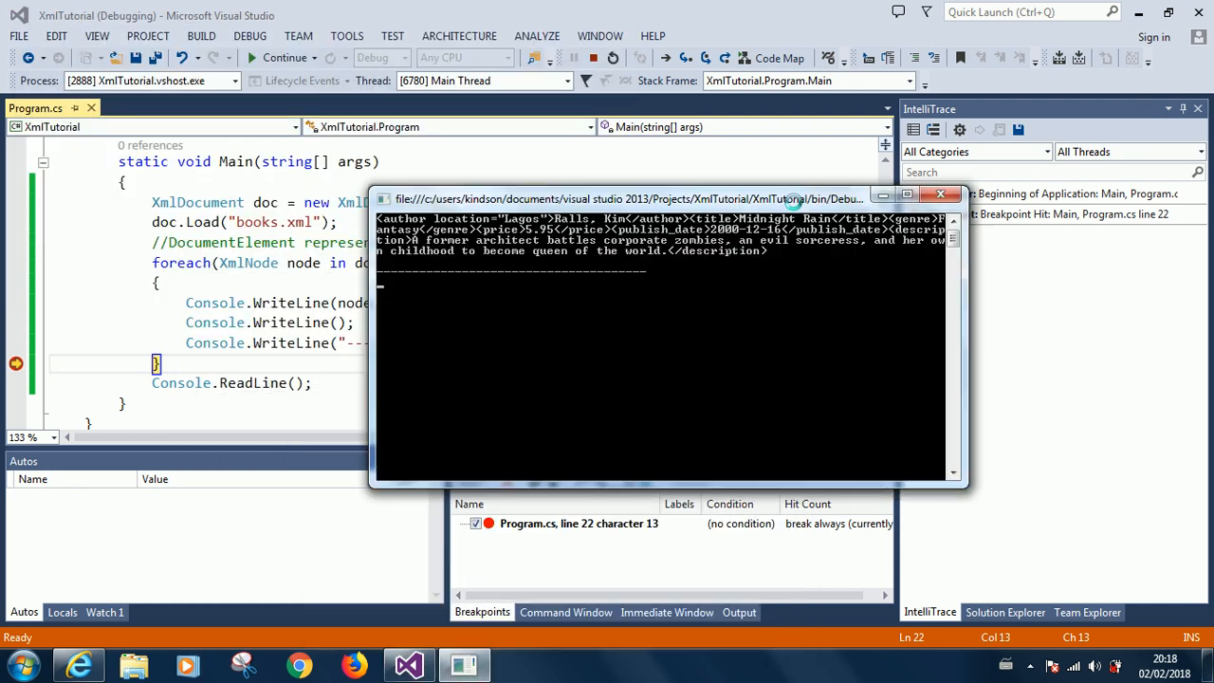
{"action": "left_click_drag", "start_coordinate": [664, 199], "coordinate": [554, 407]}
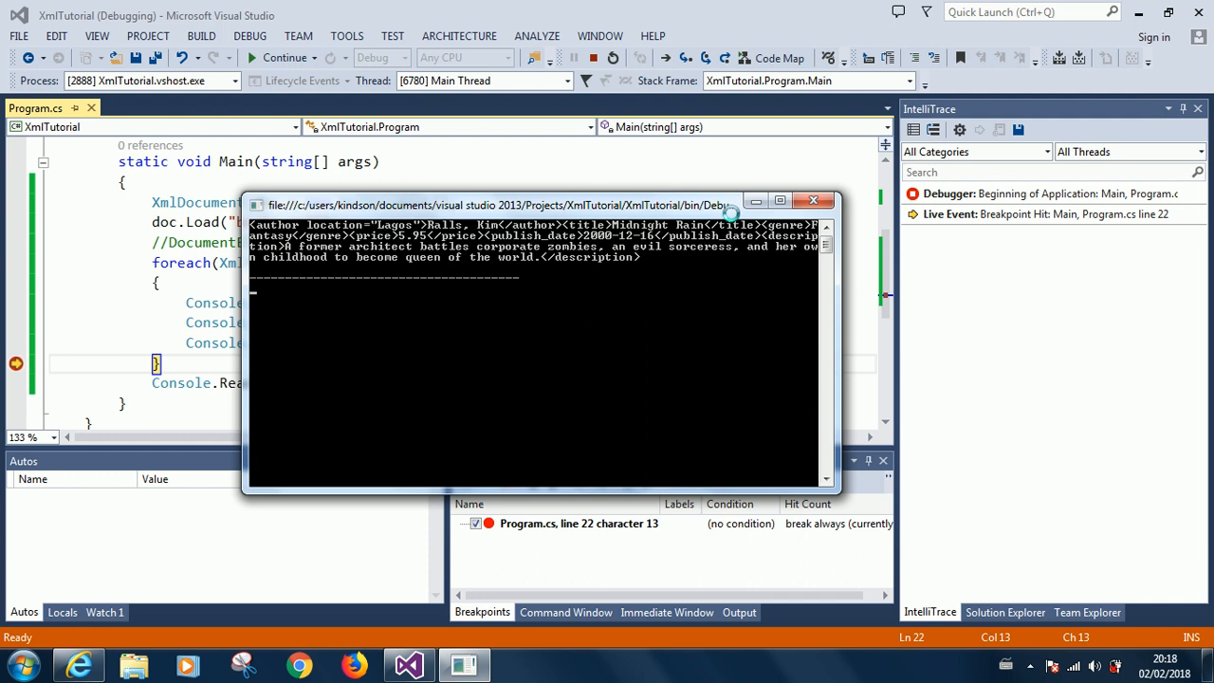
{"action": "mouse_move", "coordinate": [411, 242]}
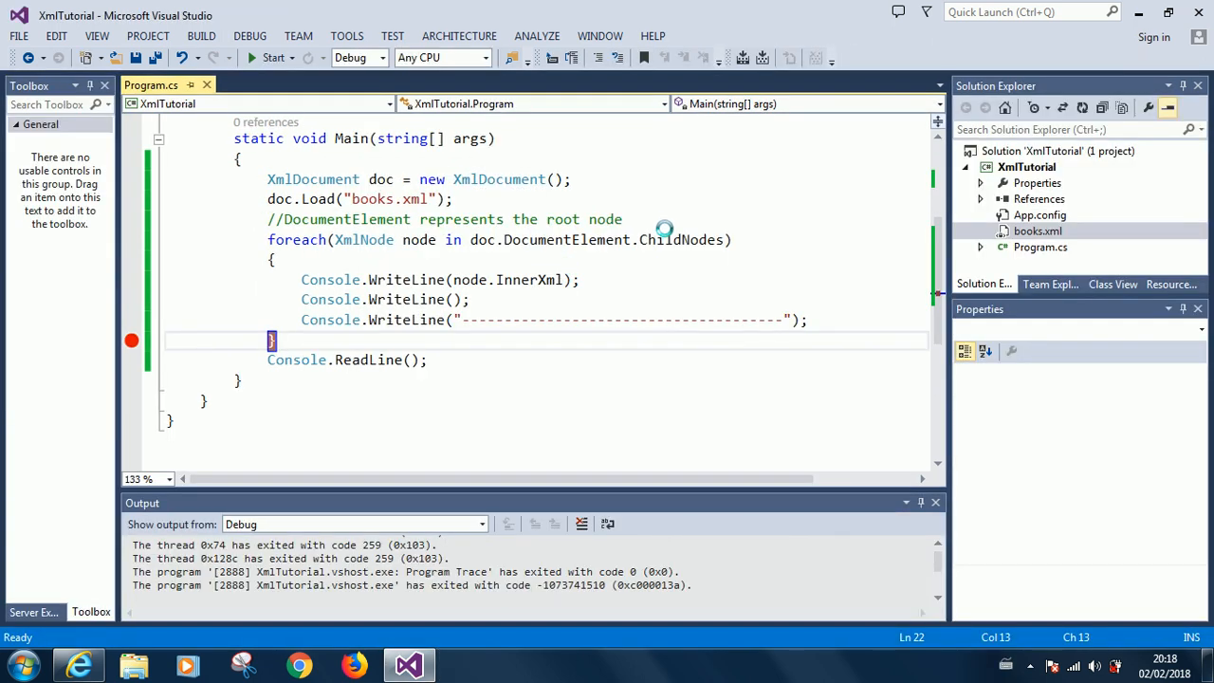
{"action": "mouse_move", "coordinate": [675, 239]}
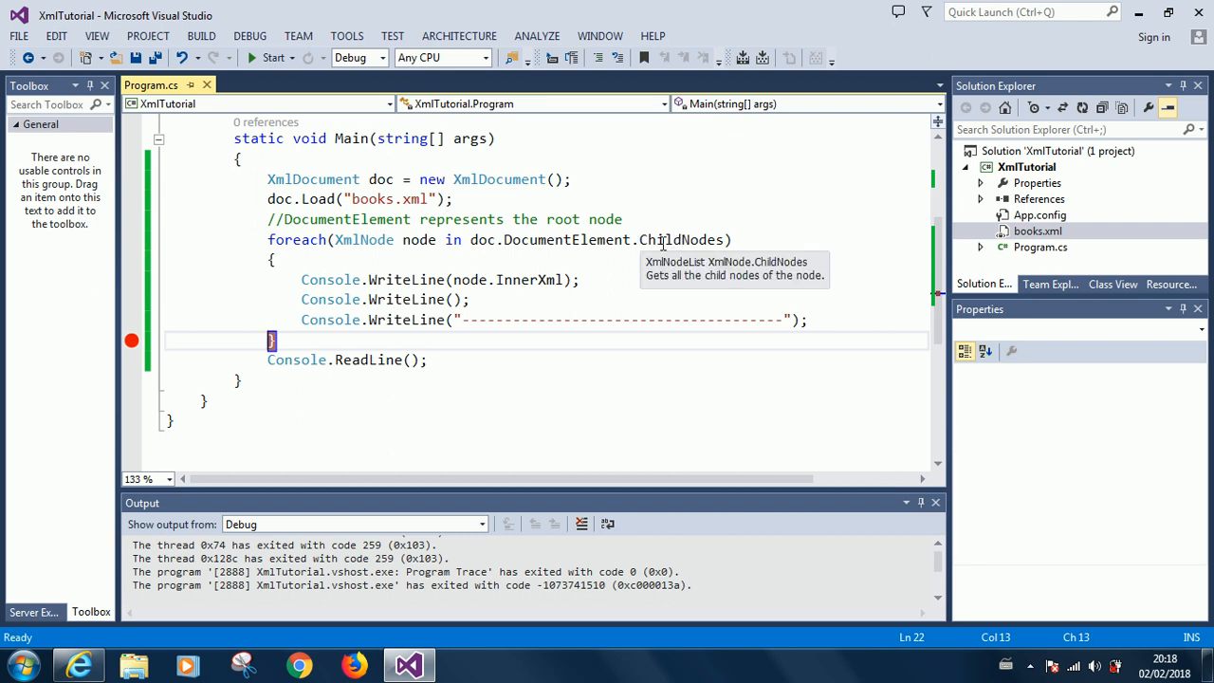
{"action": "mouse_move", "coordinate": [673, 239]}
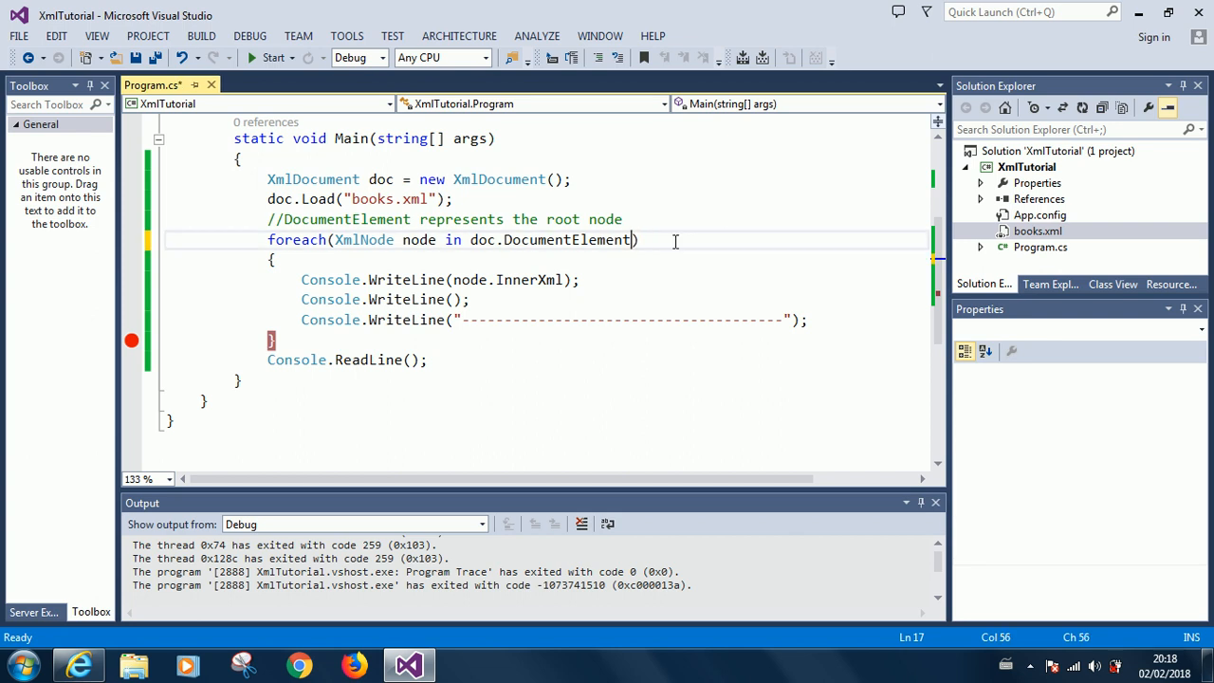
- Try and remove .InnerXml on the loop expression, then start a debug run of the program
{"action": "type", "text": "."}
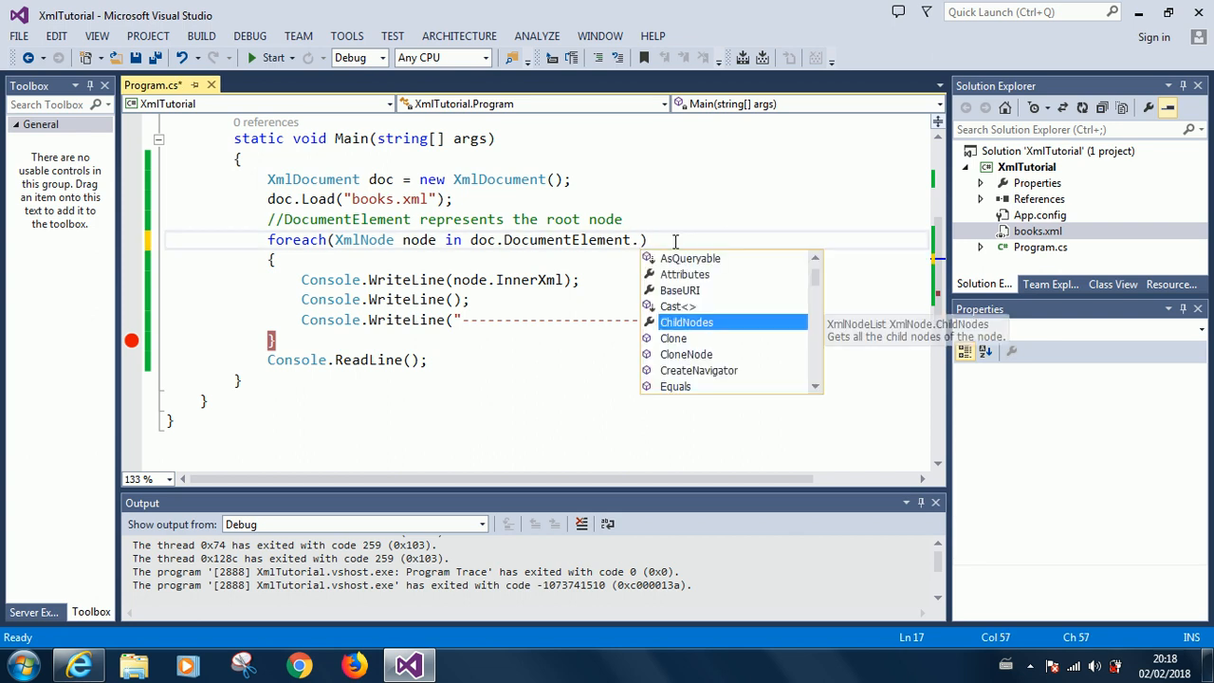
{"action": "type", "text": "inn"}
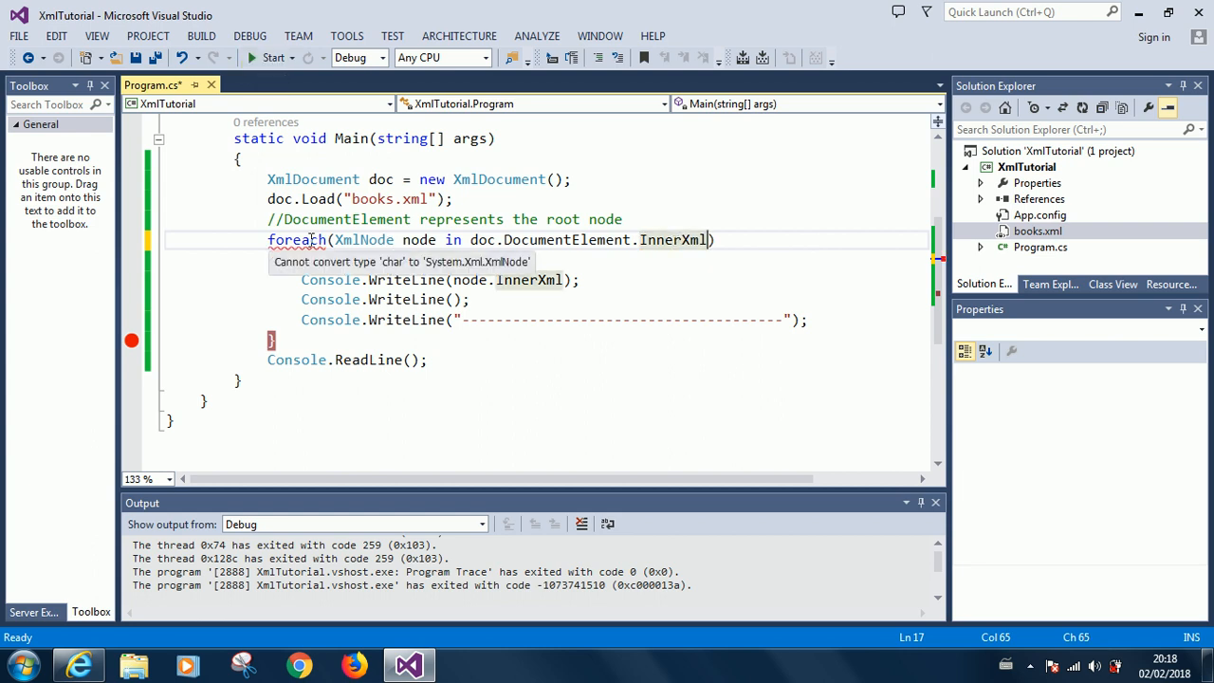
{"action": "mouse_move", "coordinate": [673, 239]}
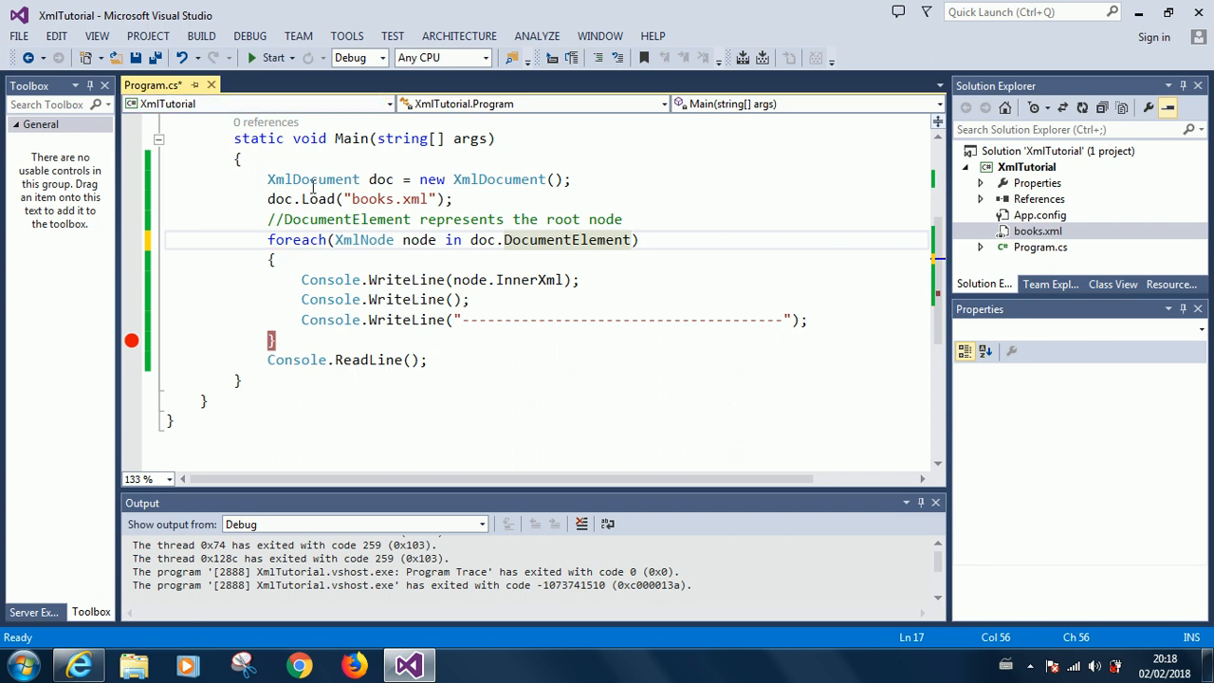
{"action": "left_click", "coordinate": [273, 57]}
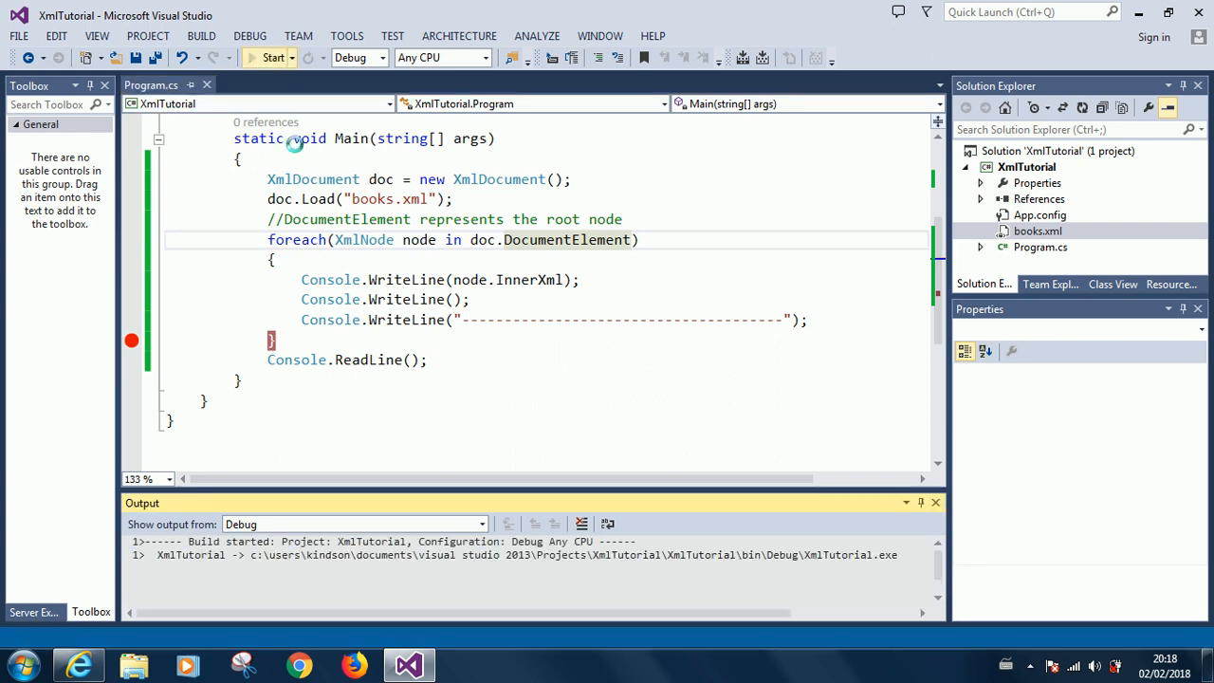
{"action": "left_click", "coordinate": [273, 57]}
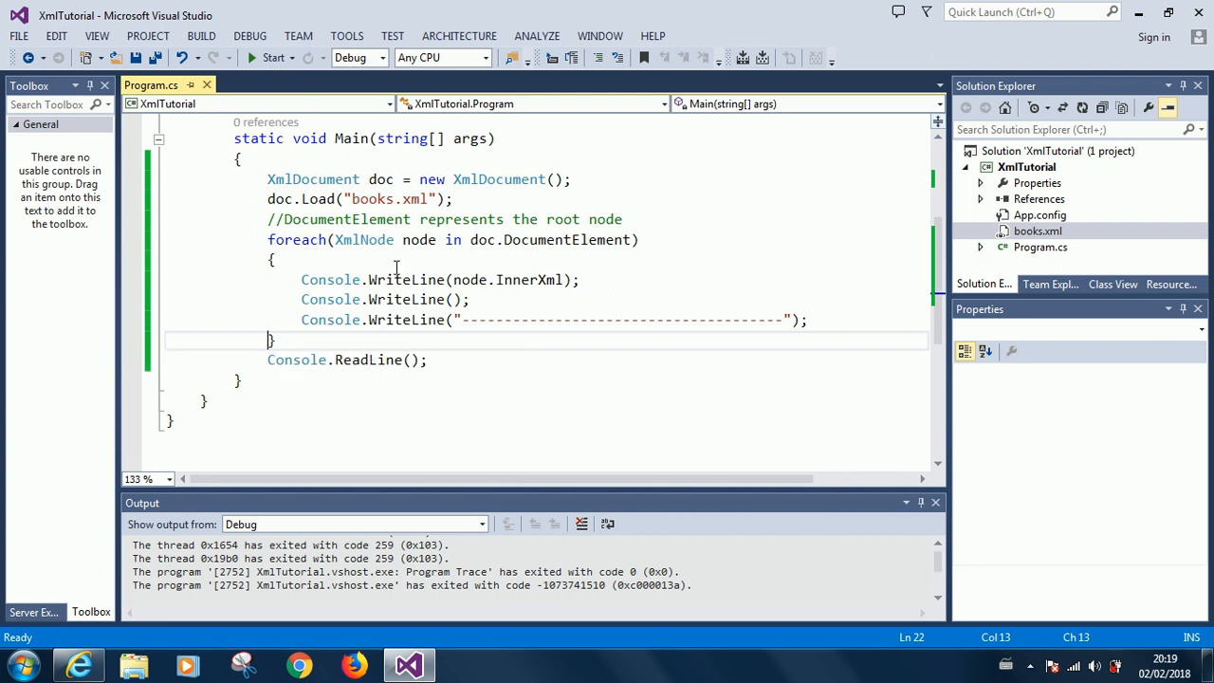
{"action": "mouse_move", "coordinate": [317, 238]}
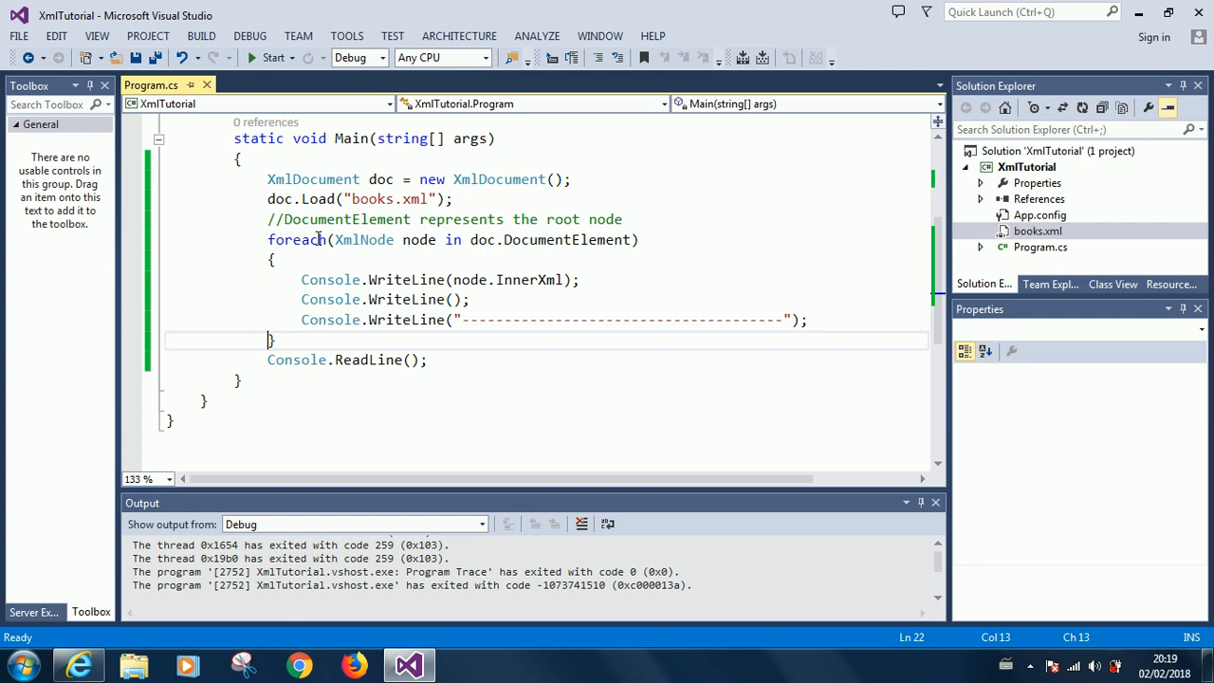
{"action": "mouse_move", "coordinate": [190, 186]}
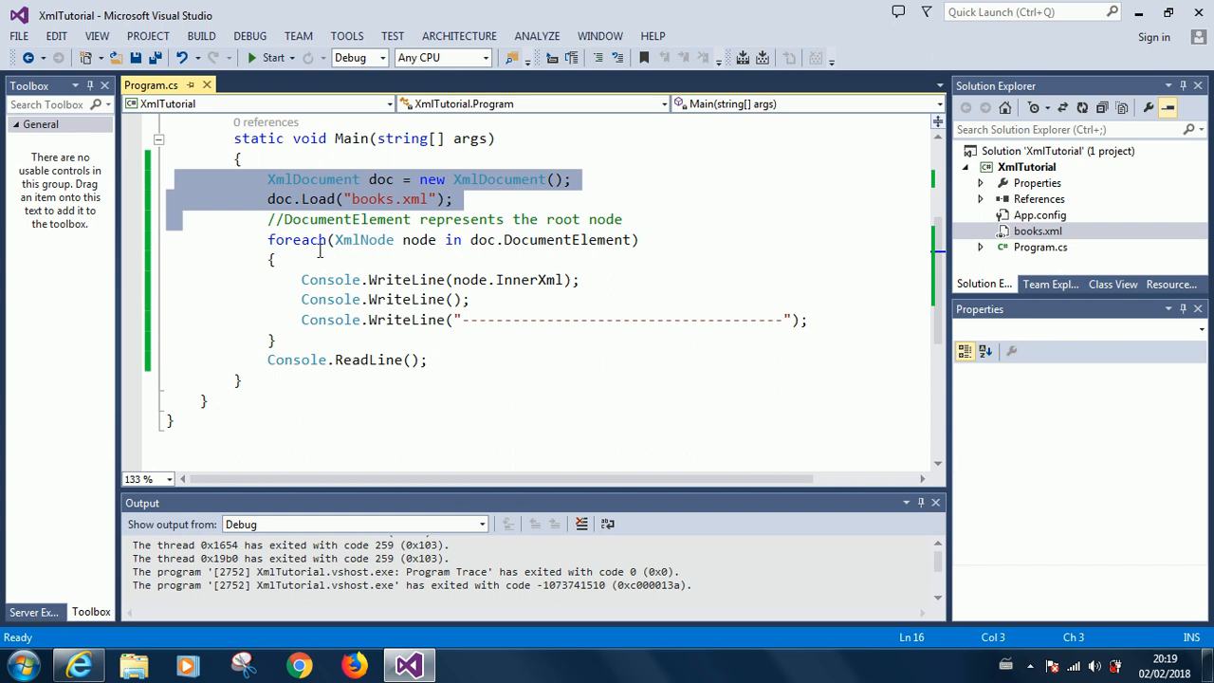
{"action": "mouse_move", "coordinate": [212, 148]}
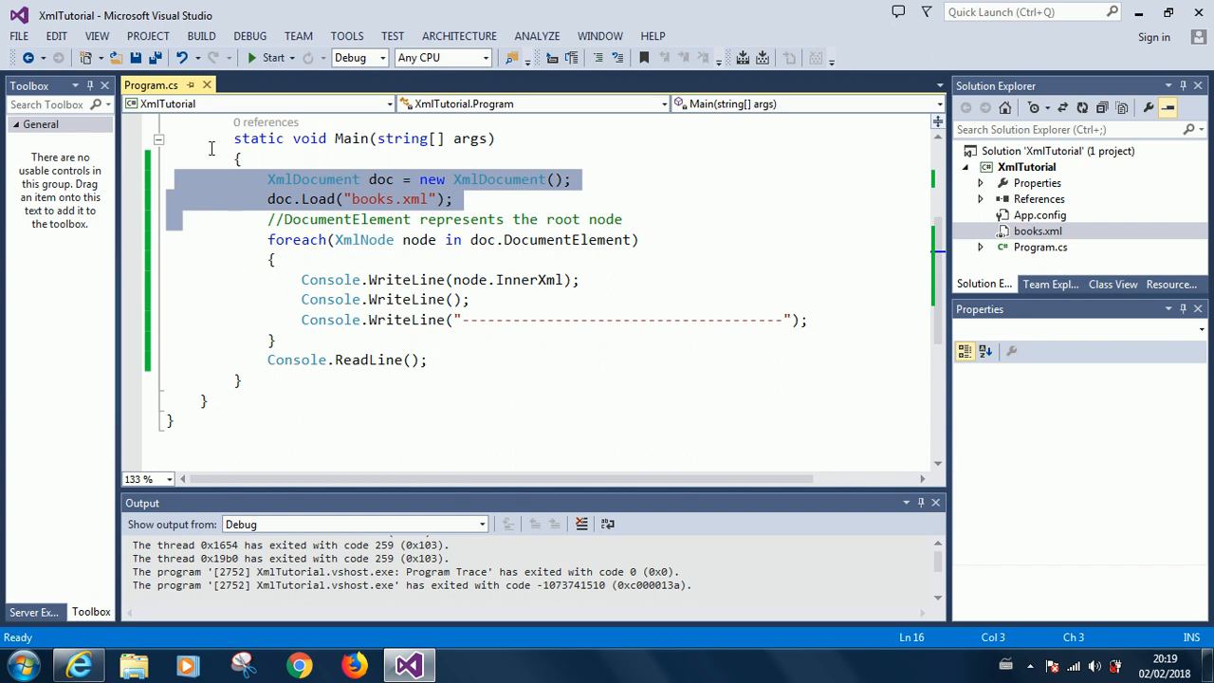
{"action": "mouse_move", "coordinate": [823, 146]}
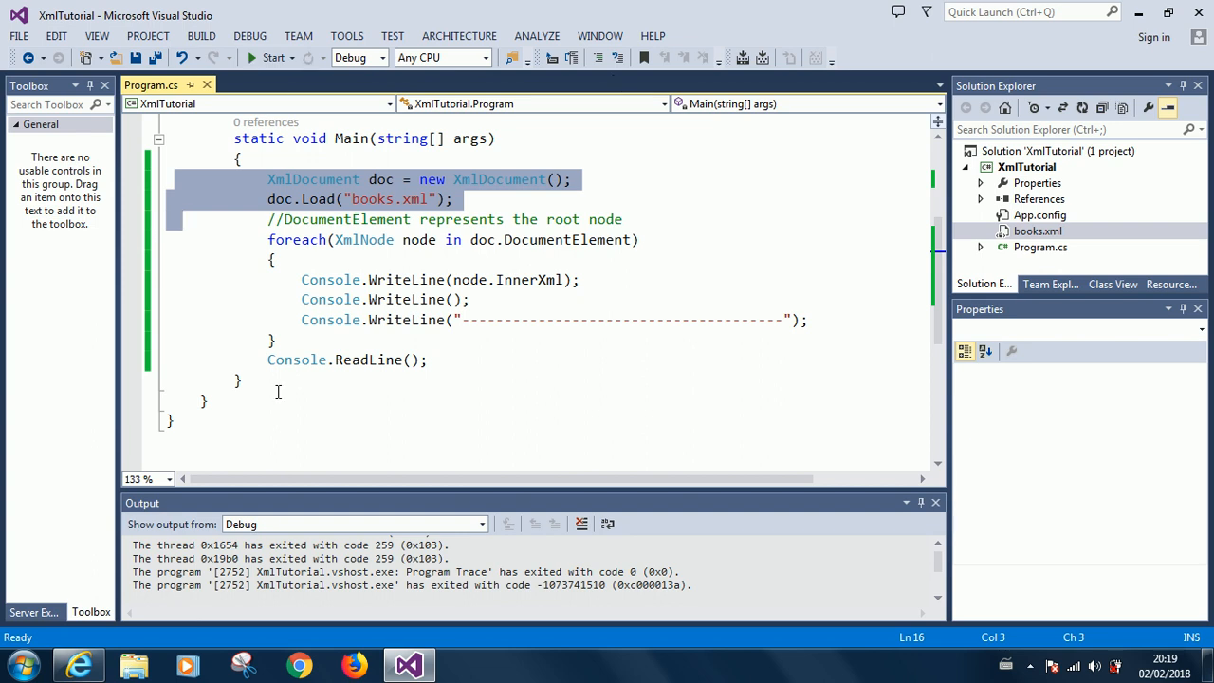
{"action": "mouse_move", "coordinate": [568, 401]}
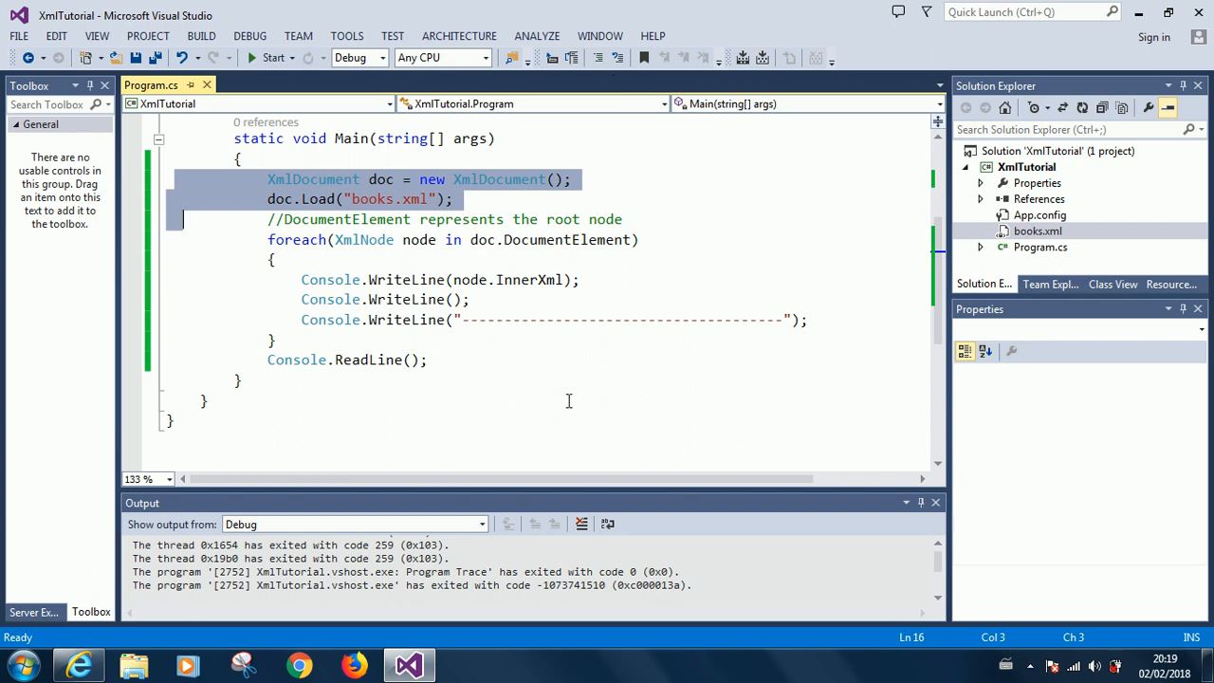